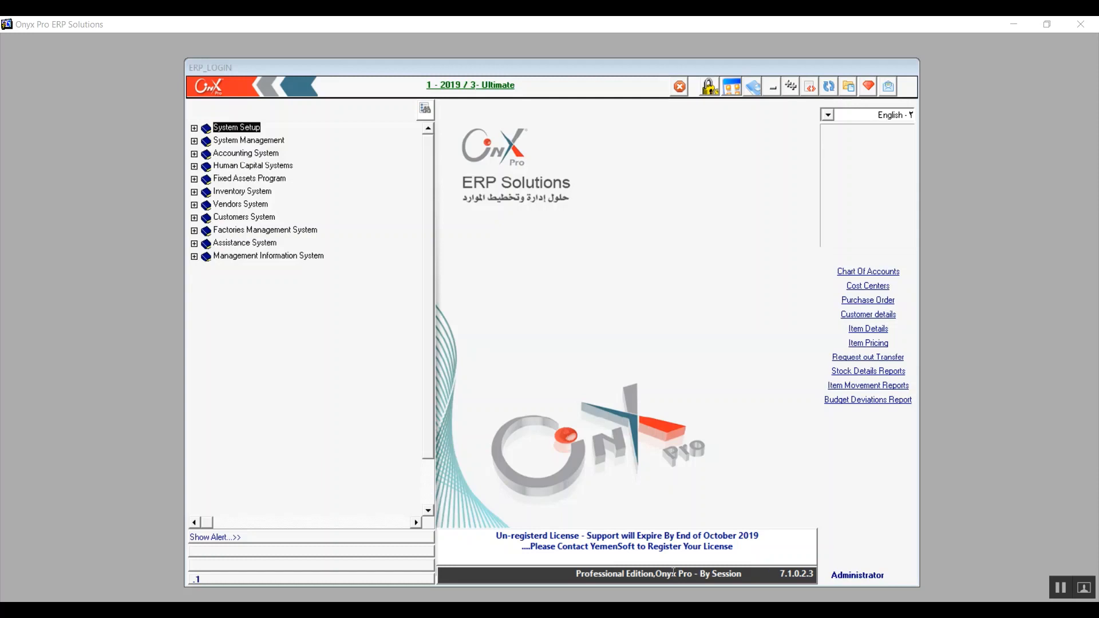
mouse_move(334, 151)
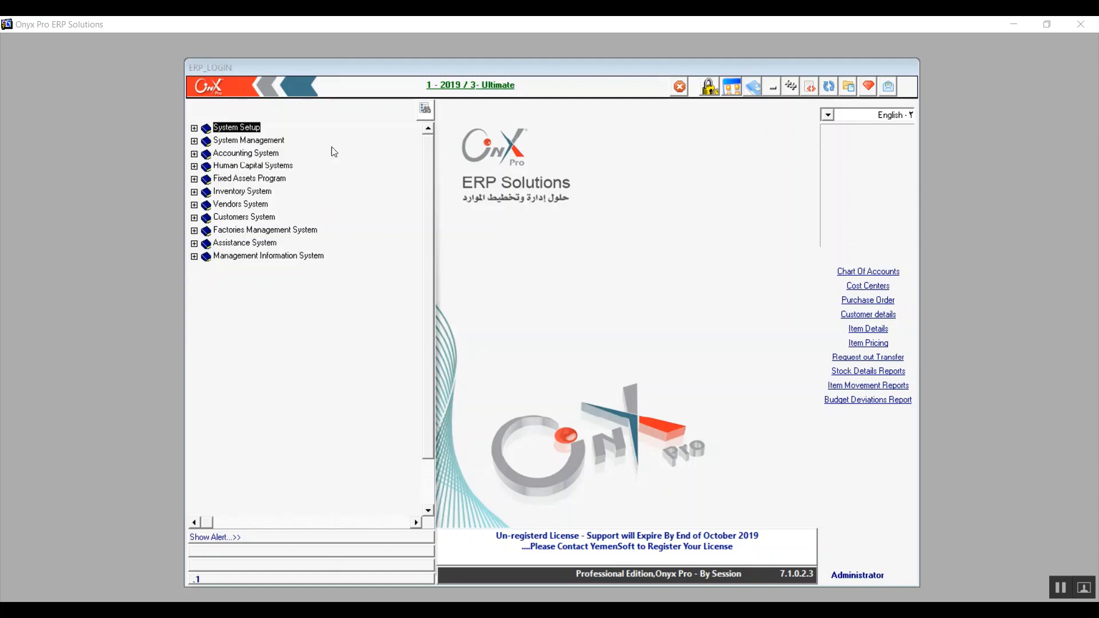
Expand System Setup and its Setup group and select the Branch Details screen
click(193, 128)
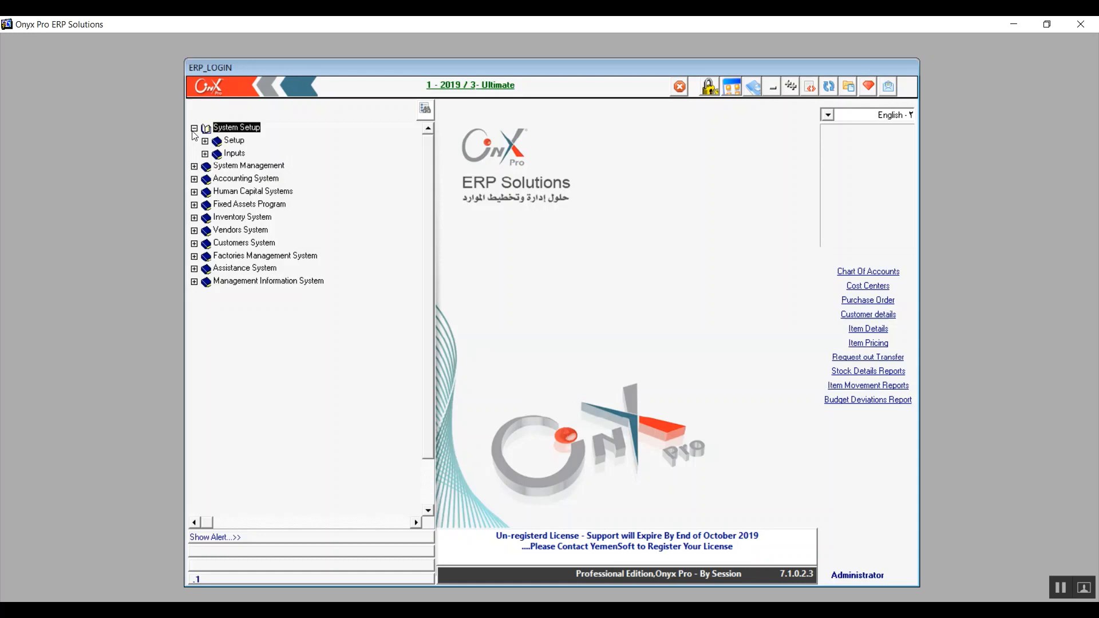
click(204, 139)
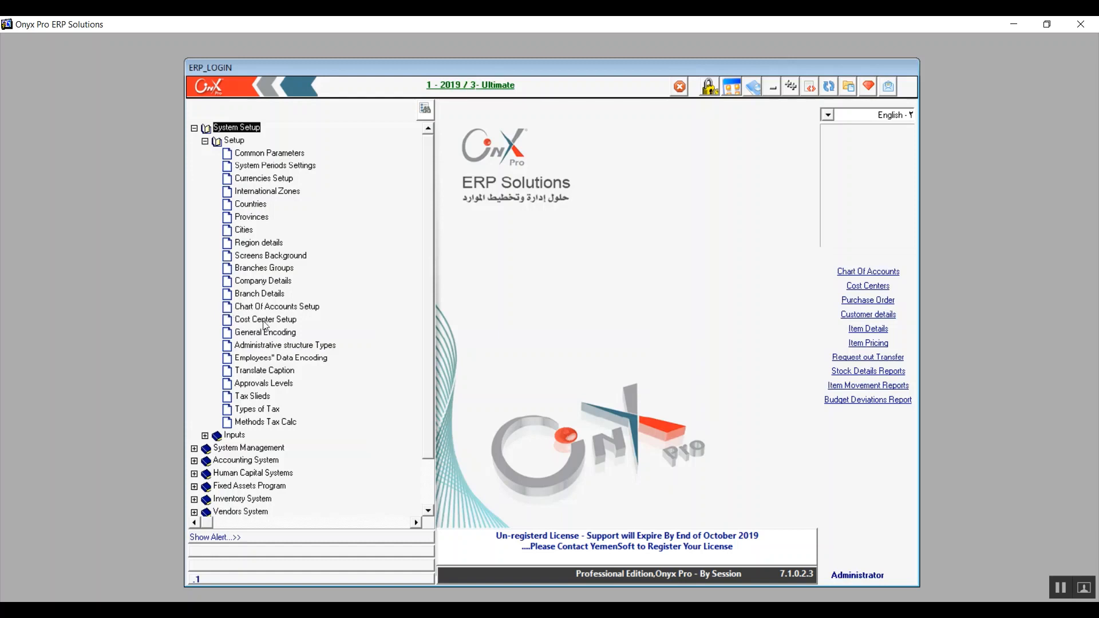
mouse_move(219, 360)
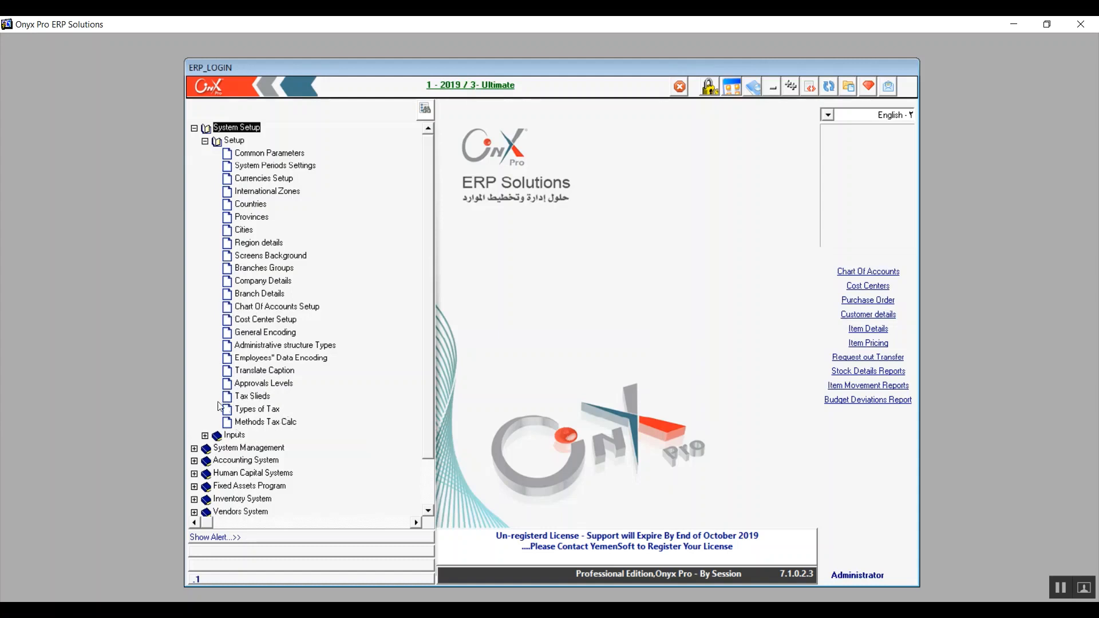
mouse_move(268, 299)
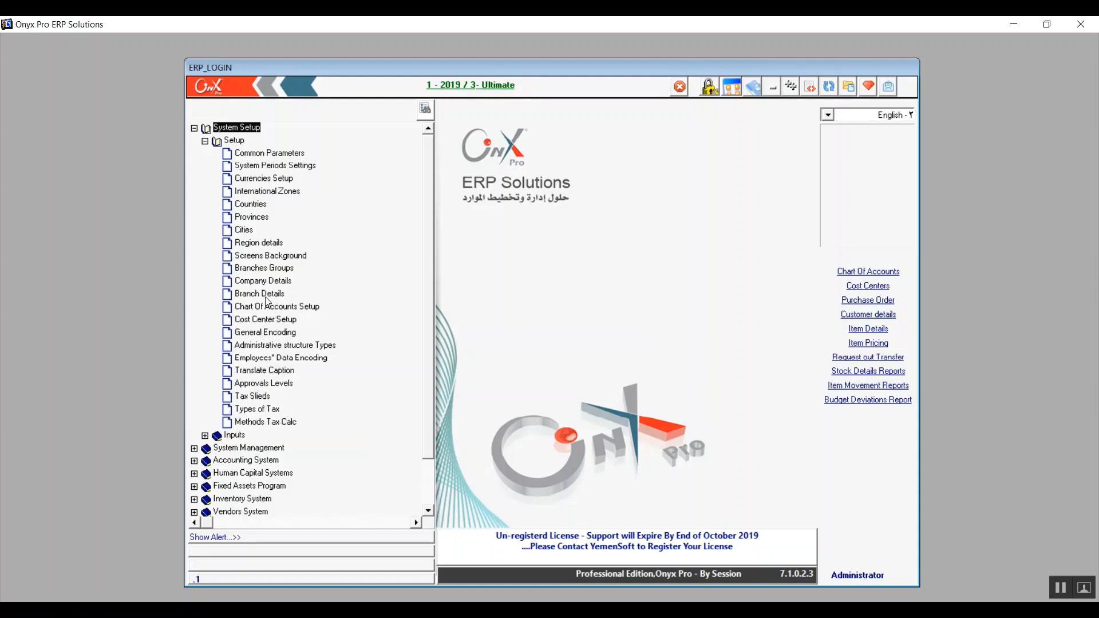
click(258, 294)
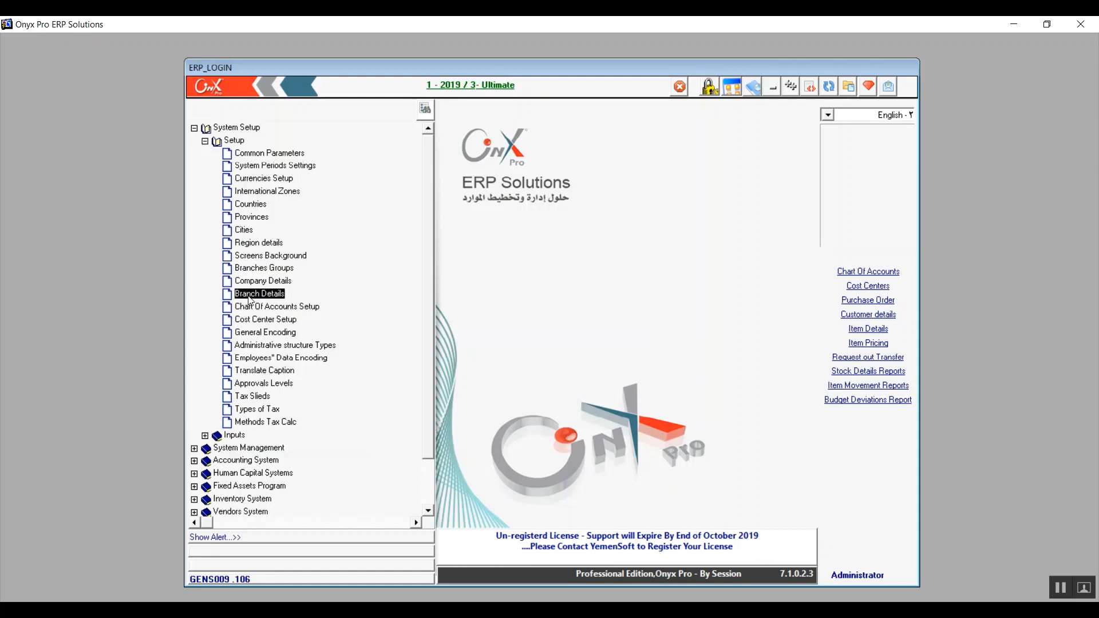
Launch Branch Details, switch the branch 1 record to edit mode and return to its main fields
double_click(259, 293)
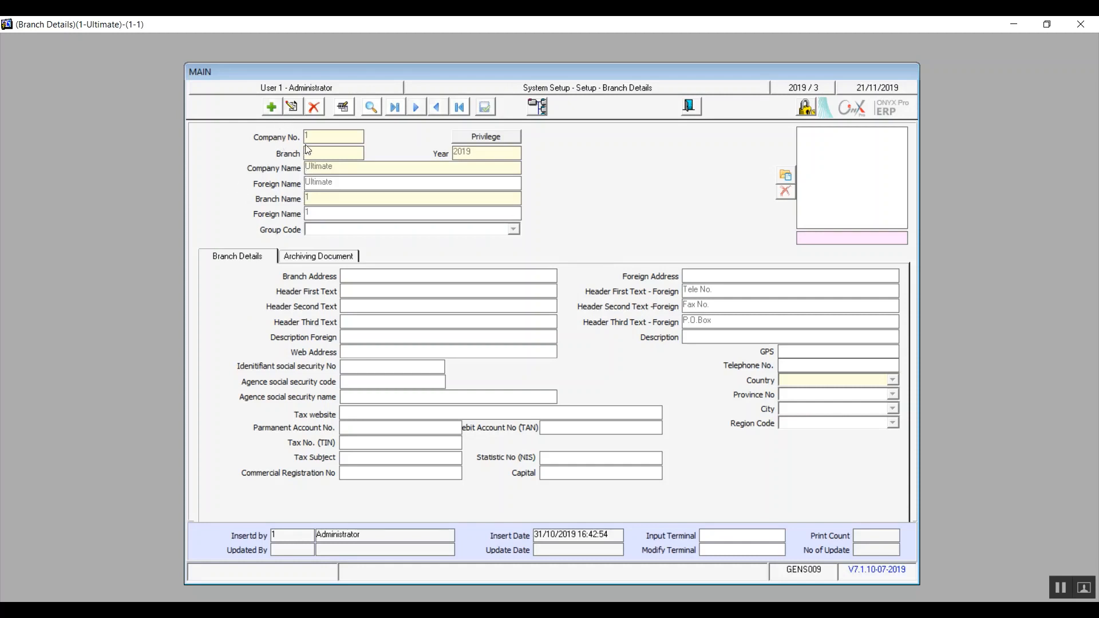
click(292, 106)
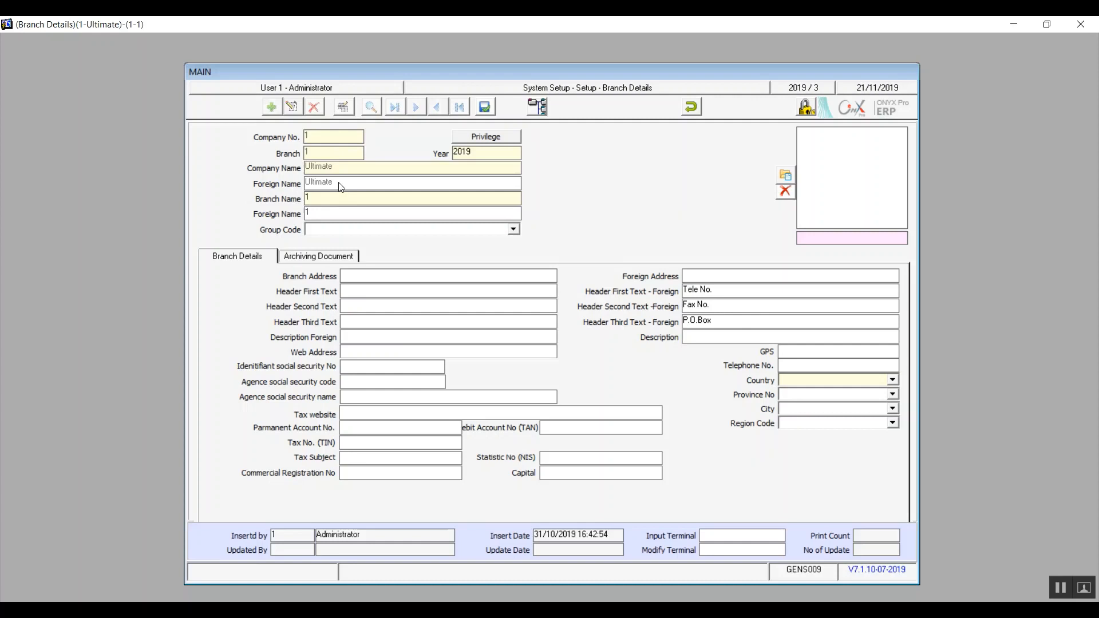
mouse_move(278, 396)
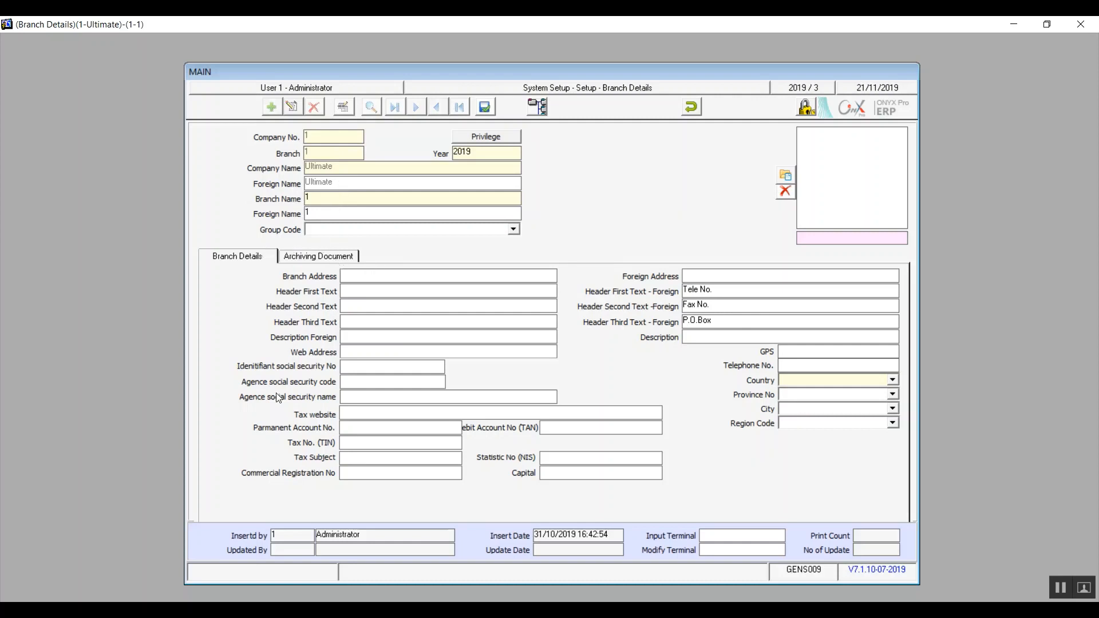
mouse_move(653, 409)
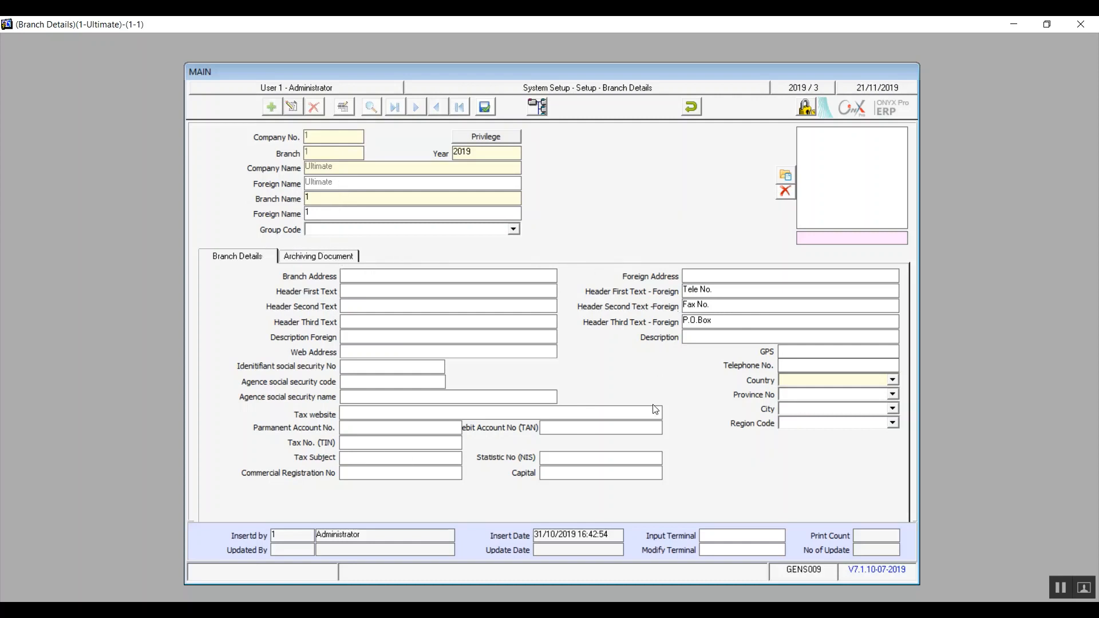
click(318, 256)
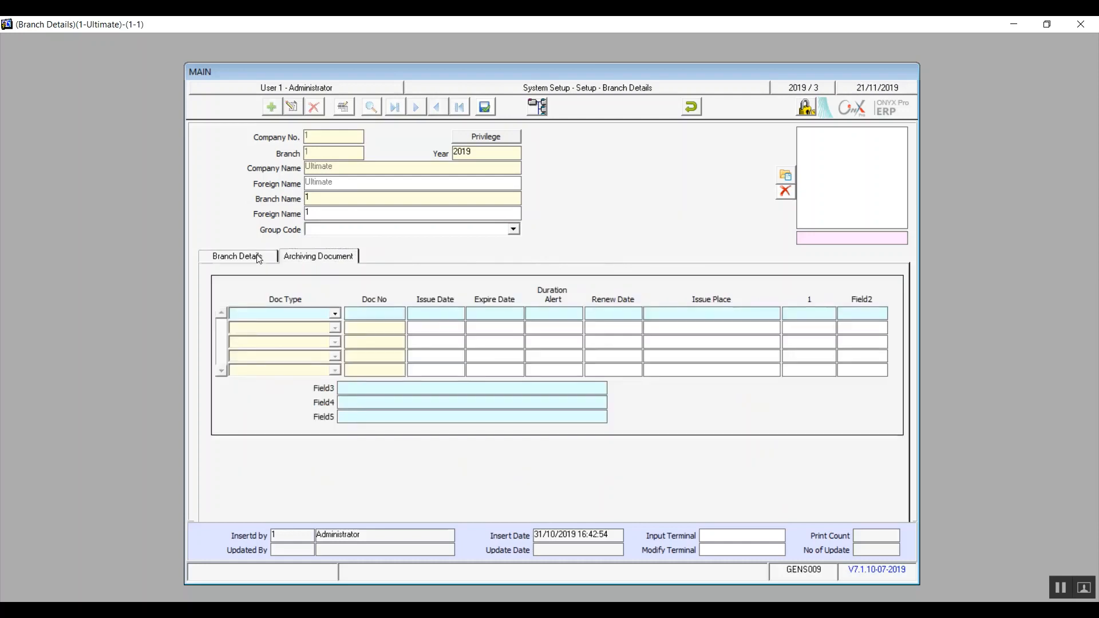
click(237, 256)
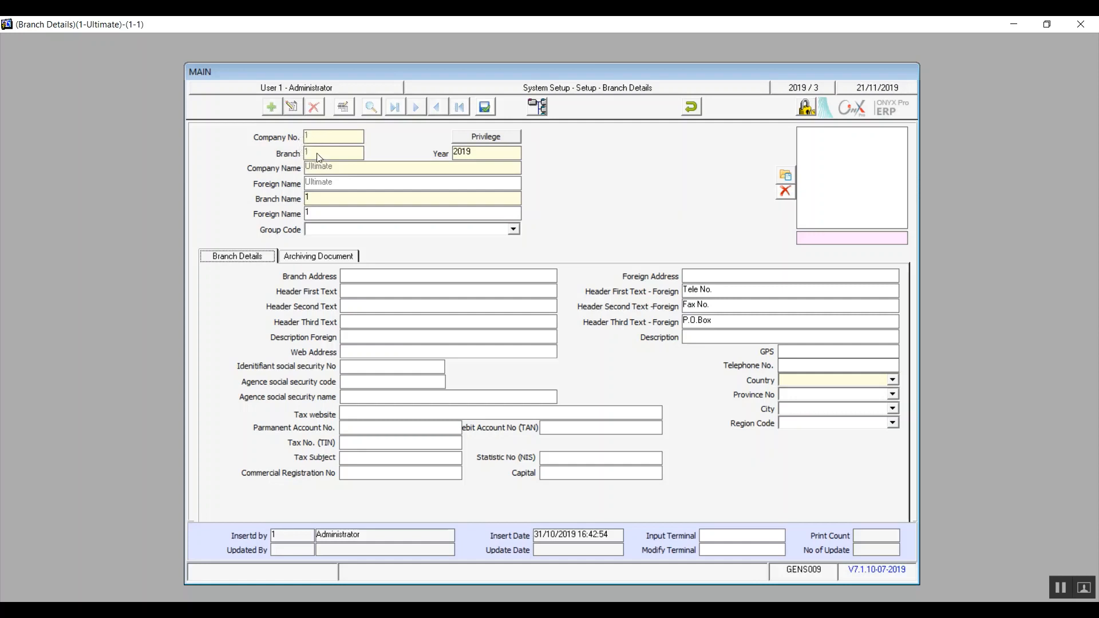
mouse_move(439, 178)
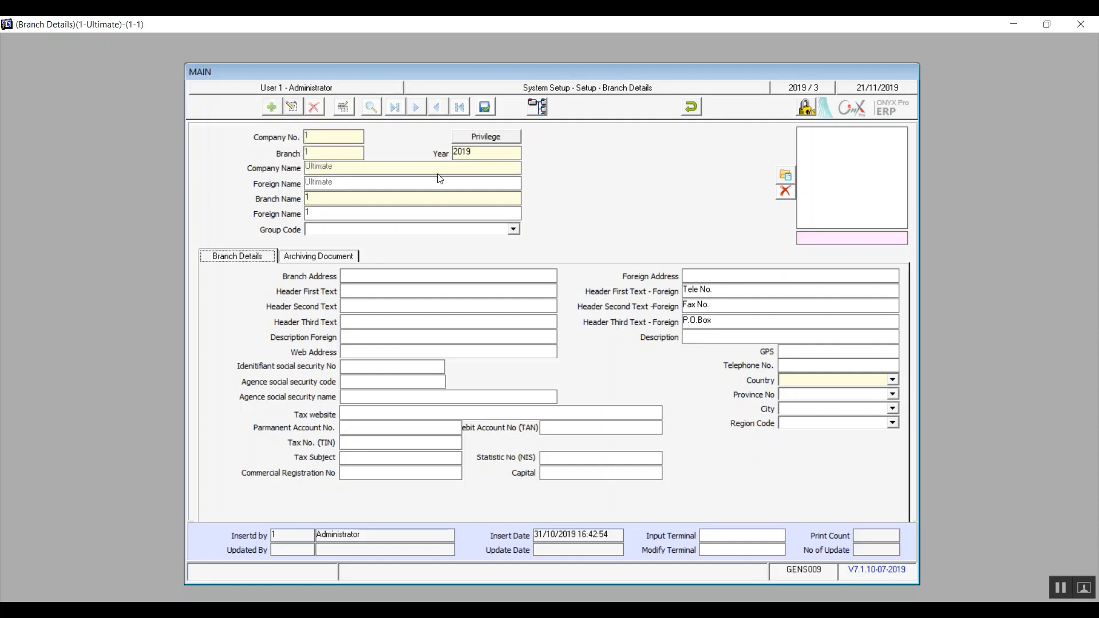
mouse_move(334, 156)
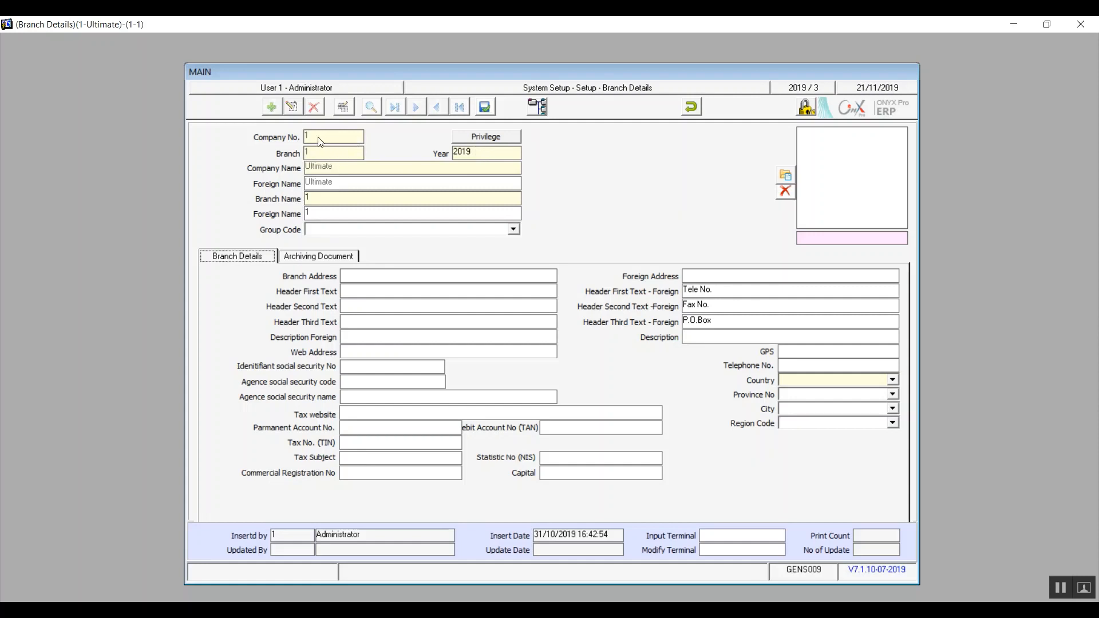
mouse_move(447, 160)
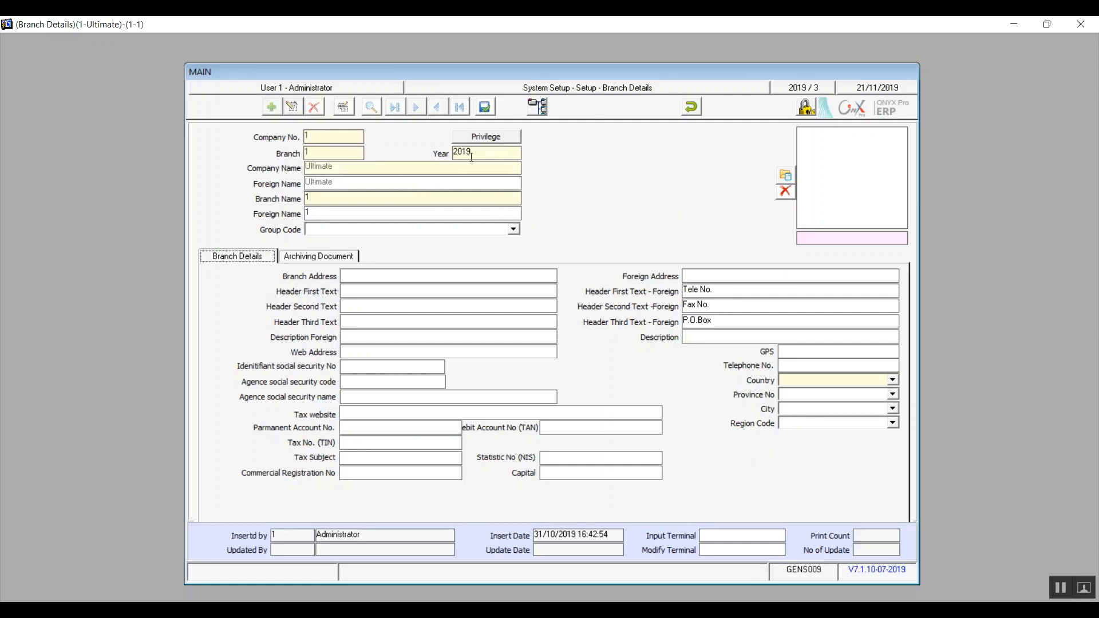
mouse_move(282, 177)
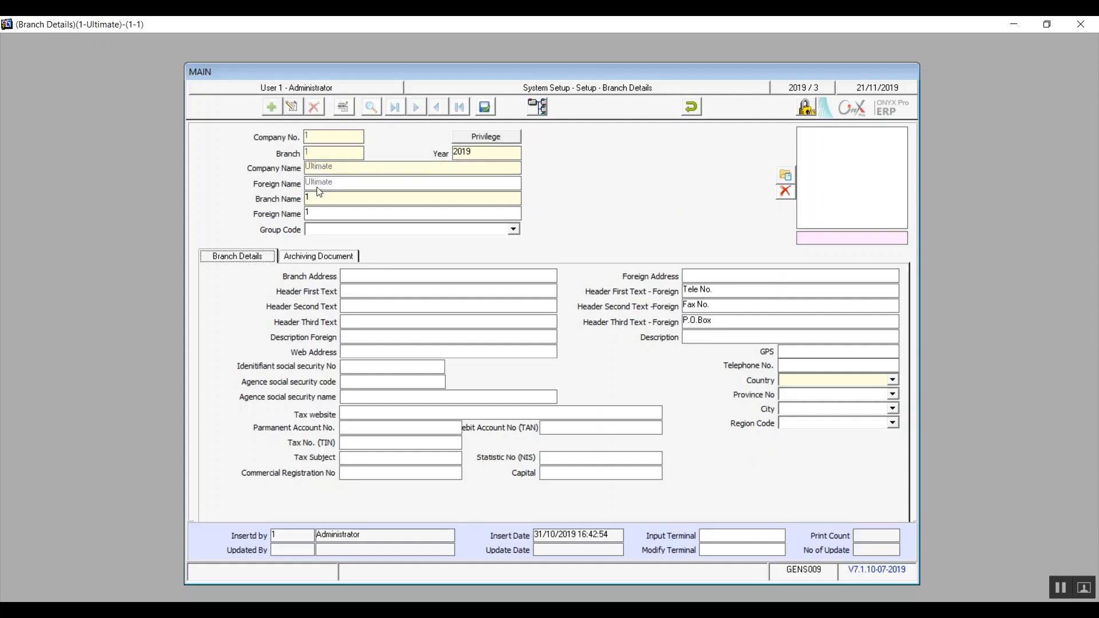
mouse_move(320, 182)
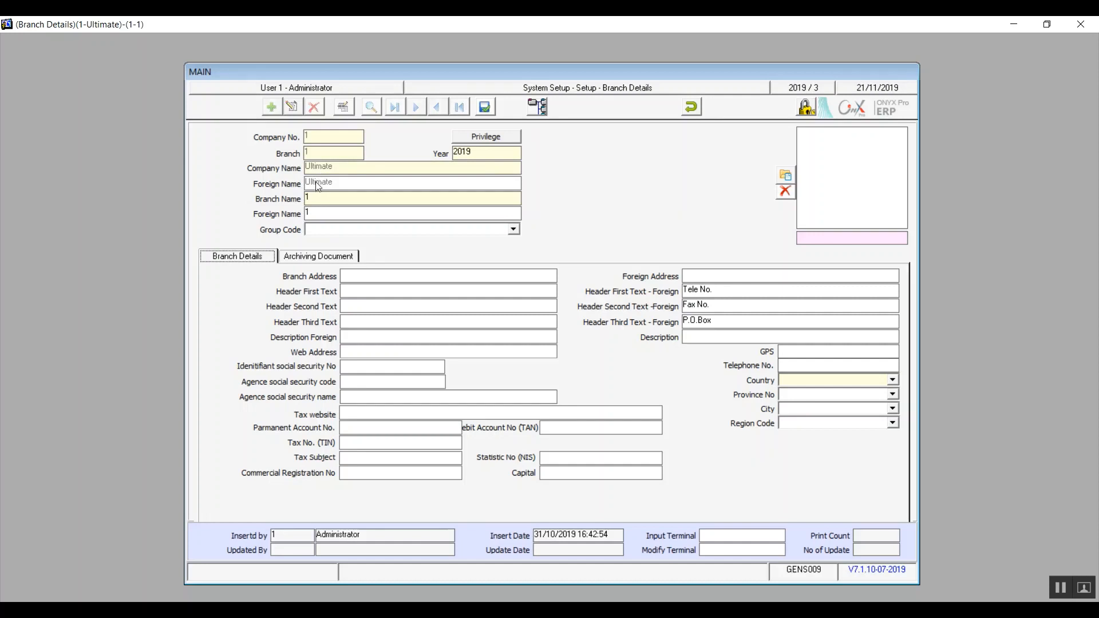
mouse_move(318, 190)
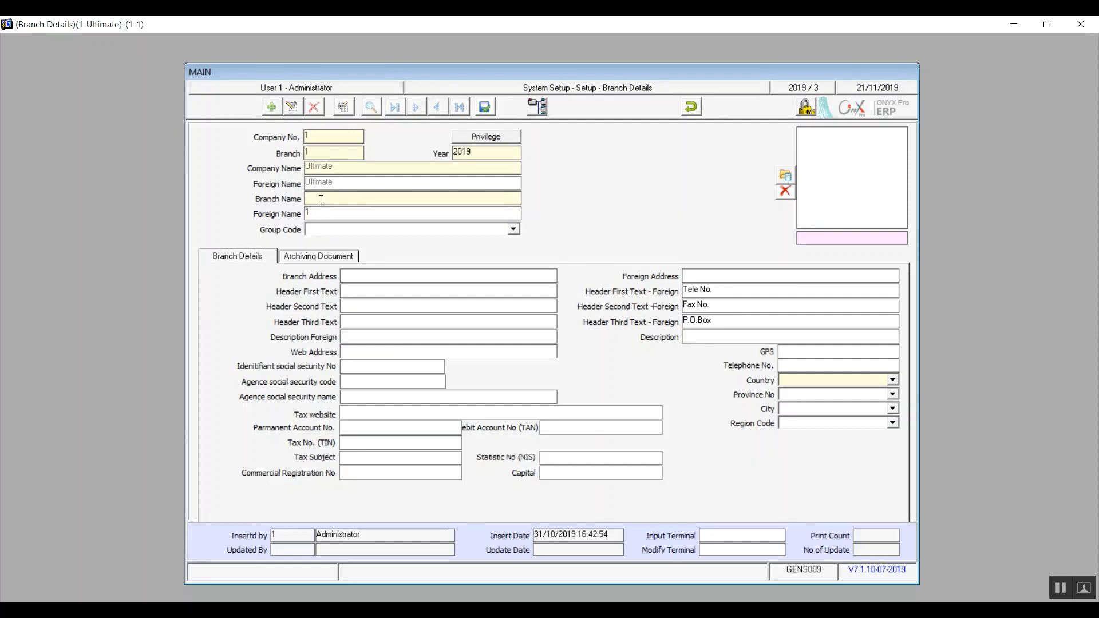
Enter 'Egypt branch' as branch 1's name and as its foreign name
text(E)
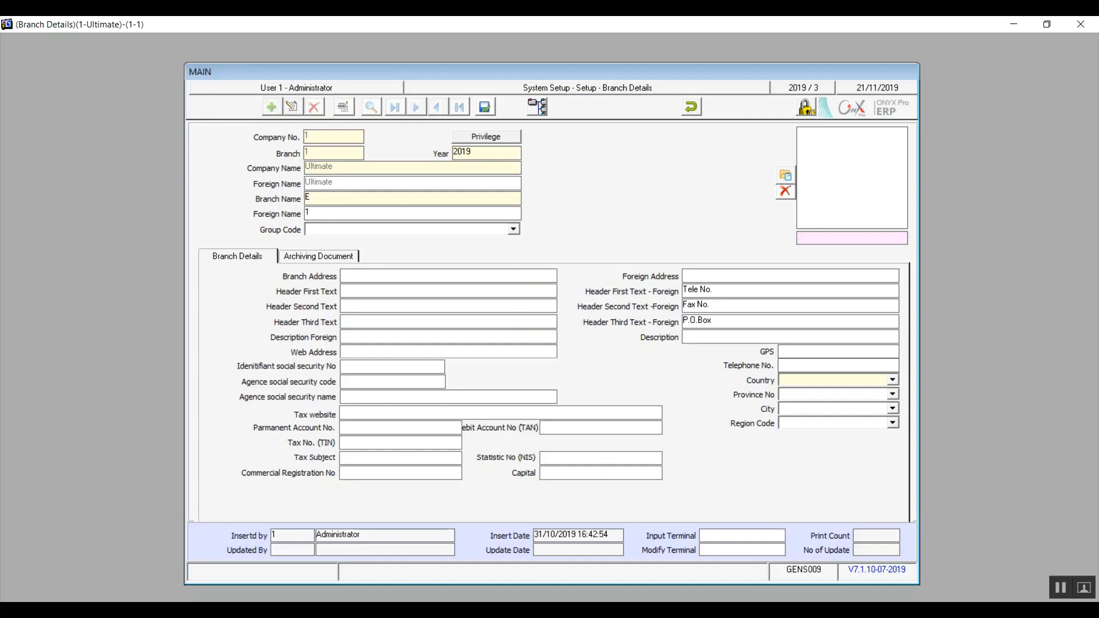
text(gypt)
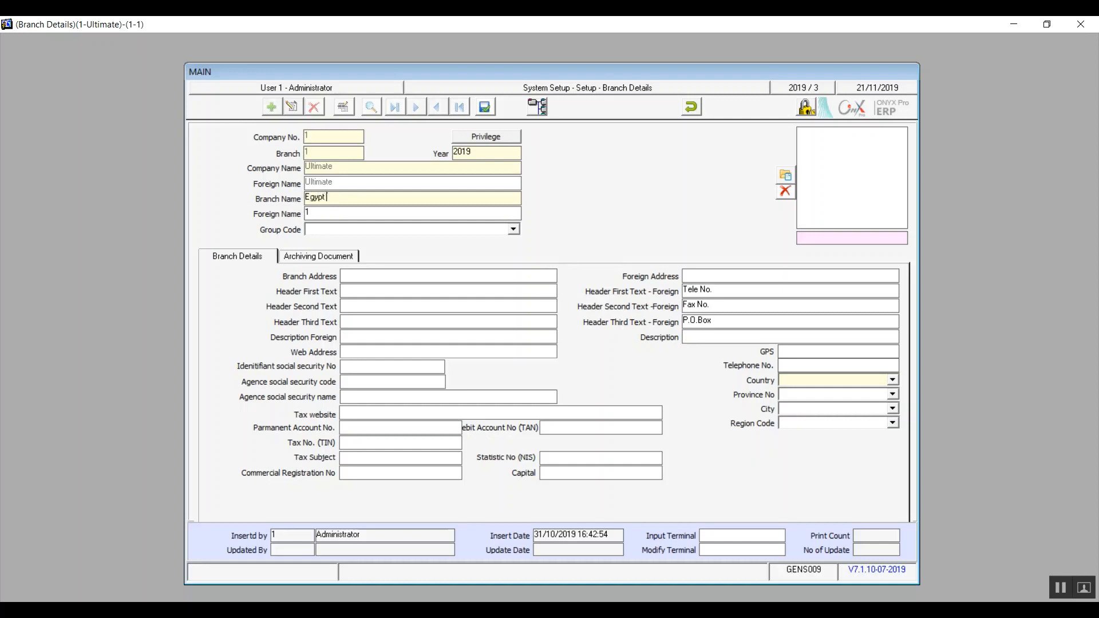
text(branch)
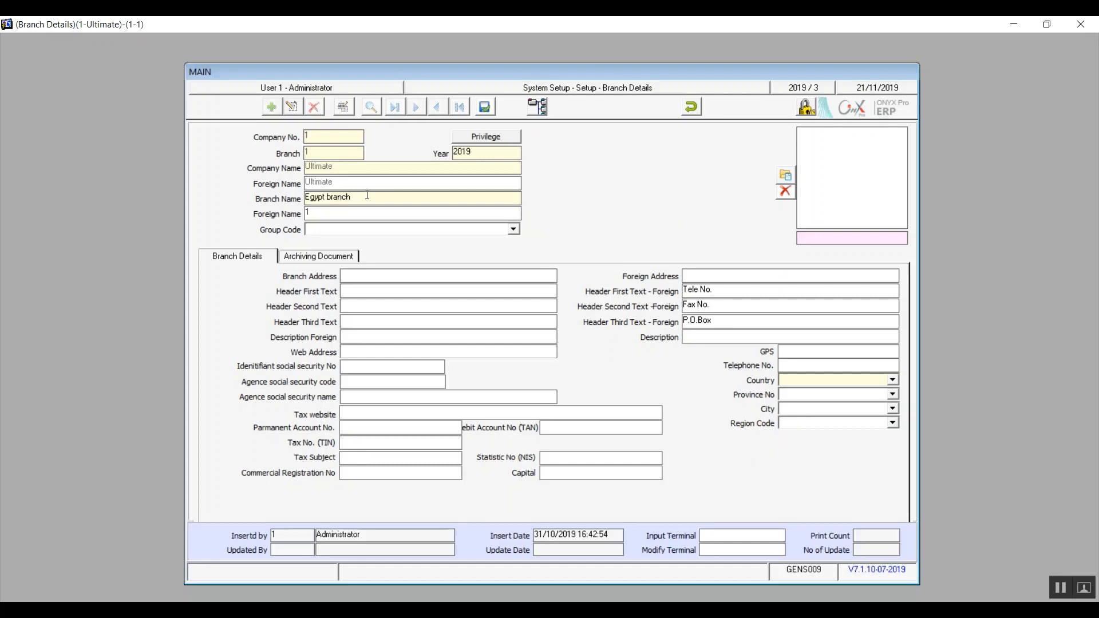
double_click(338, 197)
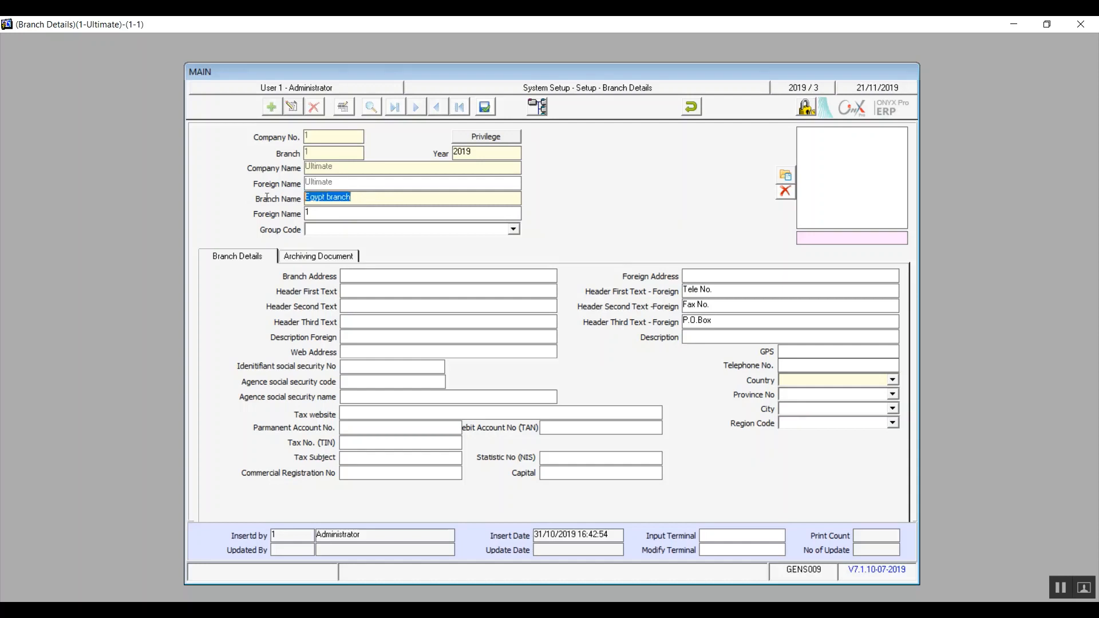
mouse_move(331, 210)
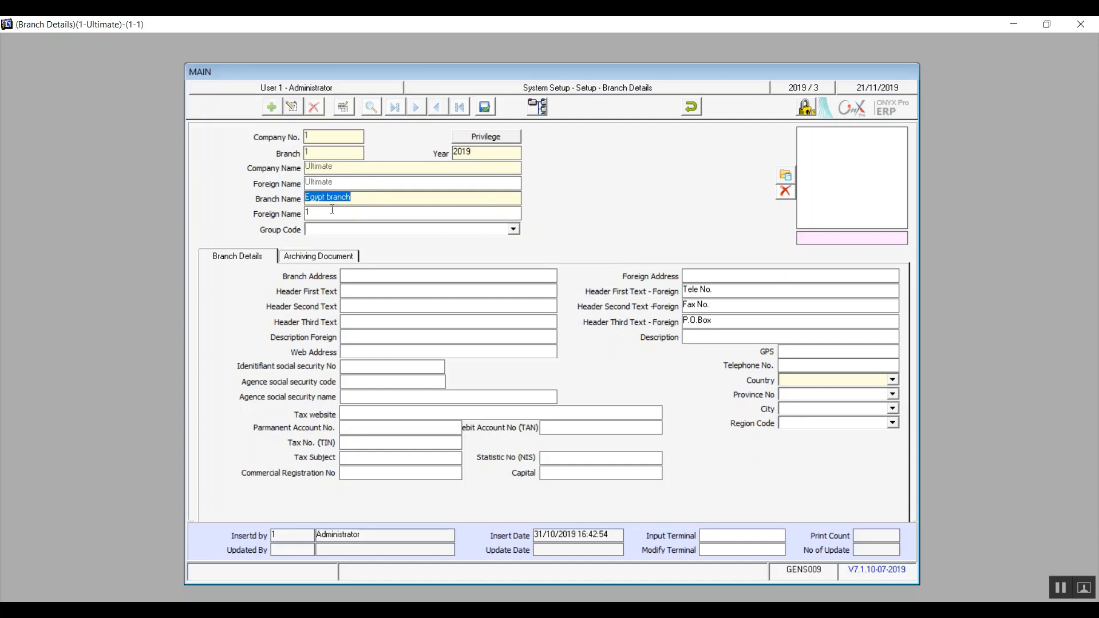
text(Egypt branch)
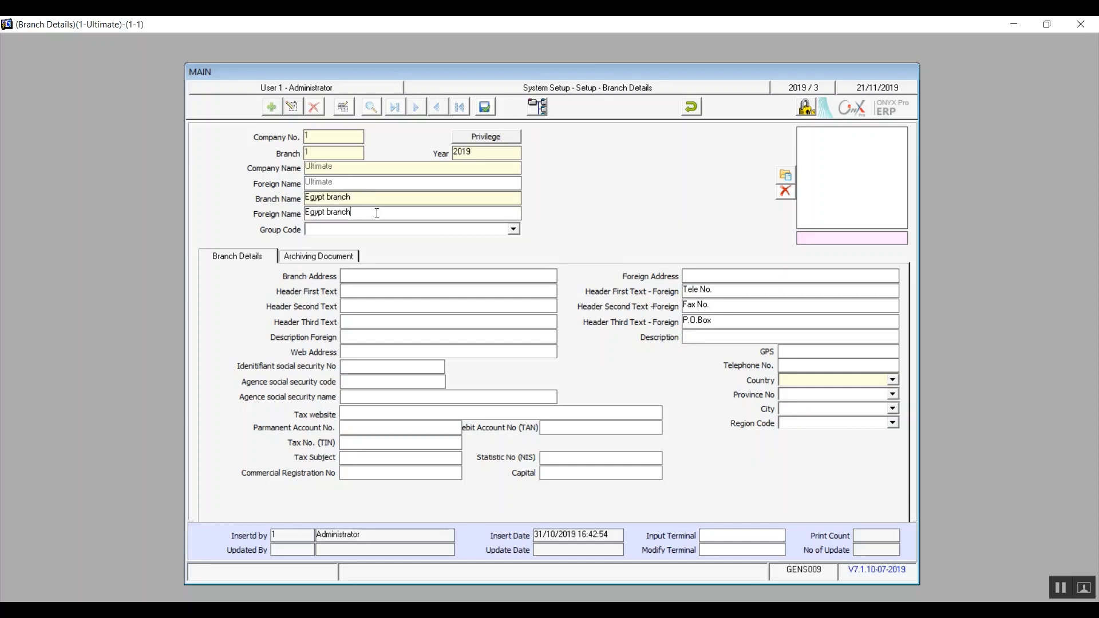
mouse_move(500, 243)
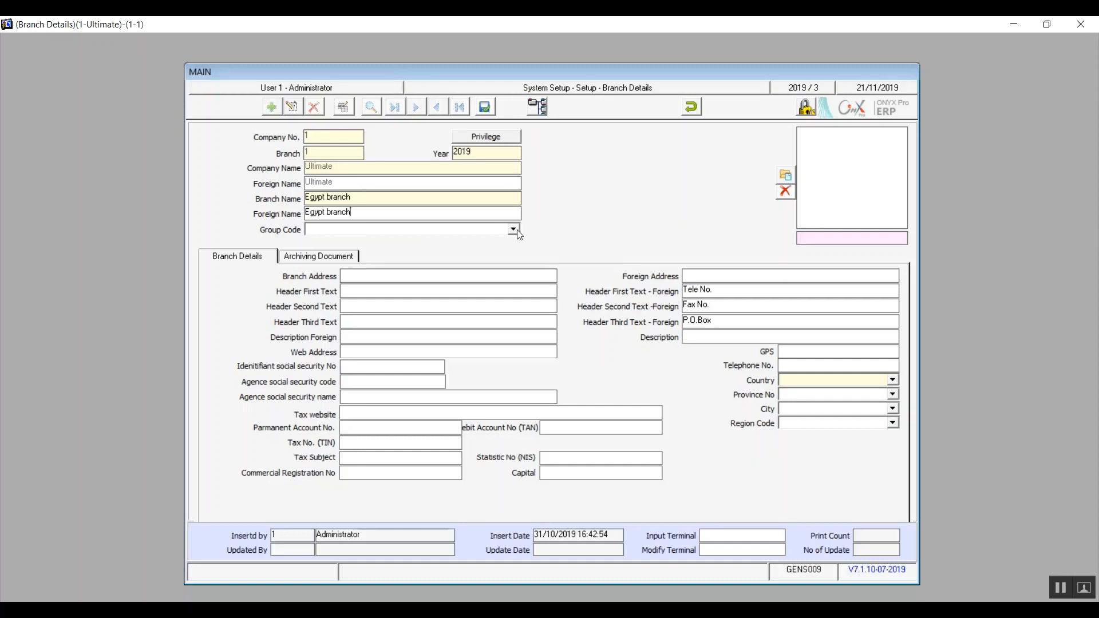
click(513, 229)
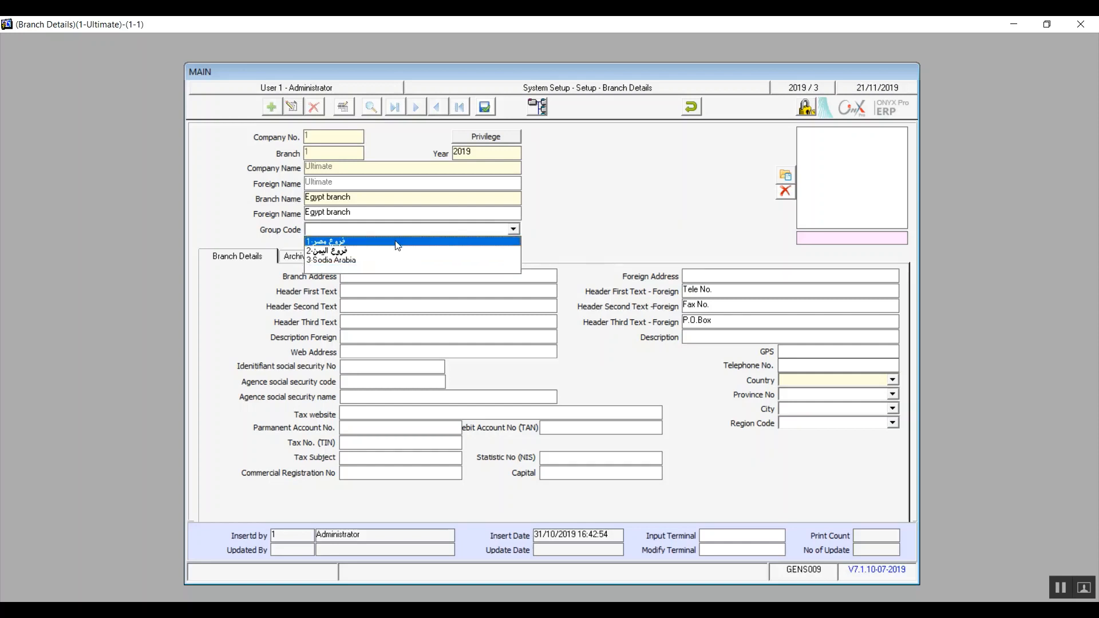
mouse_move(380, 247)
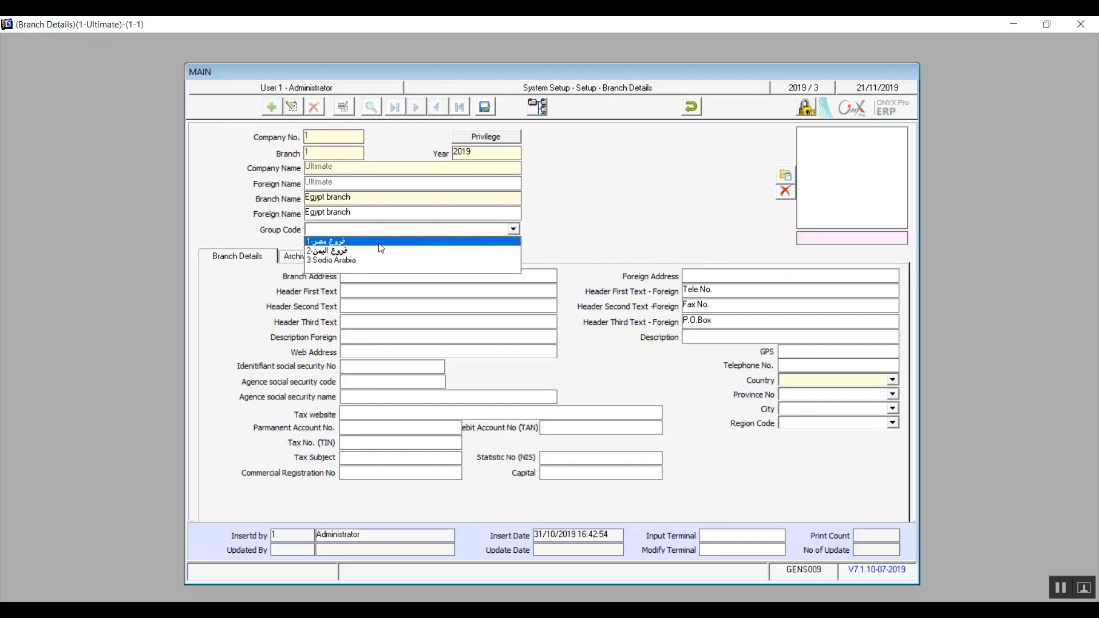
click(339, 241)
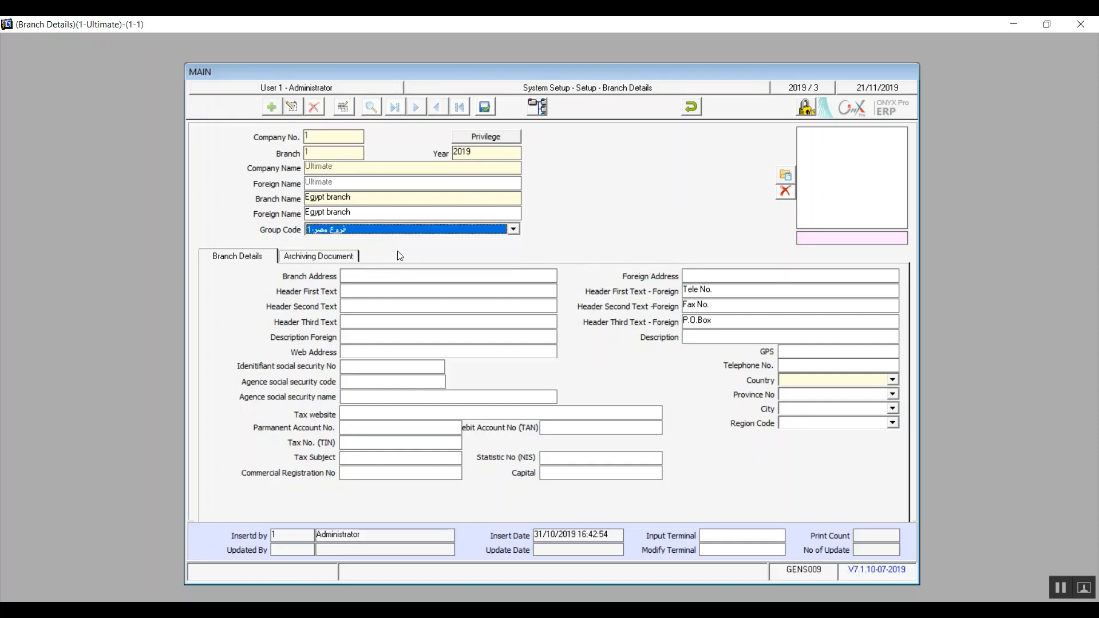
mouse_move(884, 200)
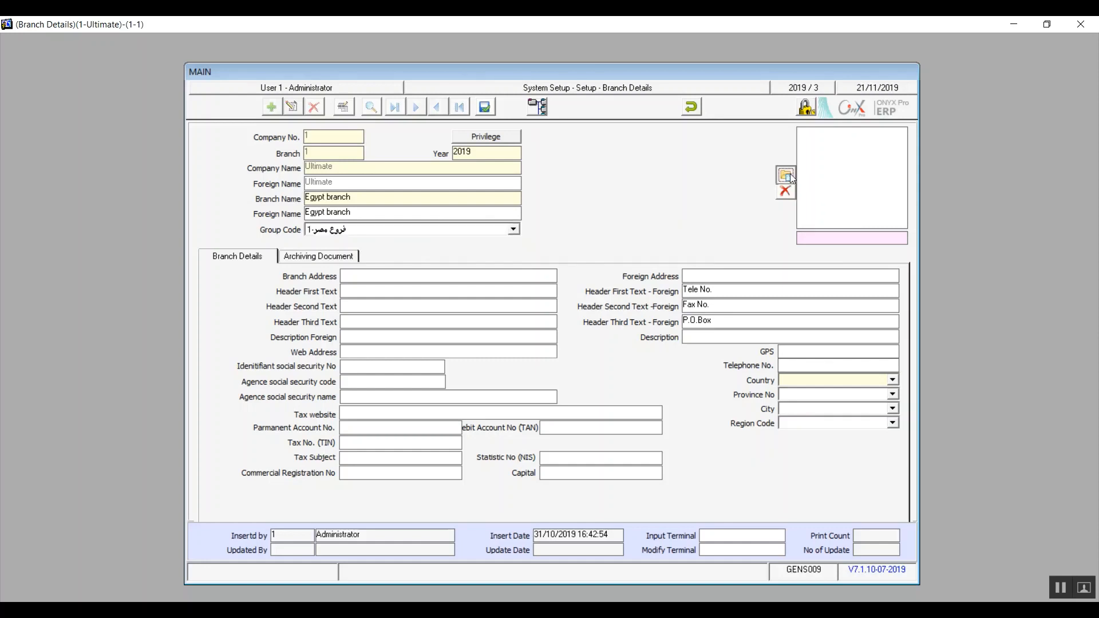
click(783, 176)
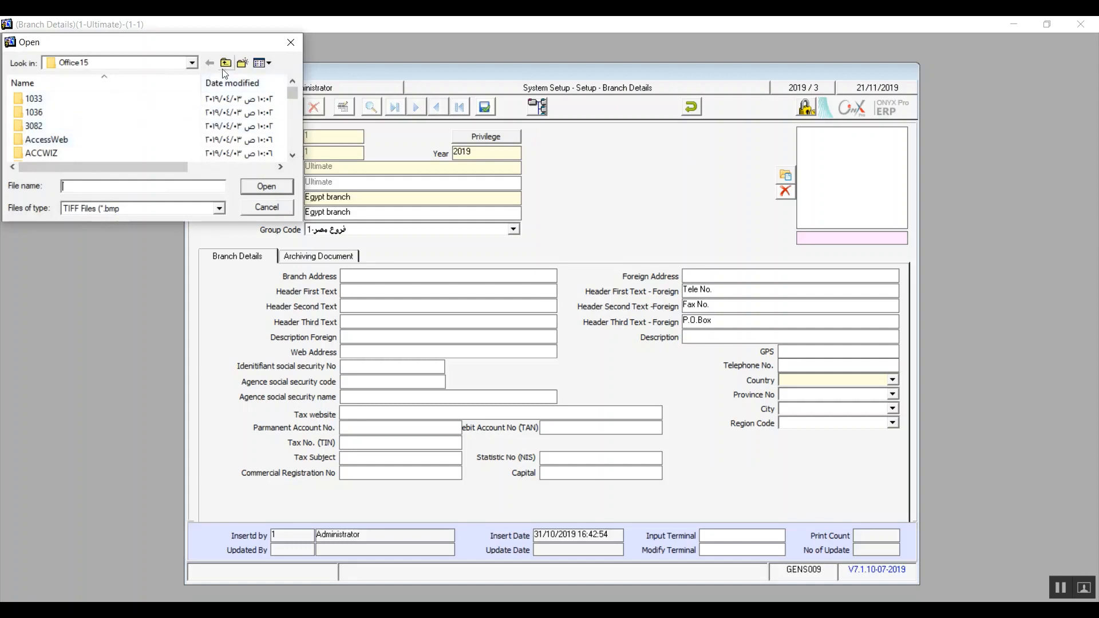
click(224, 63)
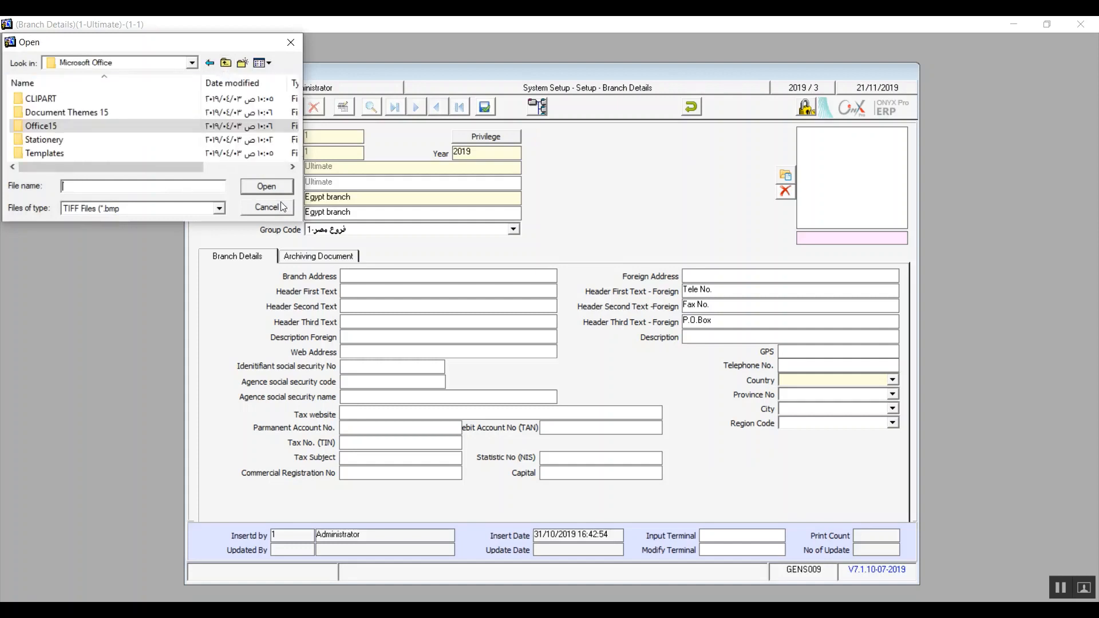
click(267, 208)
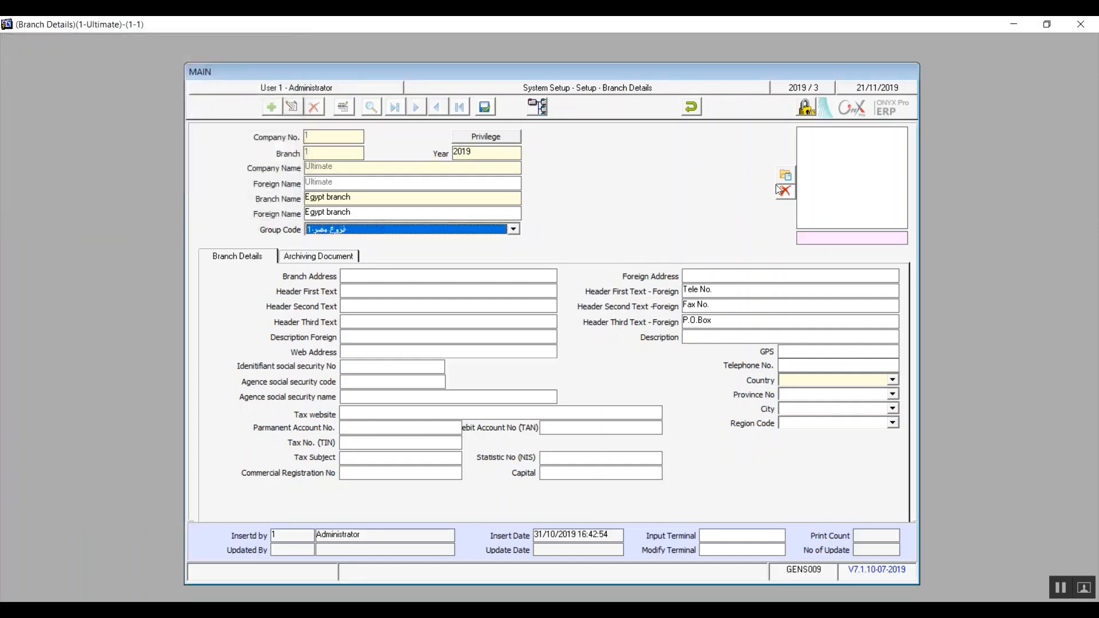
click(784, 174)
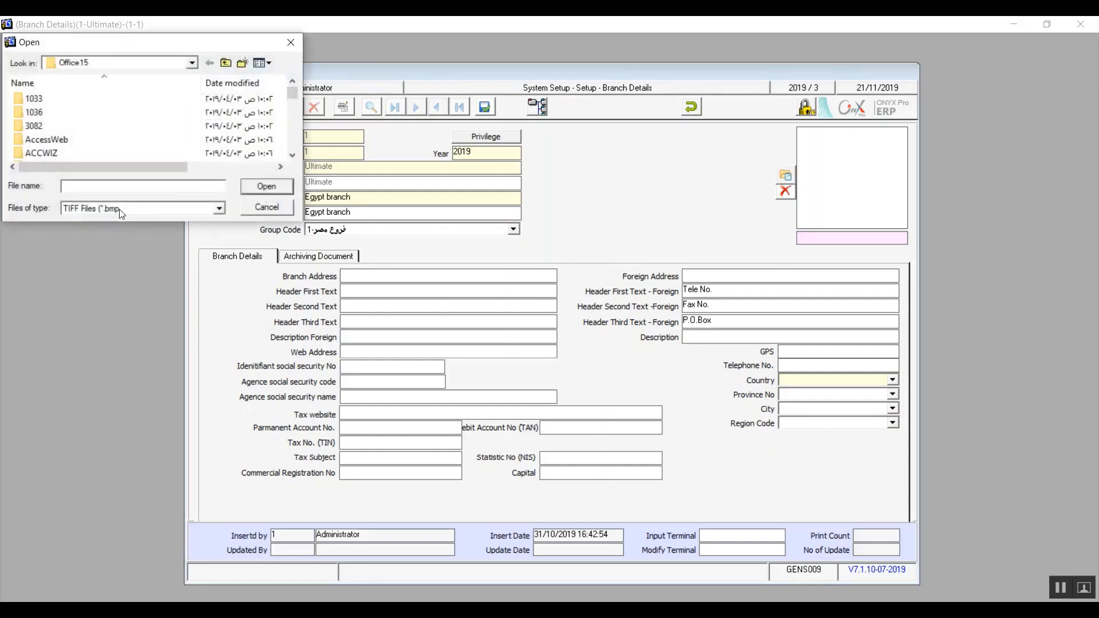
click(265, 206)
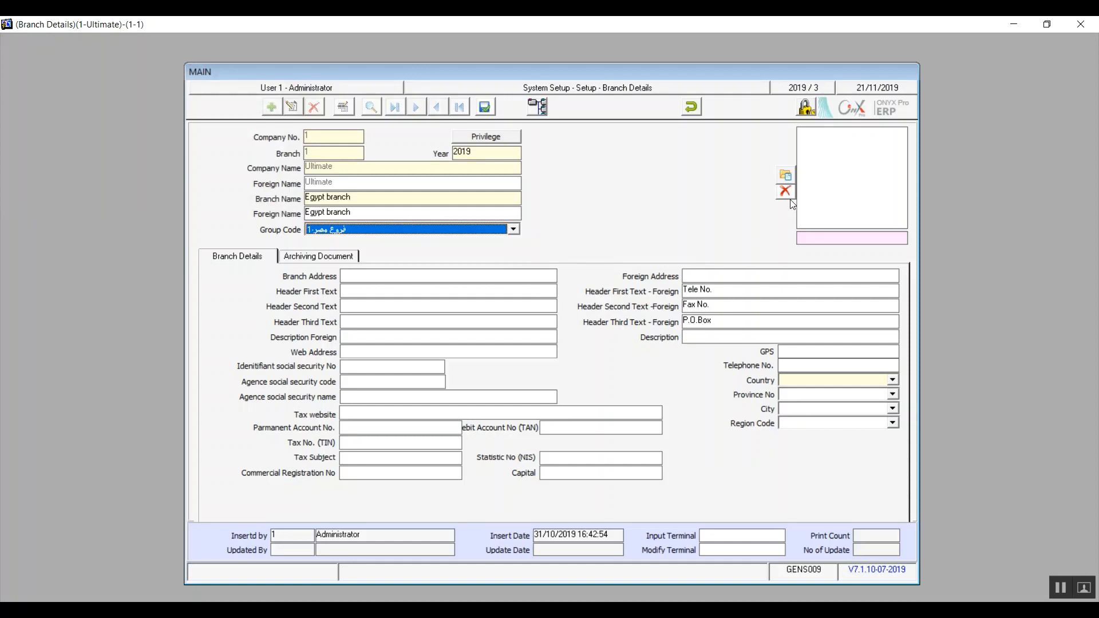
mouse_move(791, 204)
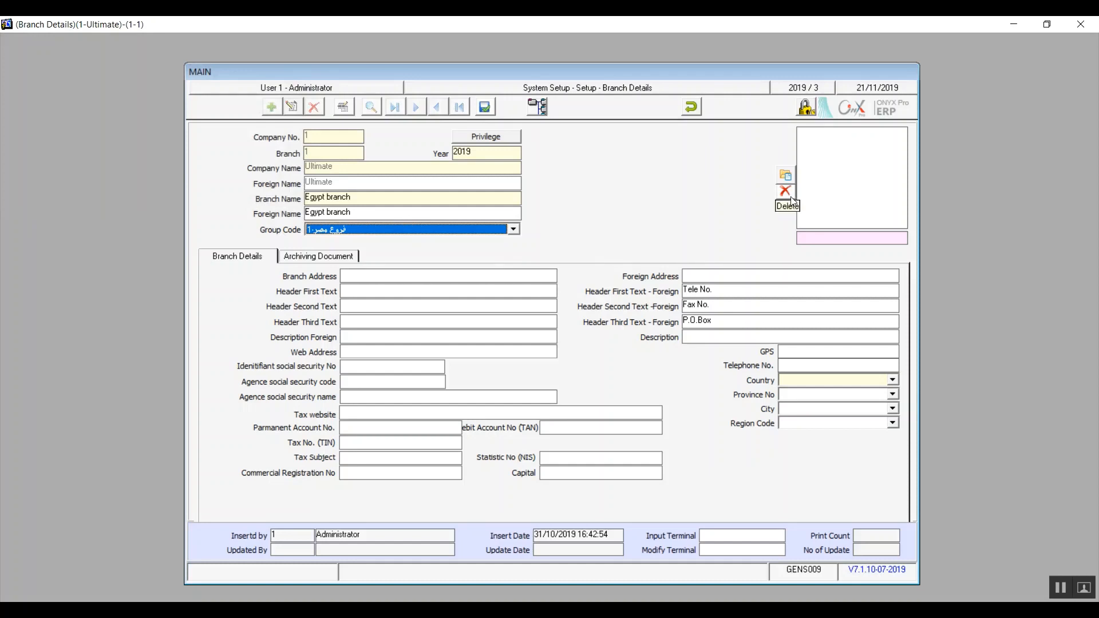
mouse_move(788, 206)
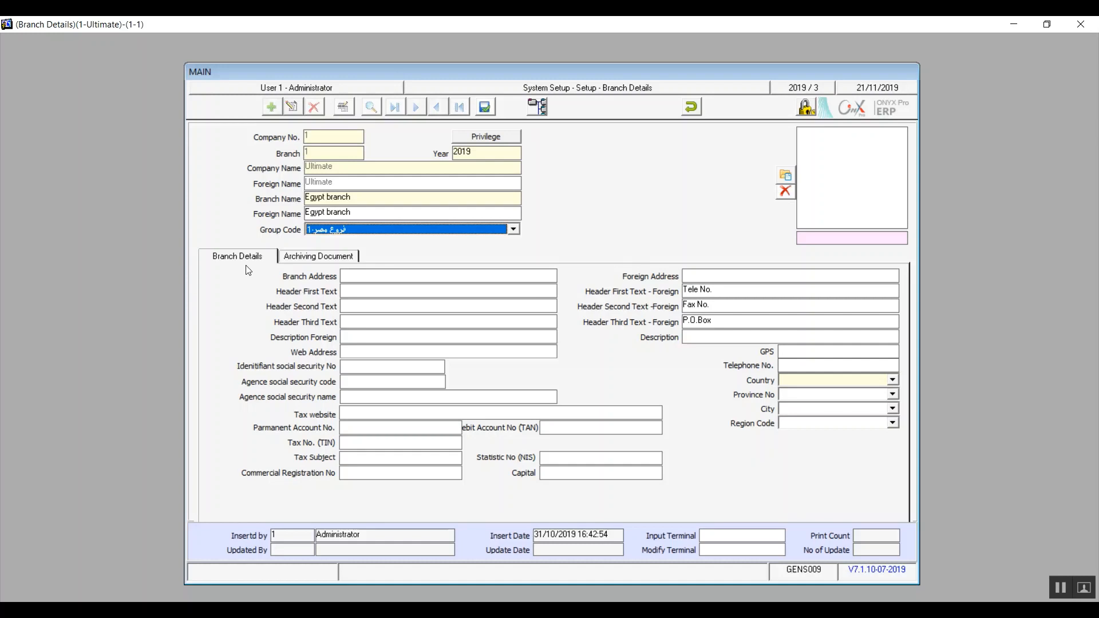
mouse_move(243, 266)
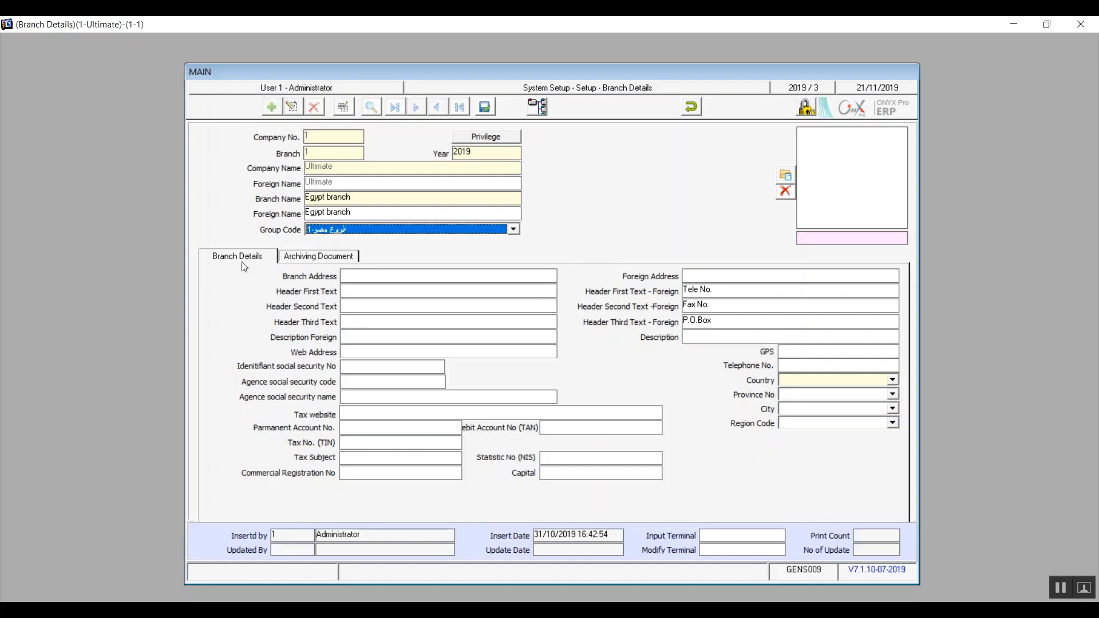
mouse_move(275, 276)
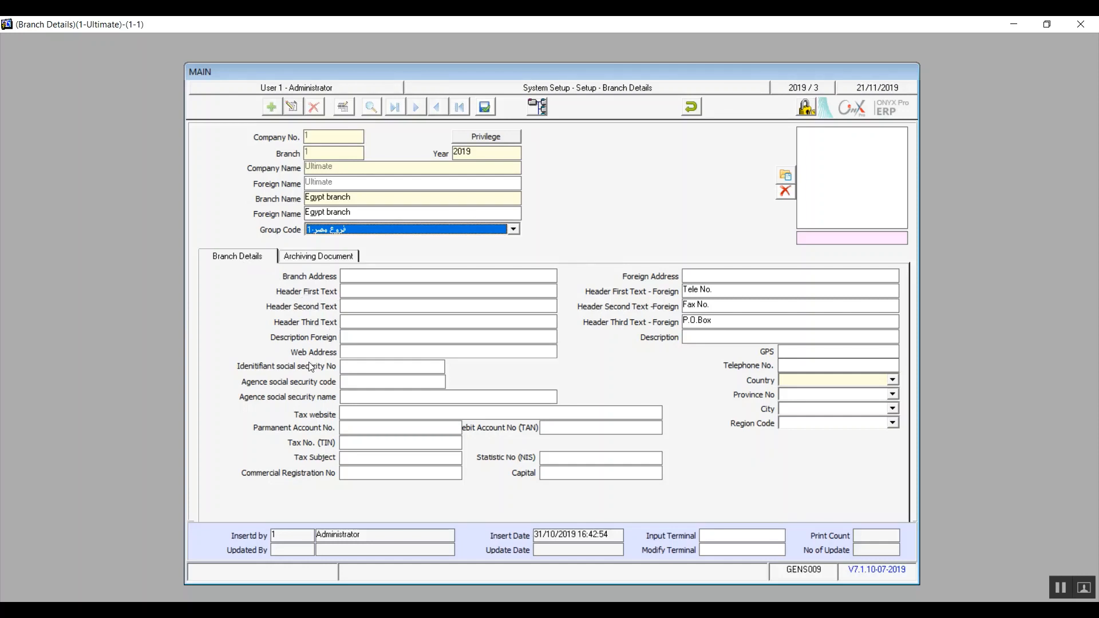
mouse_move(353, 302)
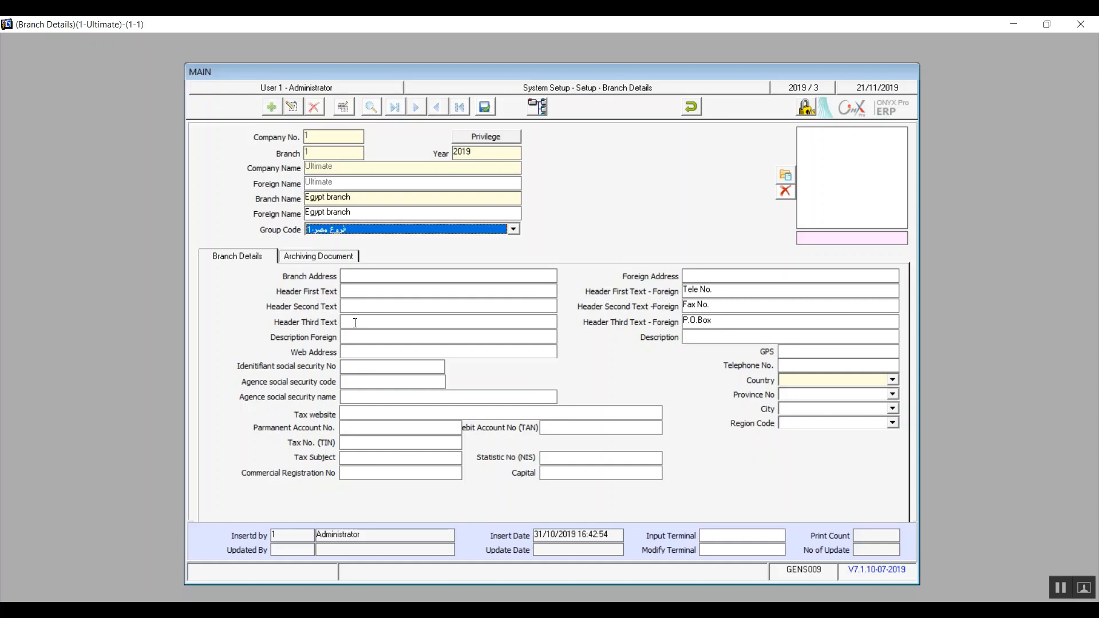
mouse_move(353, 321)
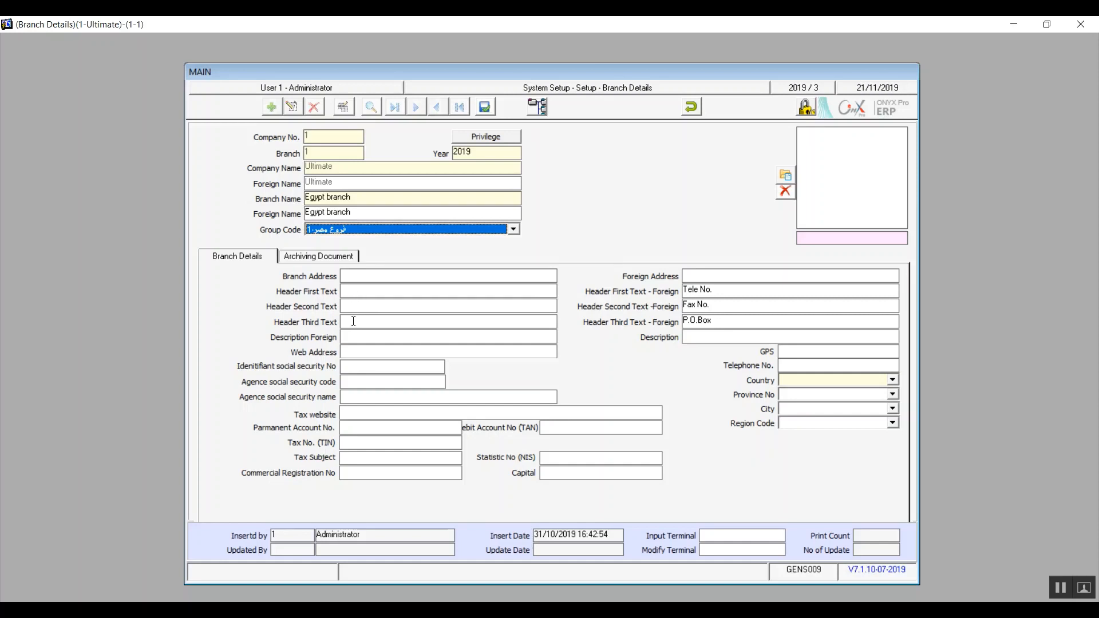
mouse_move(444, 329)
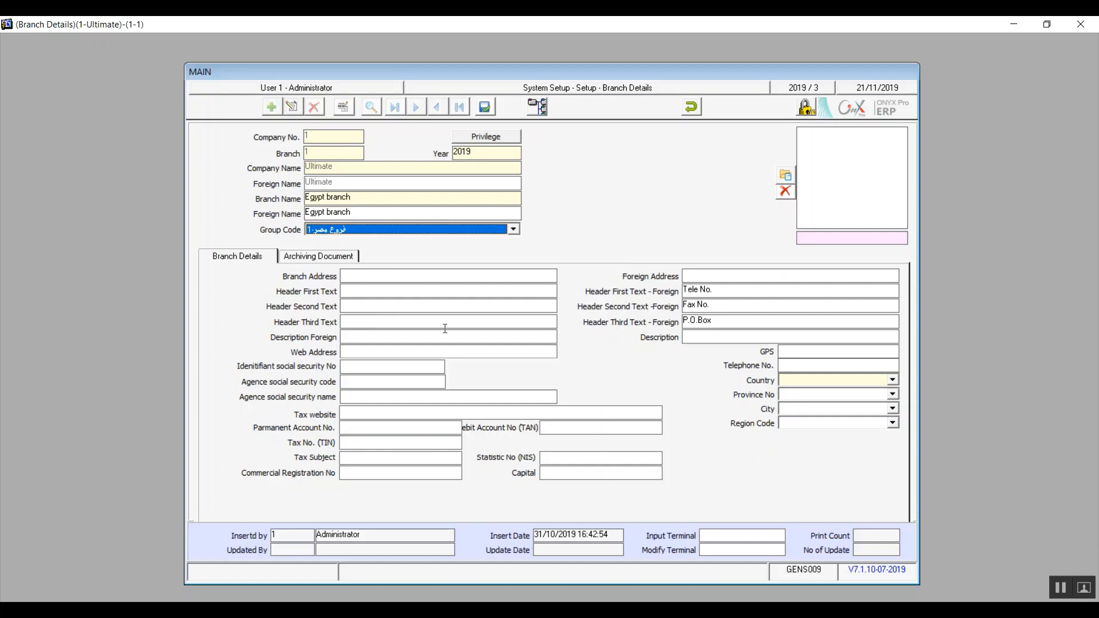
mouse_move(272, 308)
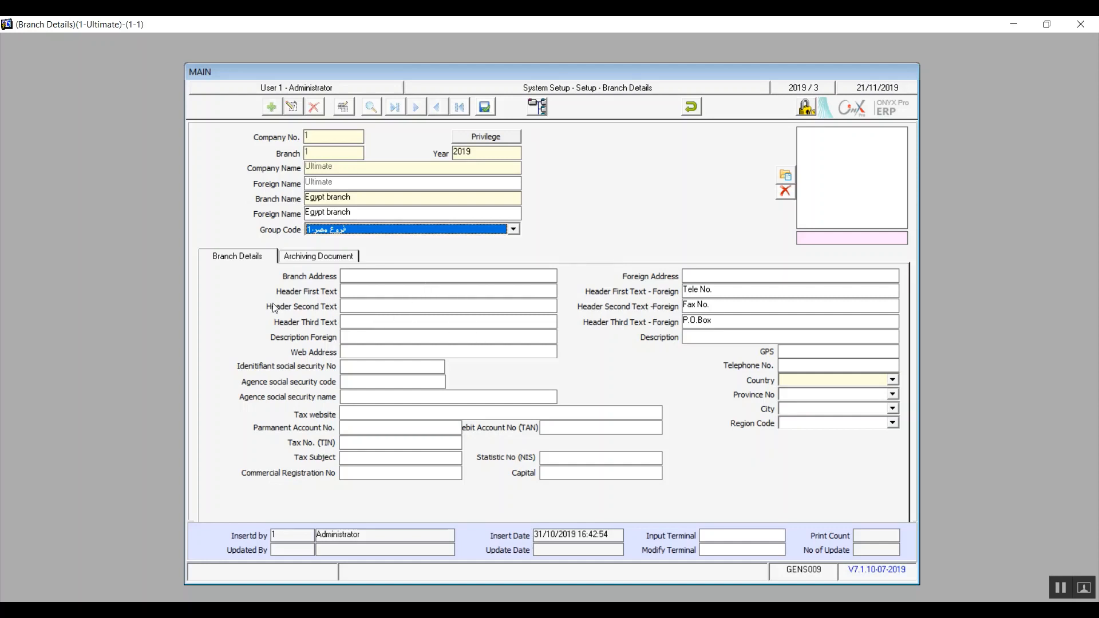
mouse_move(622, 300)
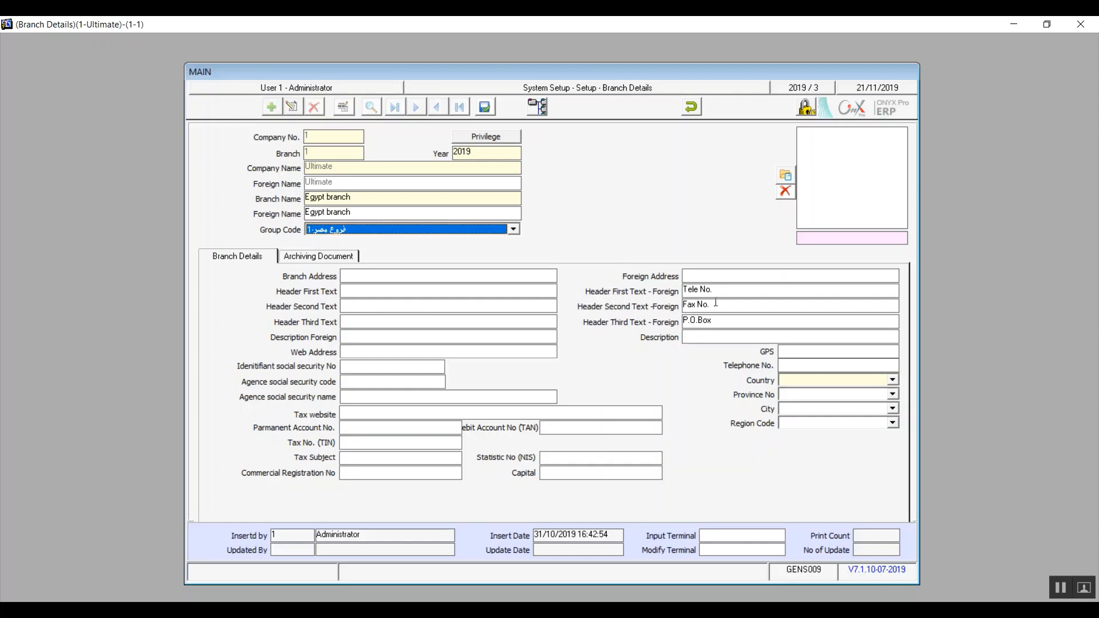
mouse_move(497, 416)
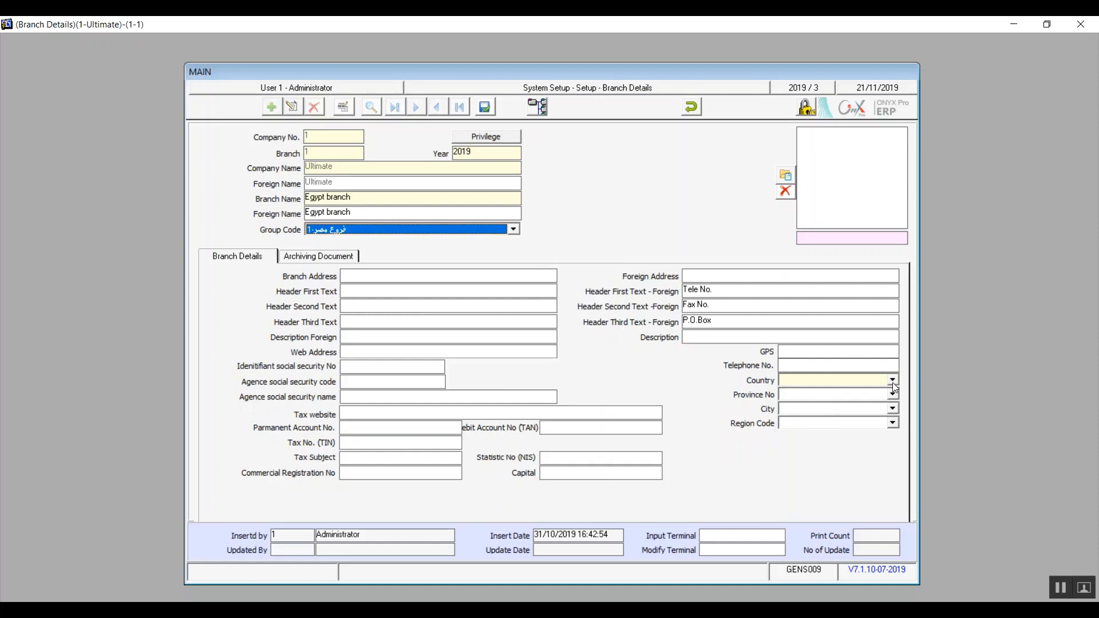
Choose مصر-1 (Egypt) as the branch's country
click(893, 380)
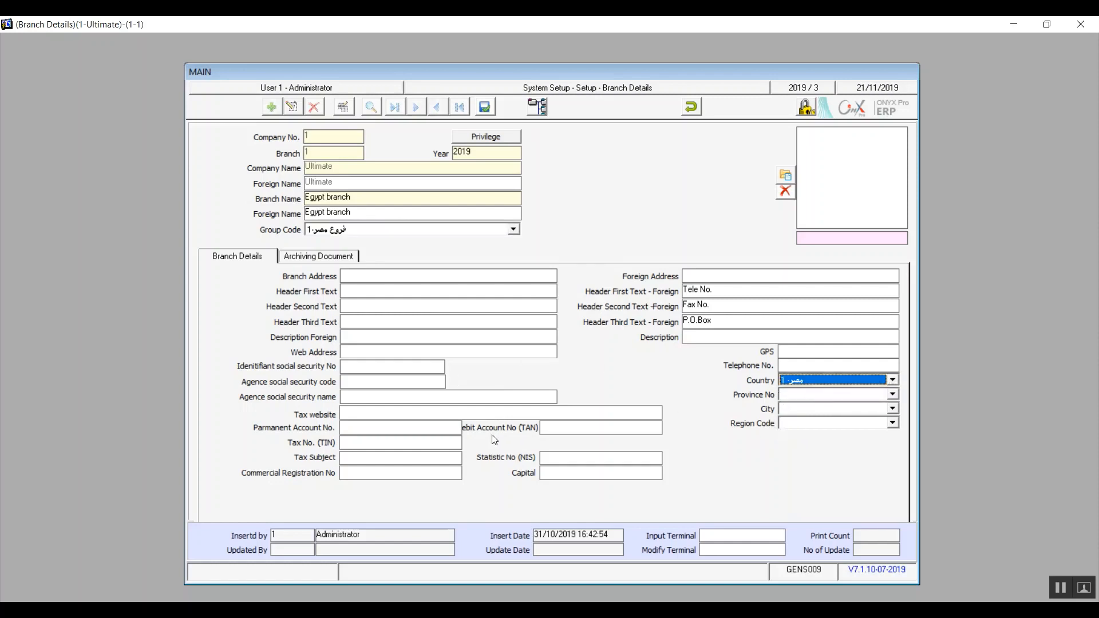
mouse_move(293, 453)
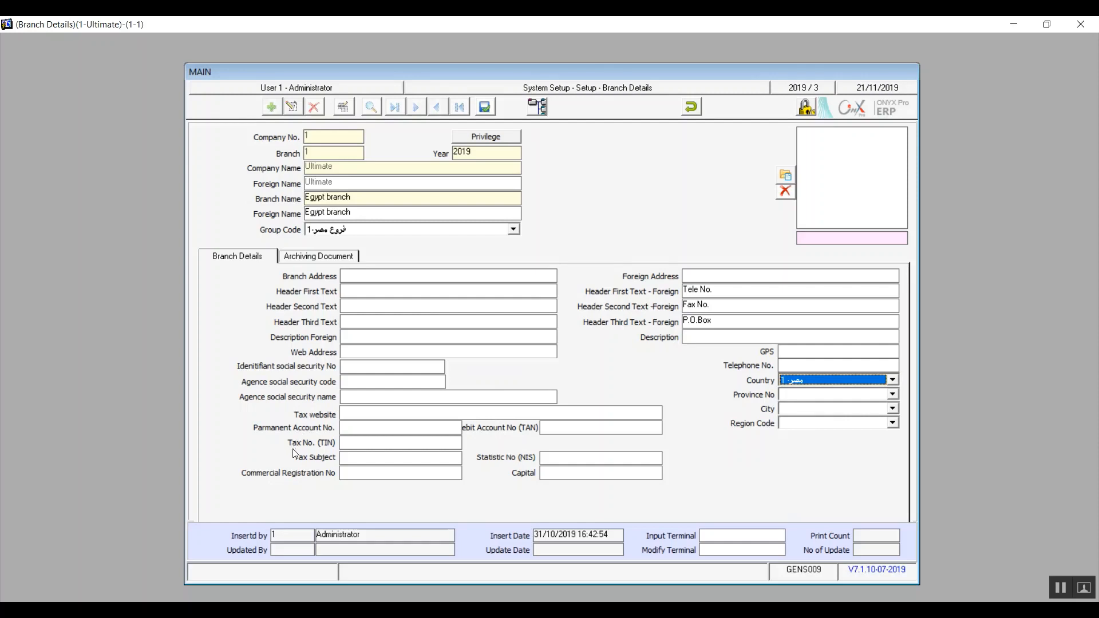
mouse_move(515, 461)
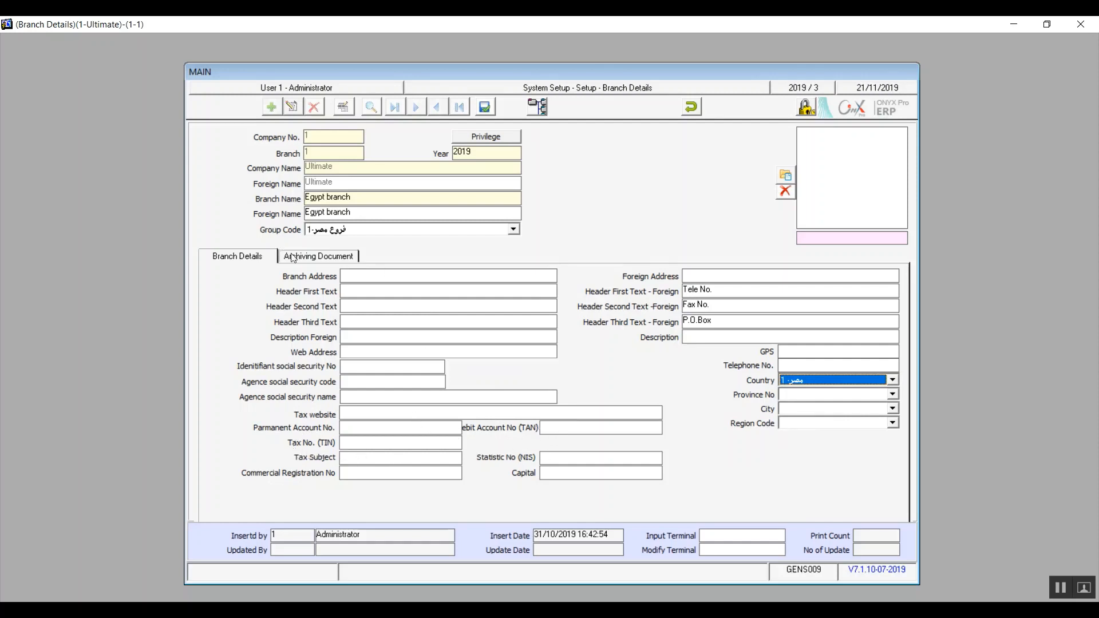
On Archiving Document, make the first row's document type 1-Commercial Register
click(319, 256)
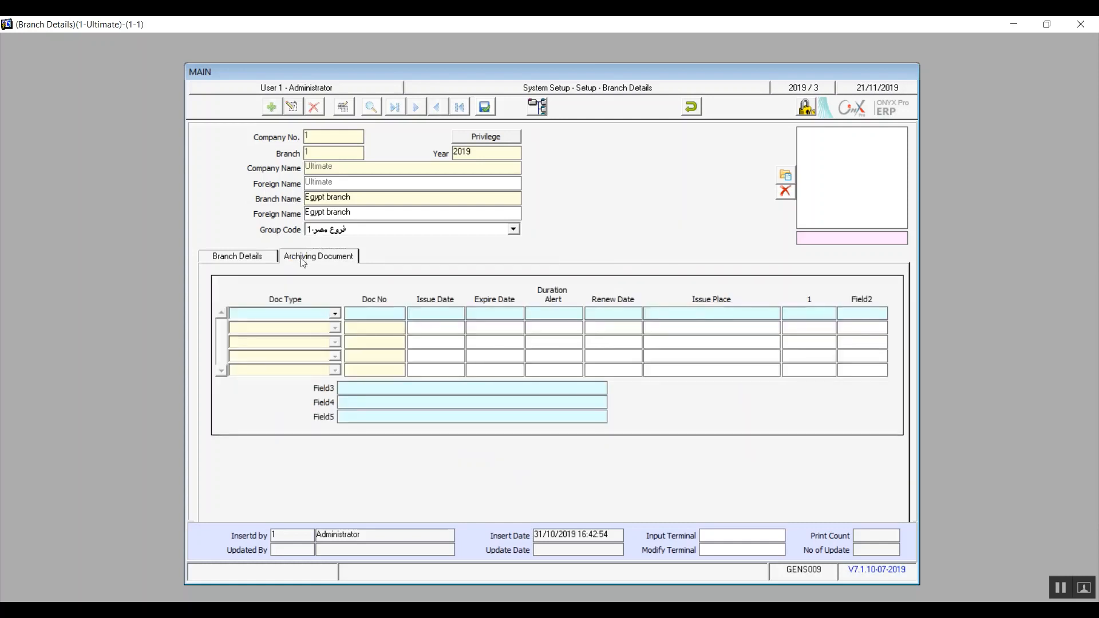
mouse_move(336, 271)
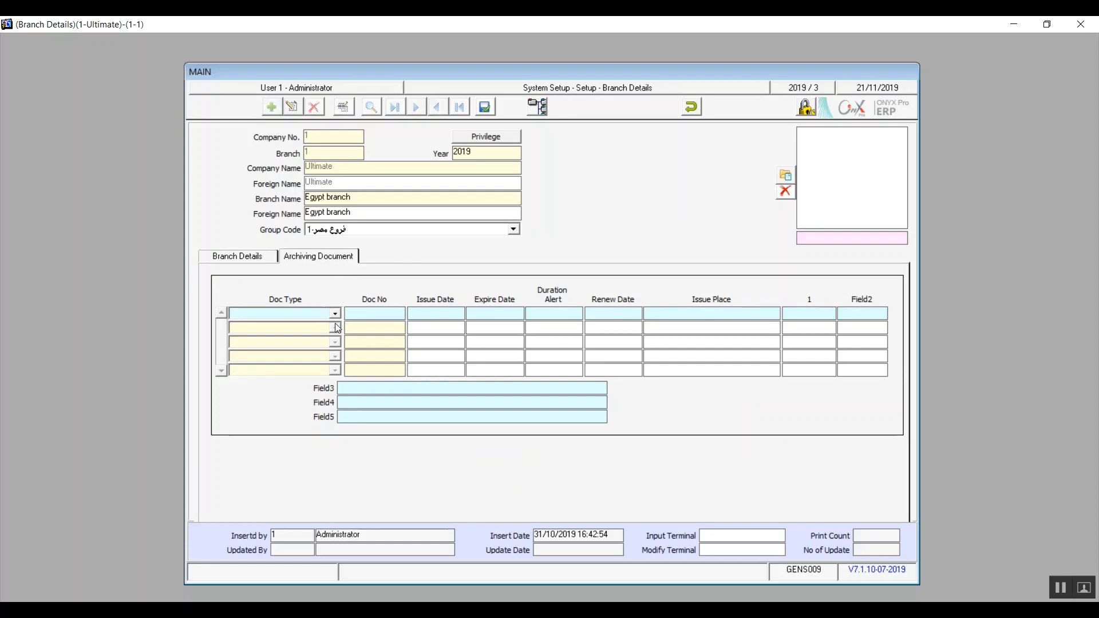
click(335, 313)
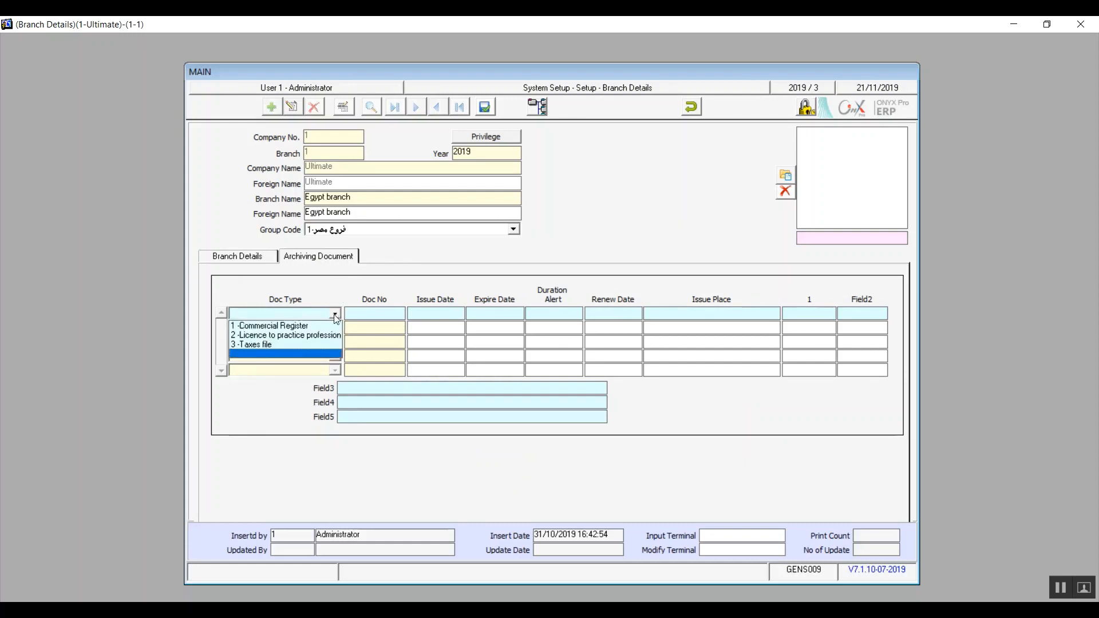
mouse_move(329, 323)
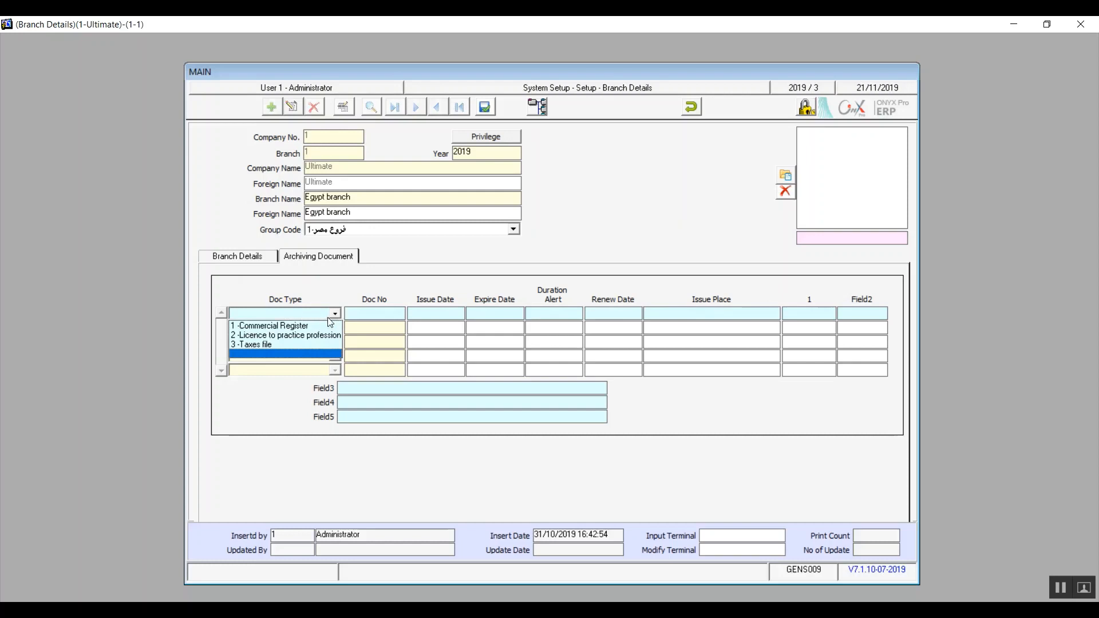
mouse_move(337, 319)
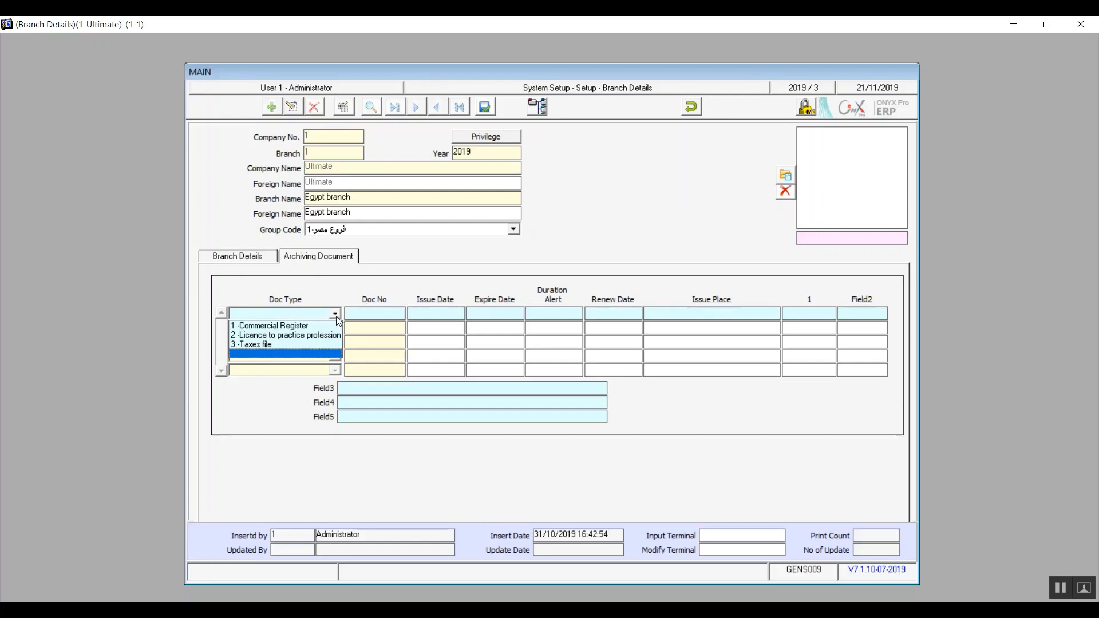
click(268, 325)
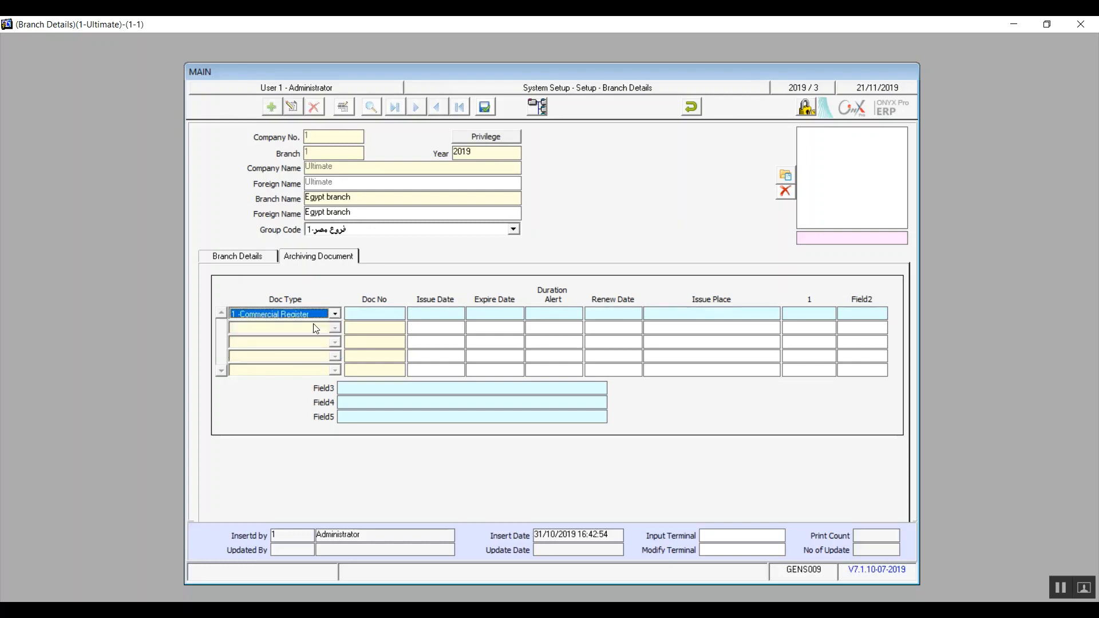
Enter Commercial Register number 36524, its issue and expiry dates and a 5-day alert
click(373, 312)
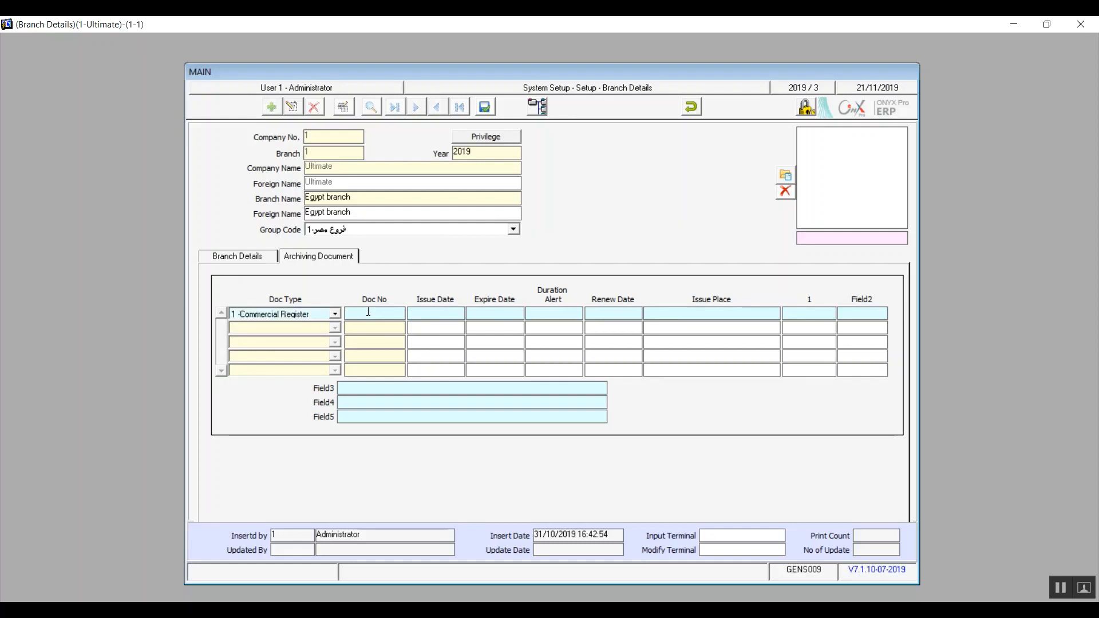
text(36524)
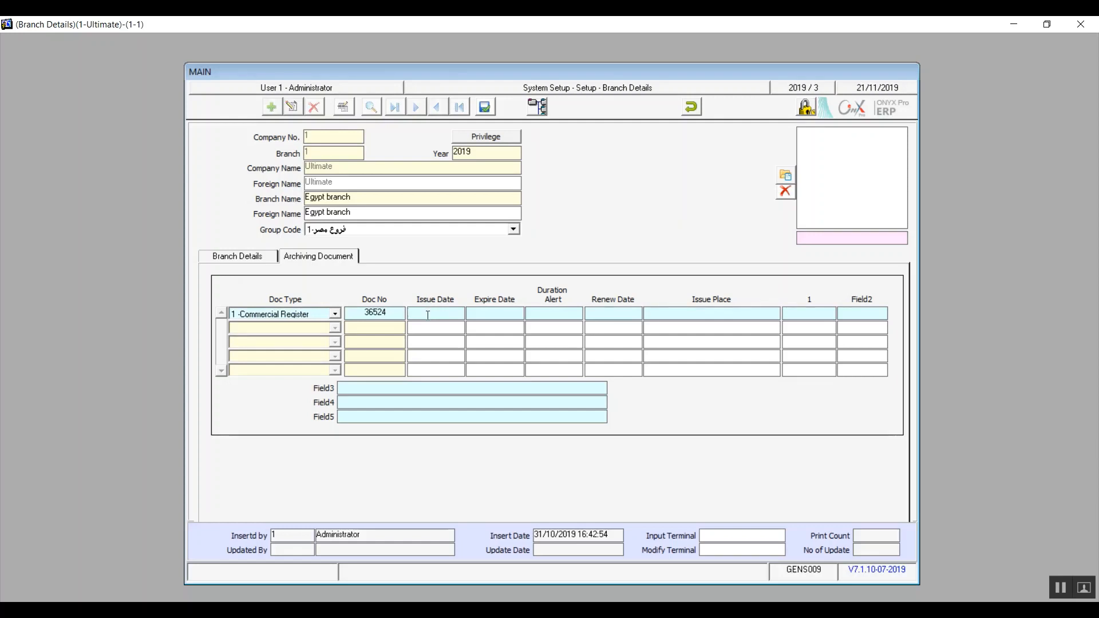
text(1/12/2019)
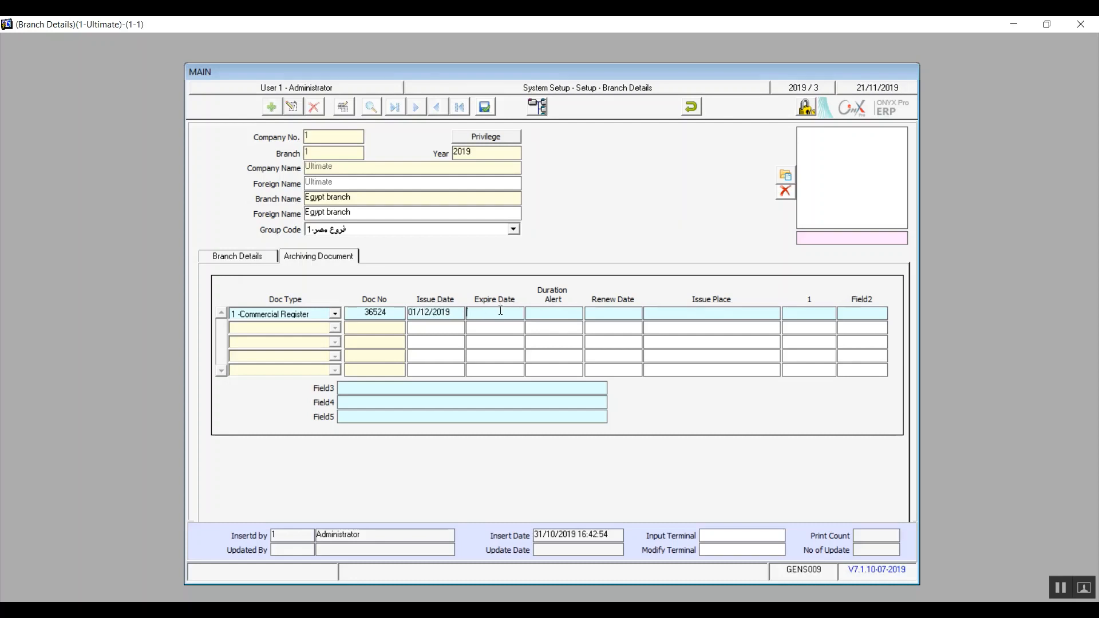
text(1/06/2020)
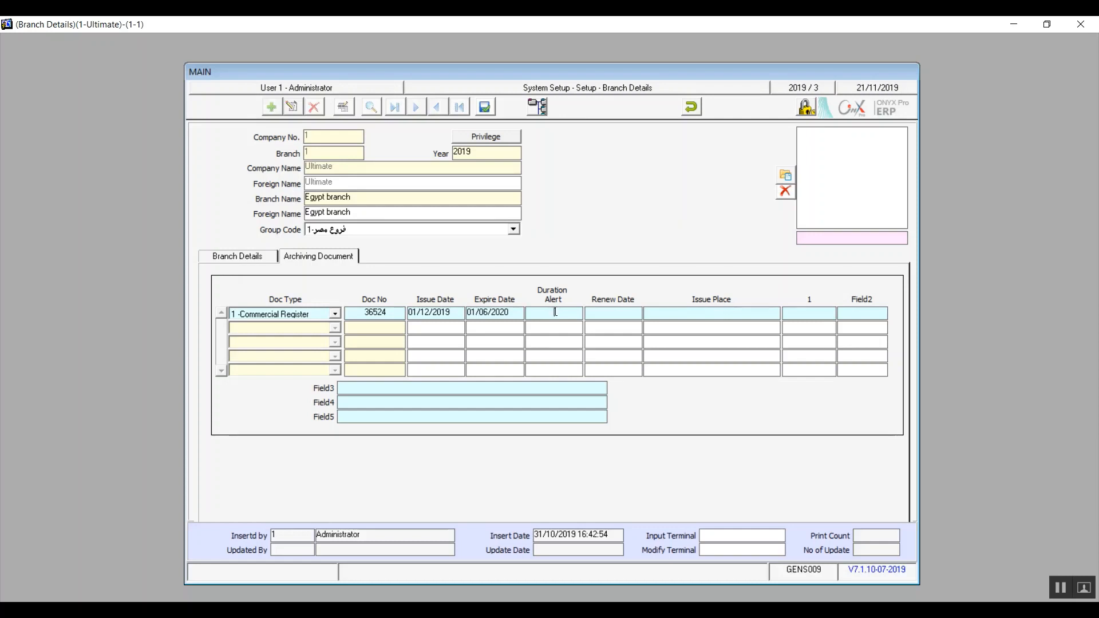
text(1/)
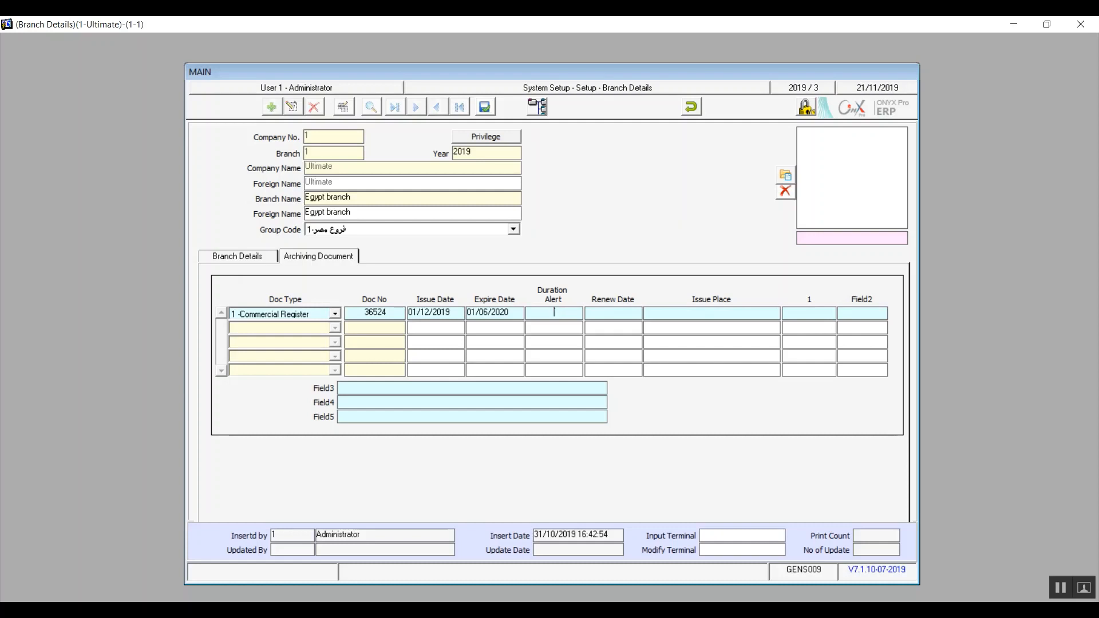
text(5)
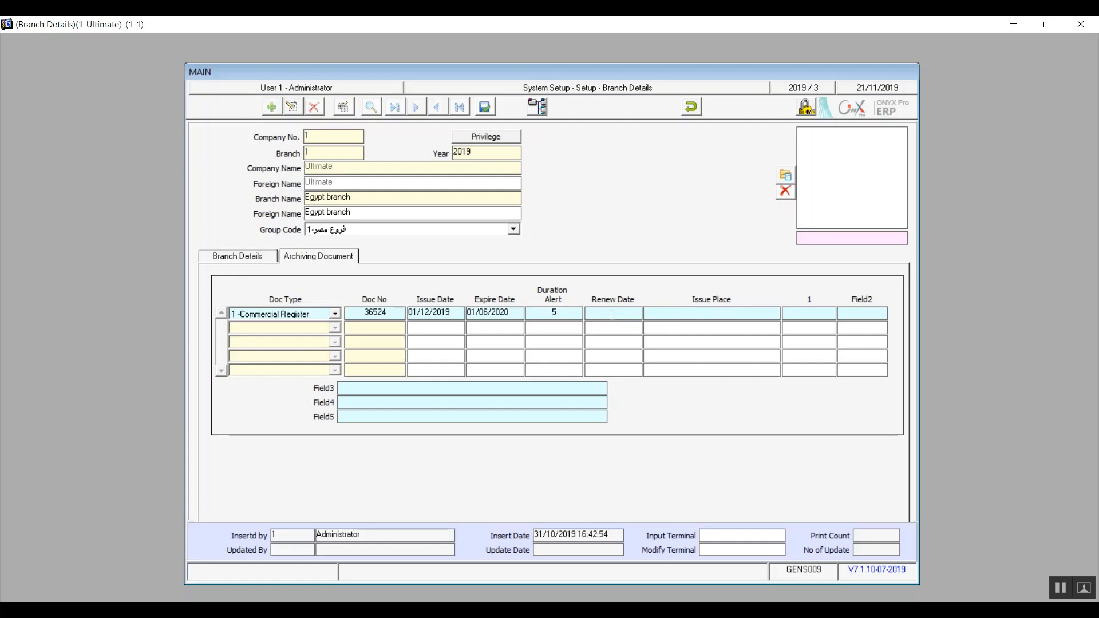
mouse_move(409, 367)
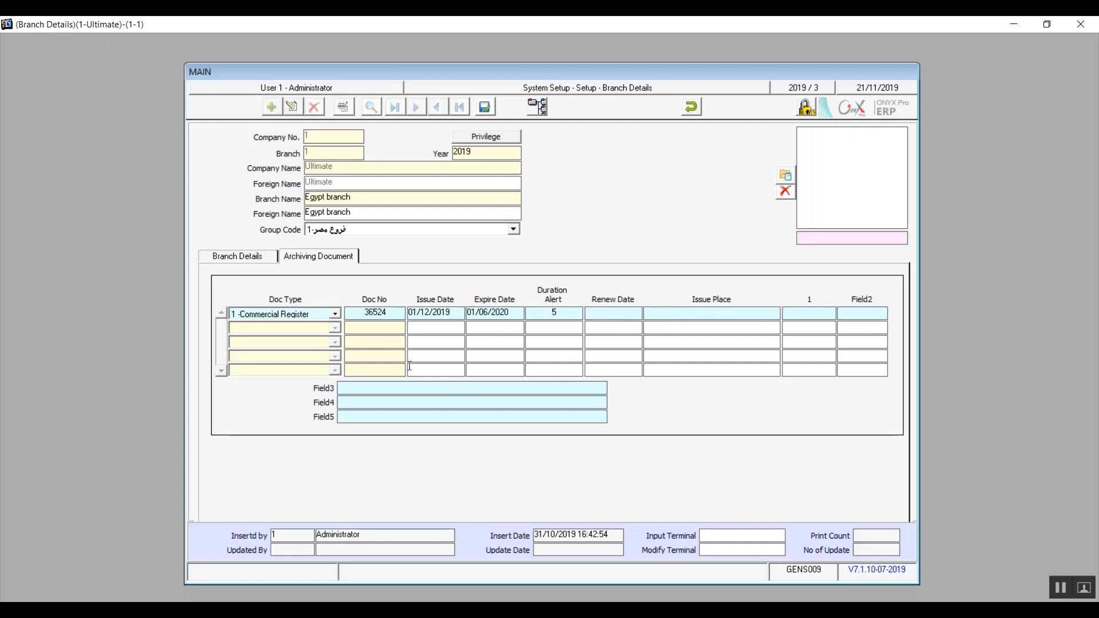
mouse_move(796, 355)
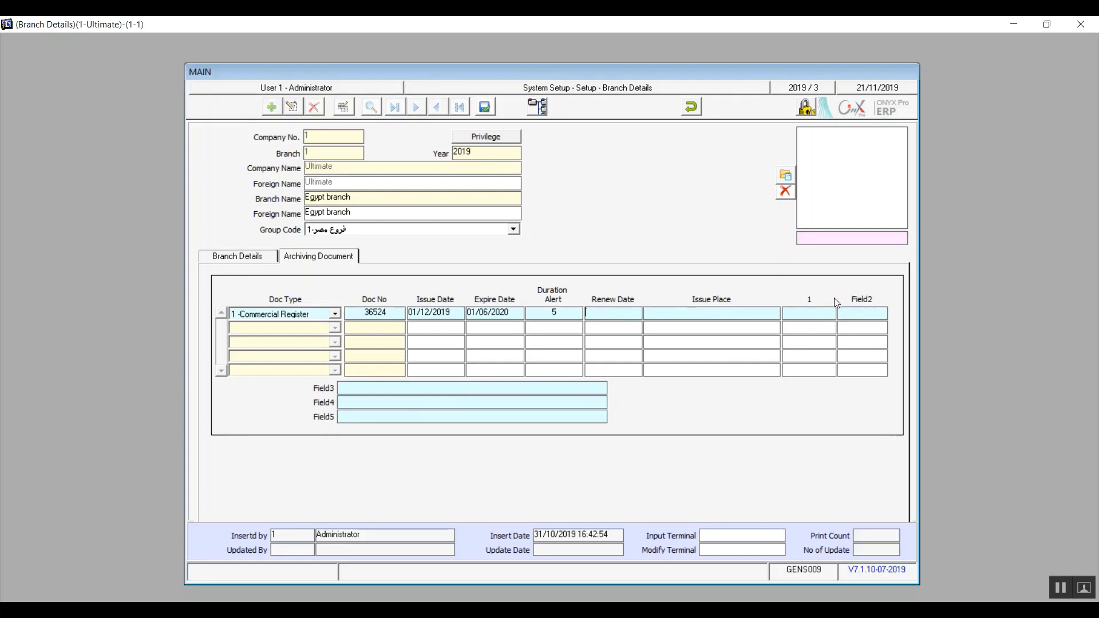
mouse_move(328, 446)
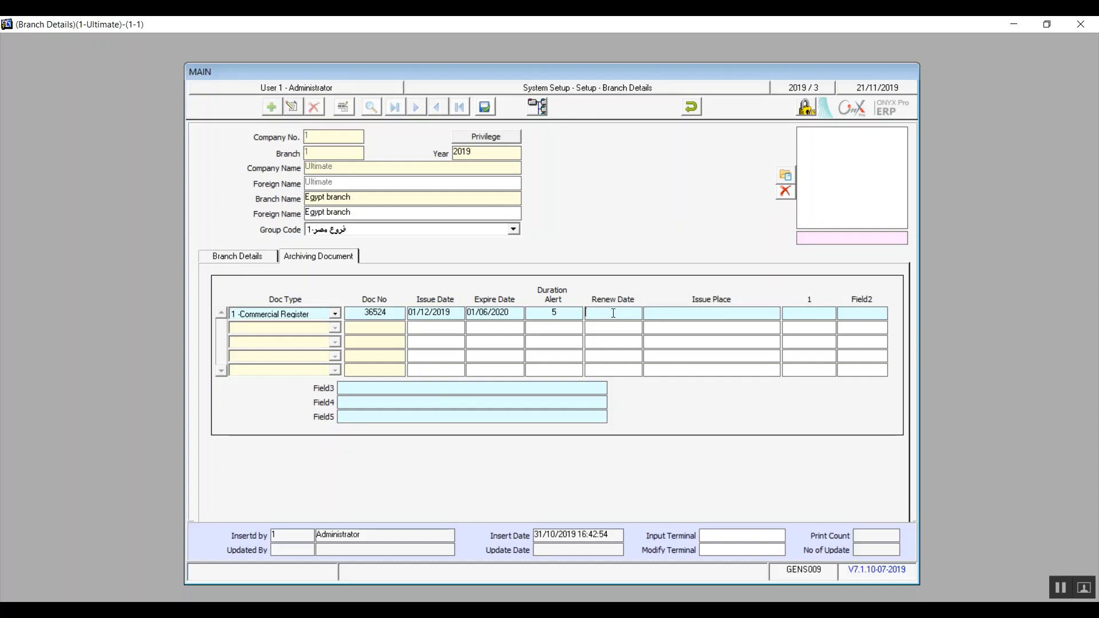
Add renew date 01/06/2020 and issue place Cairo office, then save the branch documents
text(1/6/2020)
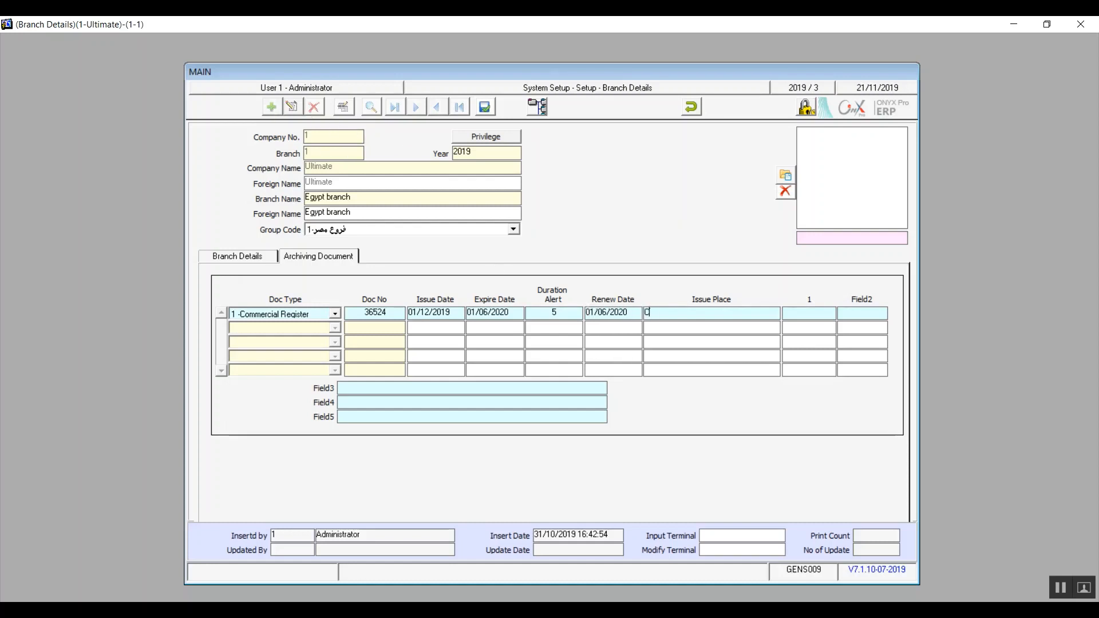
text(Cairo office)
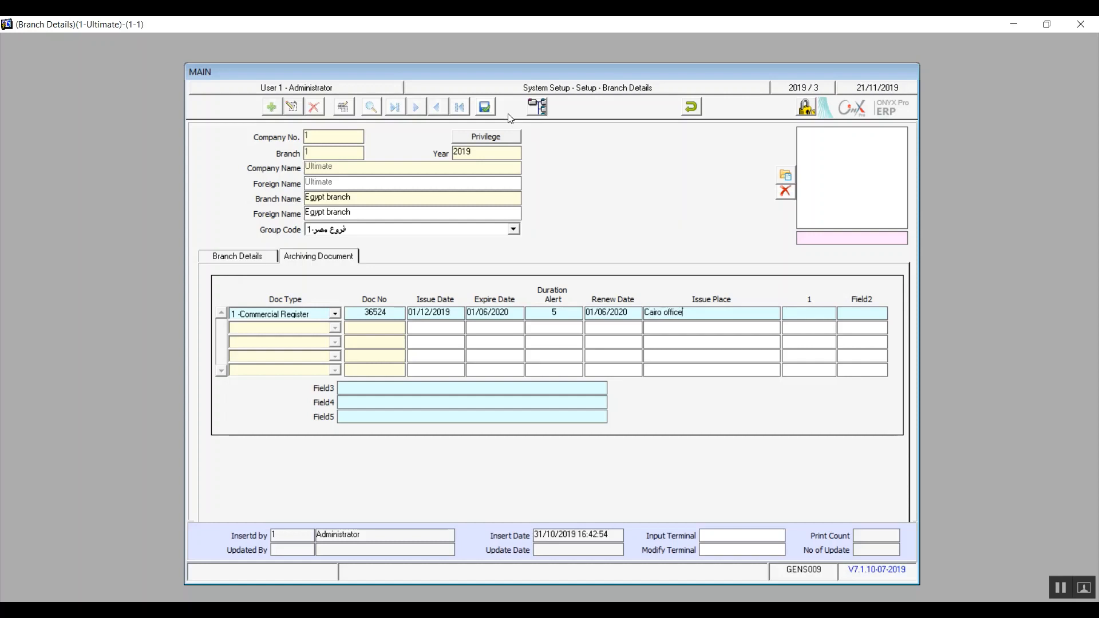
click(486, 105)
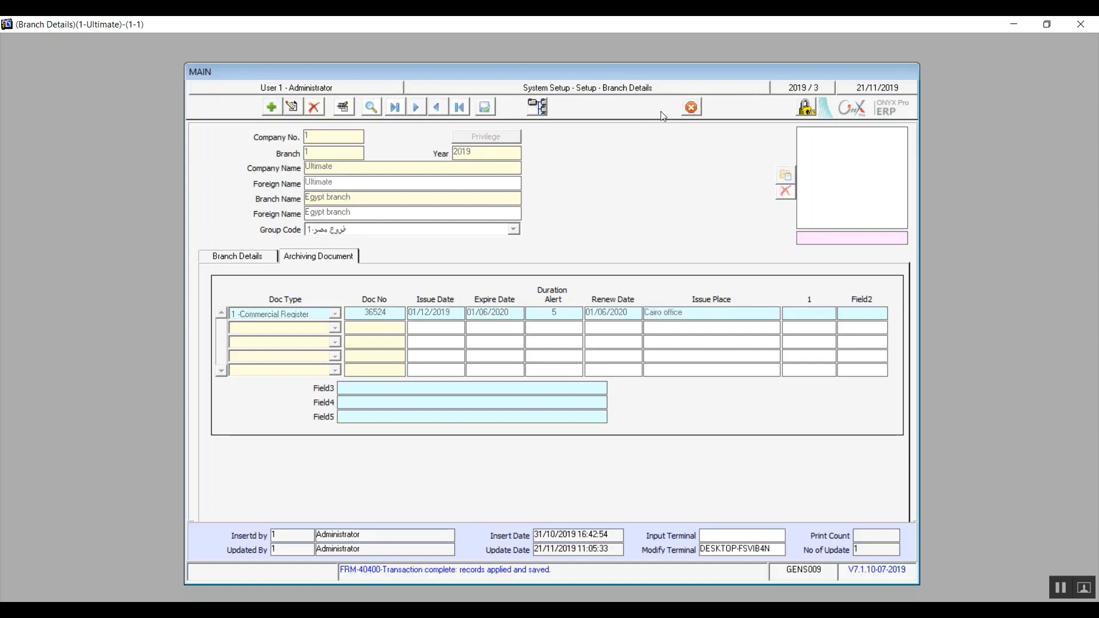
Bring up Chart Of Accounts Setup and browse its empty Account Types, Groups, Classification and Report Types lists
click(691, 106)
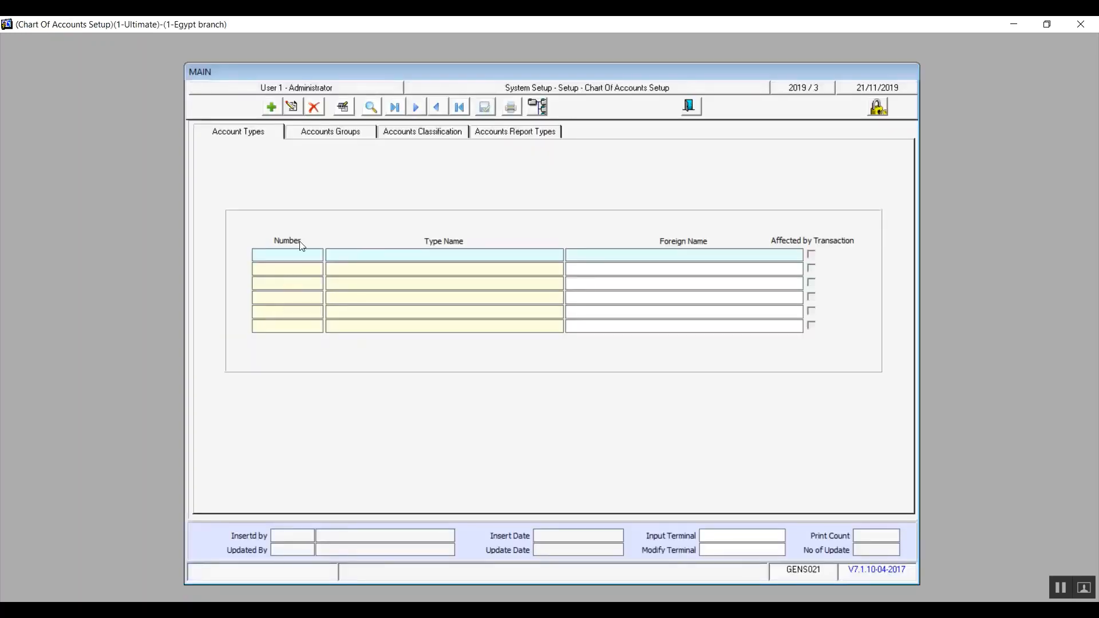
mouse_move(247, 149)
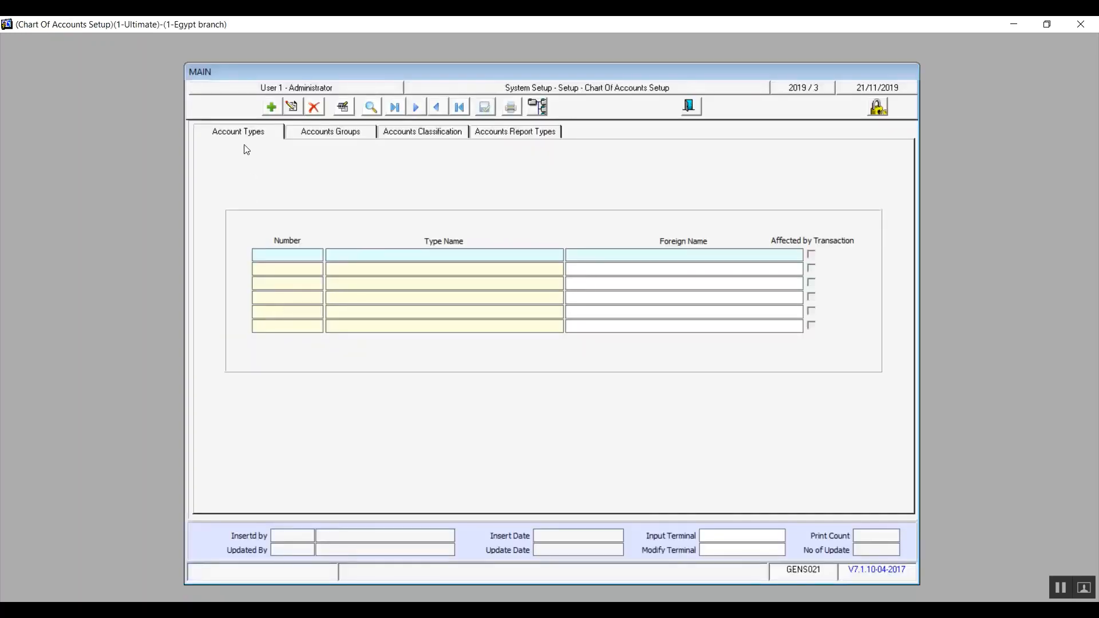
click(422, 131)
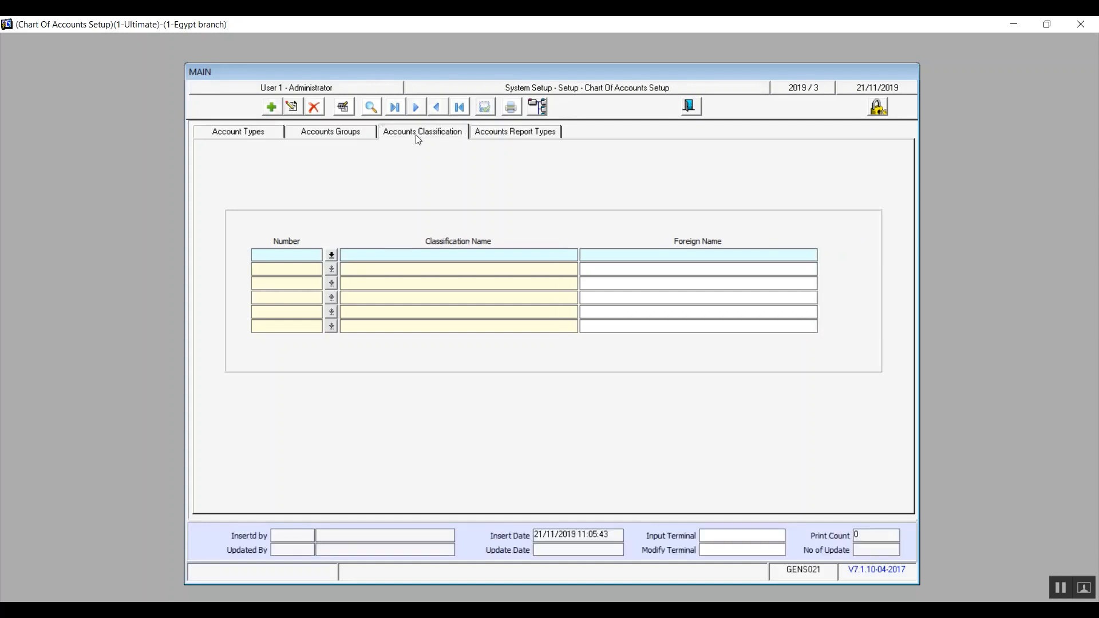
click(238, 131)
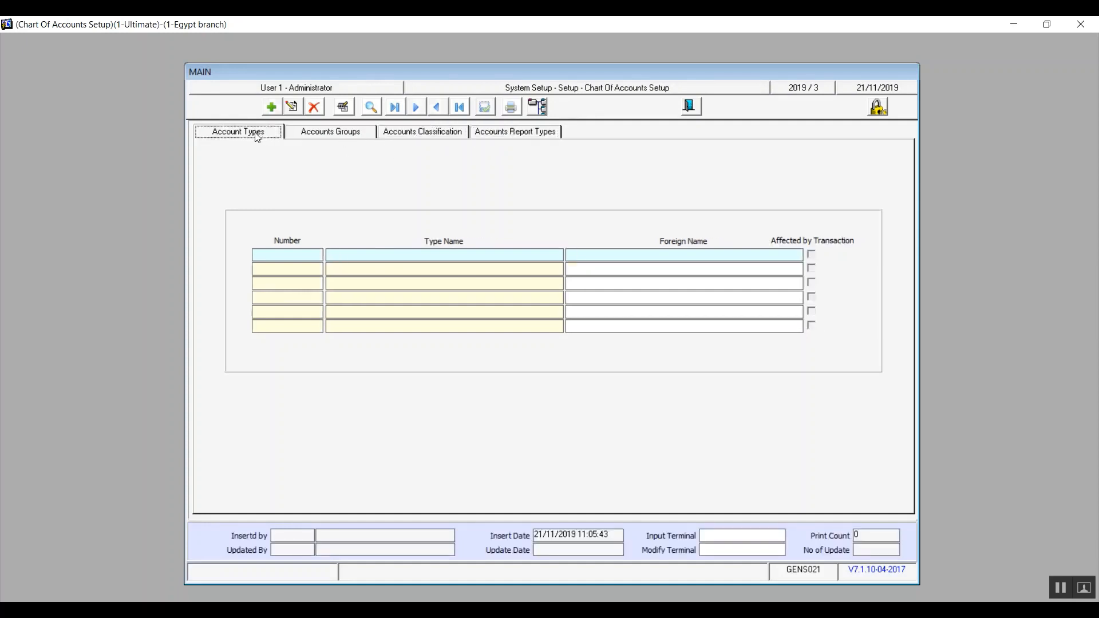
click(329, 130)
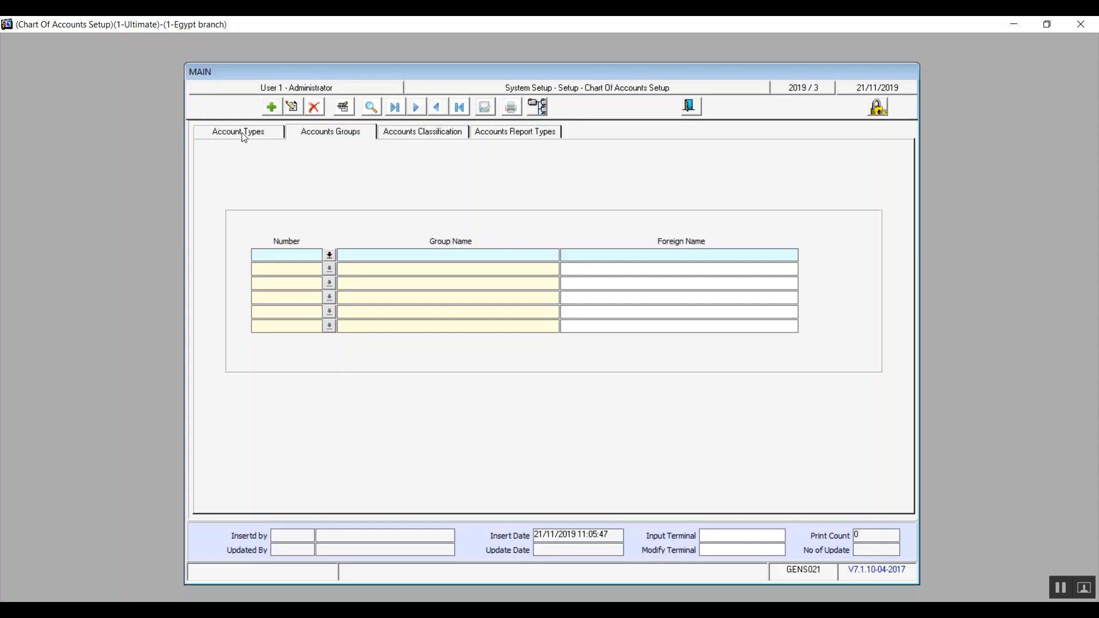
click(238, 130)
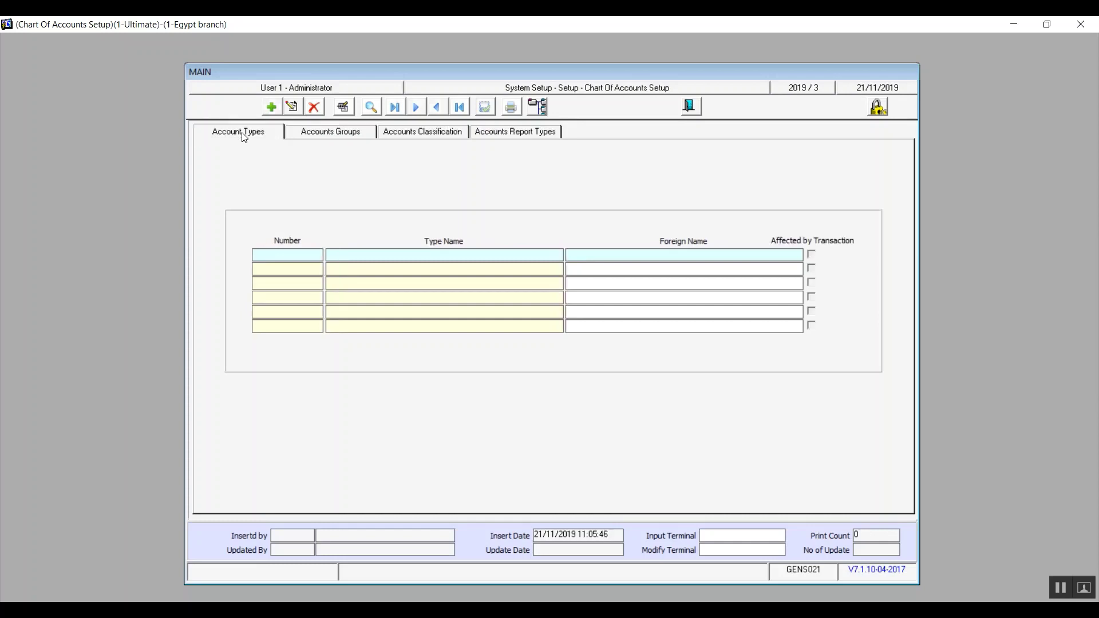
mouse_move(346, 121)
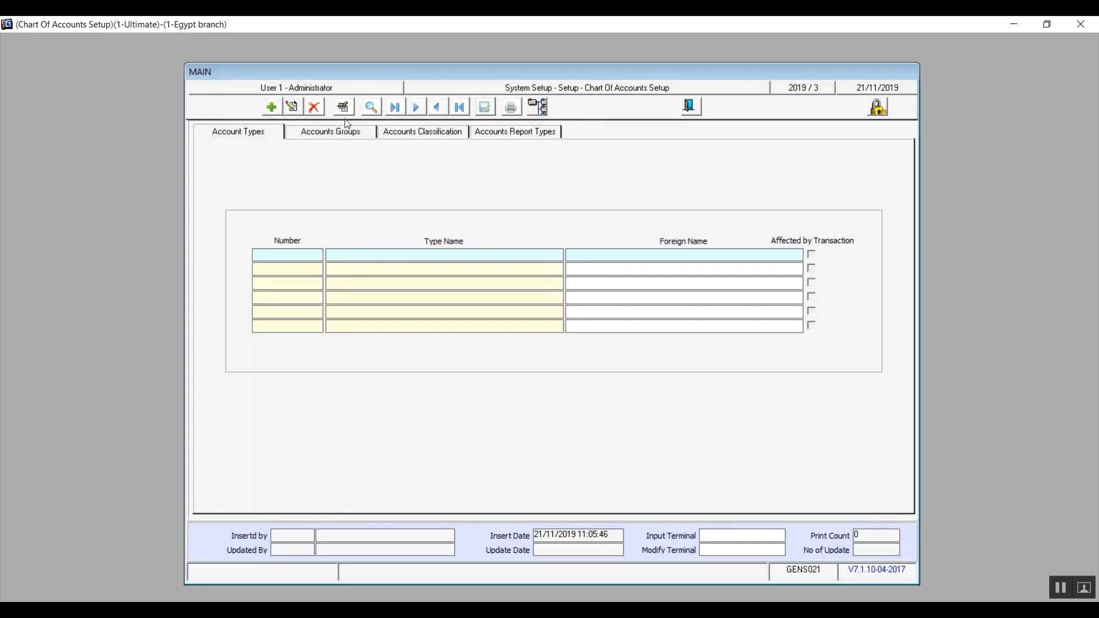
click(422, 130)
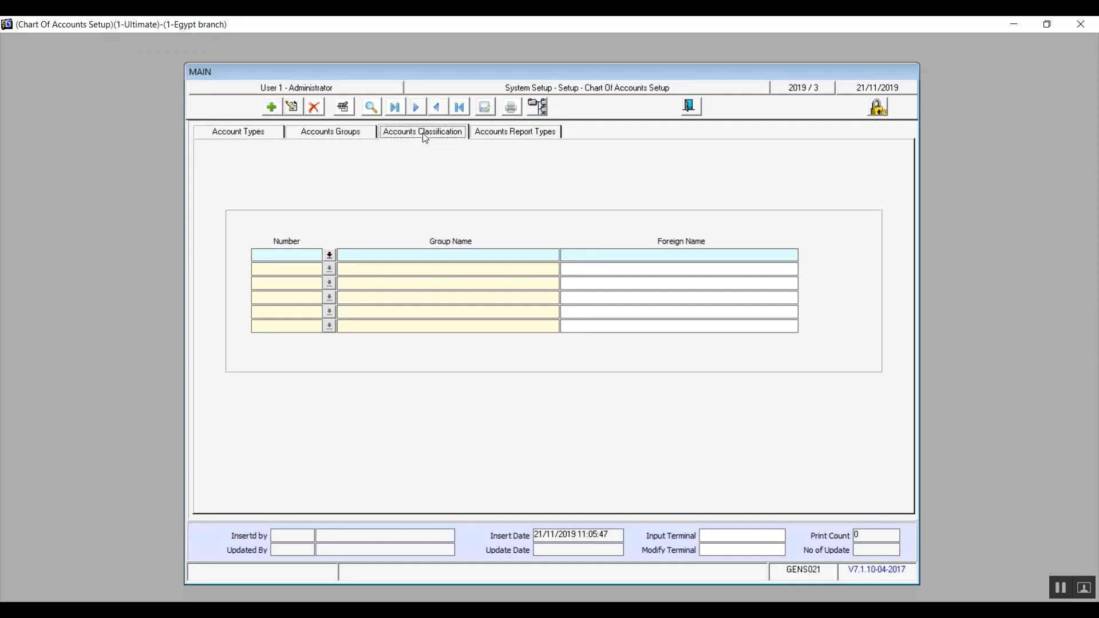
click(515, 130)
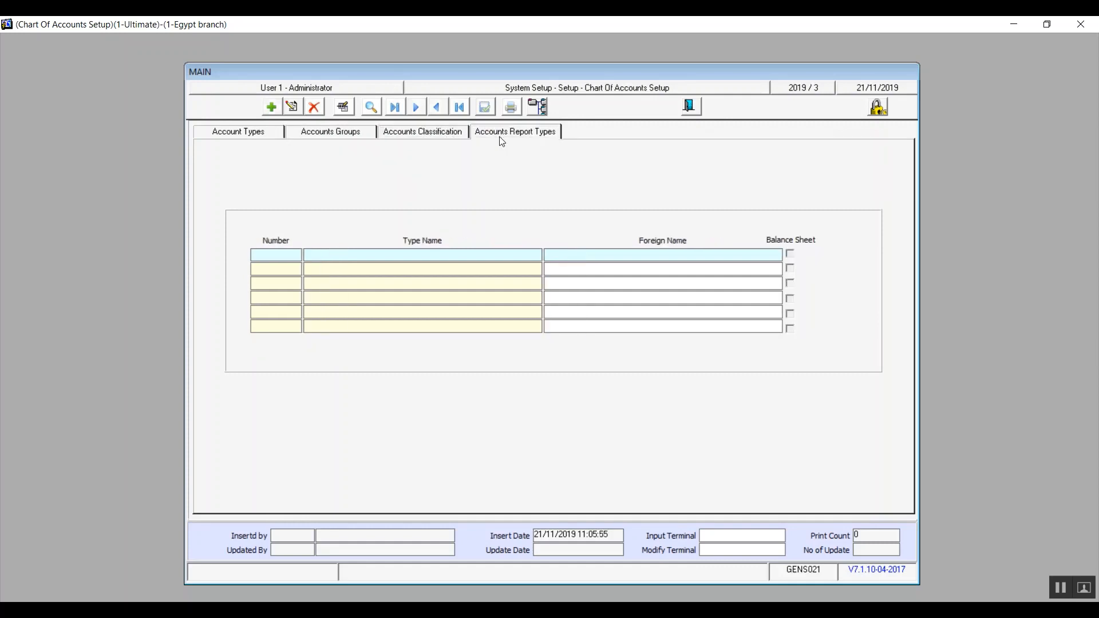
mouse_move(265, 151)
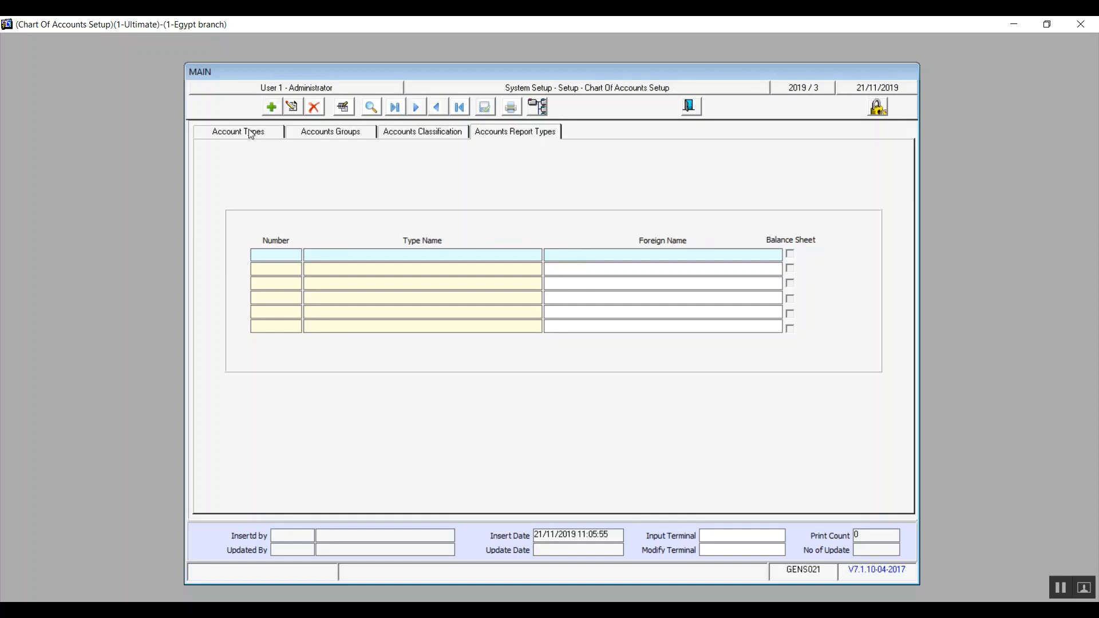
click(238, 131)
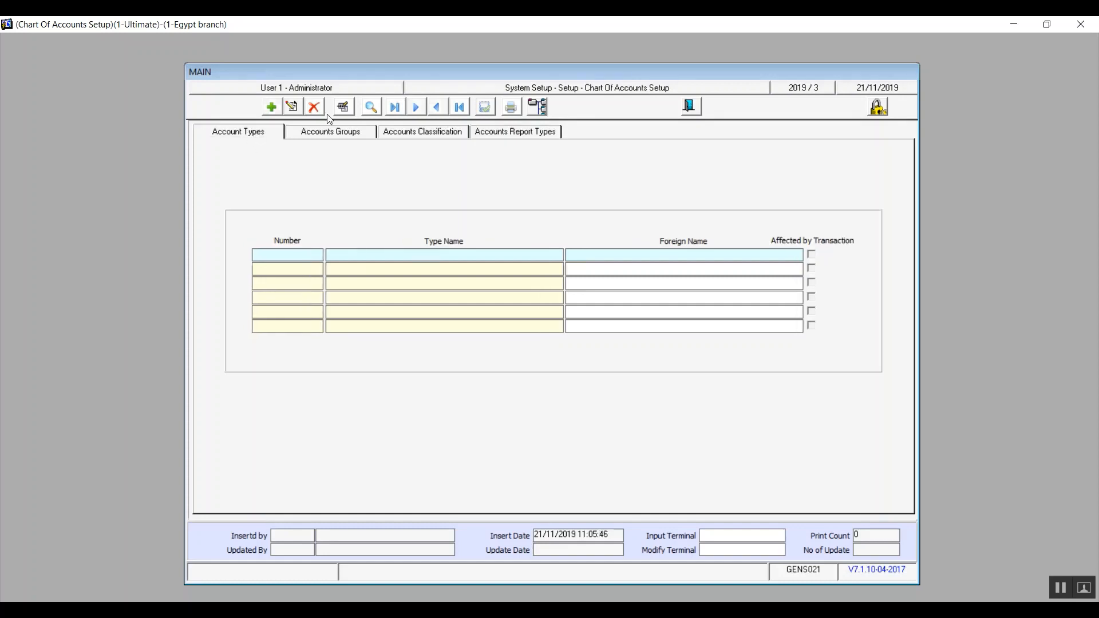
Create account types 1 Main (affected by transaction) and 2 Sub account
click(270, 106)
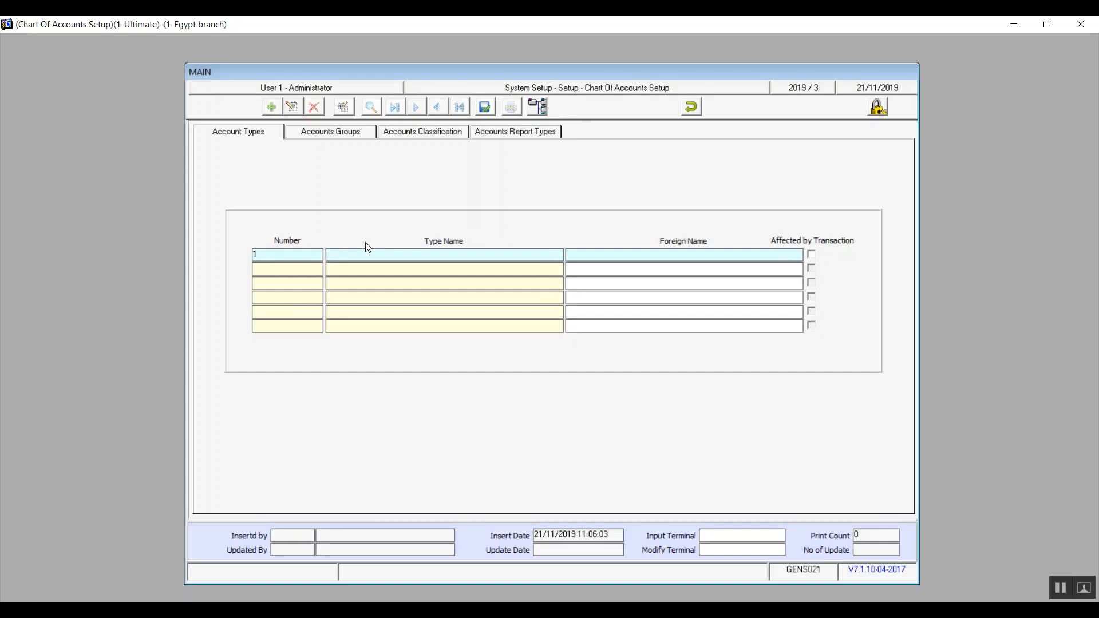
text(Main)
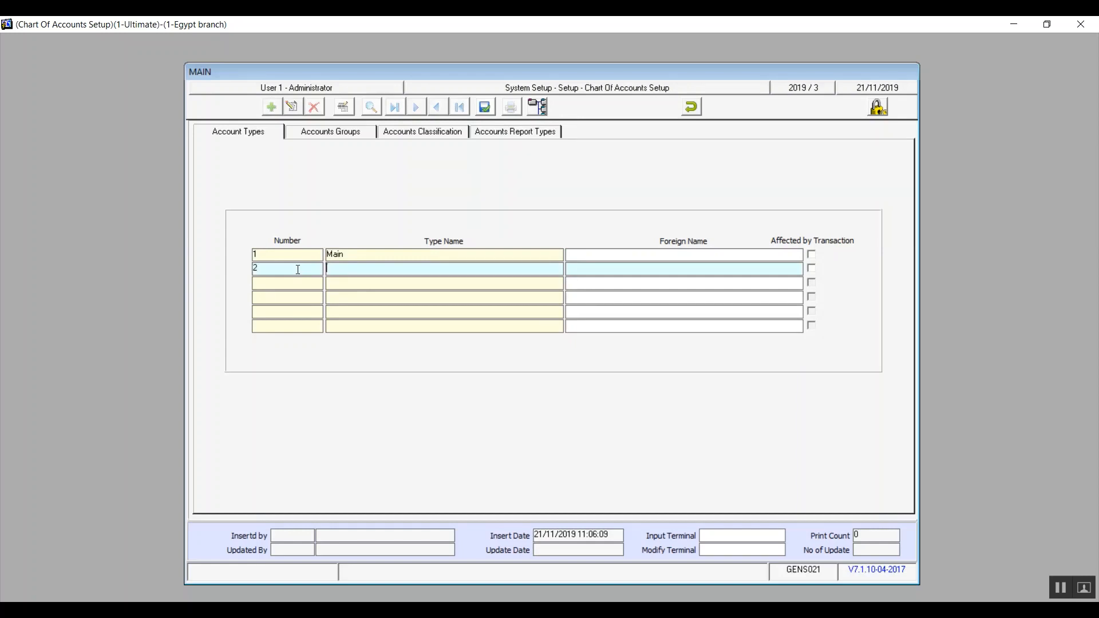
text(S)
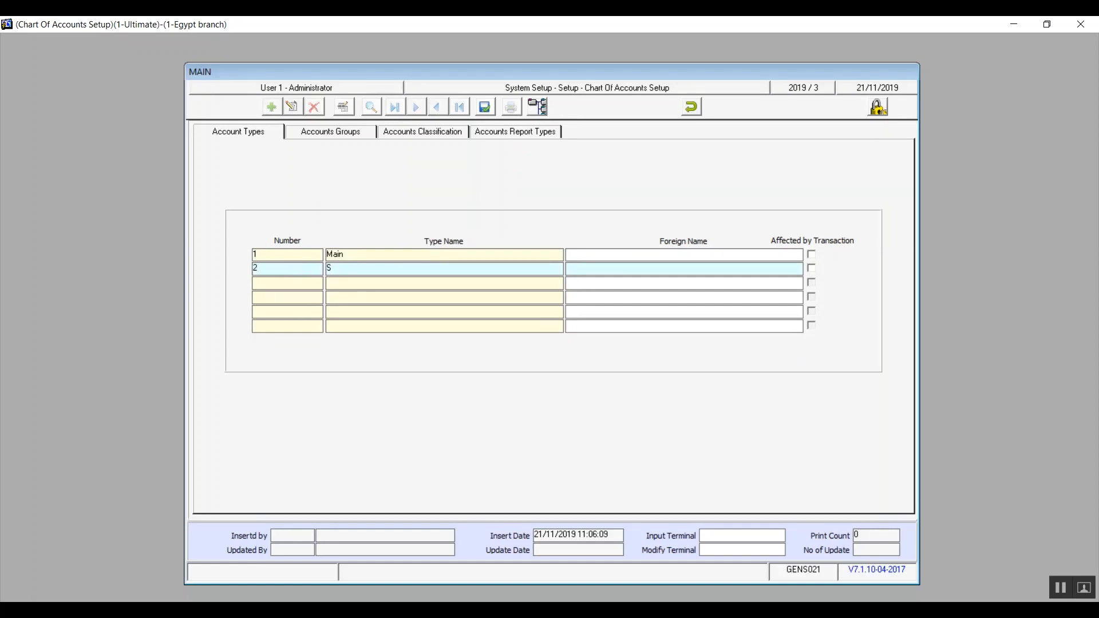
text(ub ac)
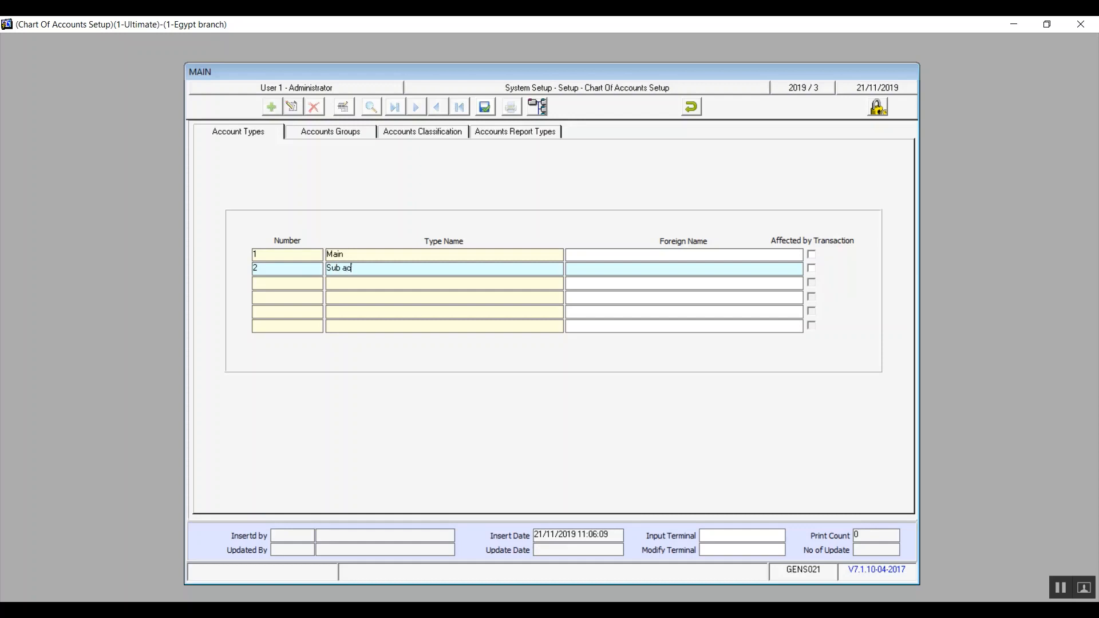
text(count)
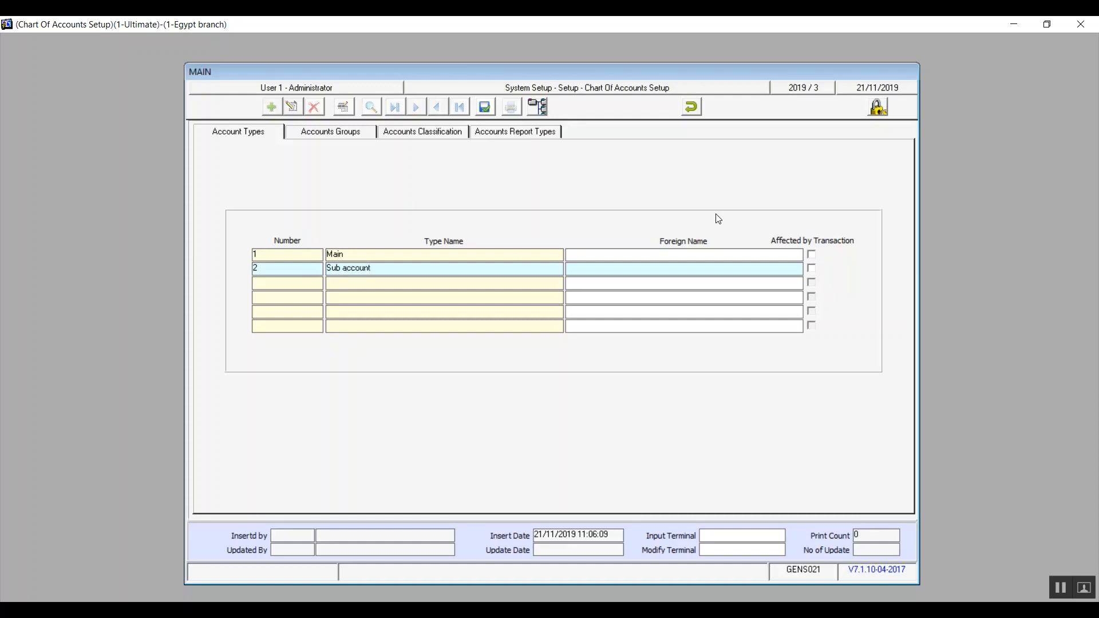
click(811, 254)
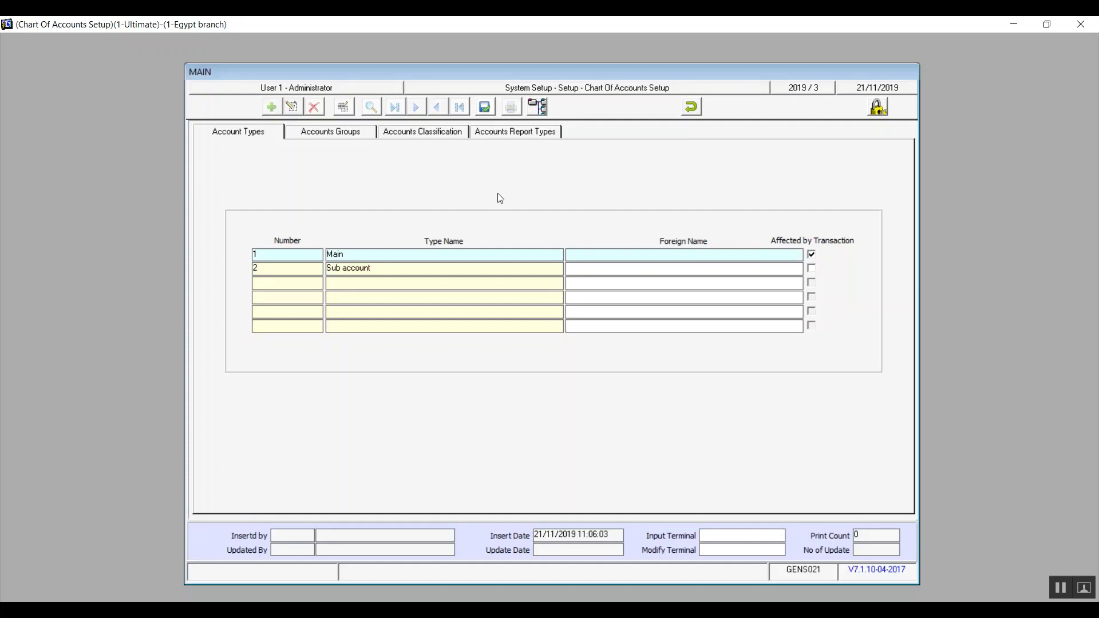
click(329, 132)
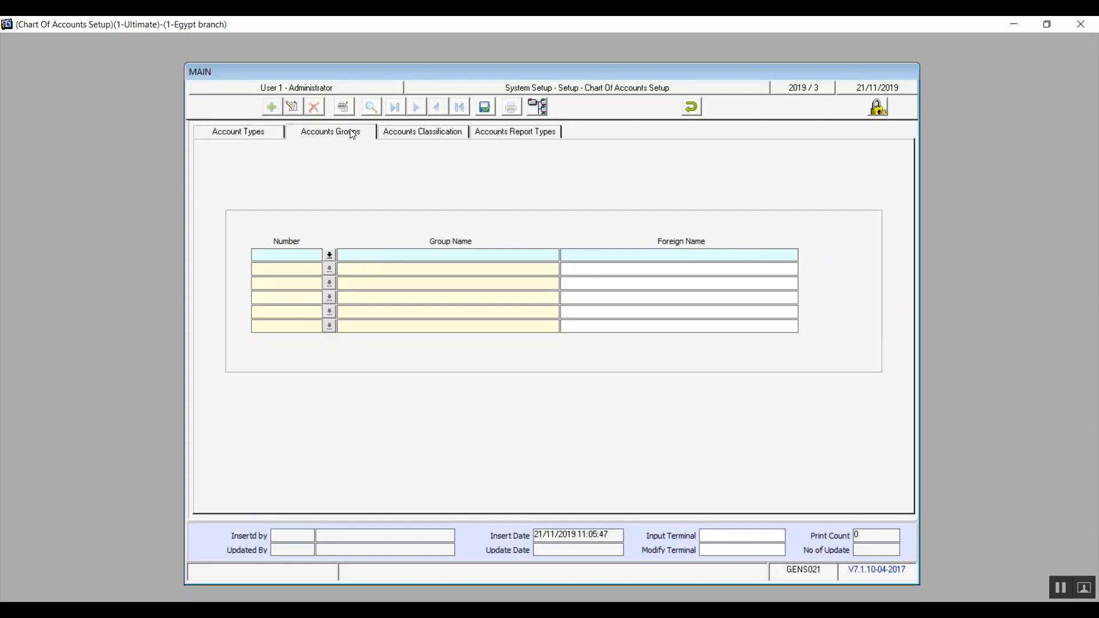
mouse_move(375, 305)
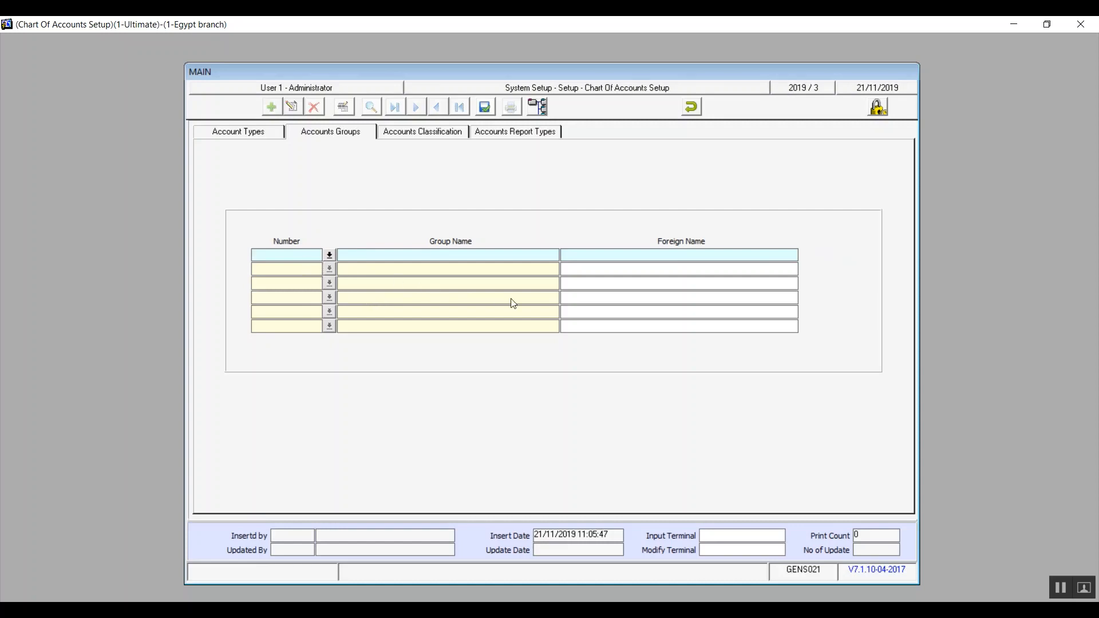
mouse_move(384, 222)
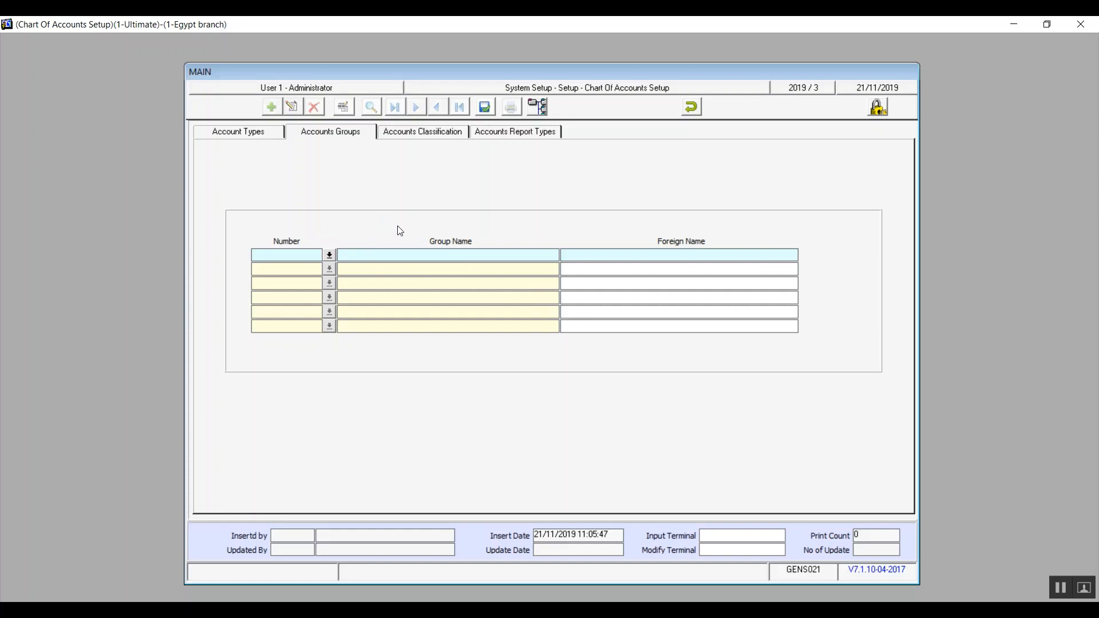
mouse_move(368, 230)
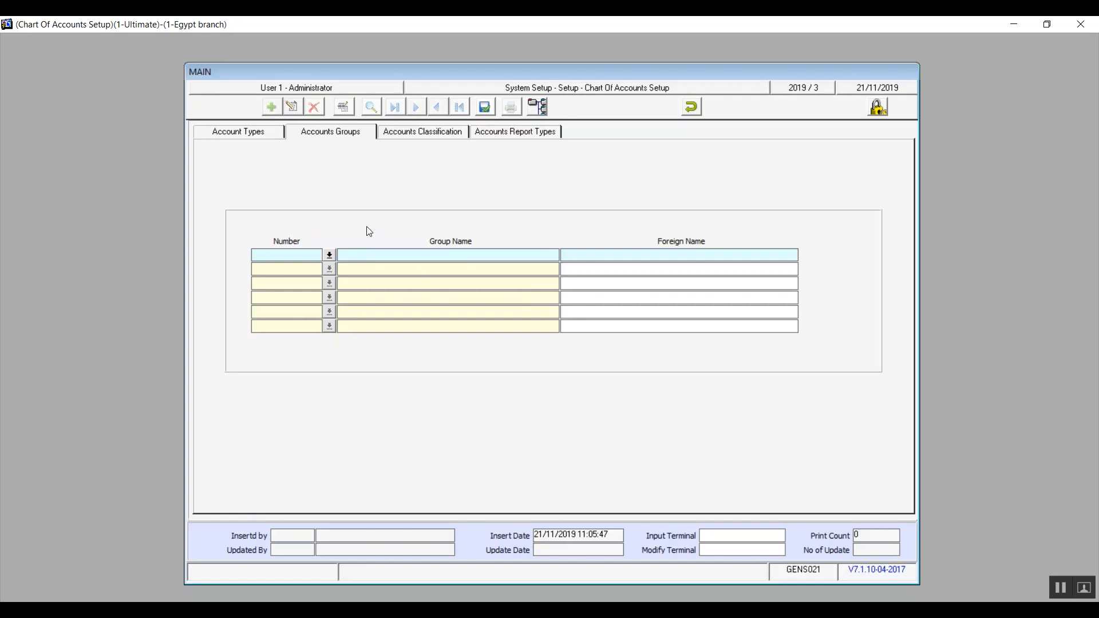
Select the first empty row of the Accounts Groups table
click(297, 256)
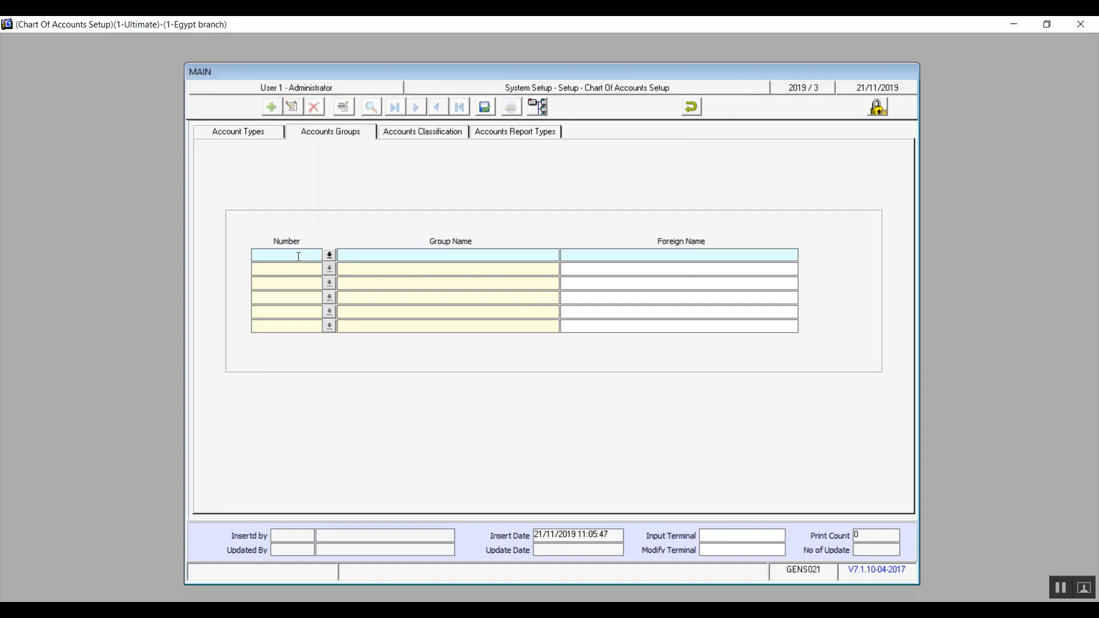
mouse_move(412, 171)
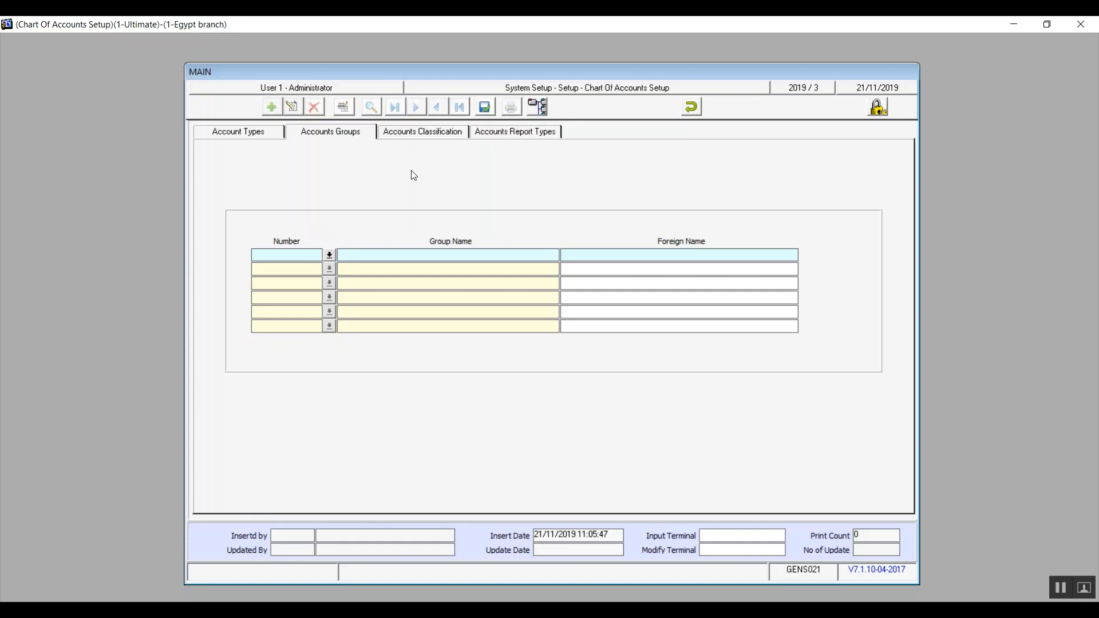
mouse_move(413, 178)
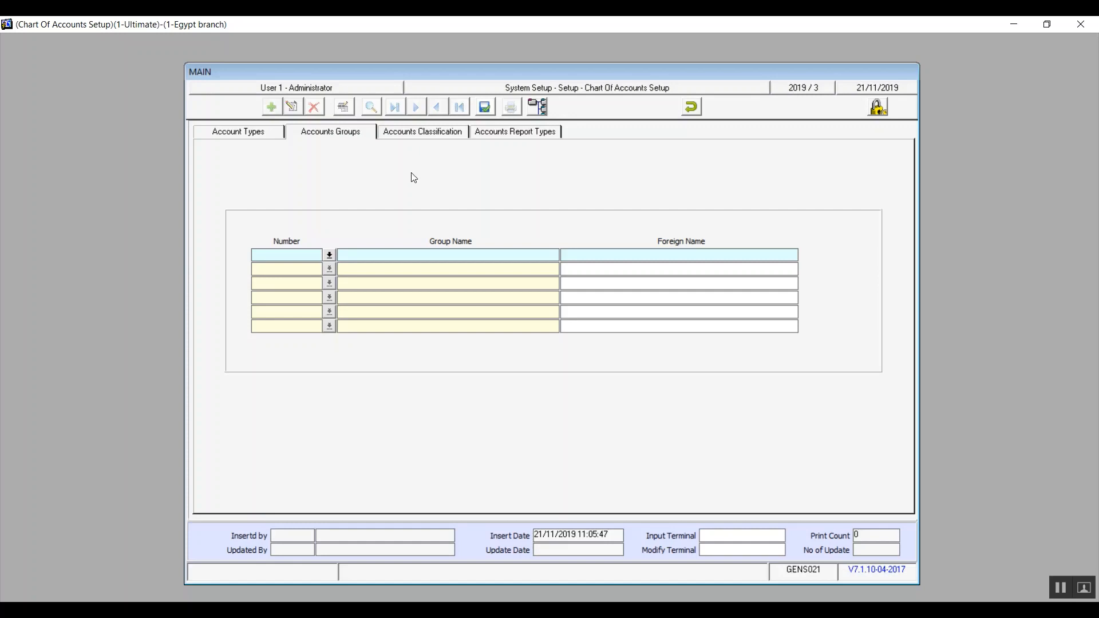
mouse_move(405, 148)
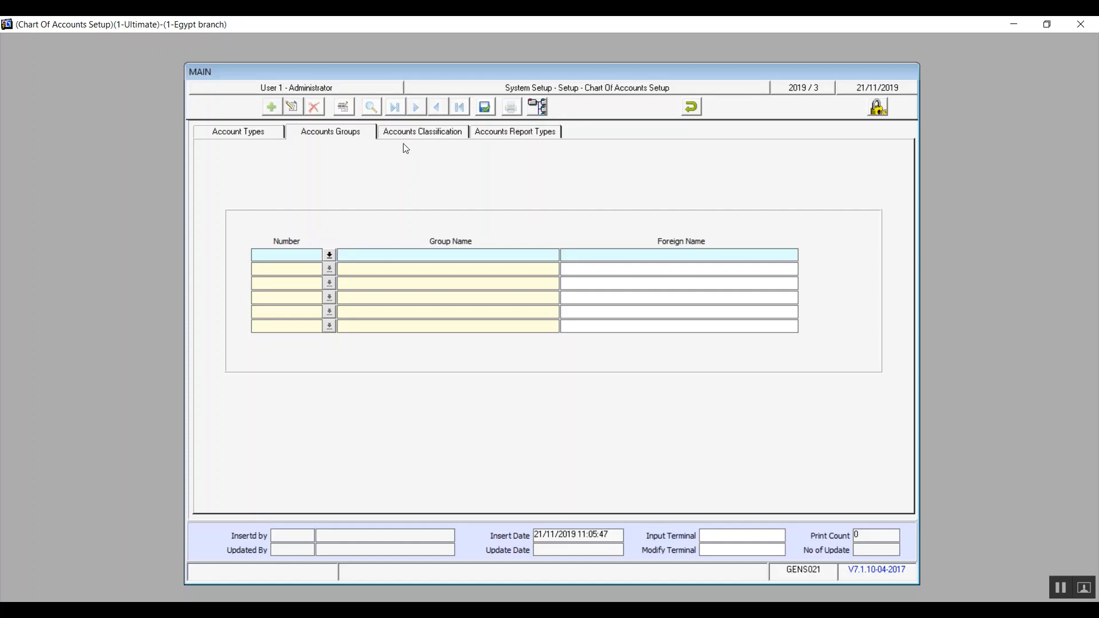
Try row numbers 1 and 2 in Accounts Classification without keeping them, ending on Accounts Report Types
click(421, 130)
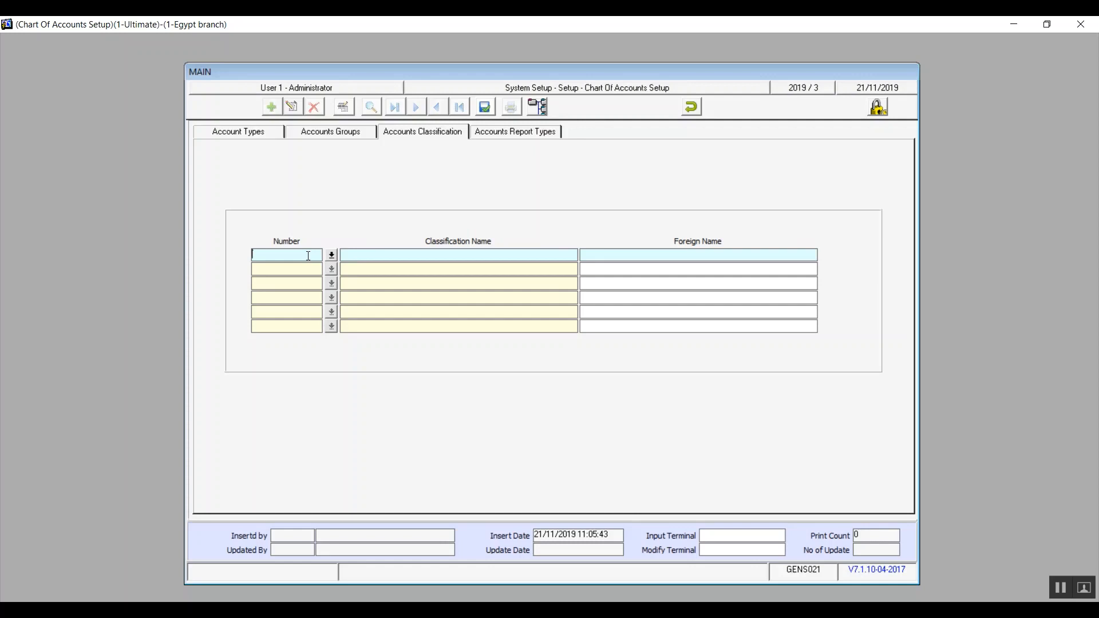
text(1)
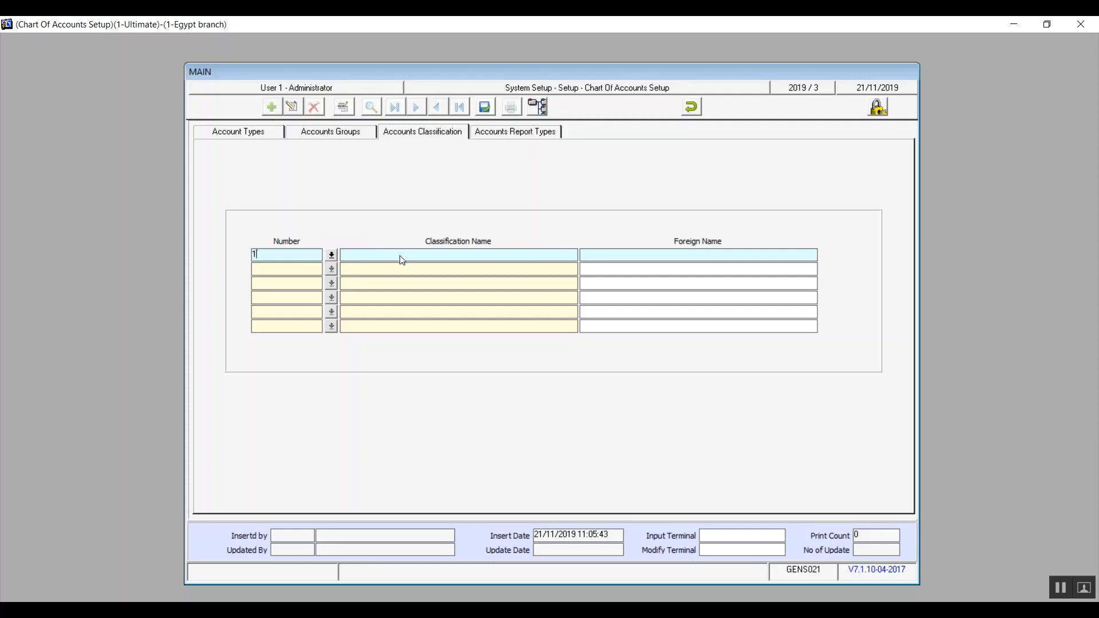
mouse_move(392, 257)
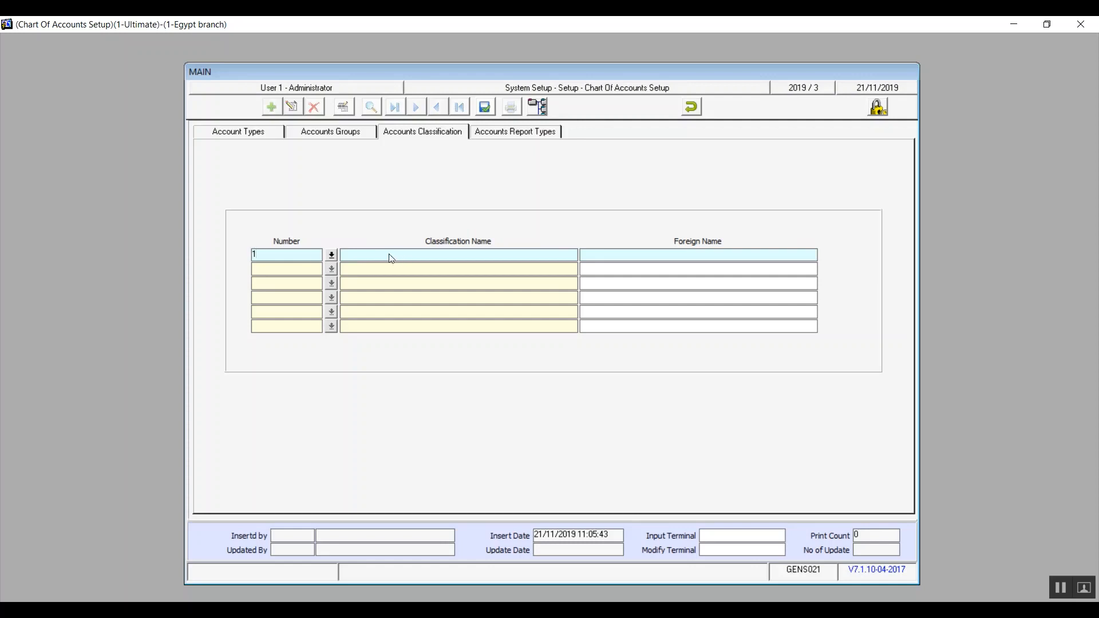
mouse_move(365, 256)
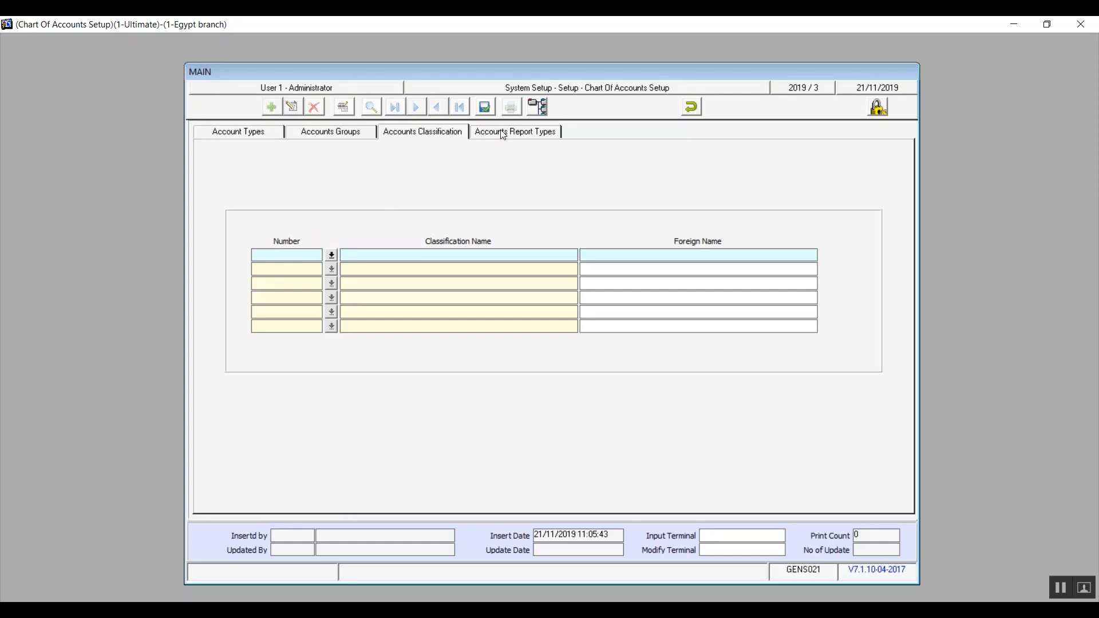
click(515, 131)
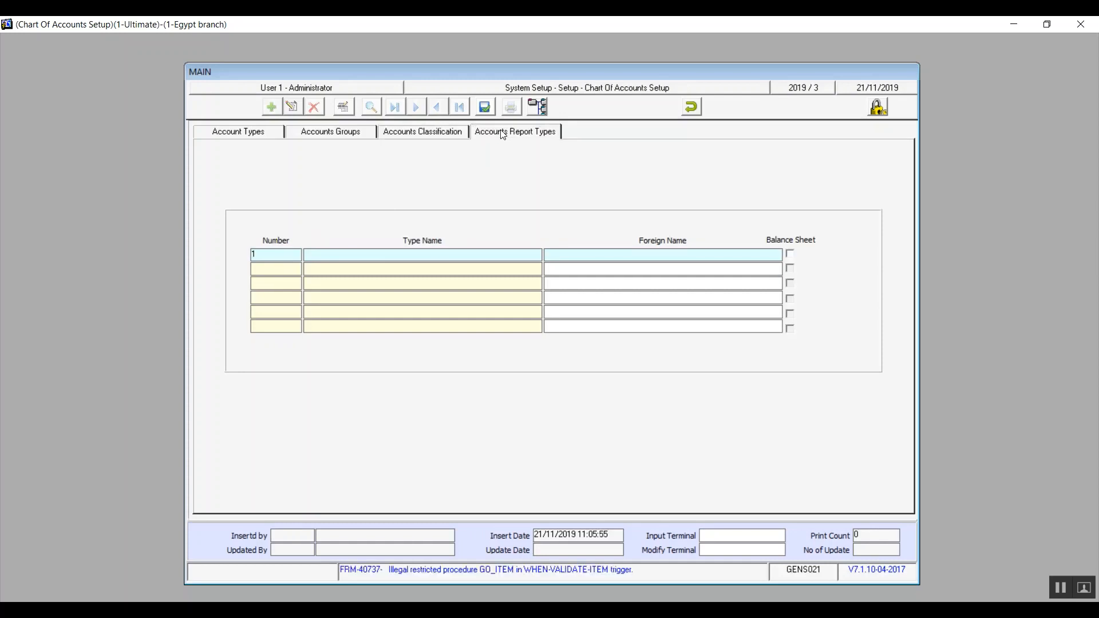
mouse_move(447, 138)
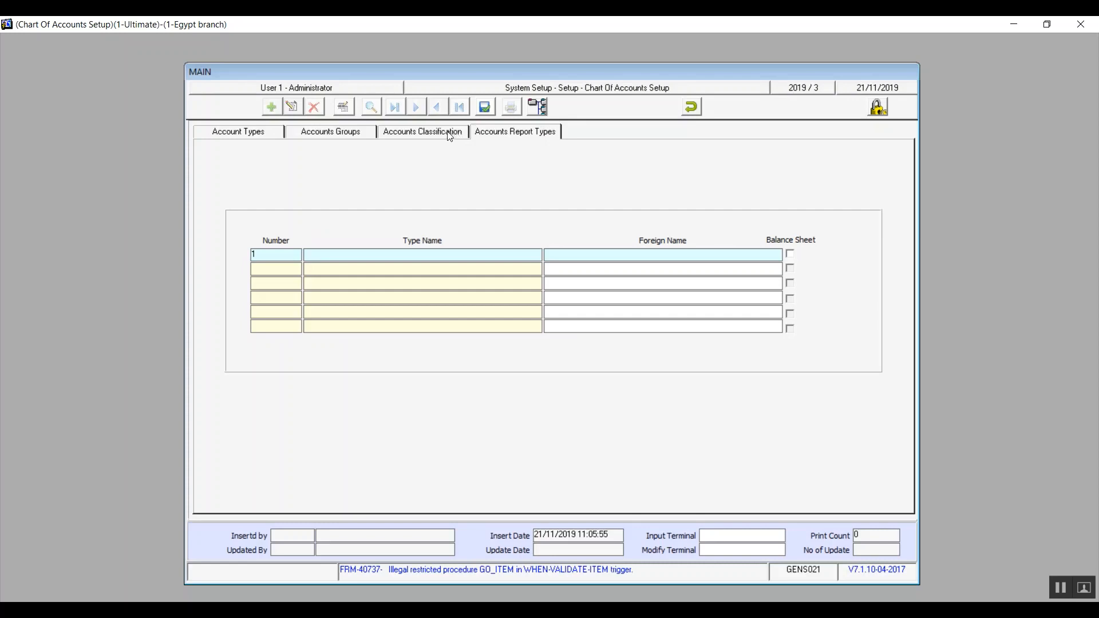
click(423, 132)
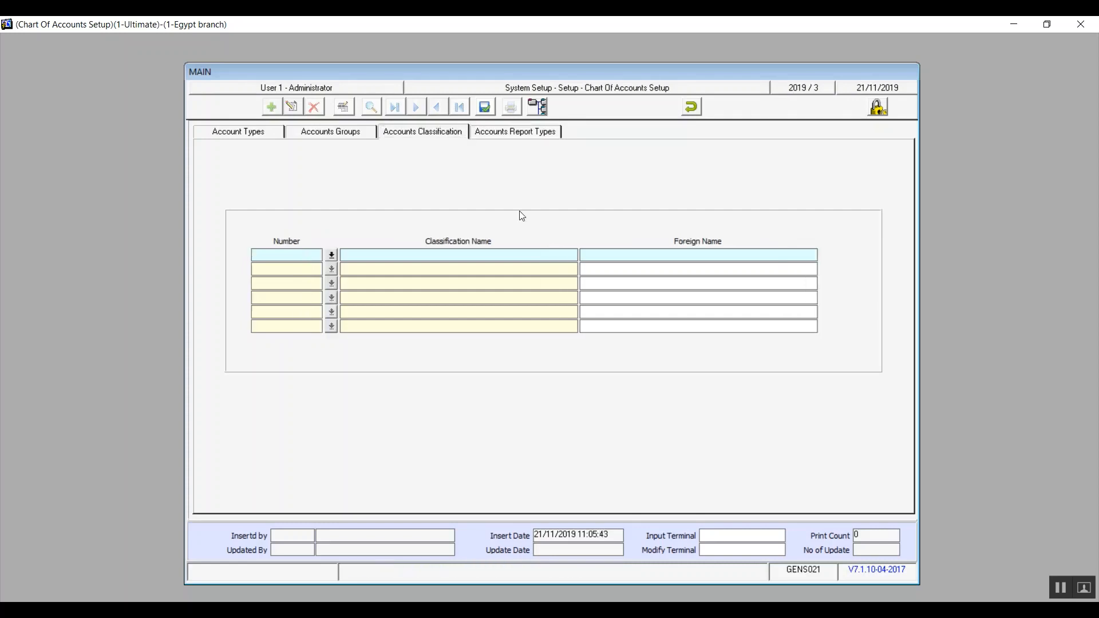
mouse_move(497, 261)
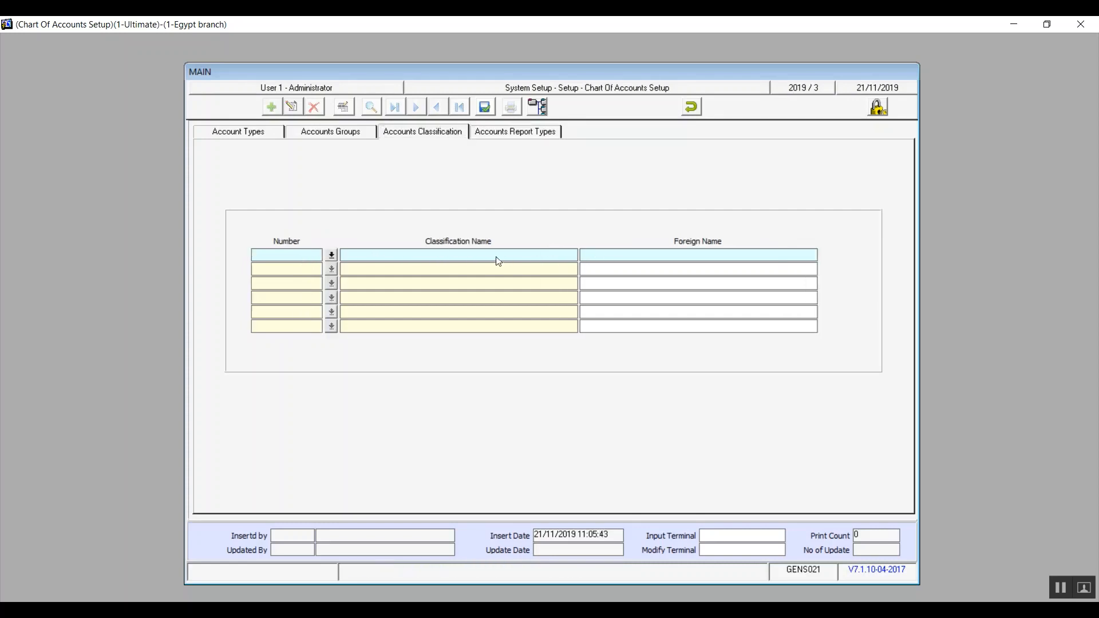
mouse_move(523, 141)
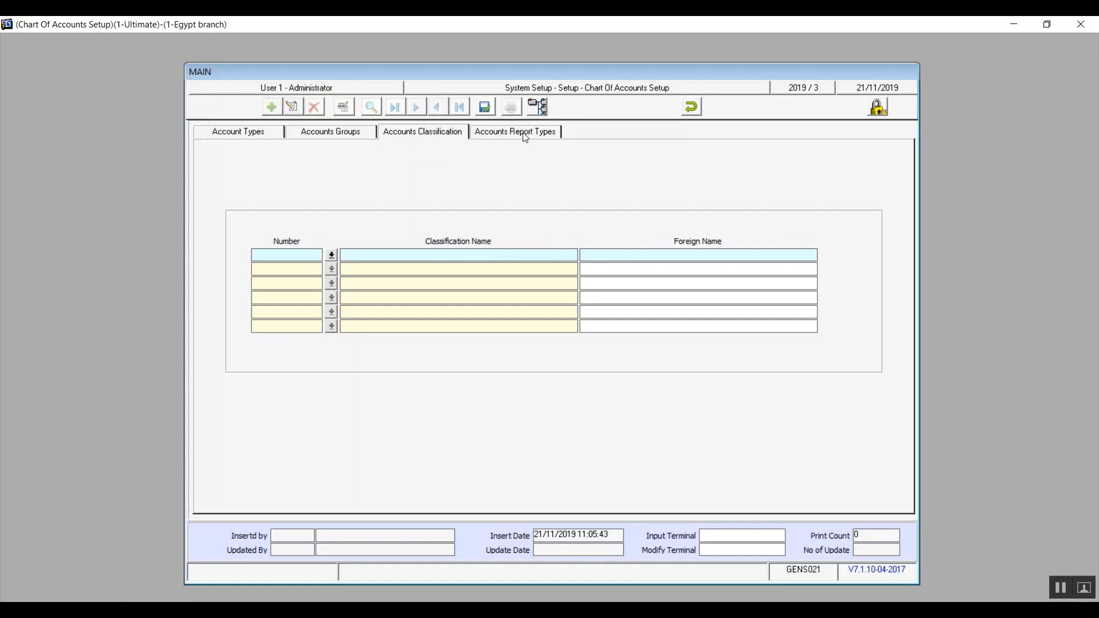
click(238, 132)
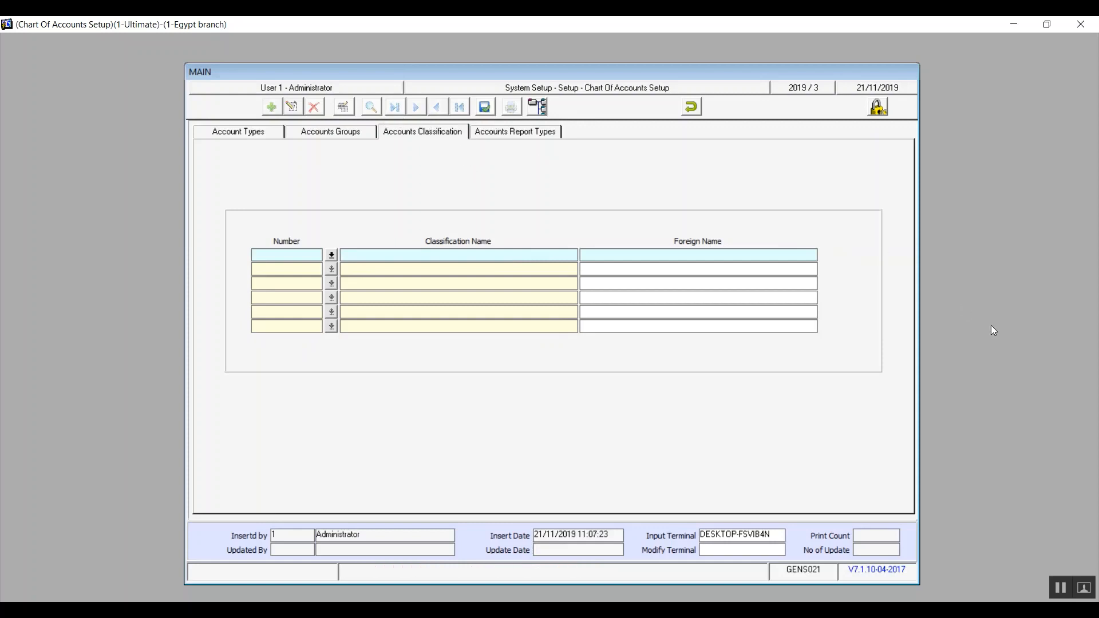
mouse_move(714, 253)
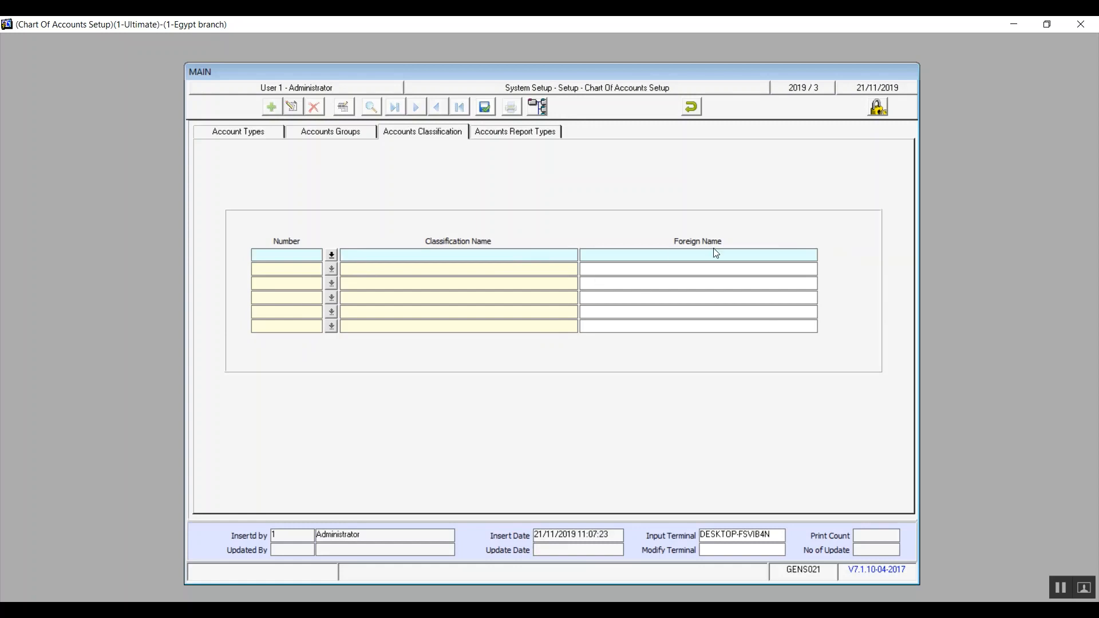
mouse_move(685, 258)
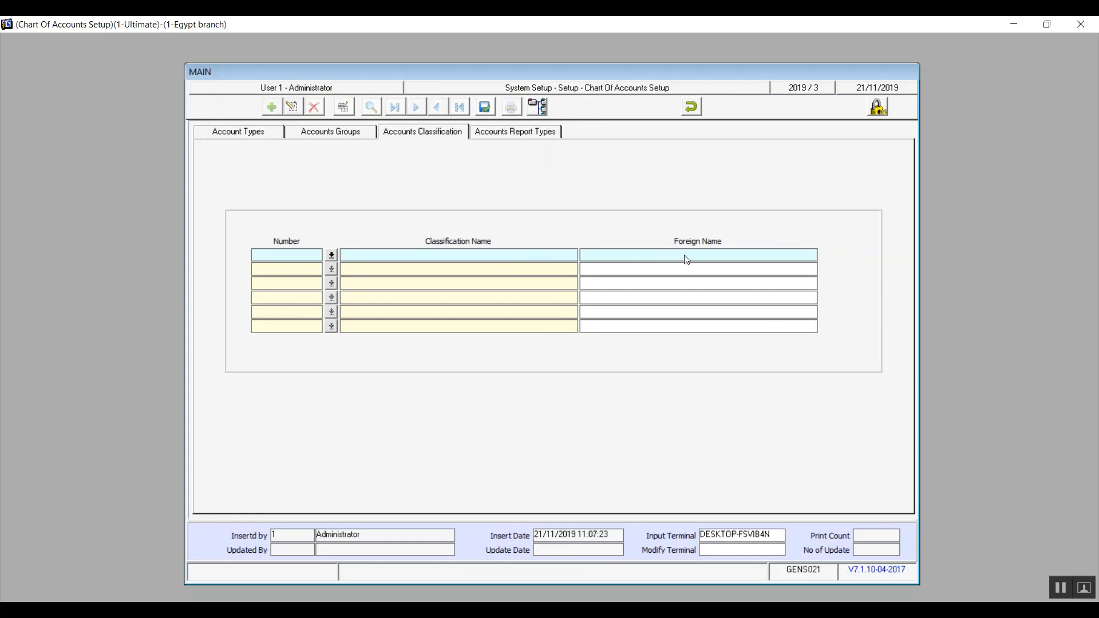
mouse_move(642, 262)
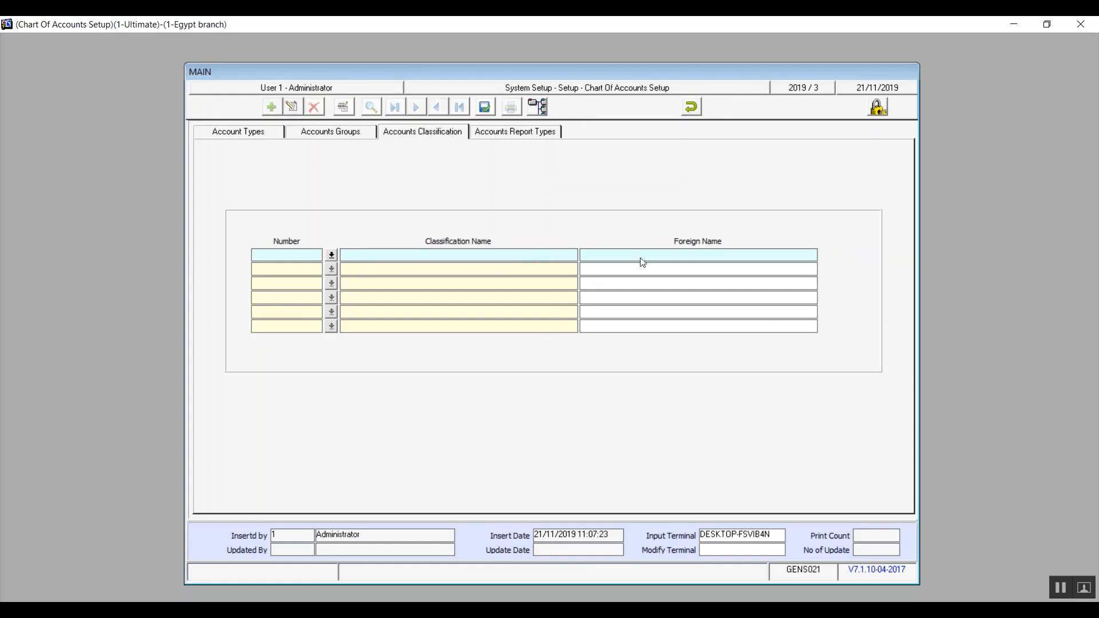
click(302, 269)
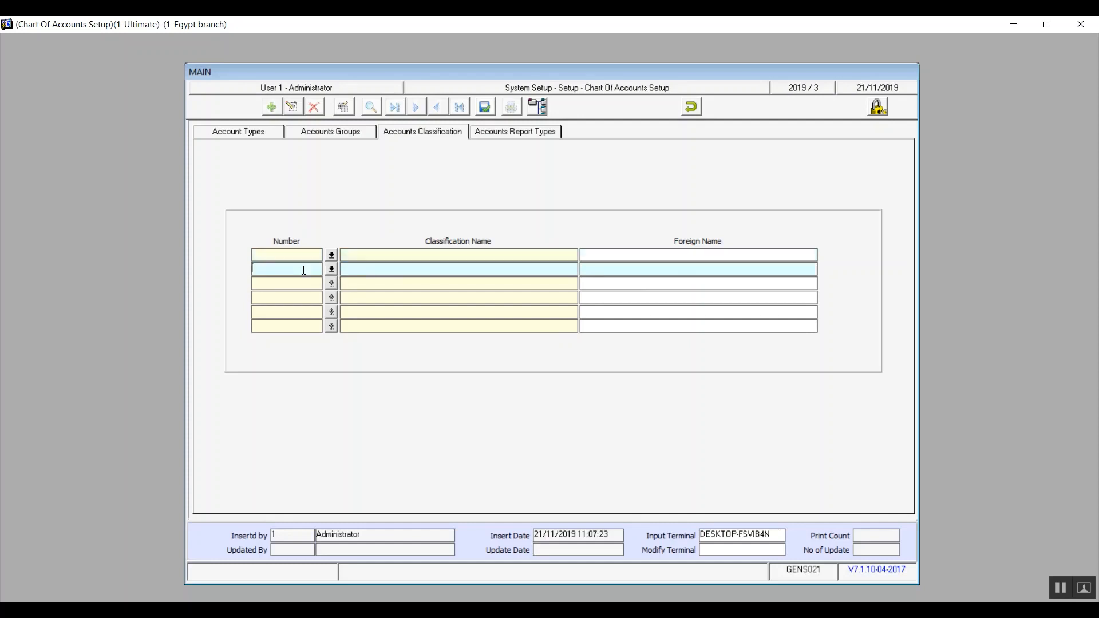
text(2)
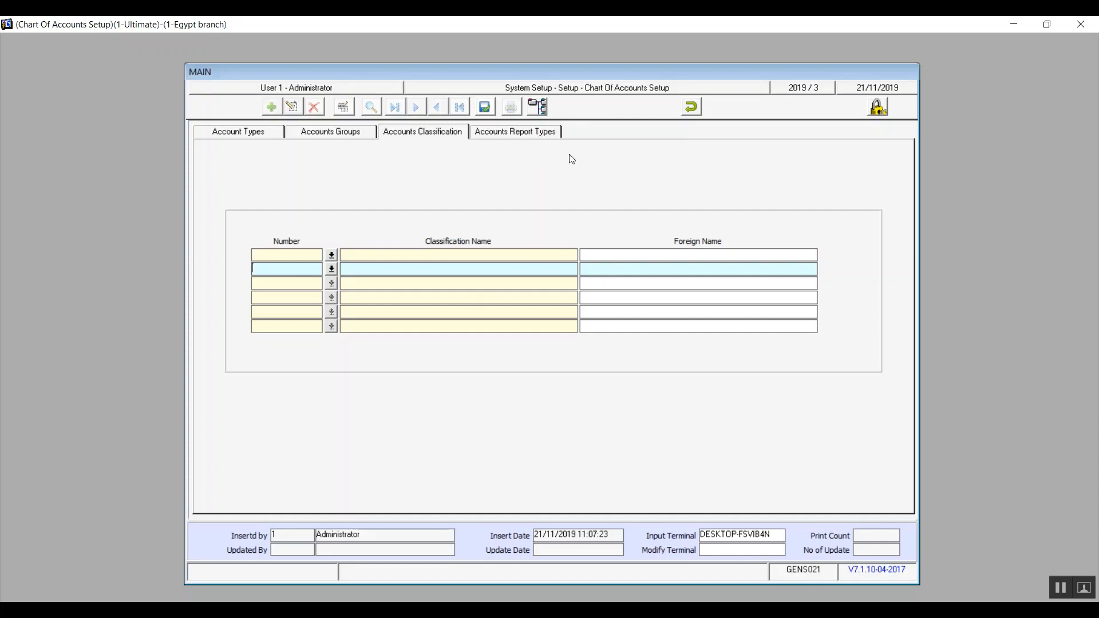
click(515, 130)
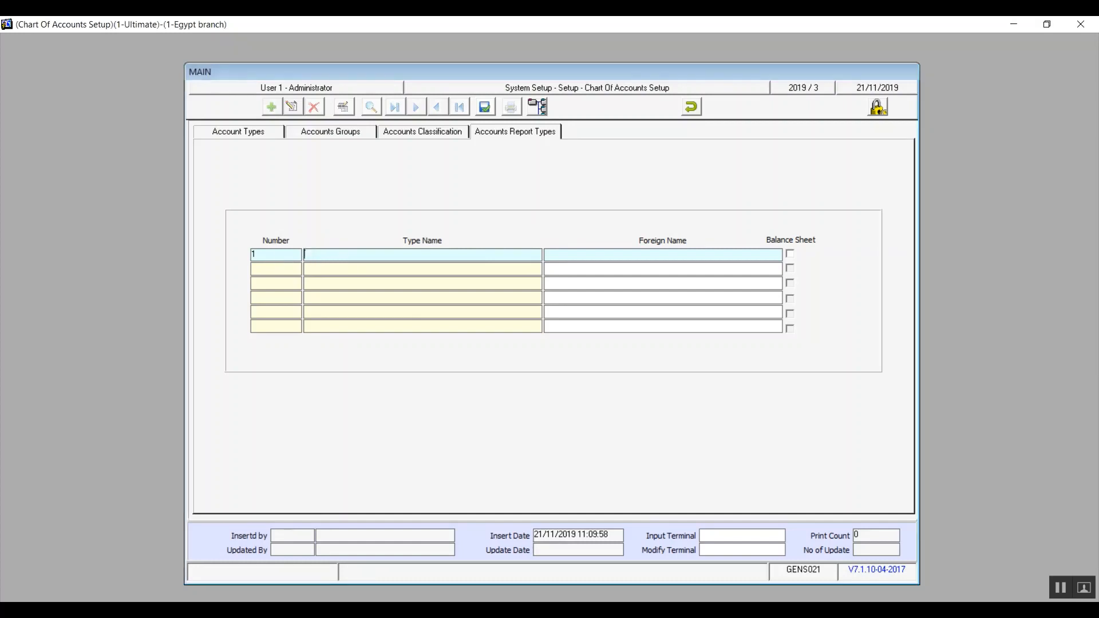
Name report type 1 Balance Sheet in both names, flag it as balance sheet, and save
text(Balan)
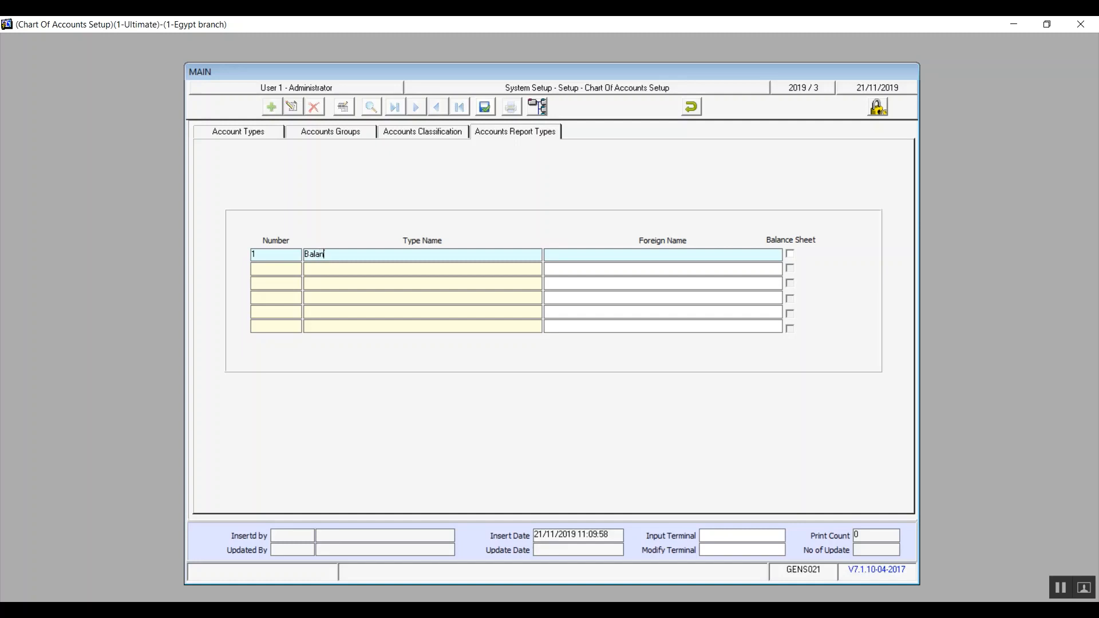
text(ce Sheet)
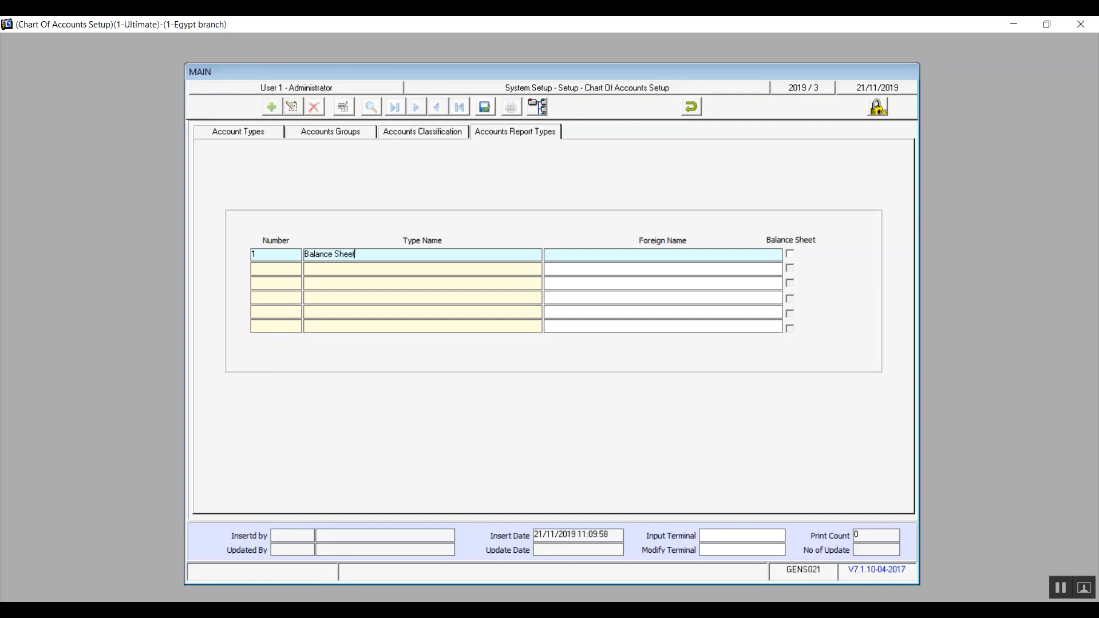
mouse_move(410, 254)
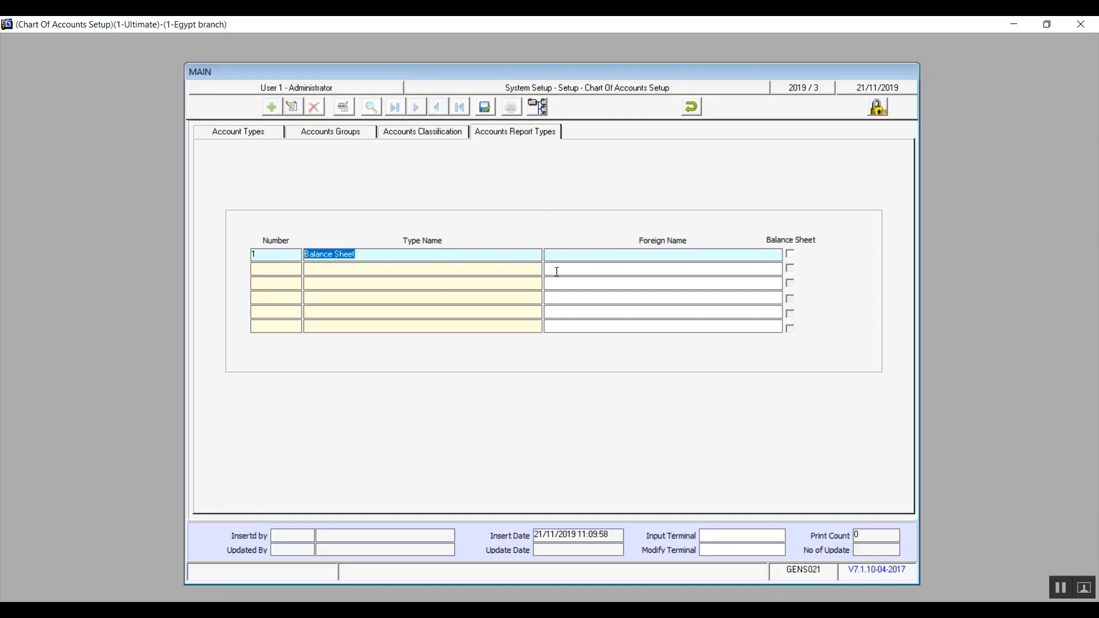
text(Balance Sheet)
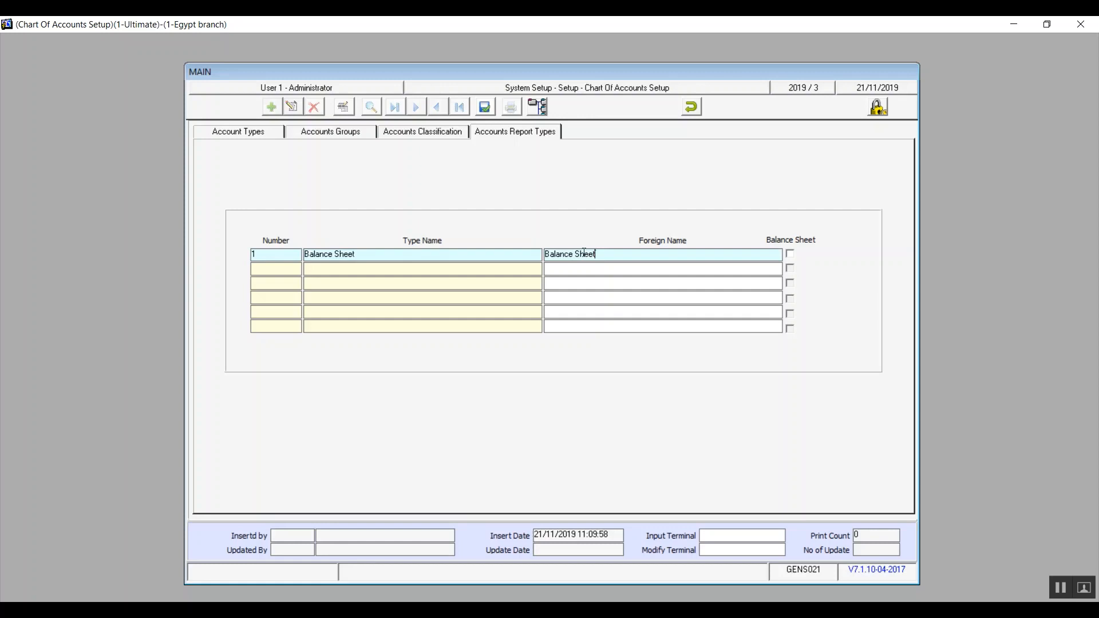
click(790, 253)
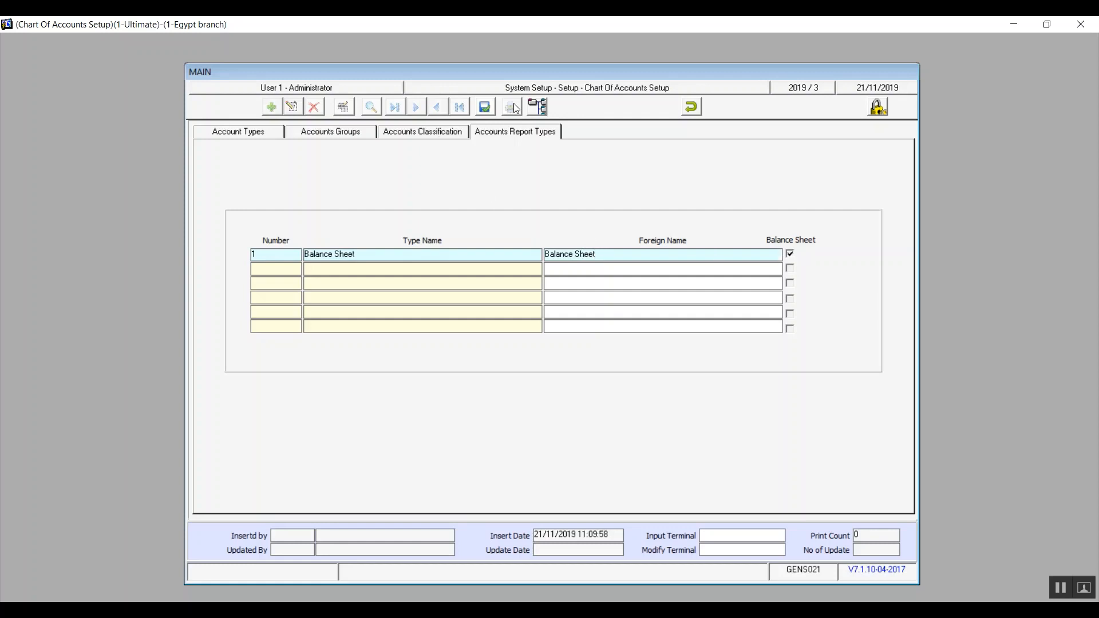
click(484, 107)
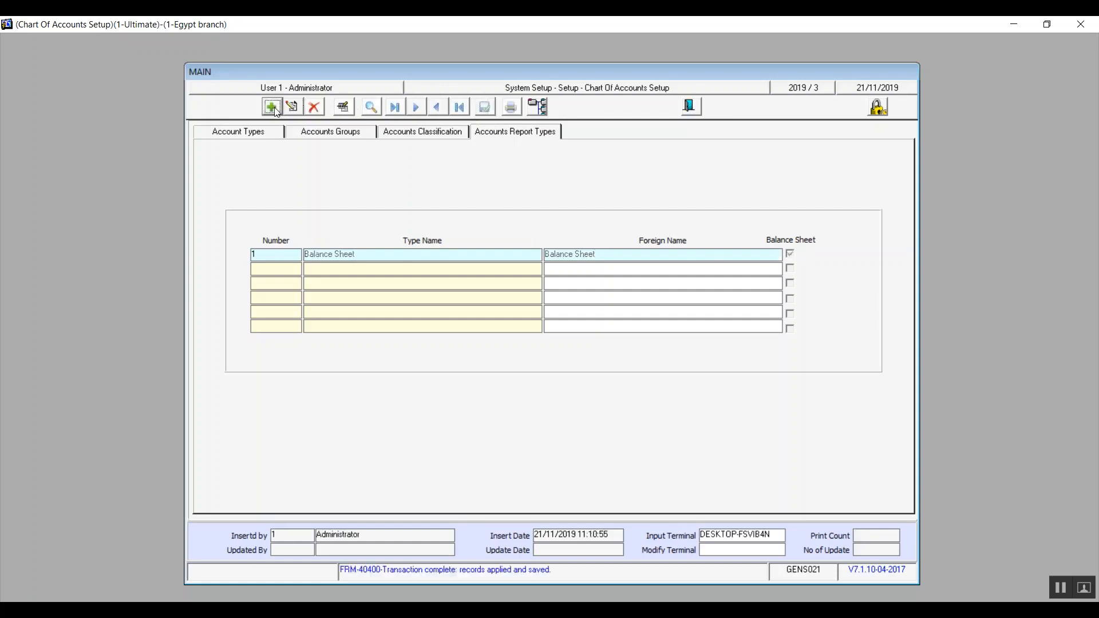
Create report type 2 Income statement with matching foreign name, unflagged, and save it
click(272, 105)
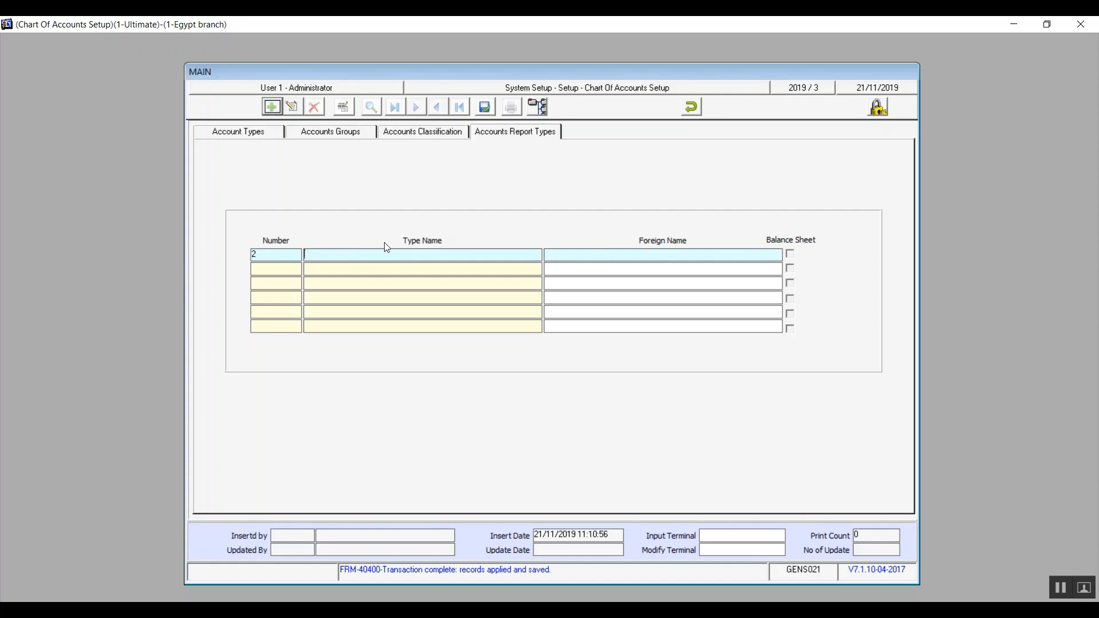
text(Income statemen)
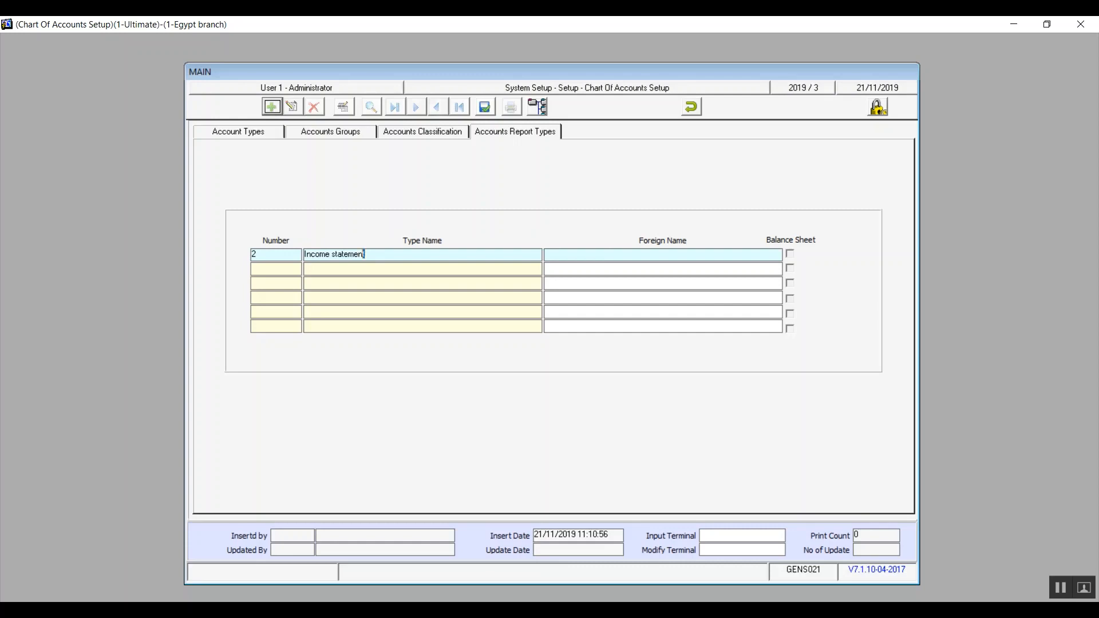
text(Balance Sheet)
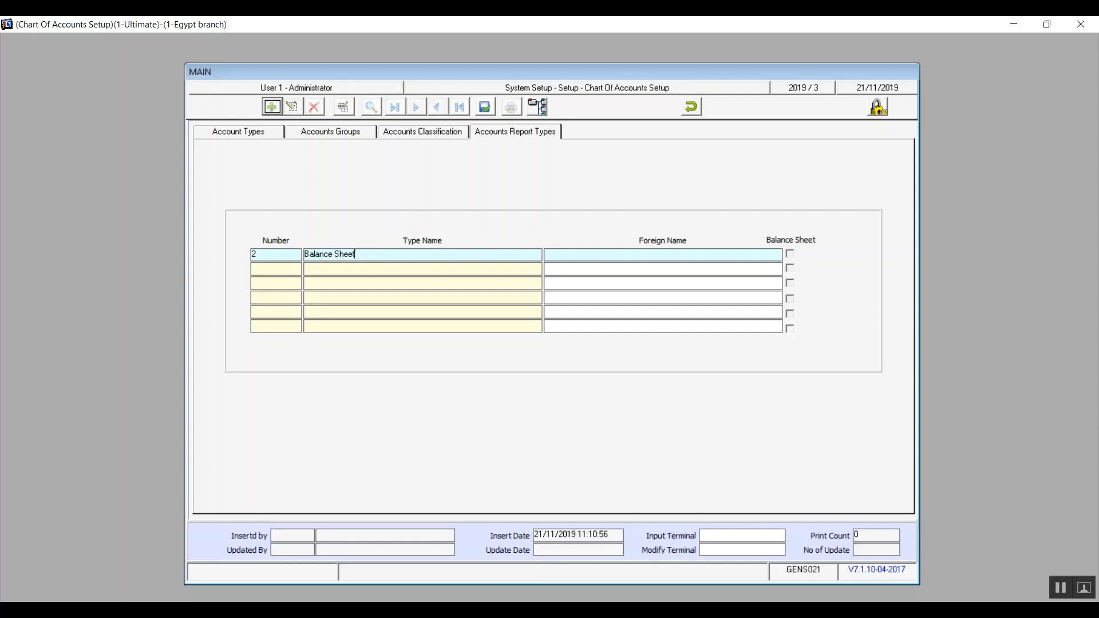
text(Income statement)
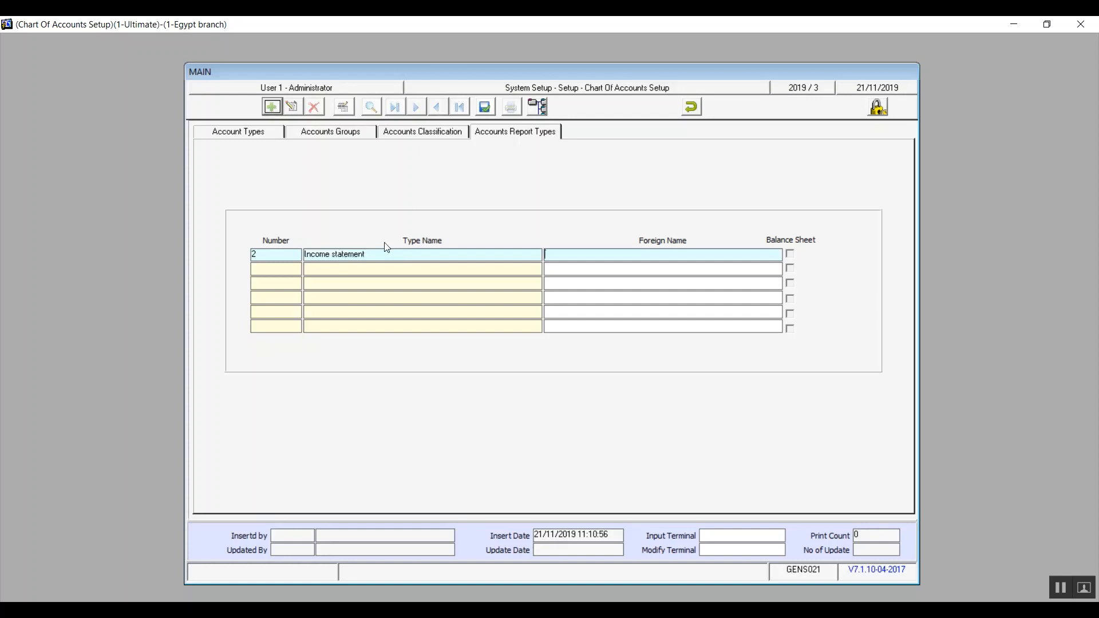
text(Income statement)
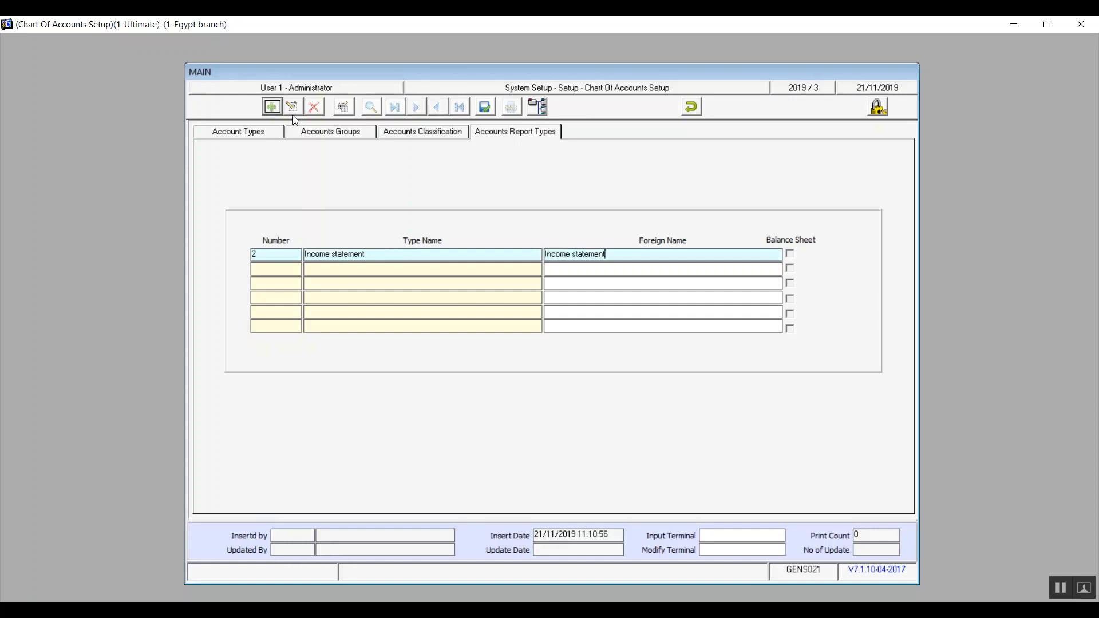
click(485, 107)
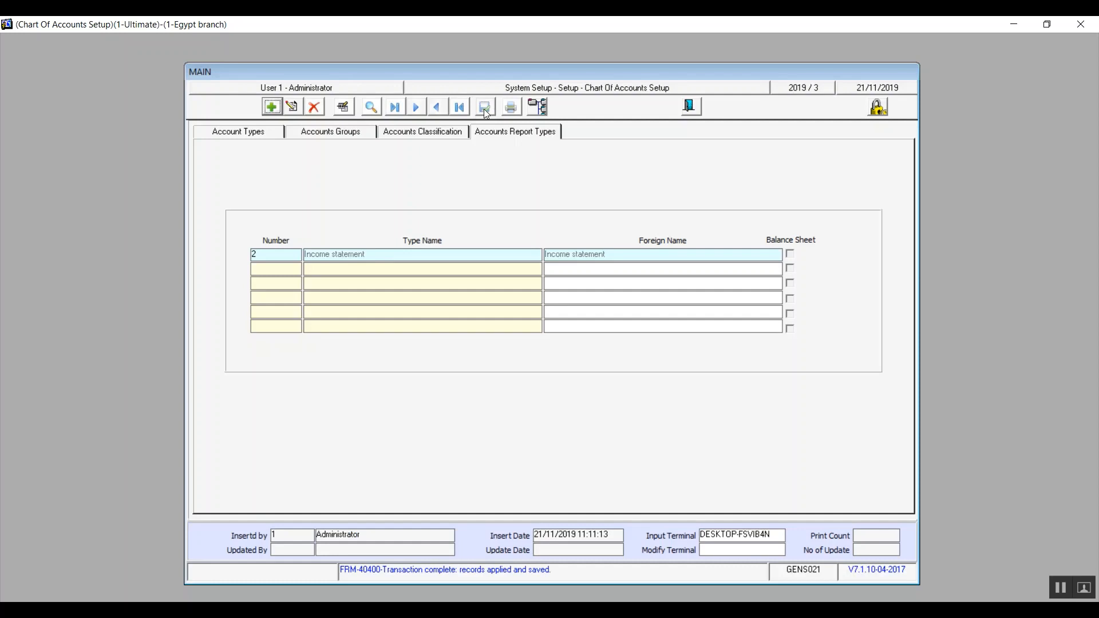
mouse_move(693, 109)
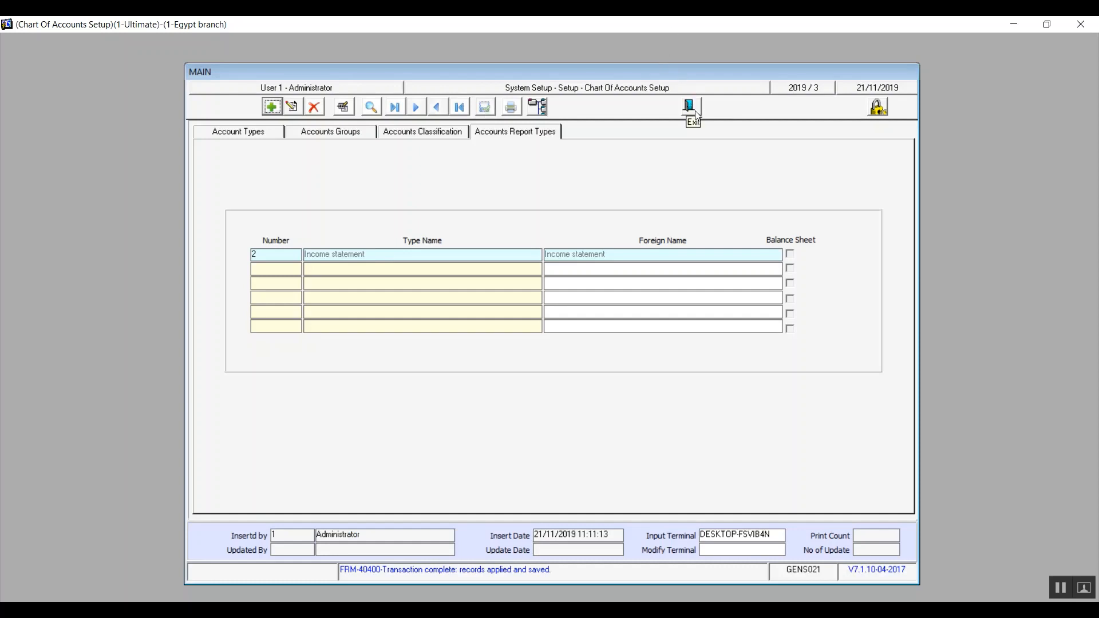
click(689, 105)
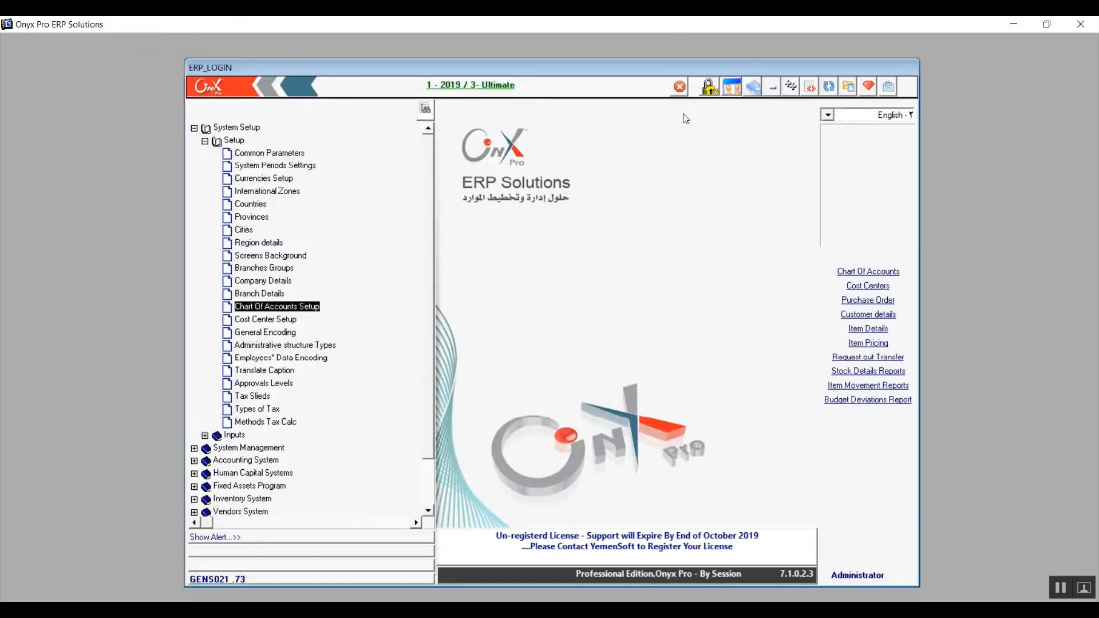
double_click(265, 320)
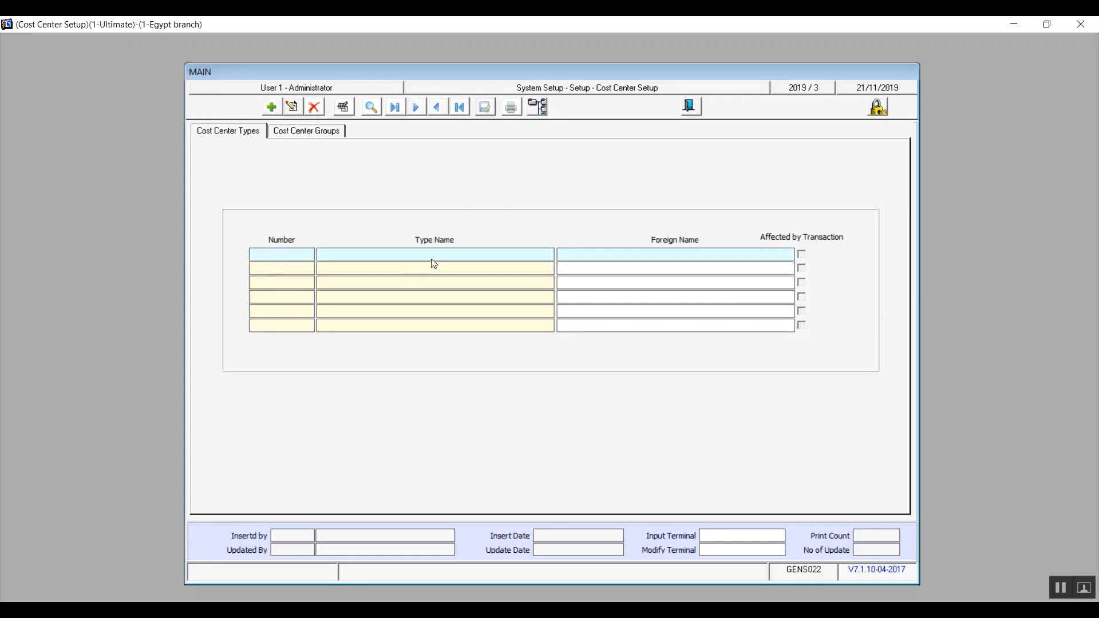
mouse_move(313, 153)
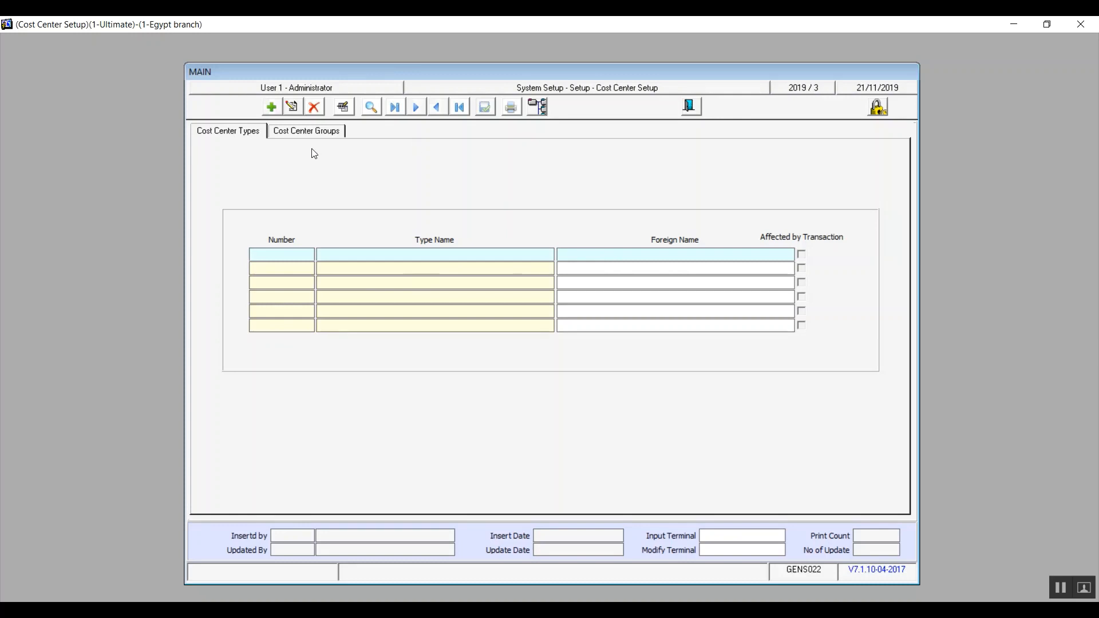
mouse_move(263, 132)
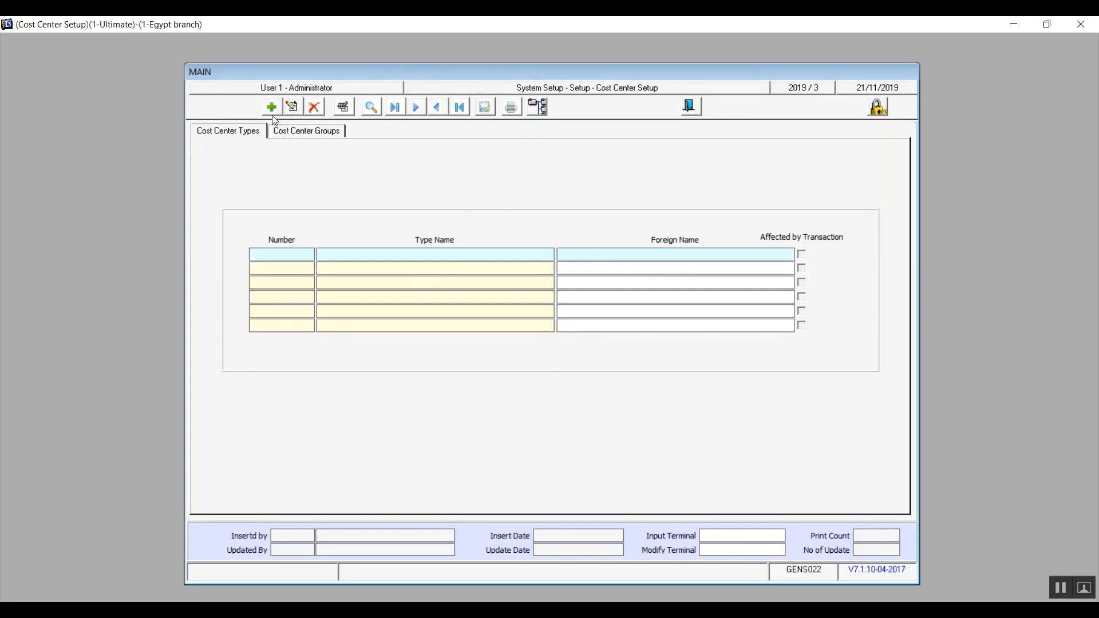
click(270, 107)
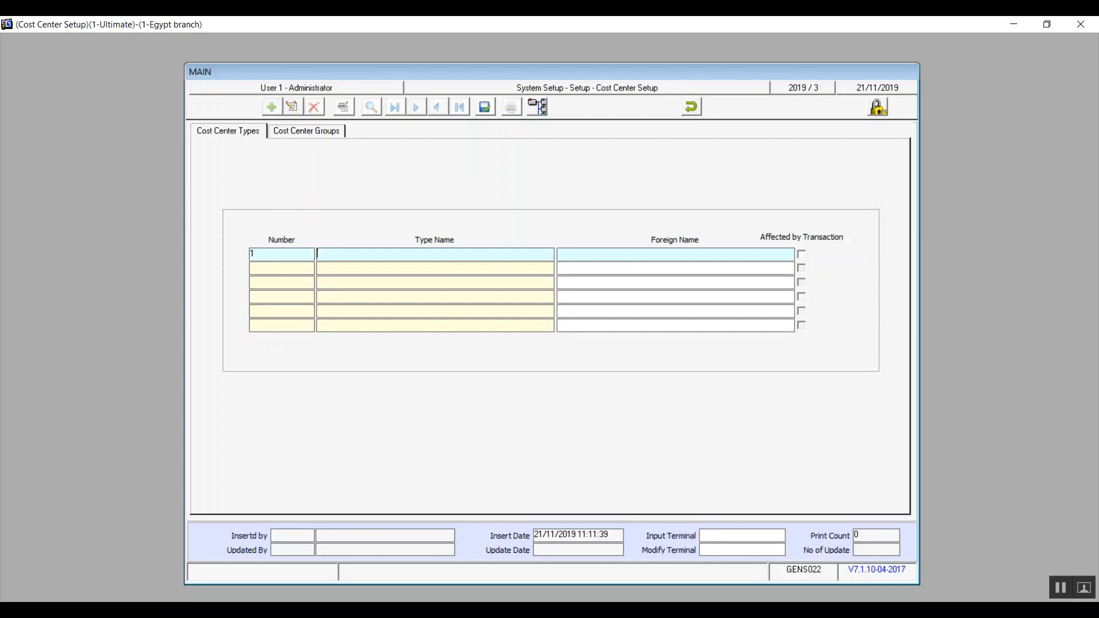
text(mAi)
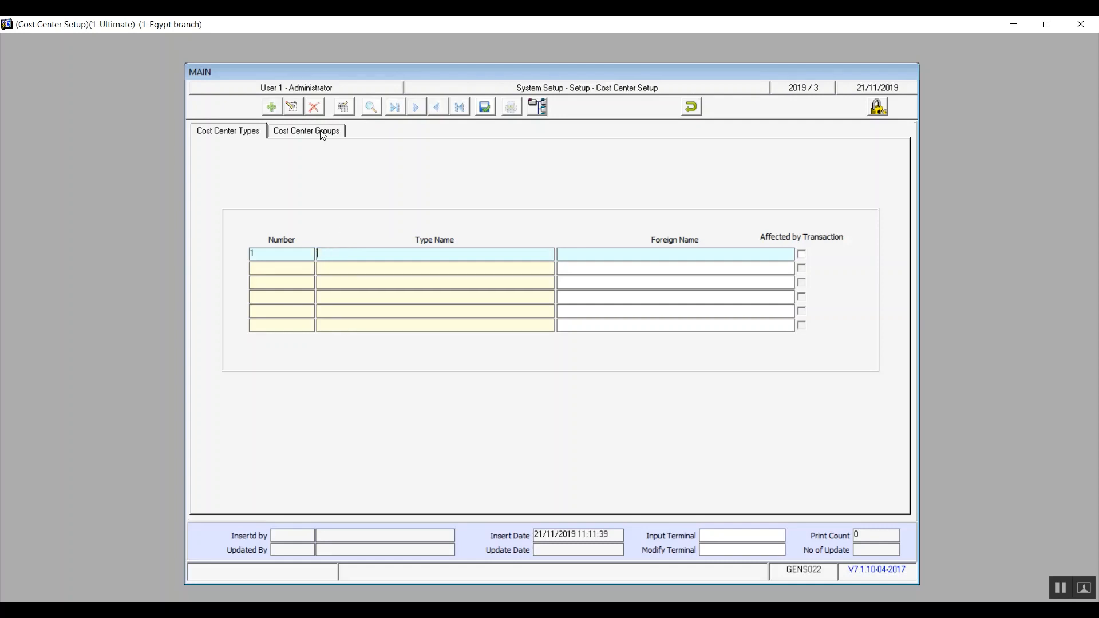
click(307, 130)
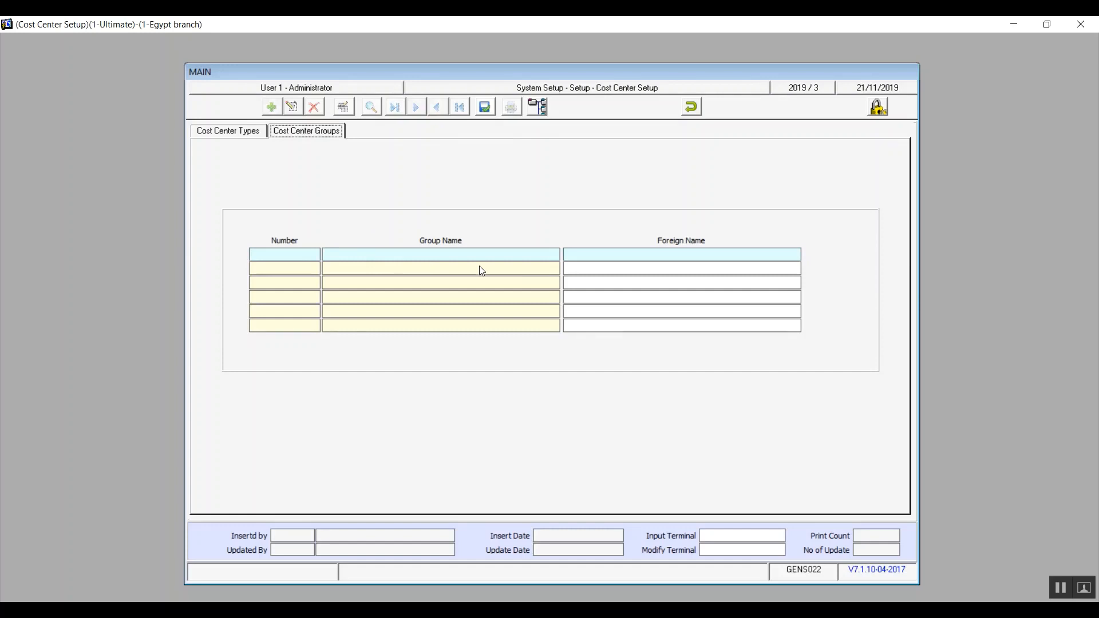
click(228, 130)
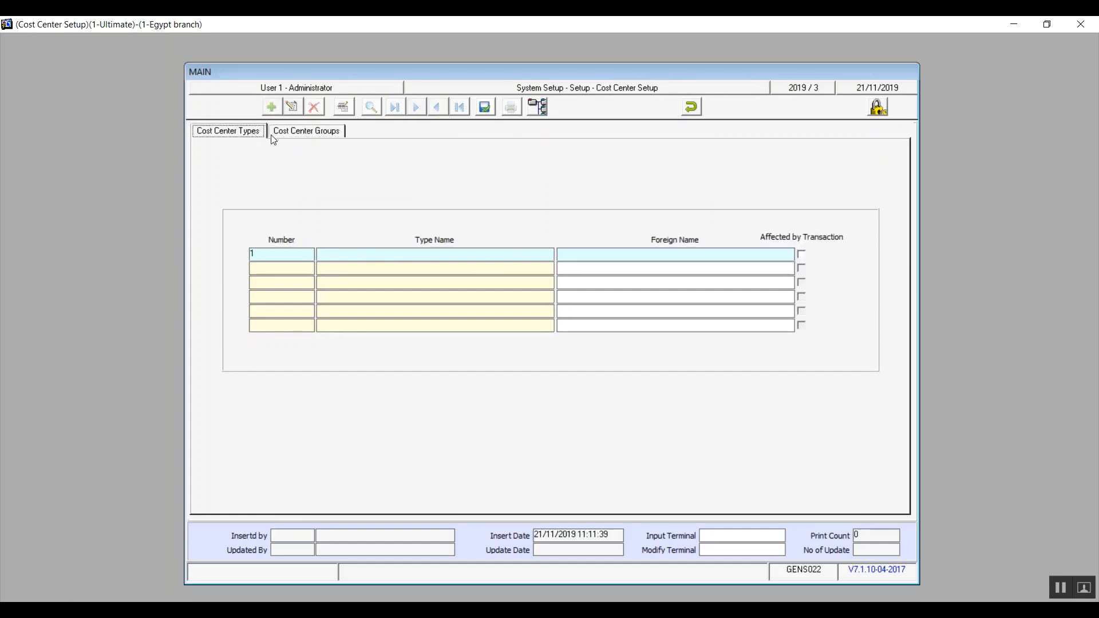
click(307, 130)
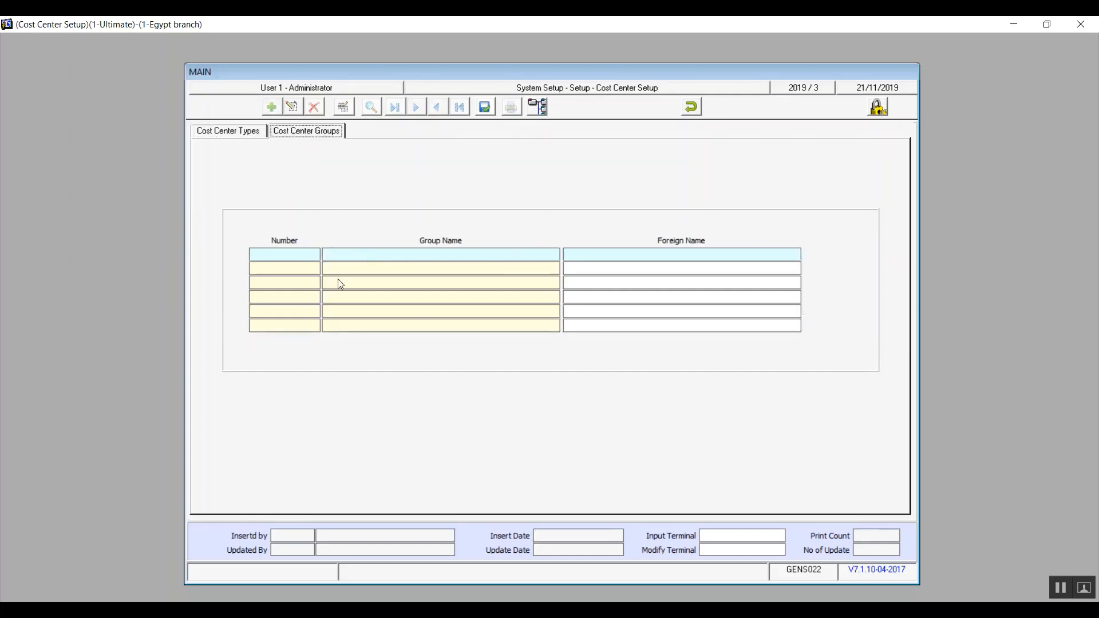
click(228, 130)
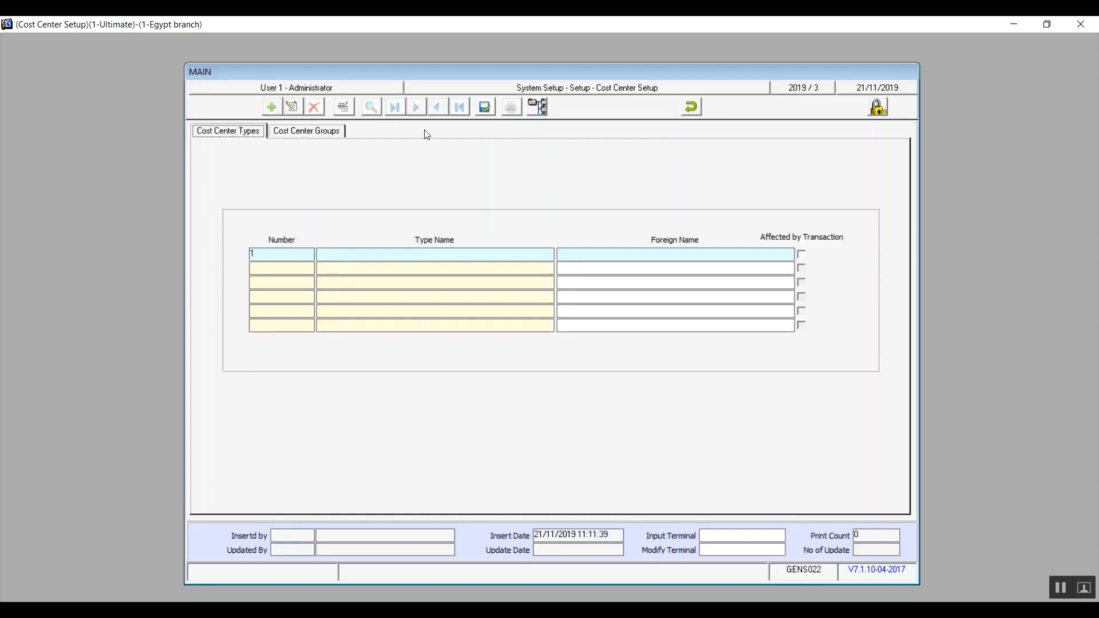
click(690, 108)
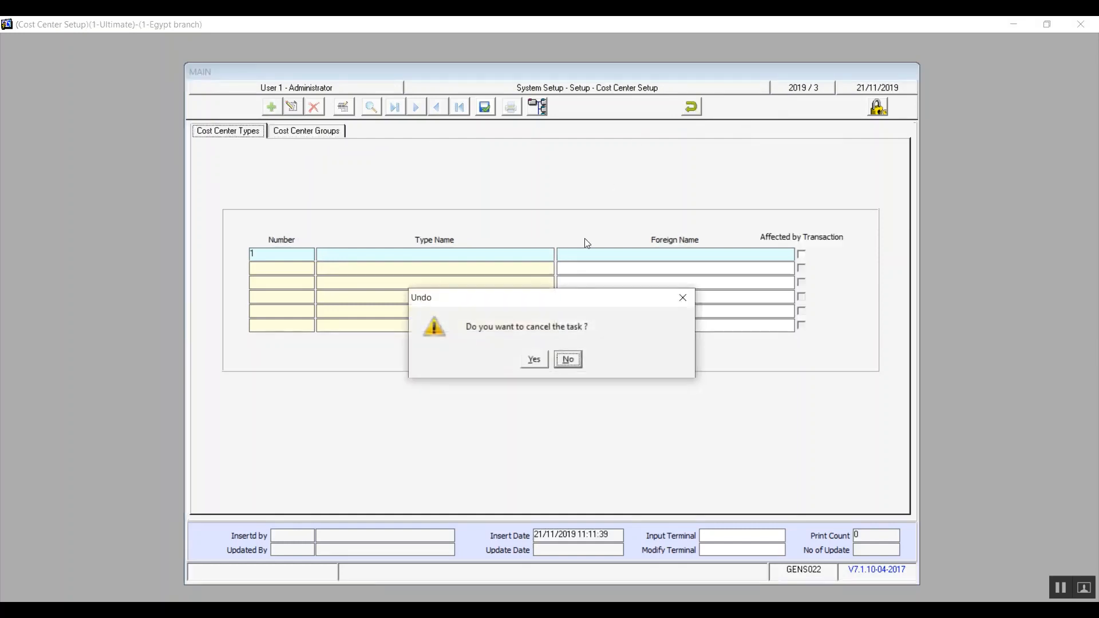
click(533, 358)
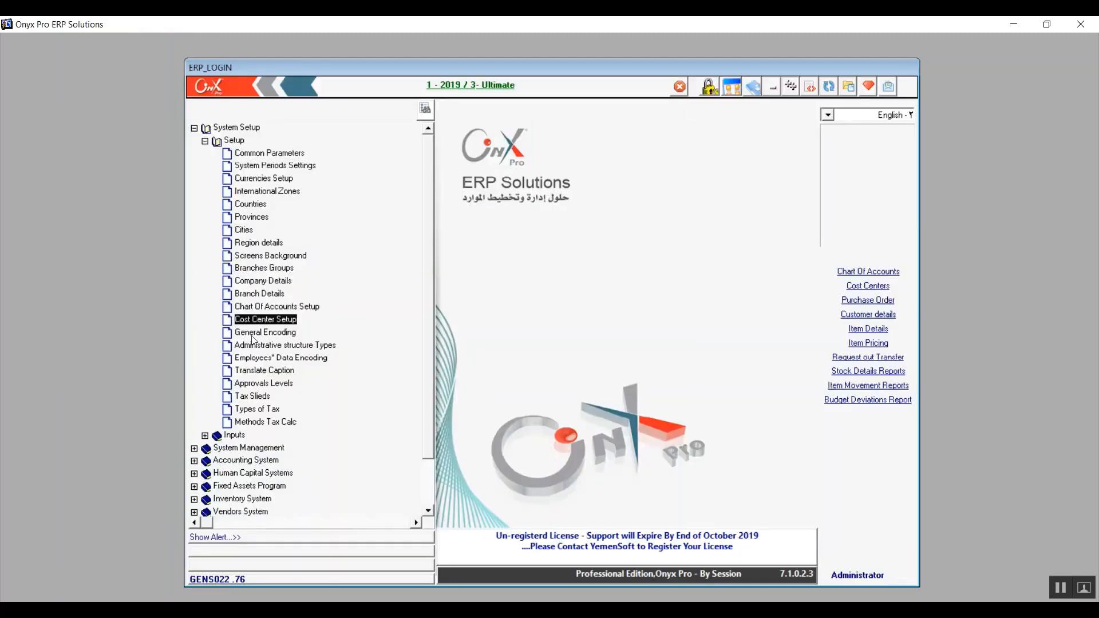
Open Branch Details and reach the first archiving row's document type field
double_click(266, 332)
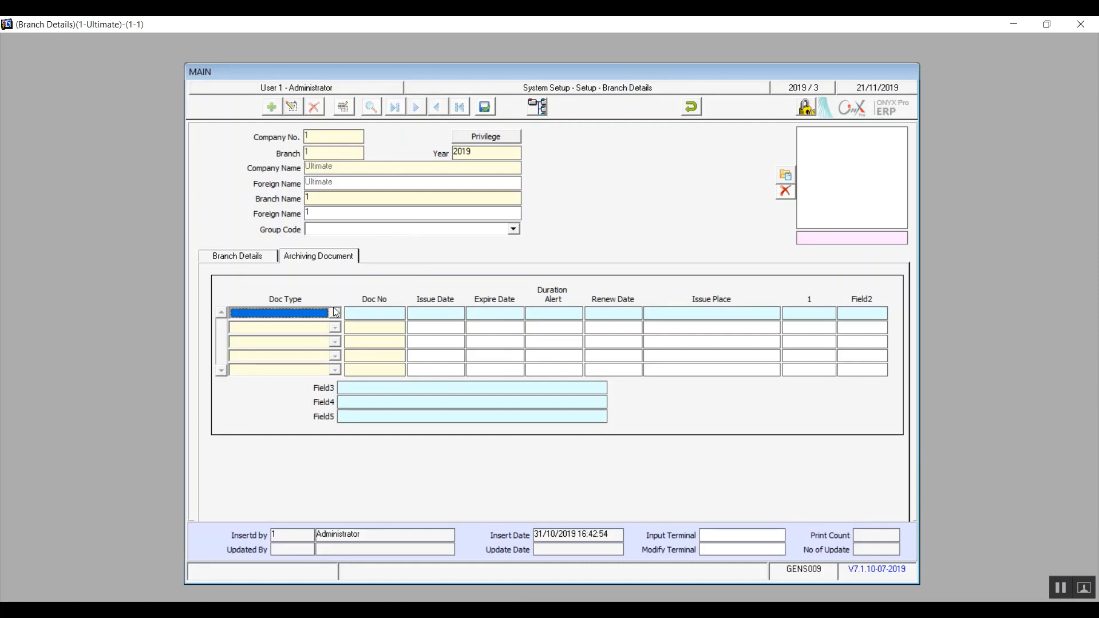
click(334, 313)
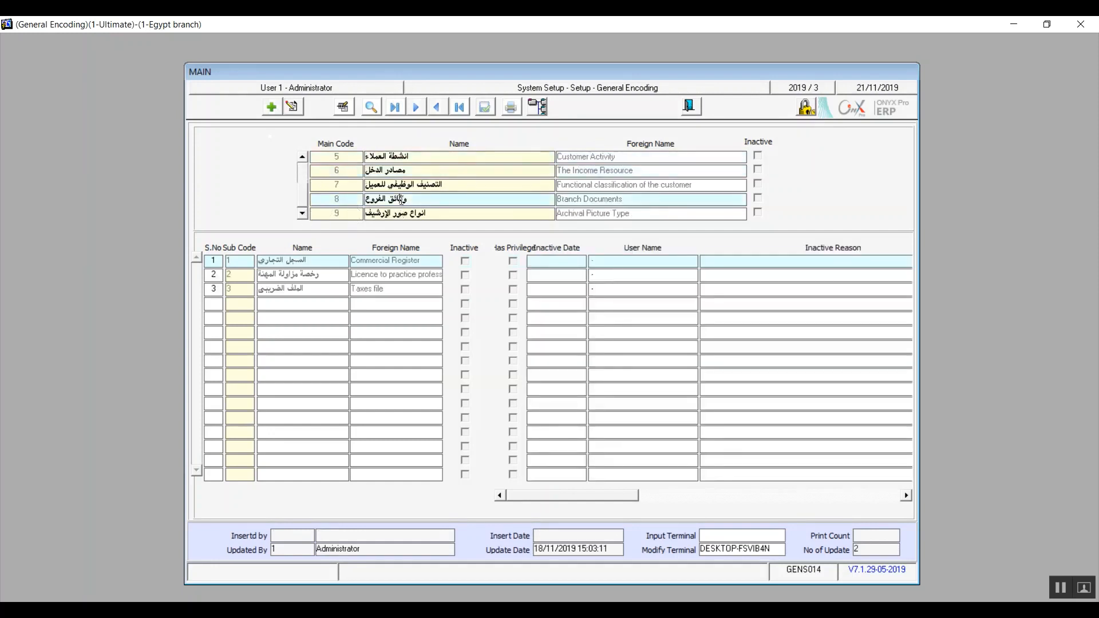
mouse_move(293, 122)
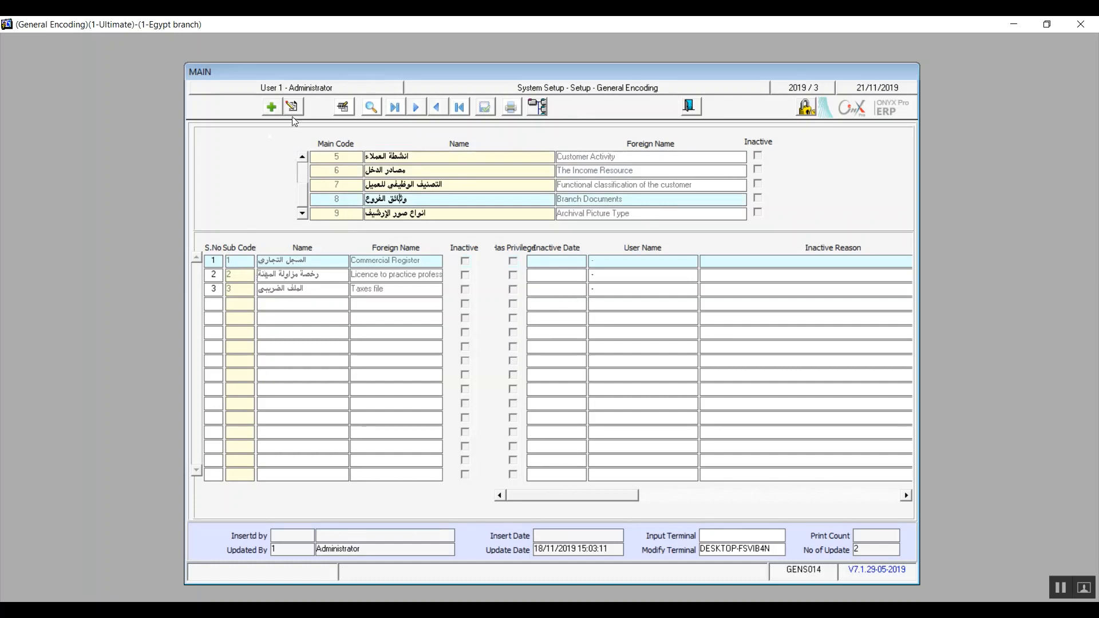
mouse_move(313, 139)
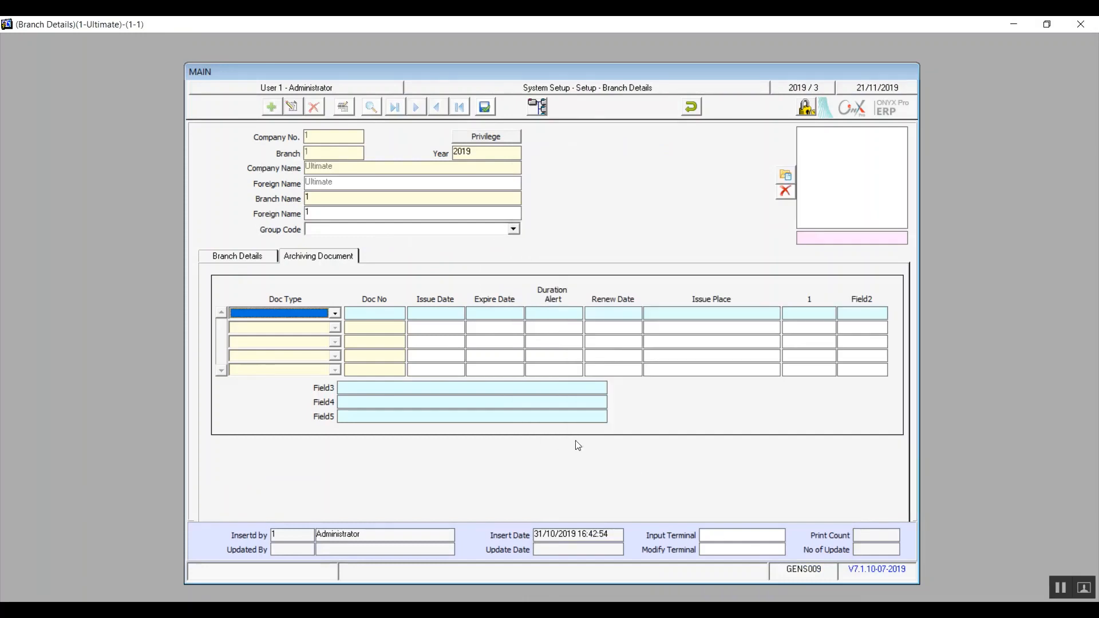
Open the General Encoding list of Branch Documents types from the Doc Type field
click(334, 312)
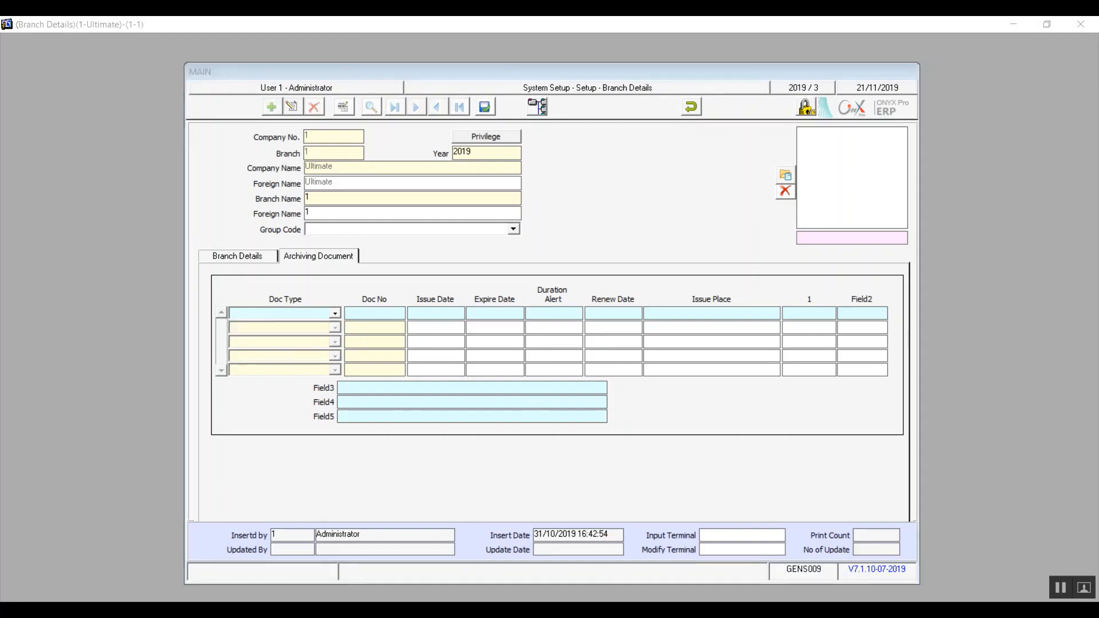
click(280, 312)
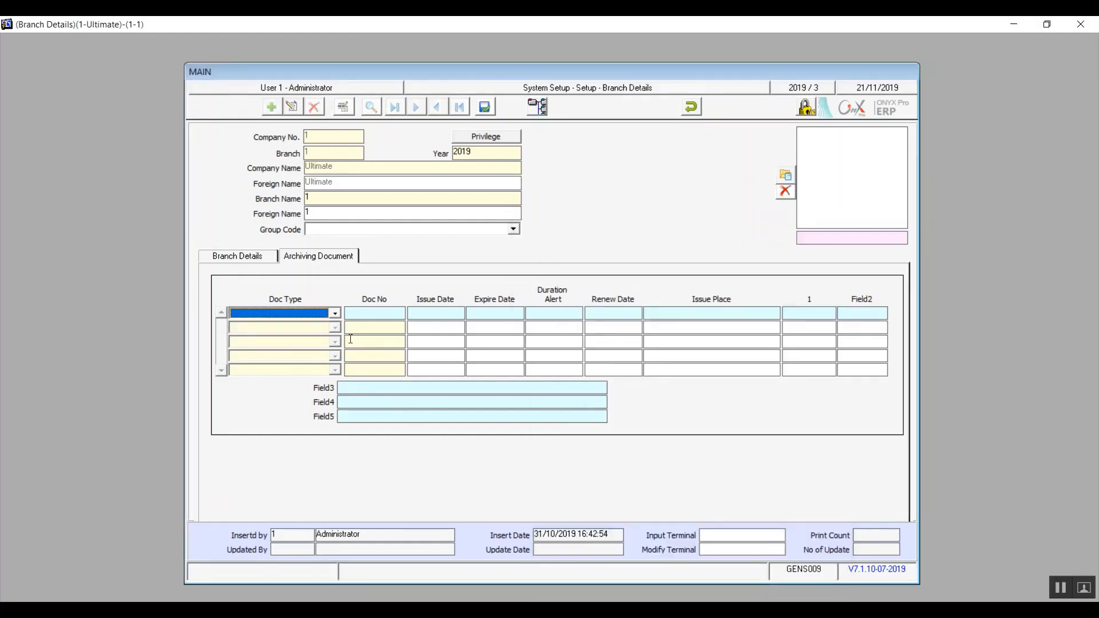
click(335, 312)
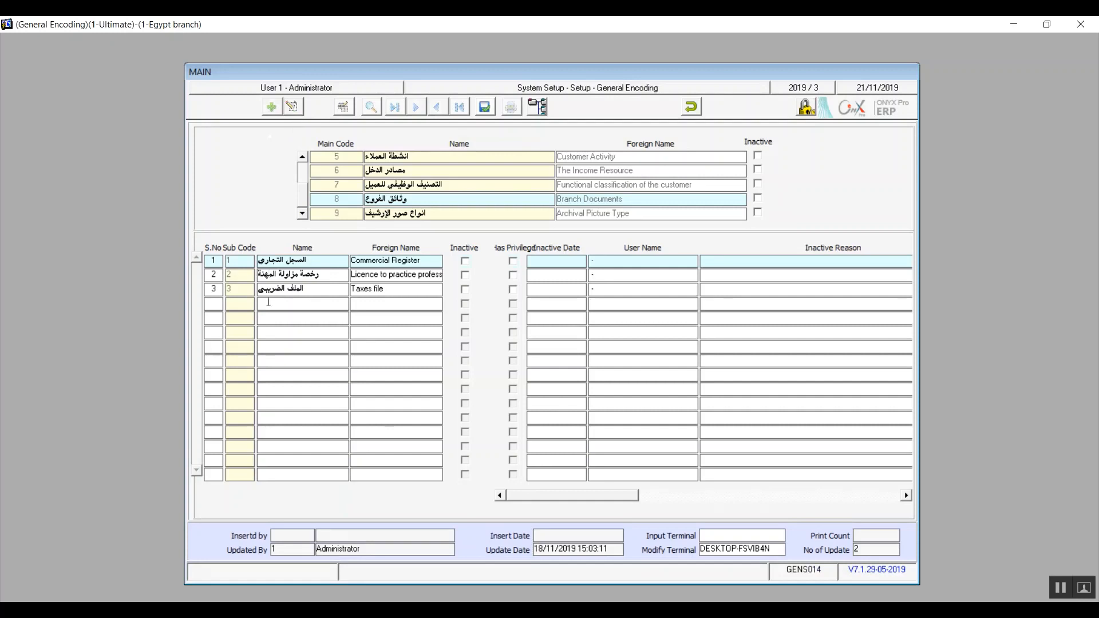
Add a fourth branch document type with its Arabic name and foreign name 'Tax Record No', and save
click(302, 303)
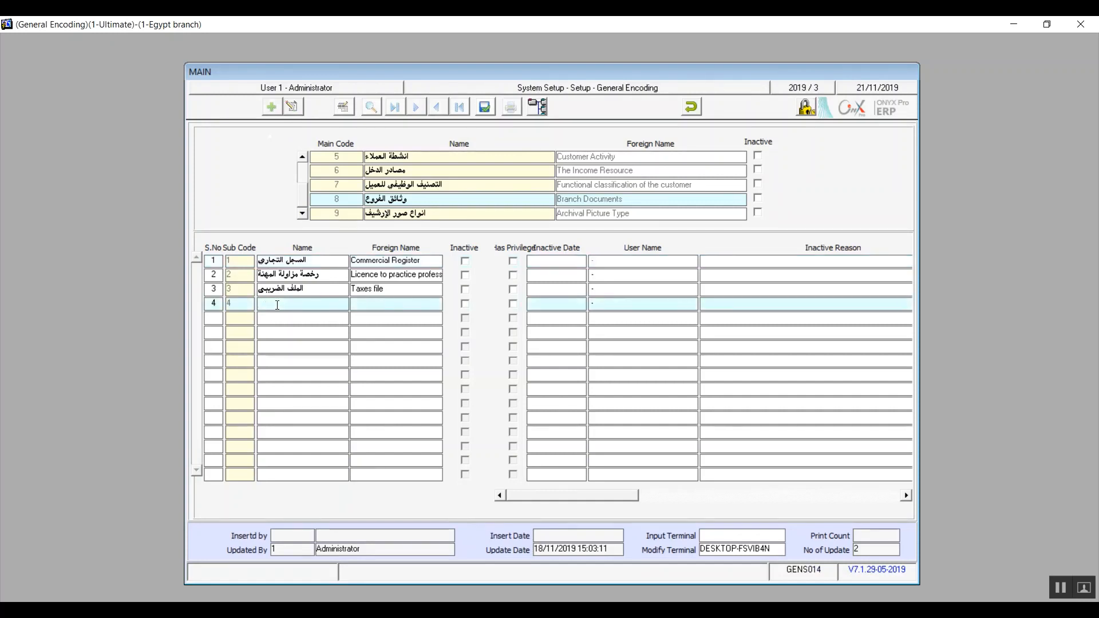
text(رقم الا)
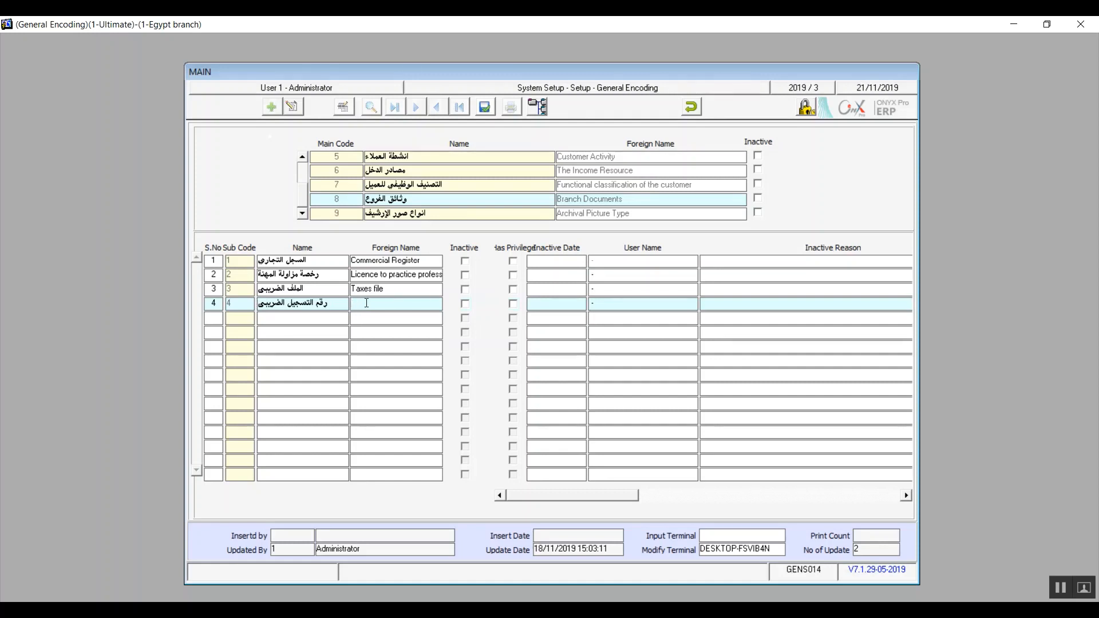
text(tAX)
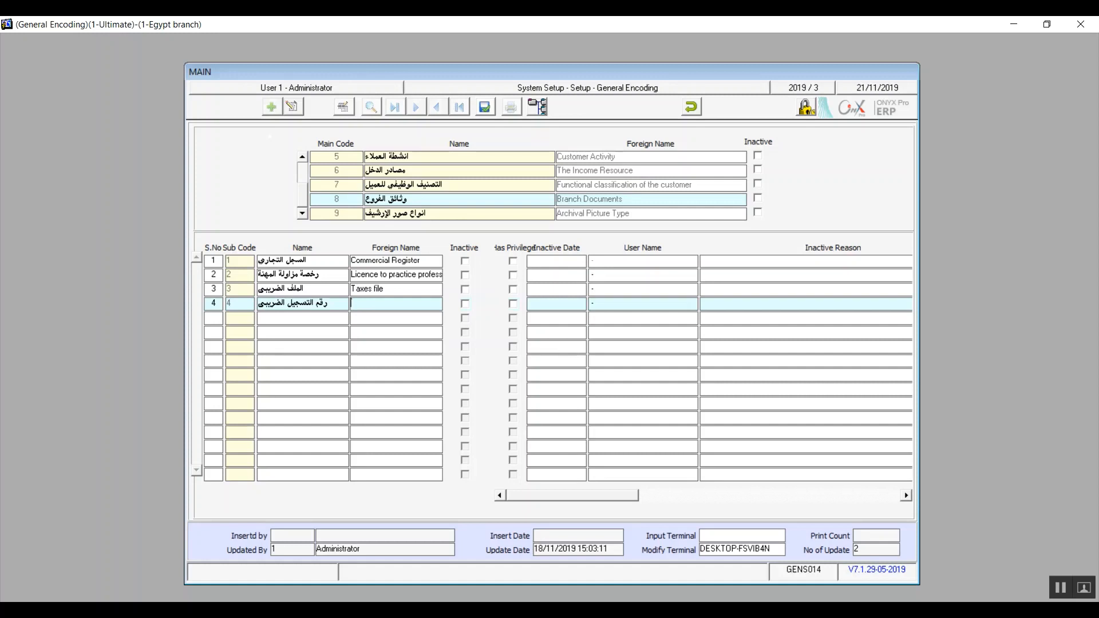
text(Tax)
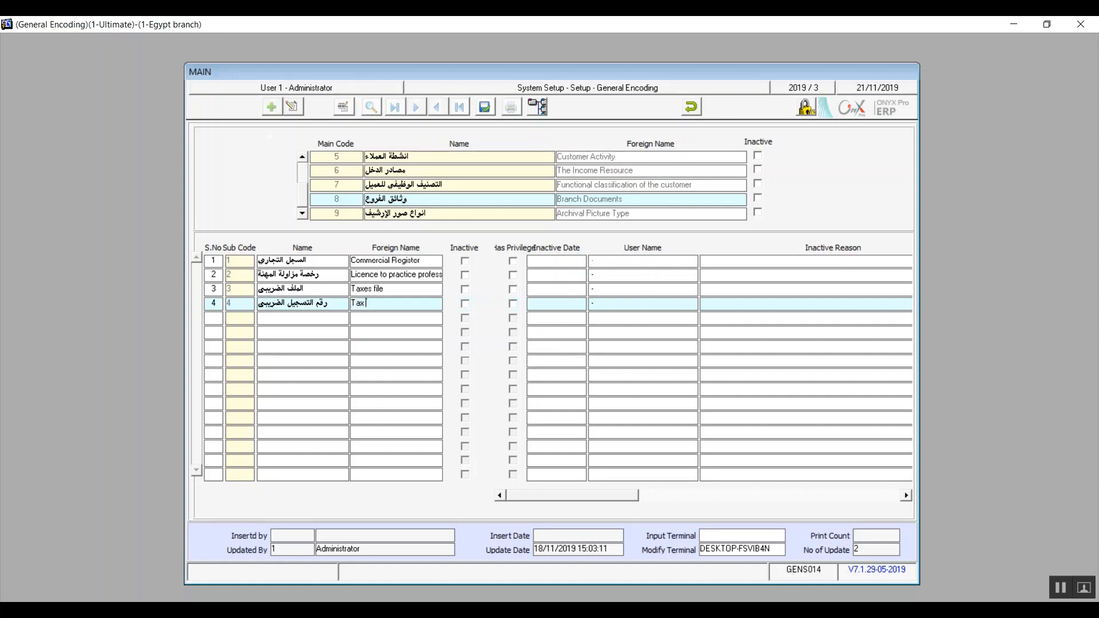
text(Record No)
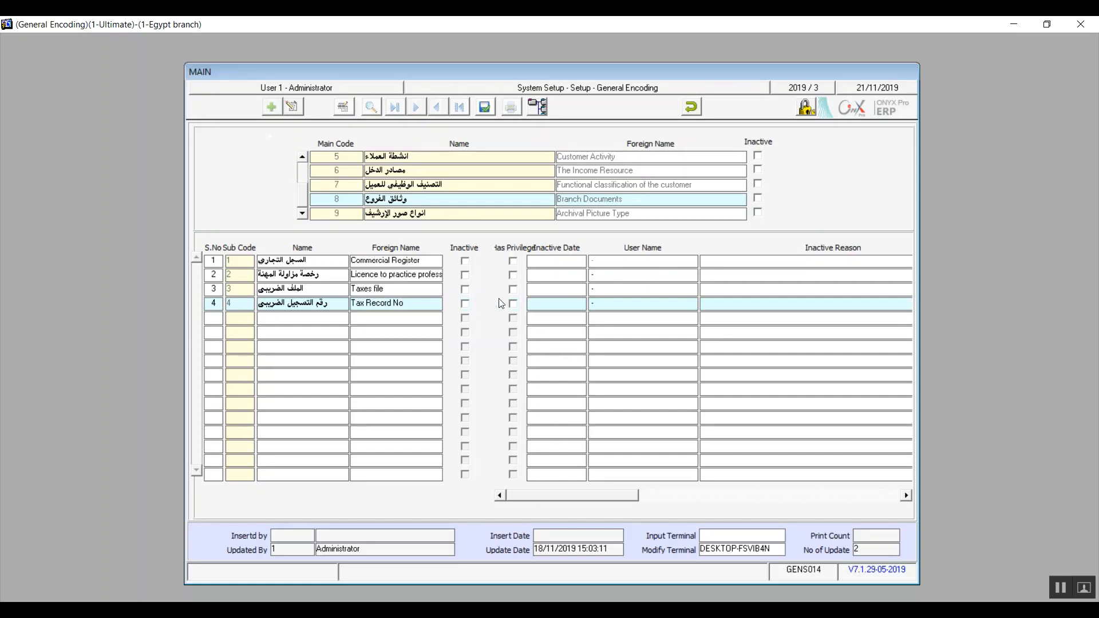
mouse_move(484, 107)
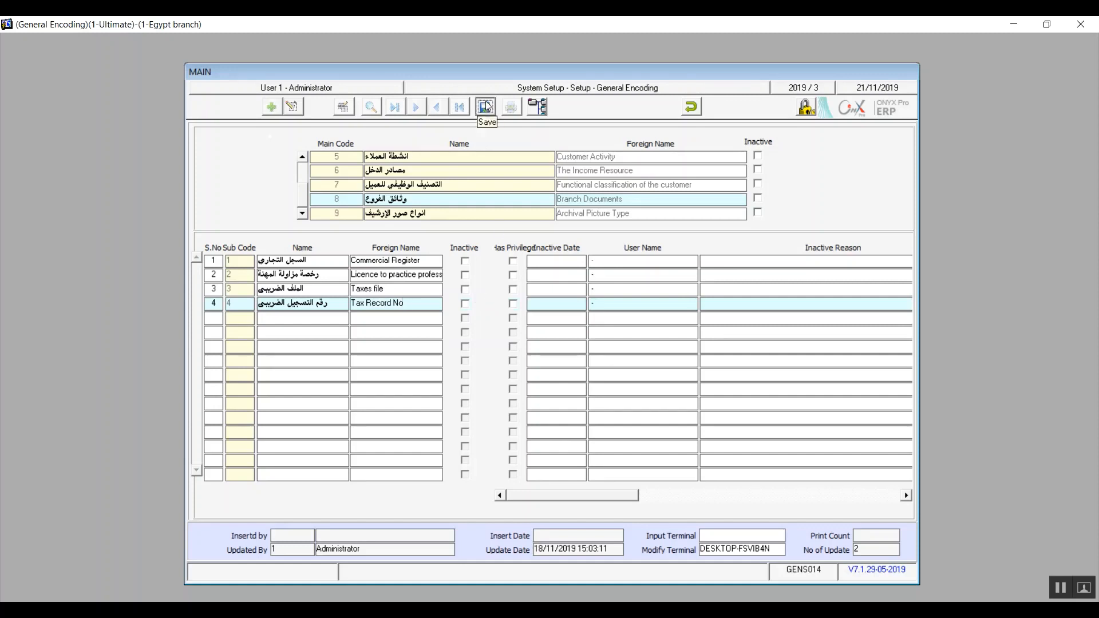
click(485, 107)
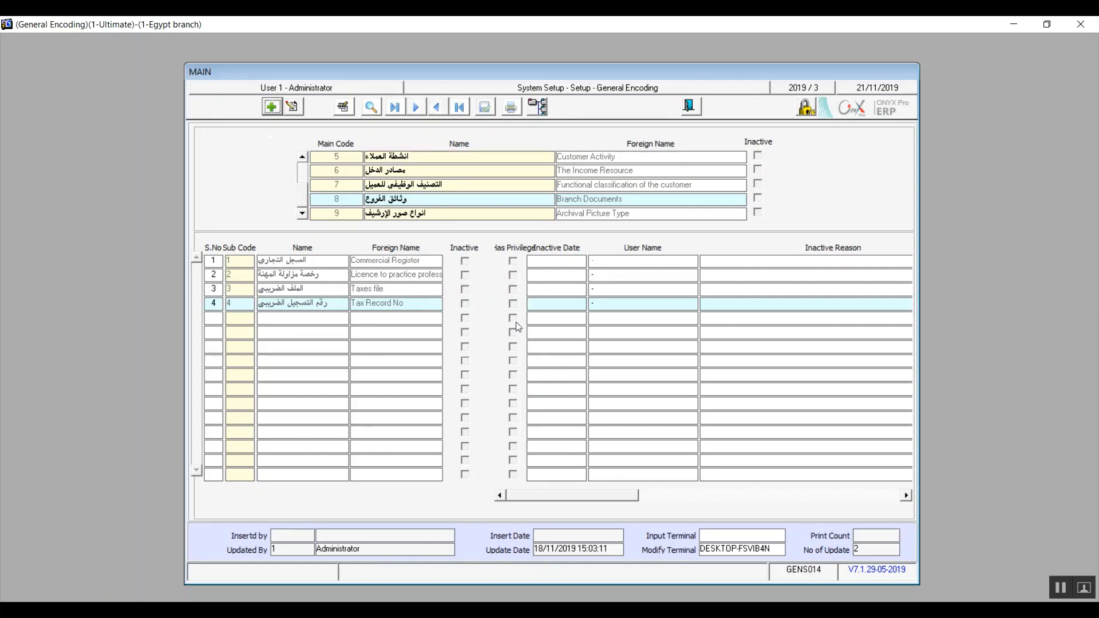
mouse_move(496, 274)
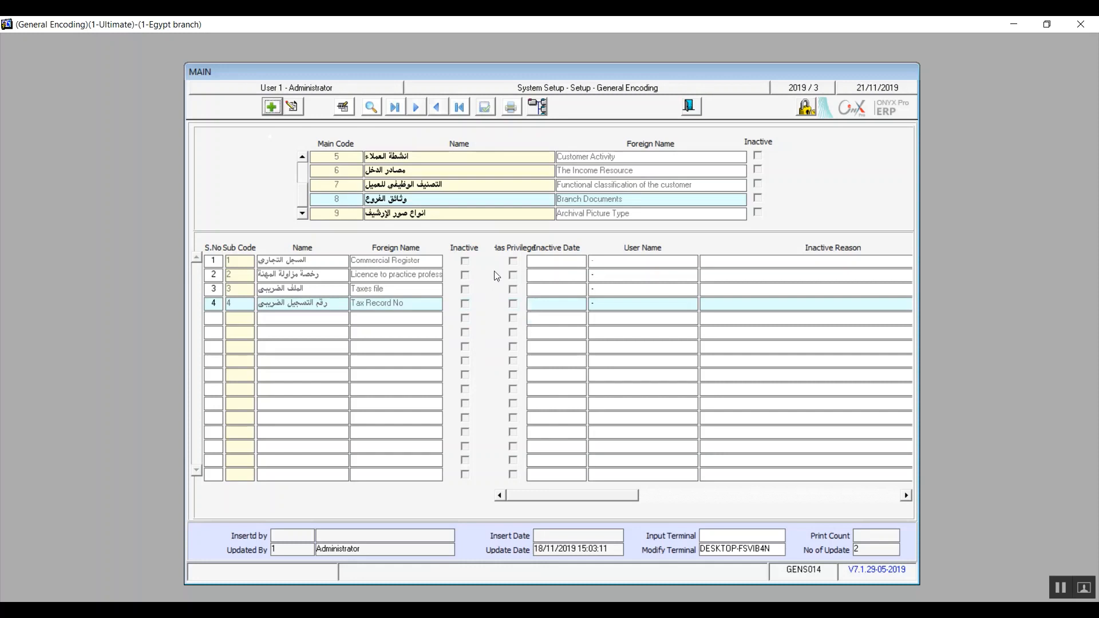
mouse_move(493, 290)
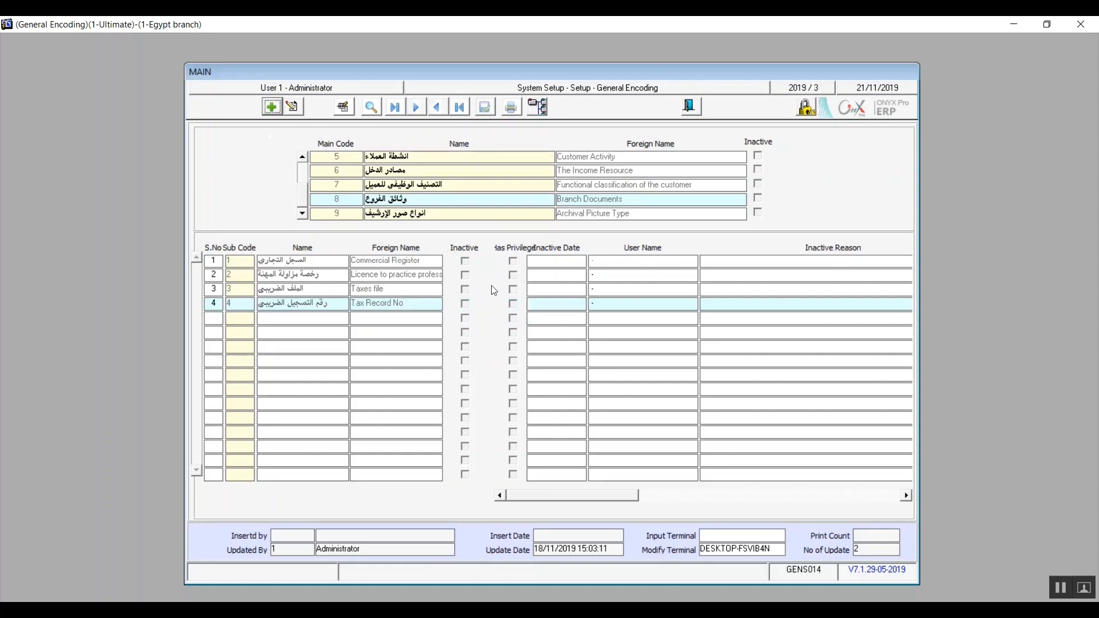
mouse_move(469, 332)
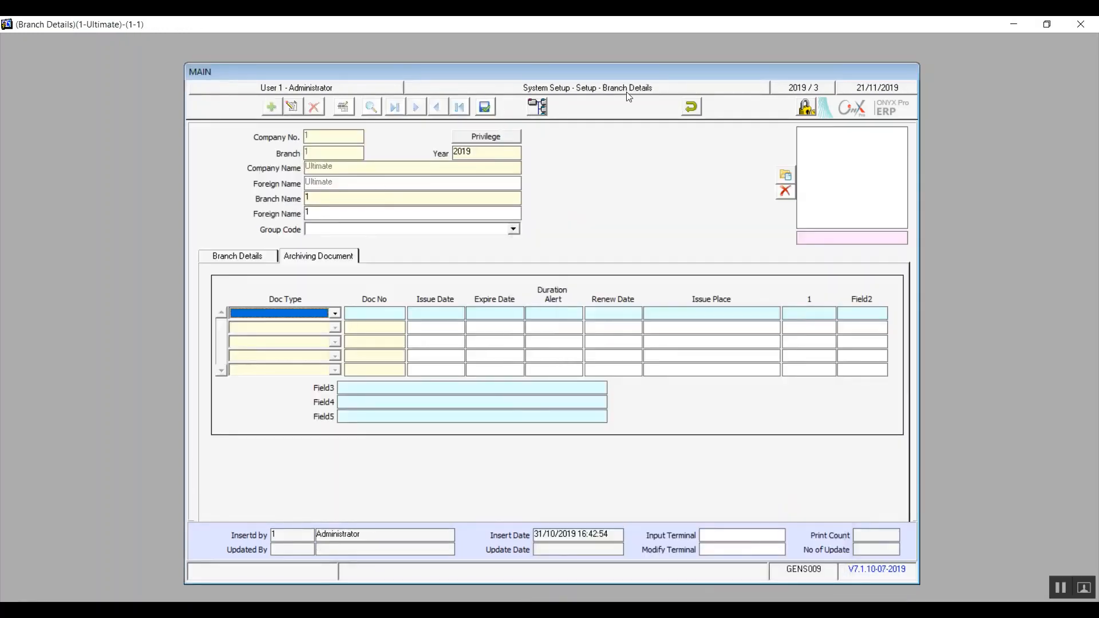
Cancel the pending task, then reopen the Egypt branch's archived documents in edit mode
click(689, 107)
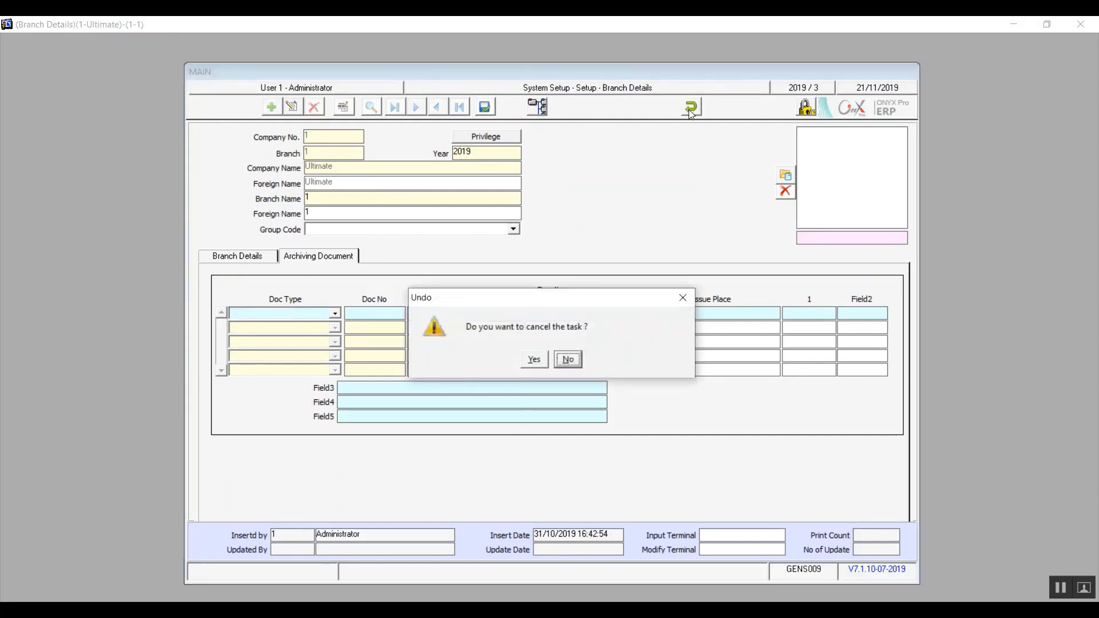
click(533, 358)
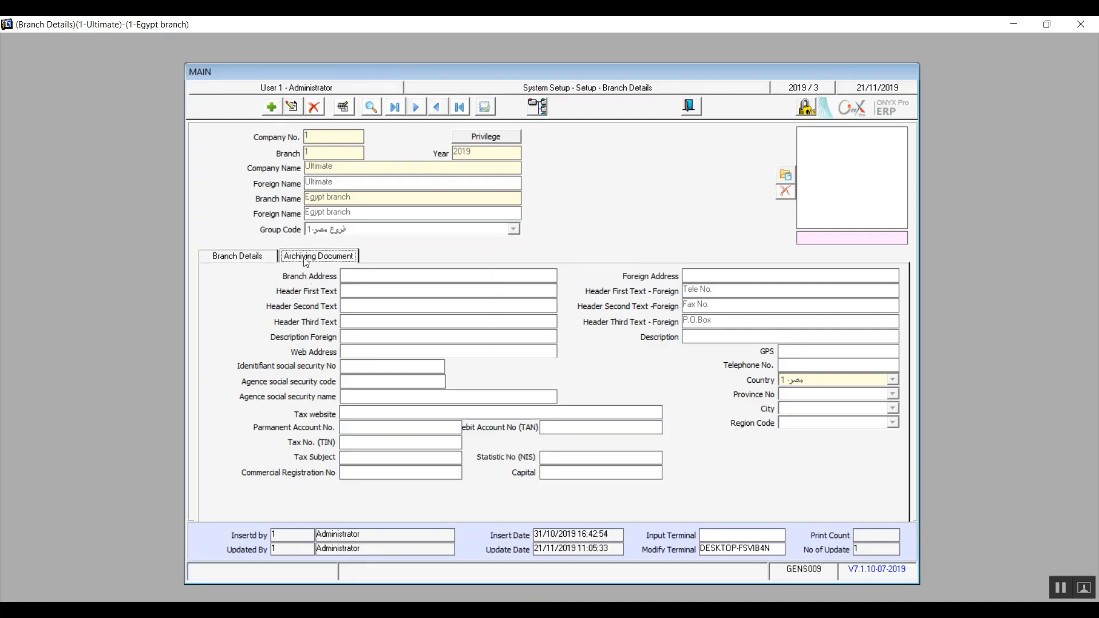
click(318, 256)
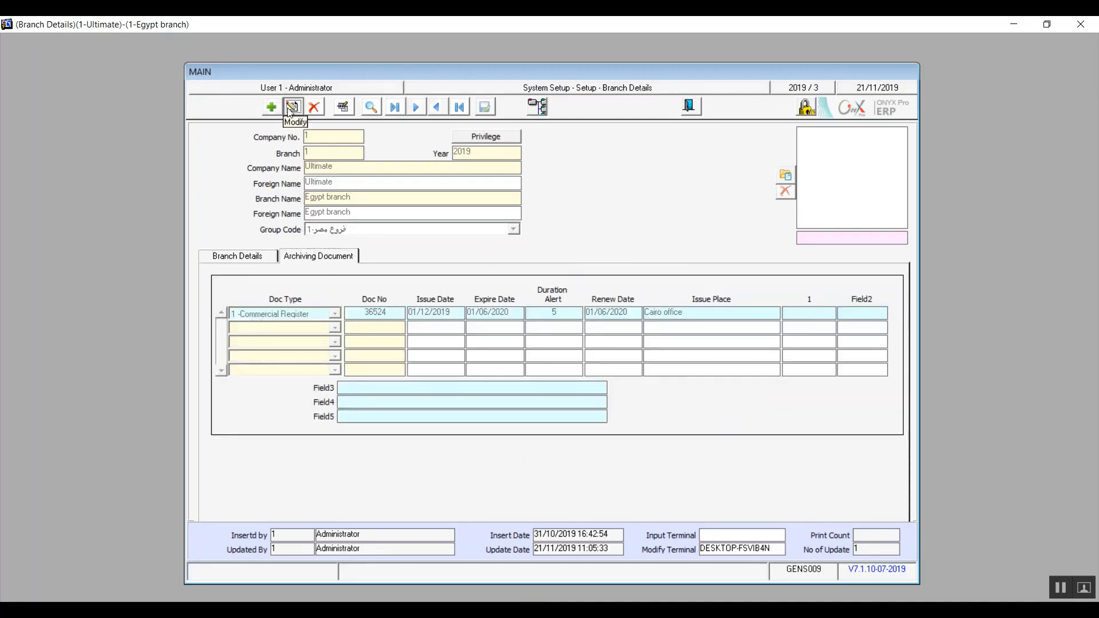
click(337, 314)
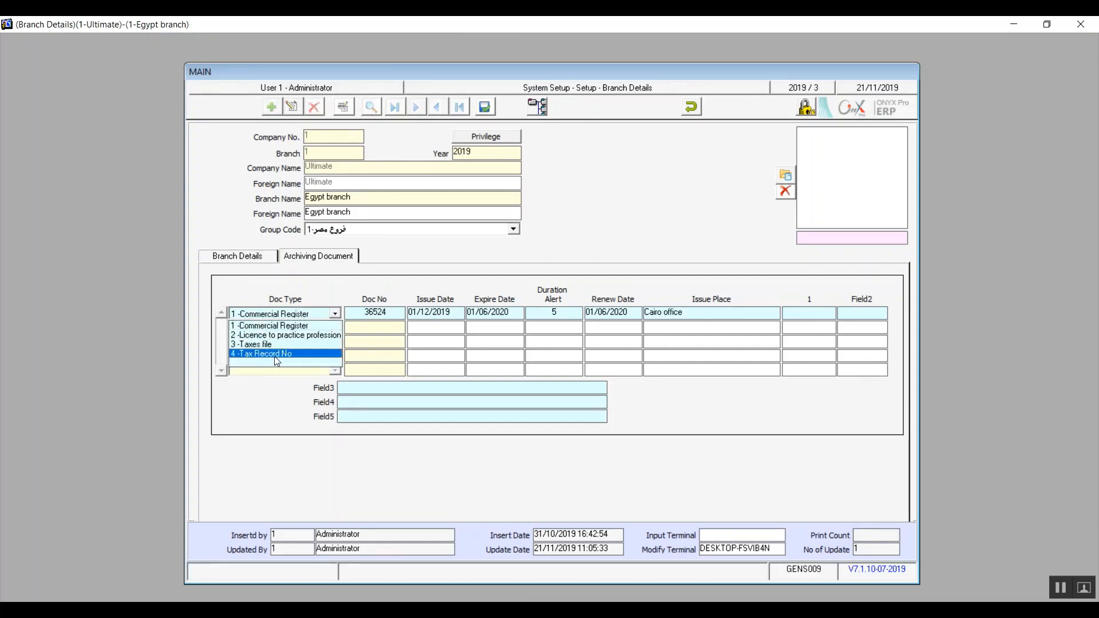
mouse_move(255, 361)
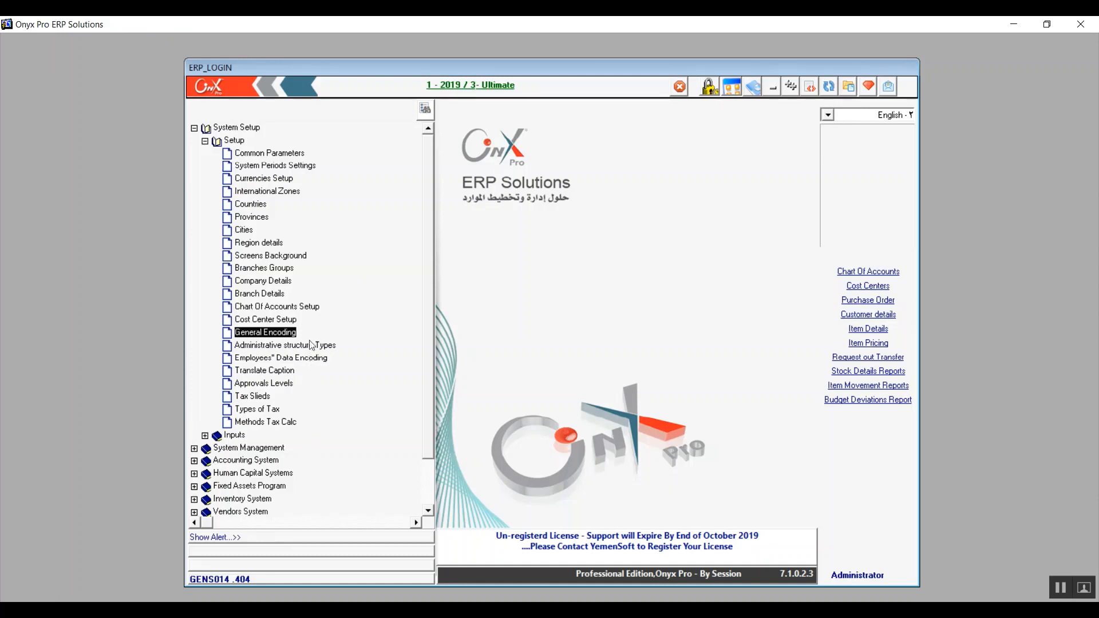
Move through the Setup tree entries and open the Translate Caption screen
click(284, 345)
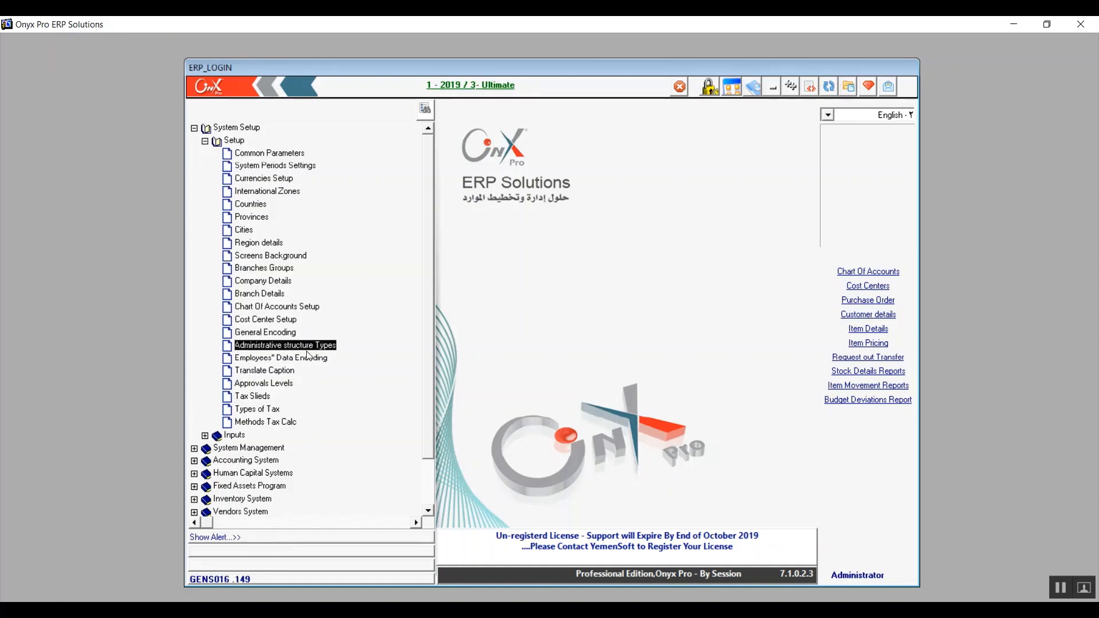
click(281, 357)
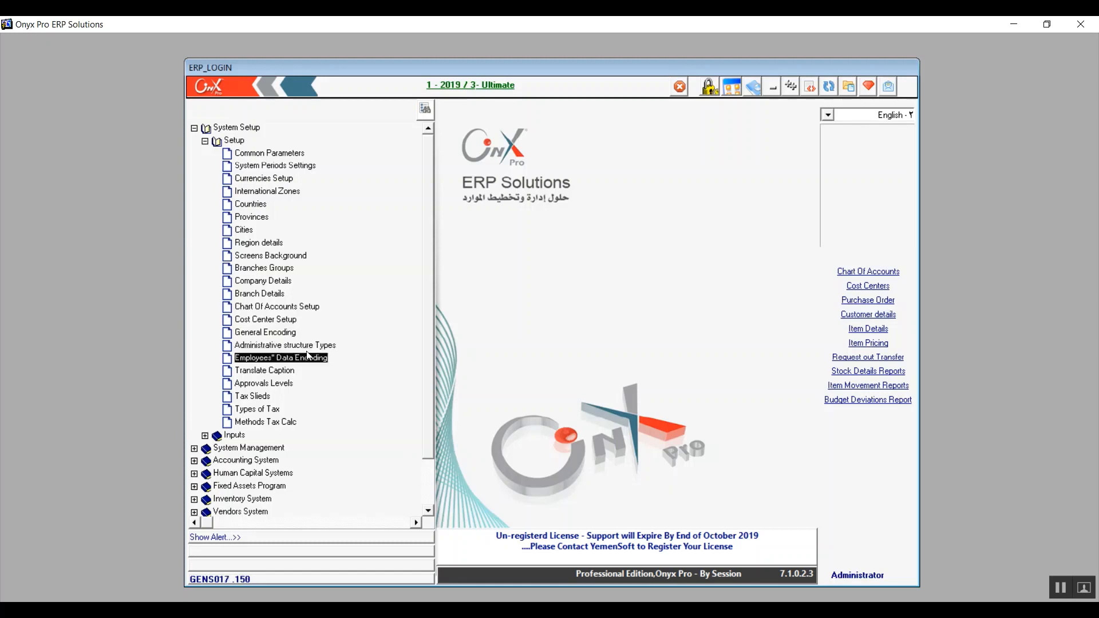
mouse_move(79, 341)
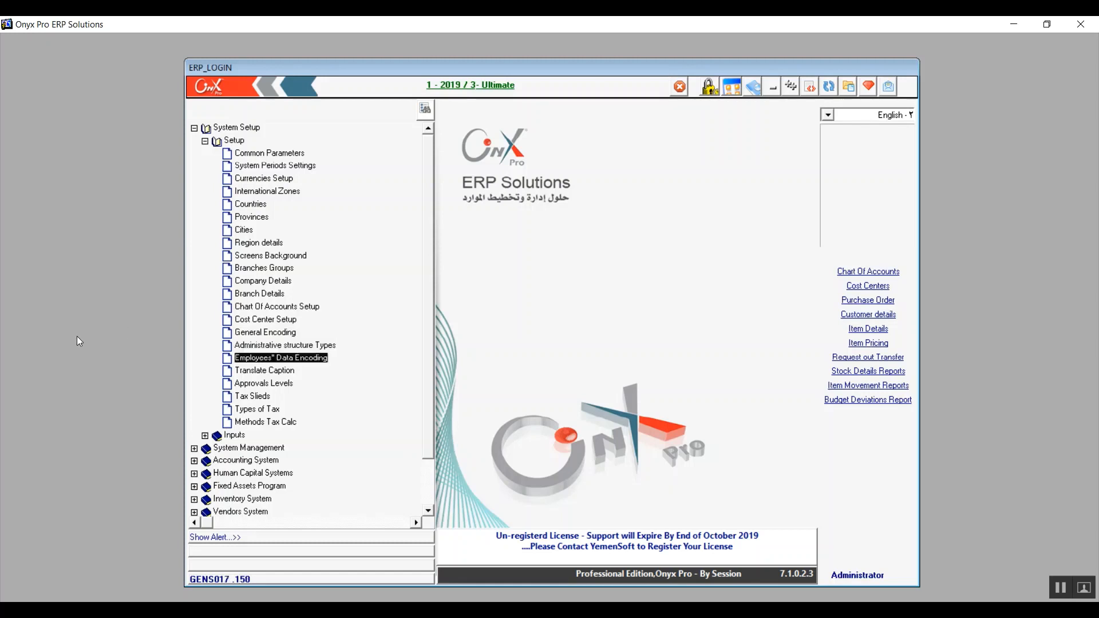
click(266, 371)
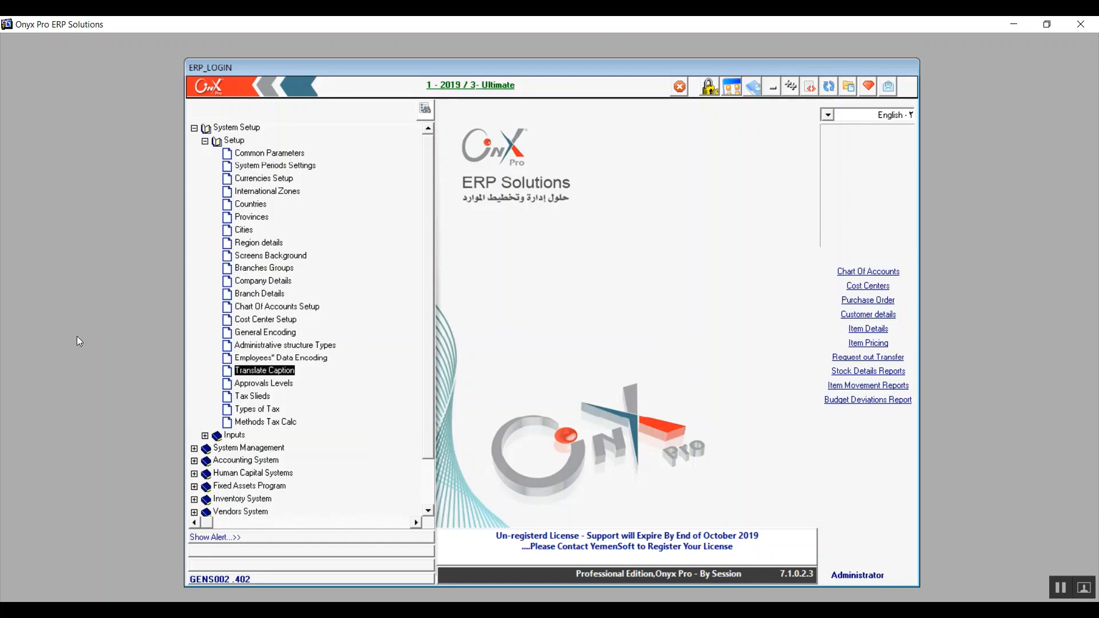
double_click(265, 371)
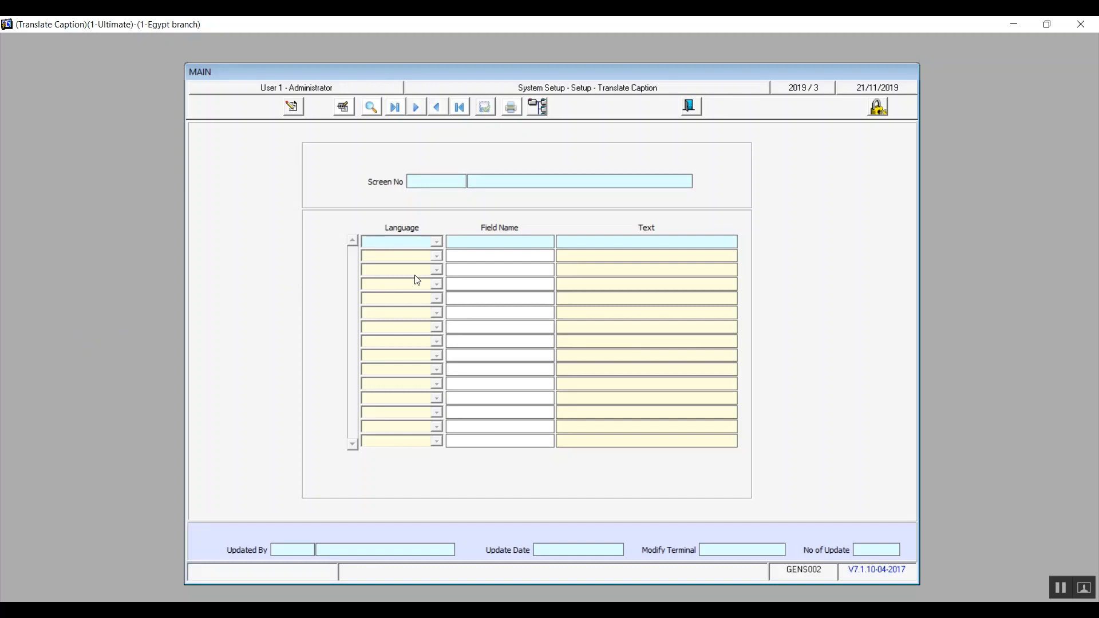
mouse_move(661, 208)
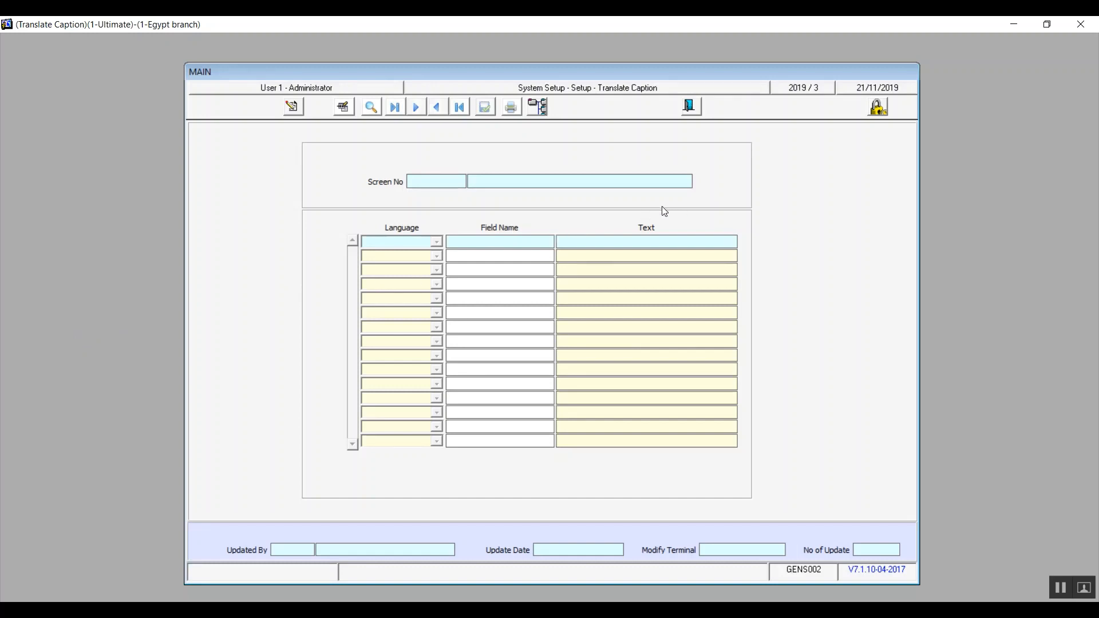
mouse_move(340, 195)
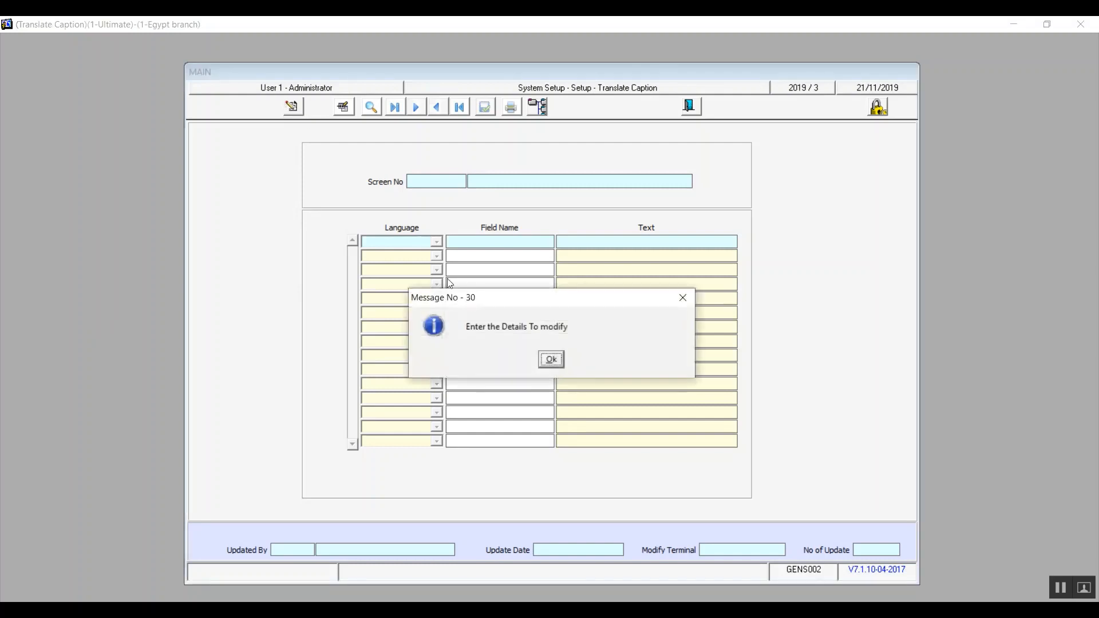
mouse_move(563, 341)
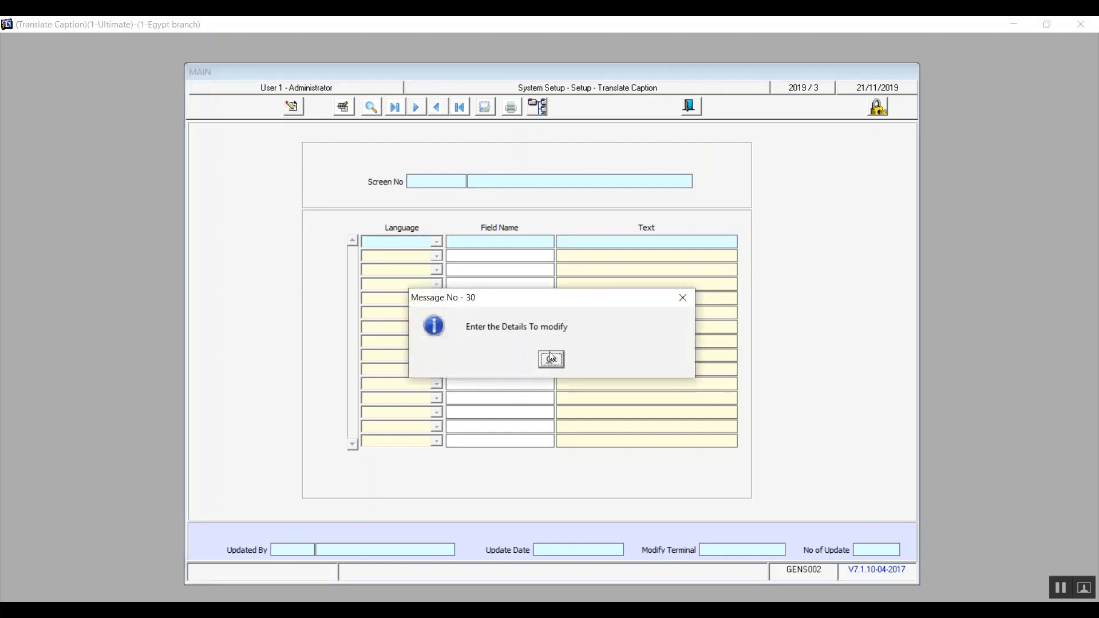
Dismiss the modify message, view captions and choose screen 106 Branch Details
click(551, 358)
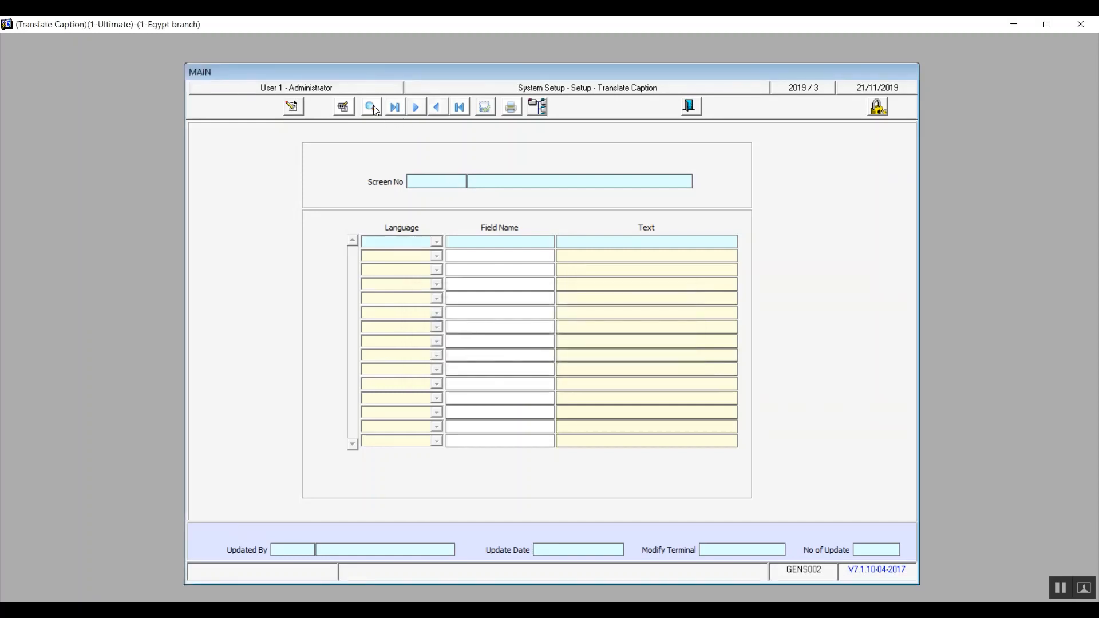
mouse_move(371, 107)
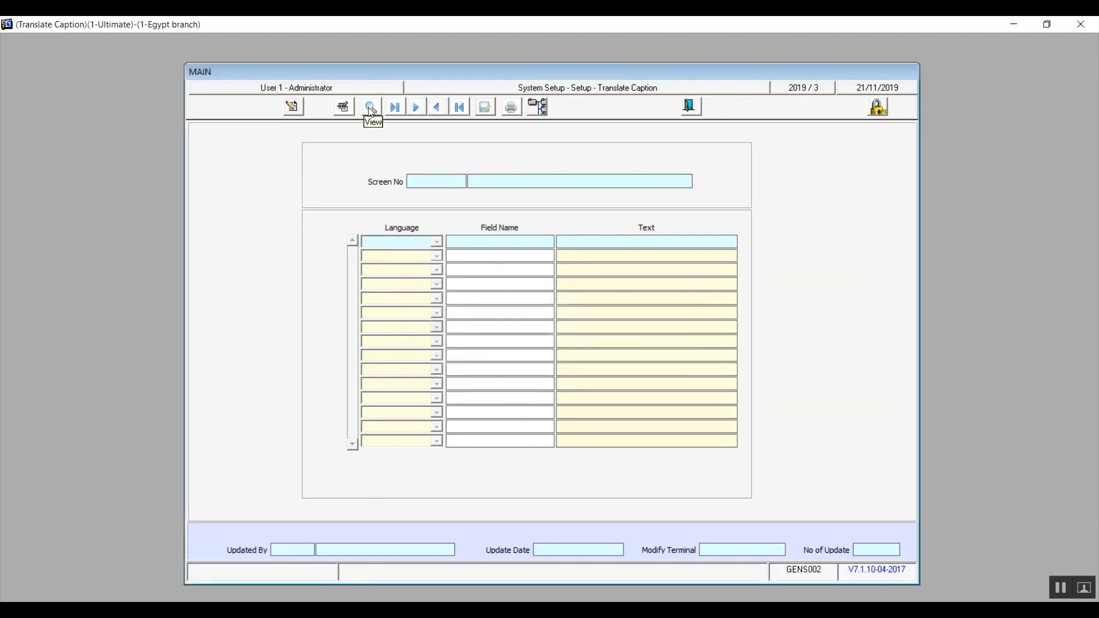
click(345, 106)
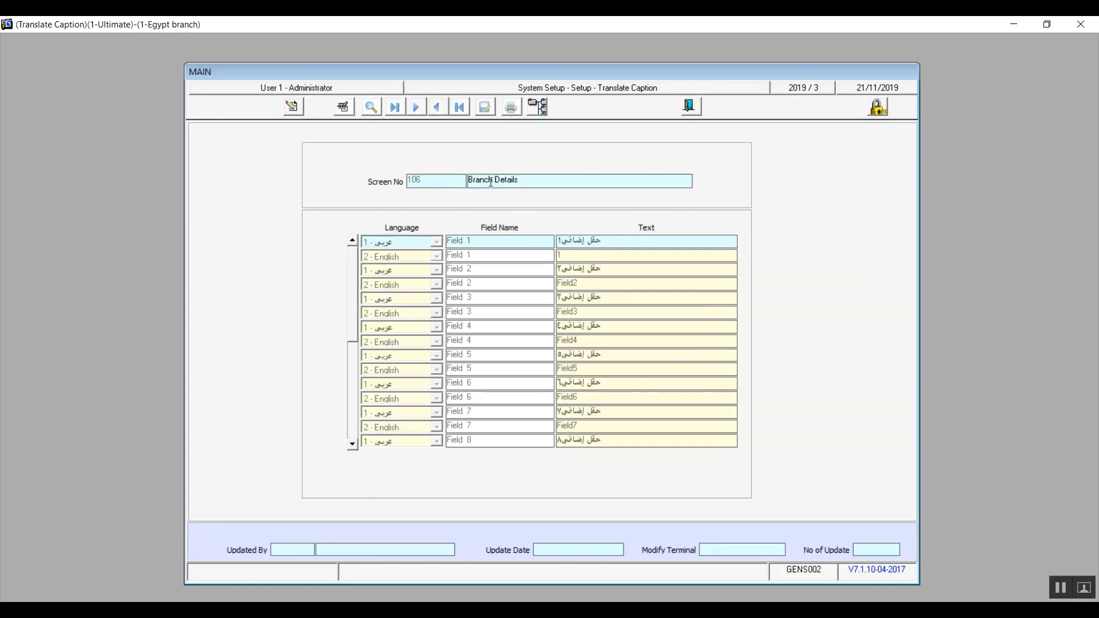
click(371, 107)
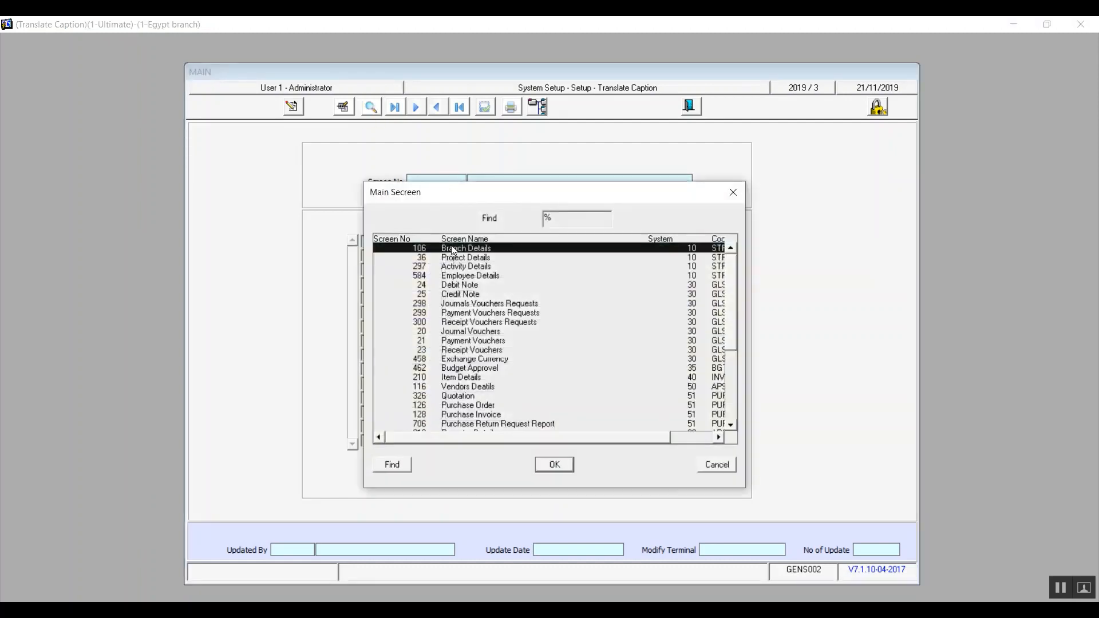
click(554, 465)
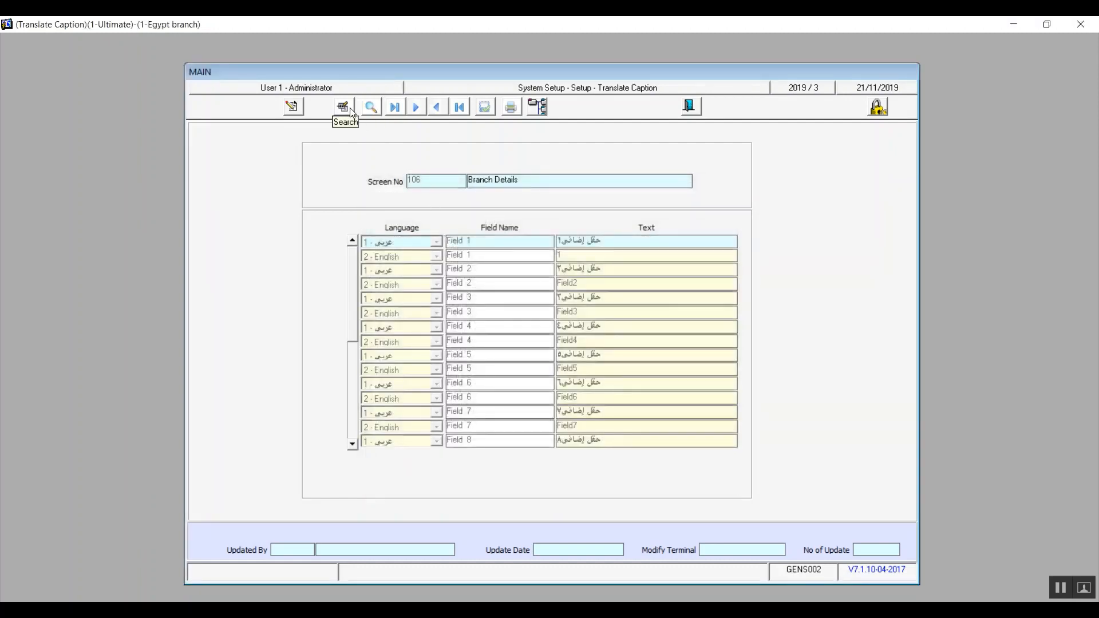
click(343, 107)
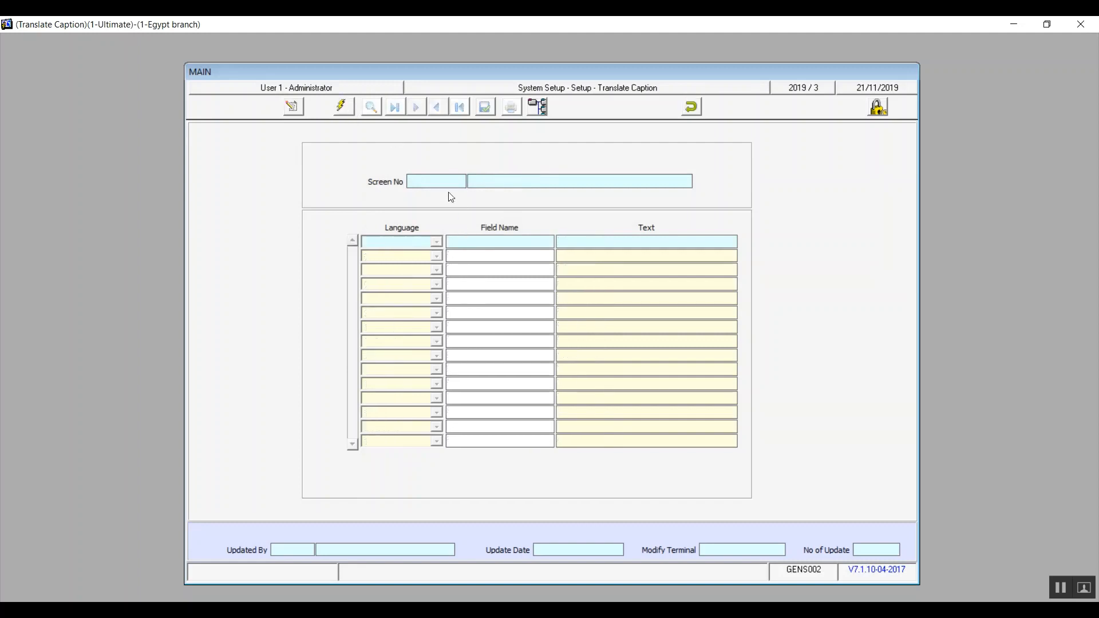
text(10)
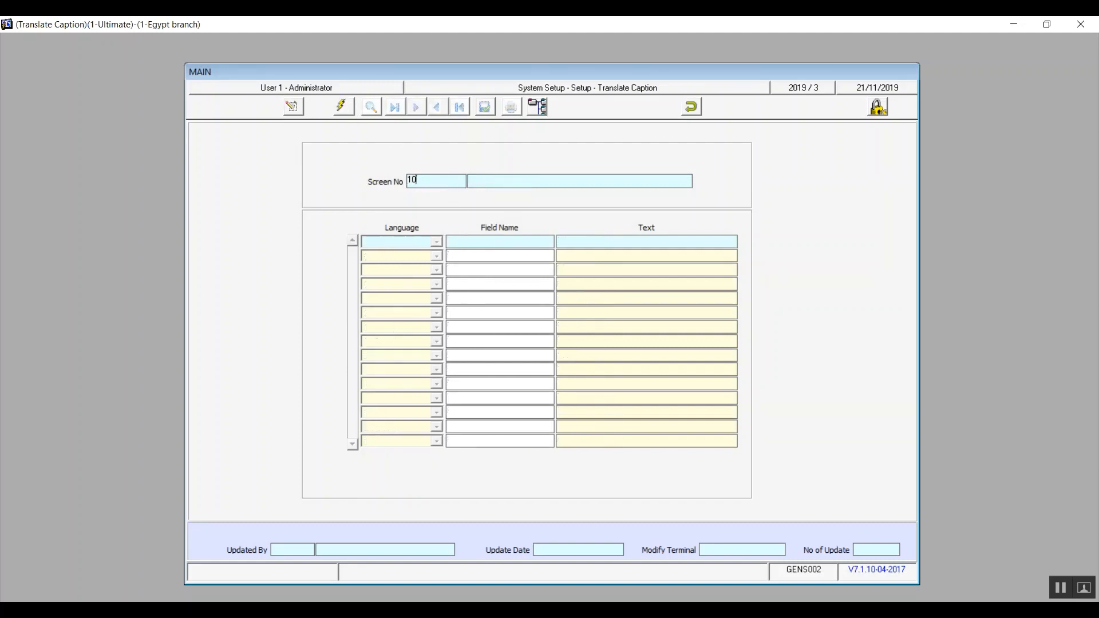
click(343, 106)
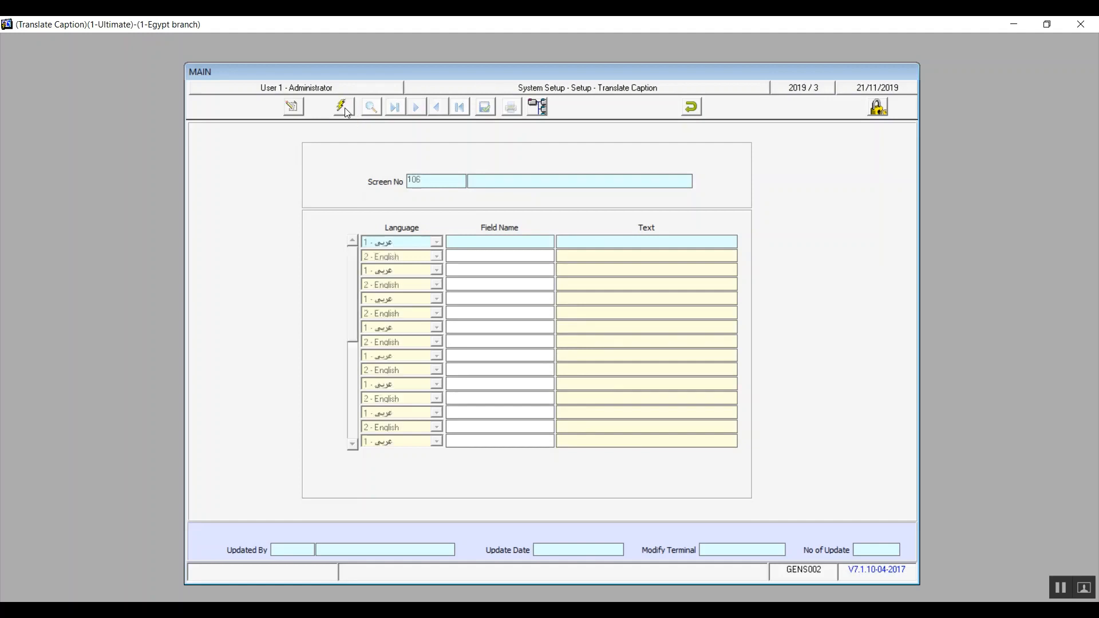
click(344, 106)
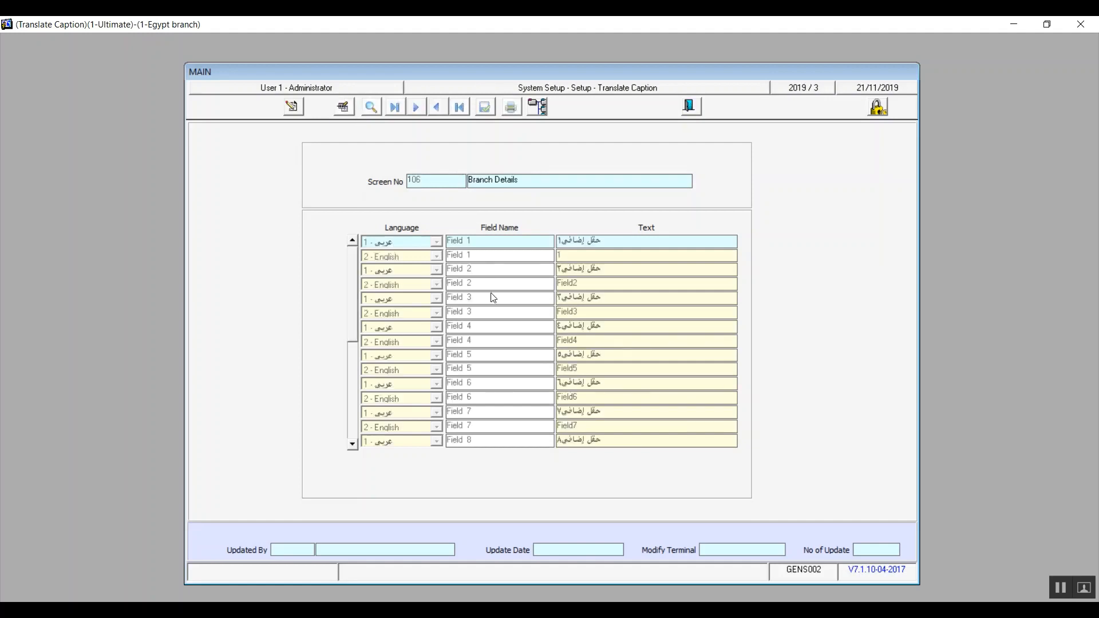
mouse_move(428, 230)
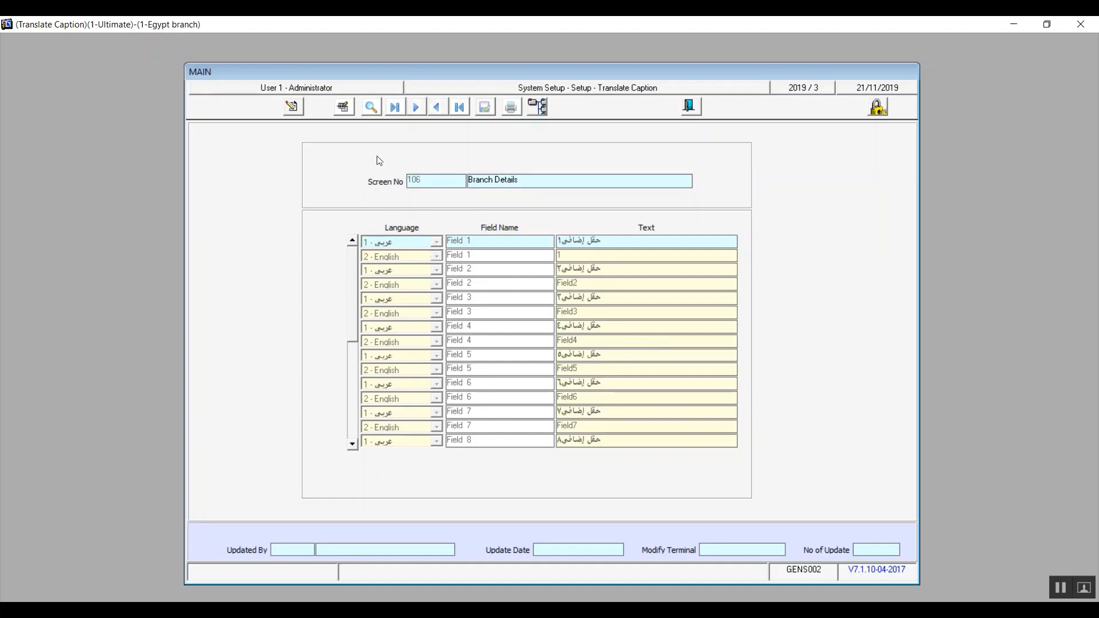
click(344, 107)
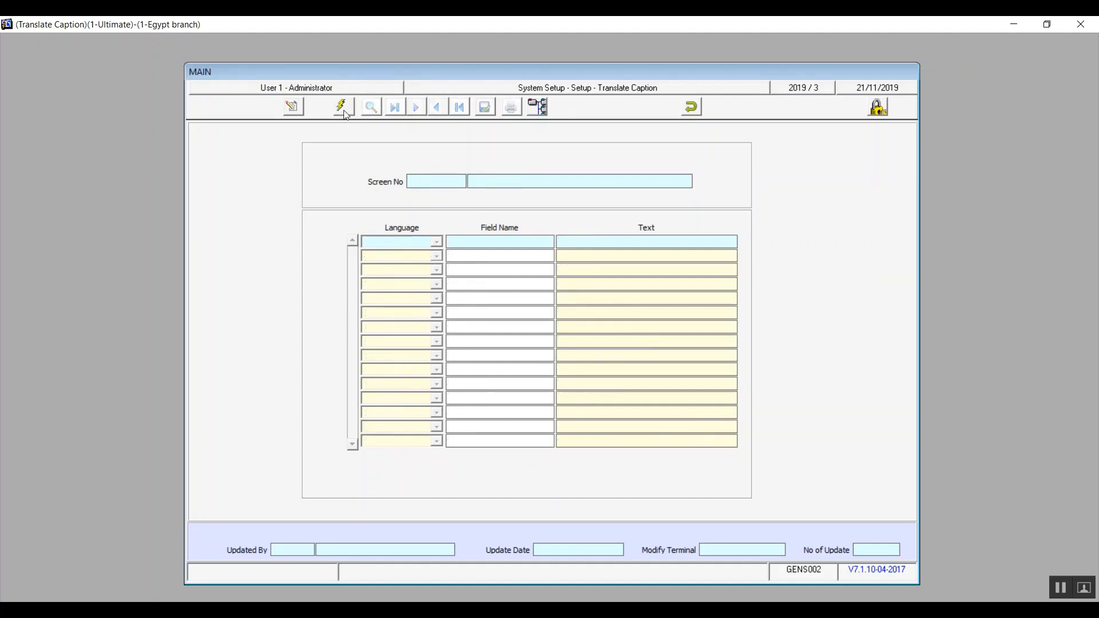
click(342, 106)
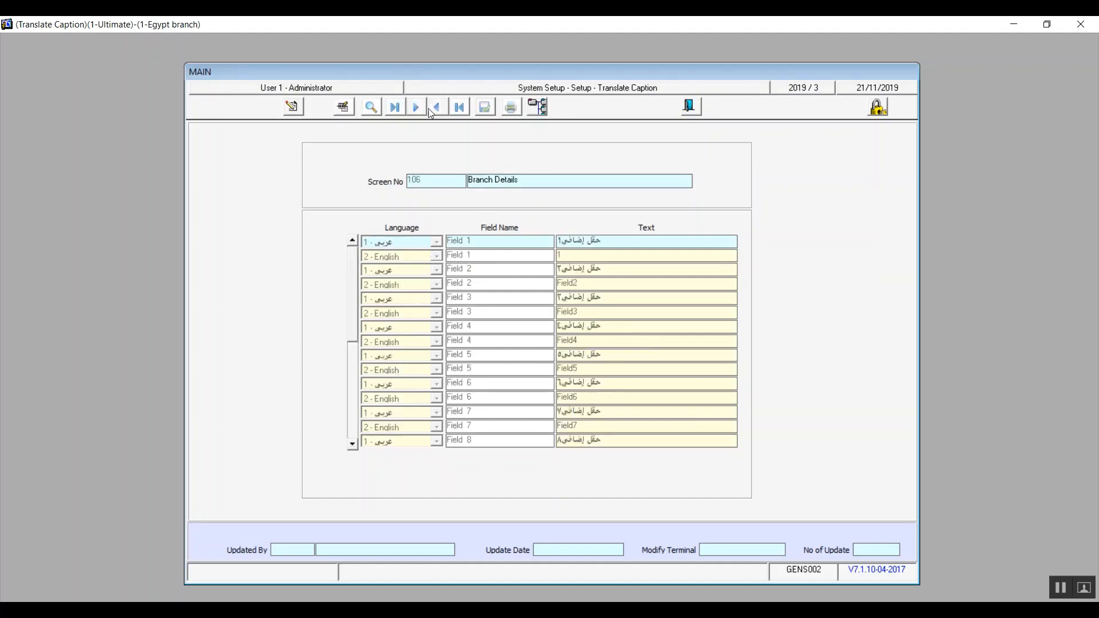
click(438, 108)
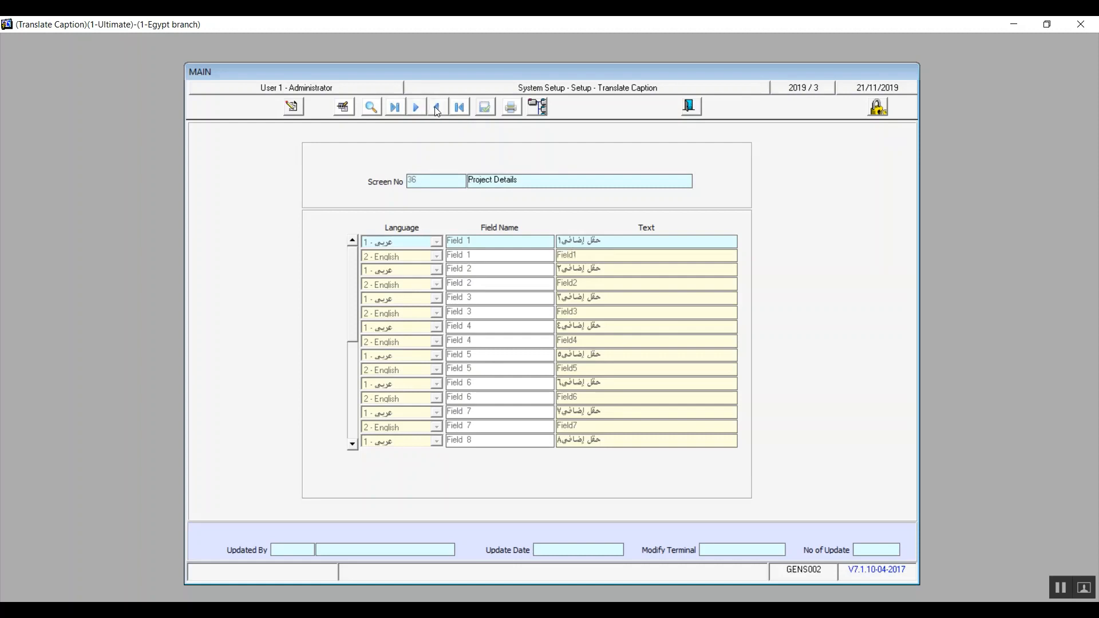
click(415, 108)
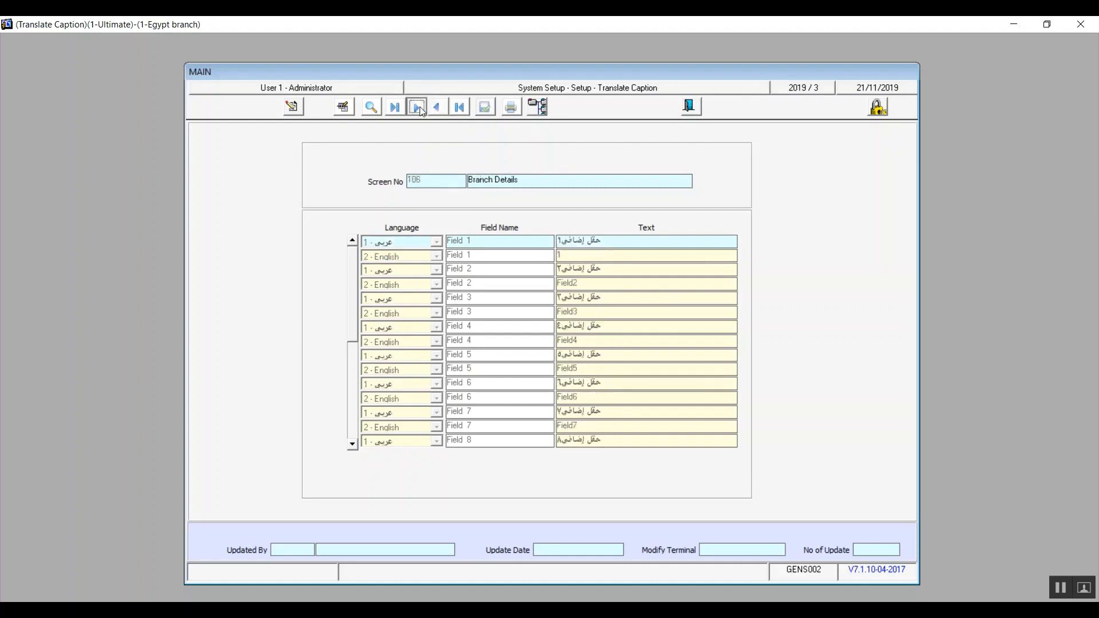
click(415, 106)
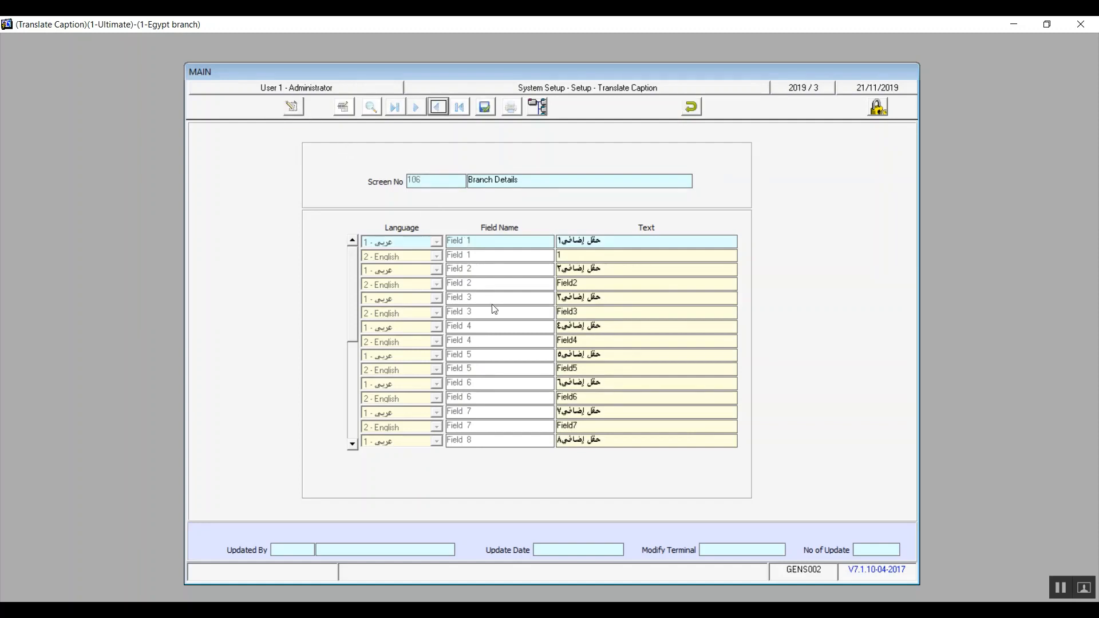
Select the English caption text of Field 5 among the Branch Details captions
click(588, 312)
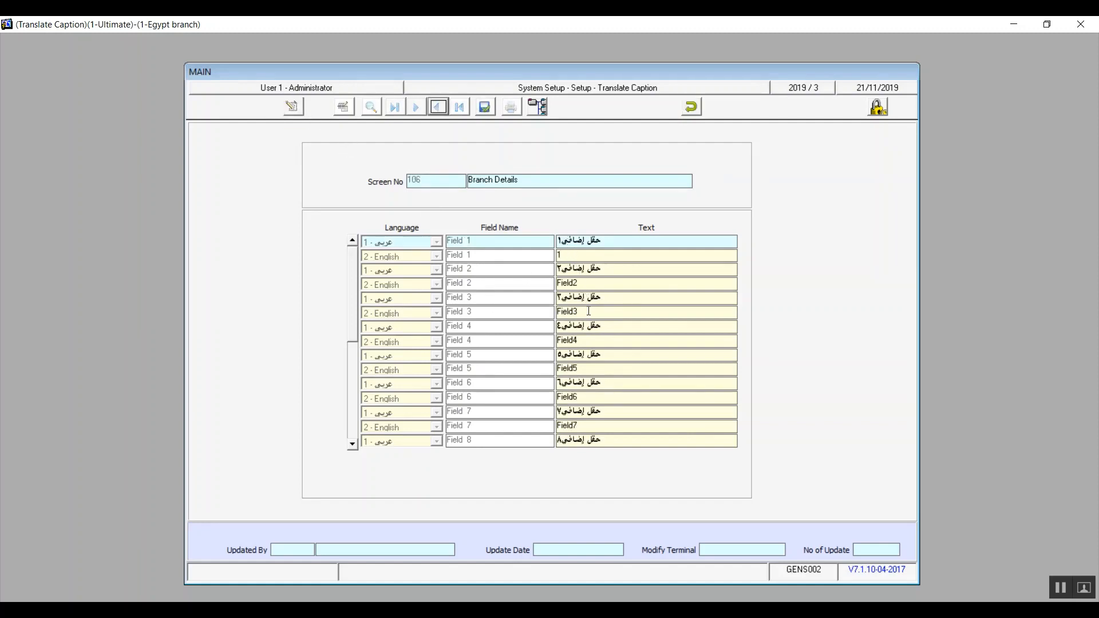
click(588, 283)
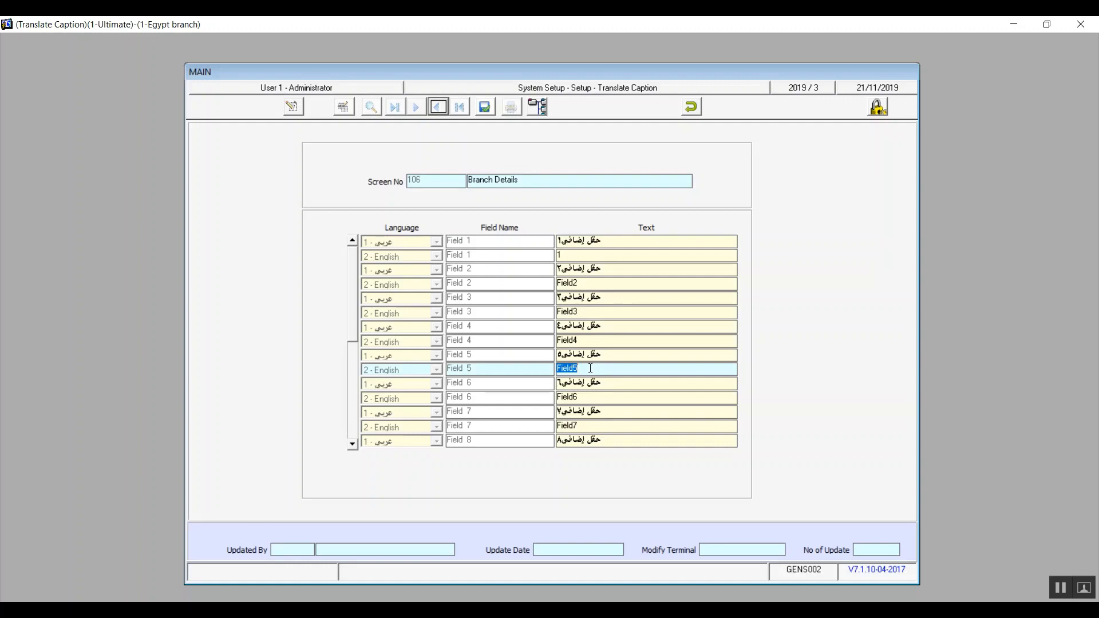
mouse_move(643, 359)
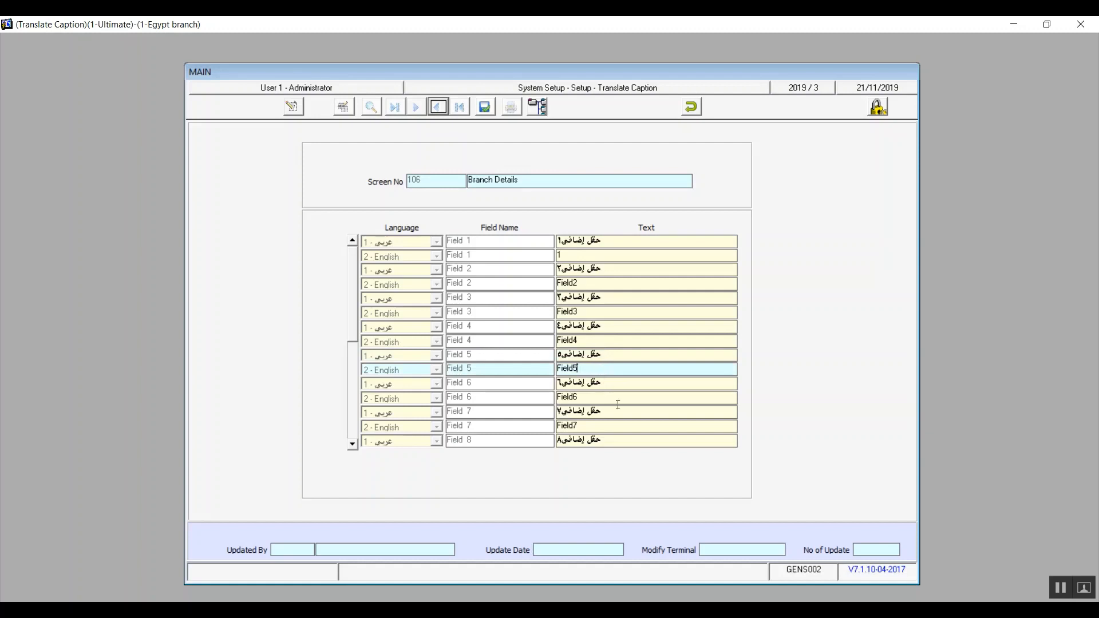
mouse_move(739, 574)
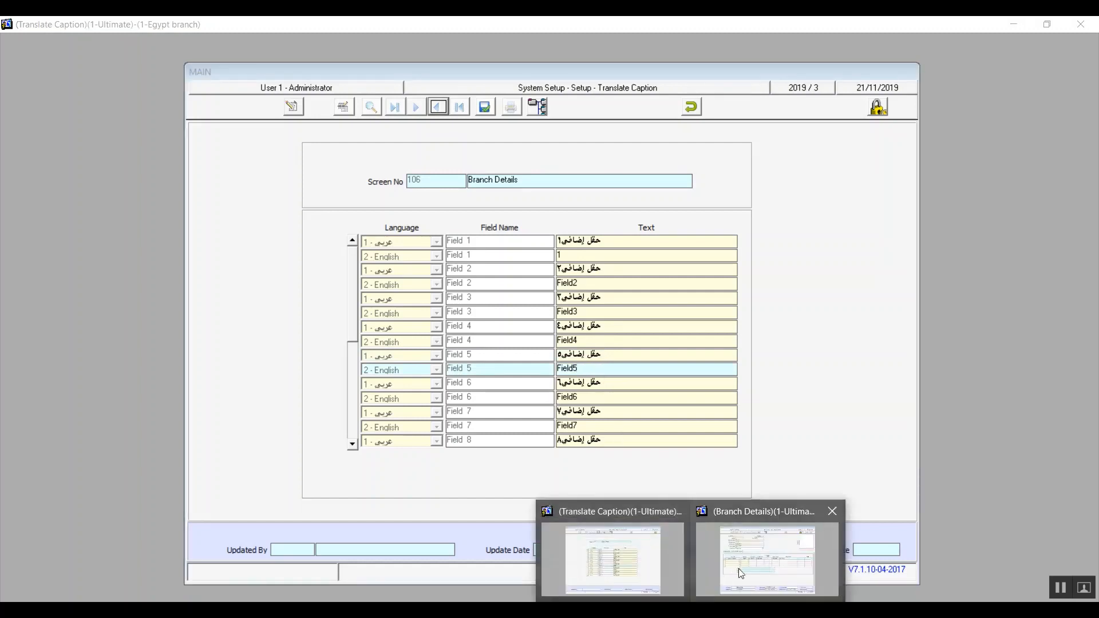
Bring the Branch Details window with the Egypt branch's archiving documents to the front
click(763, 559)
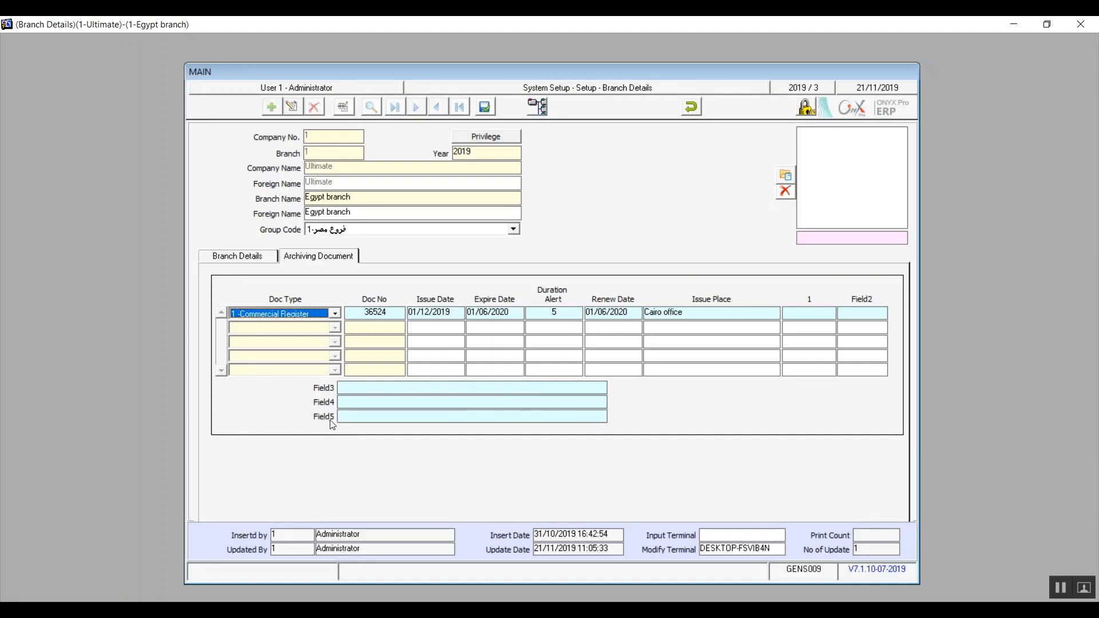
mouse_move(322, 426)
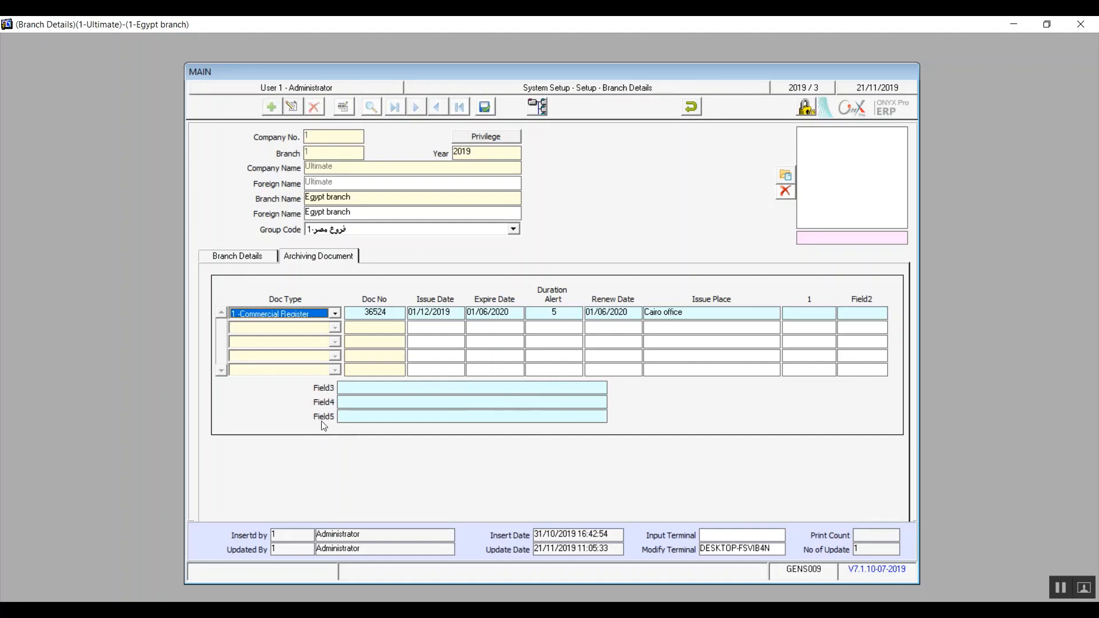
mouse_move(333, 414)
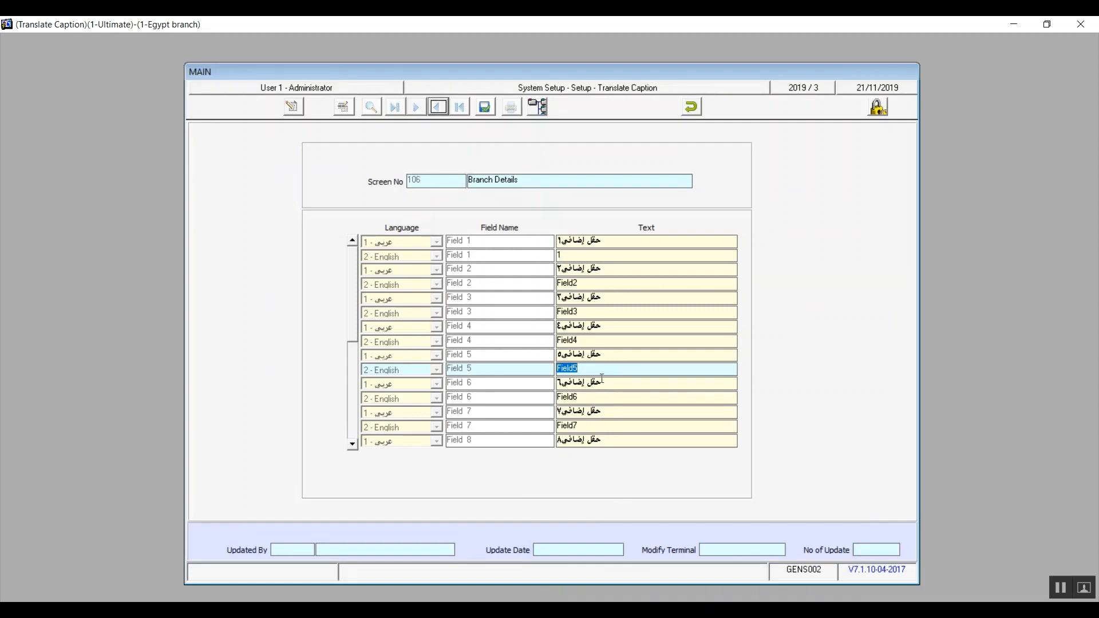
Enter 5 as Field 5's English caption, cancel the branch edit, and reopen Branch Details
text(5)
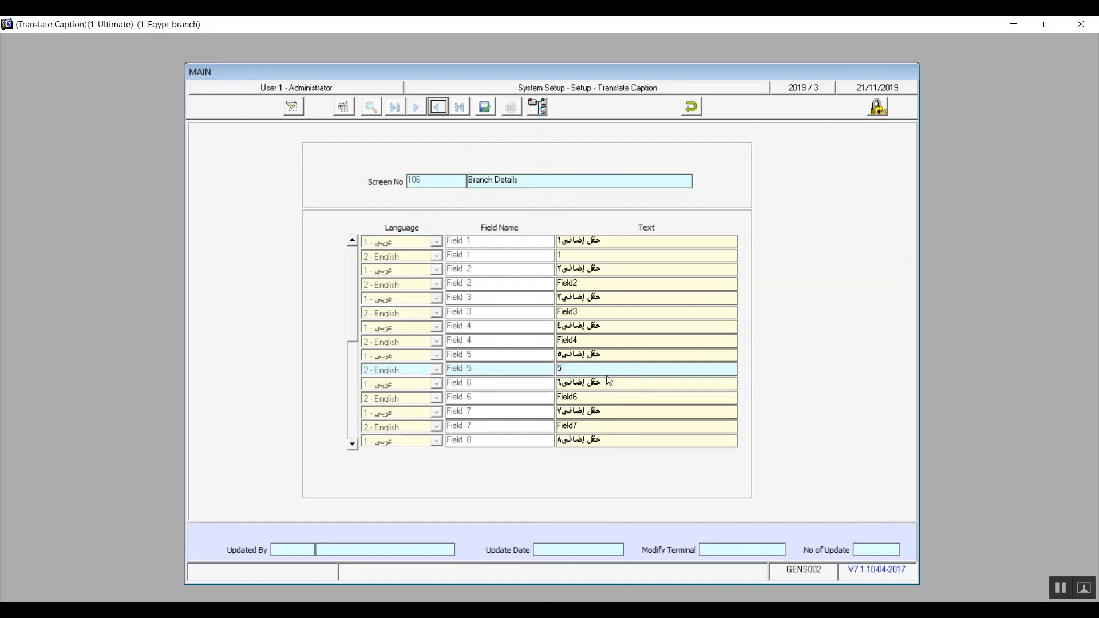
click(485, 105)
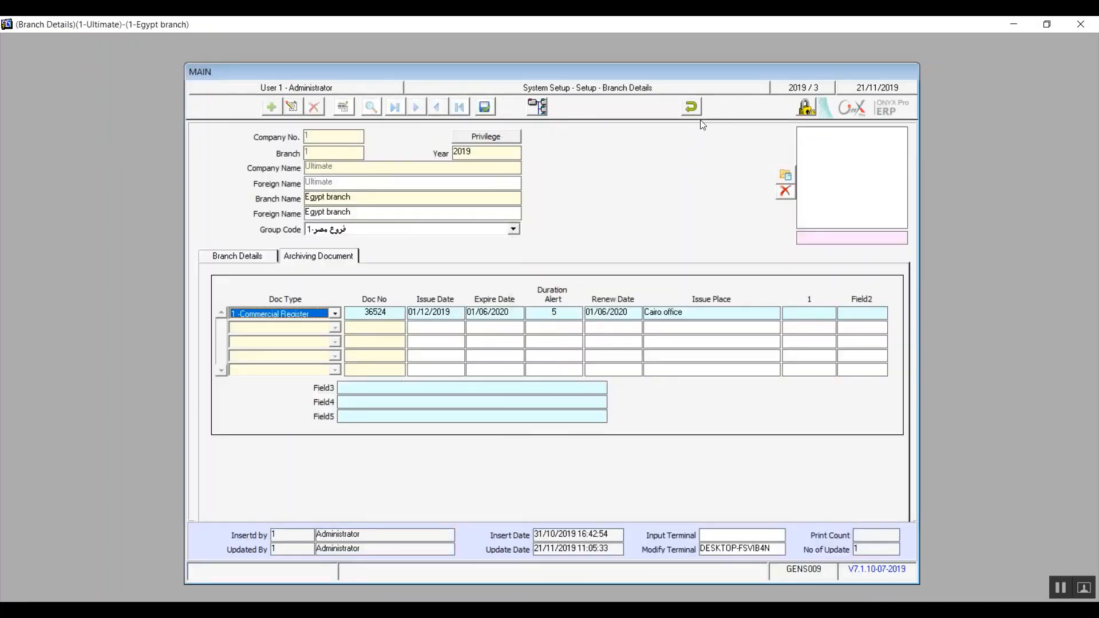
click(690, 106)
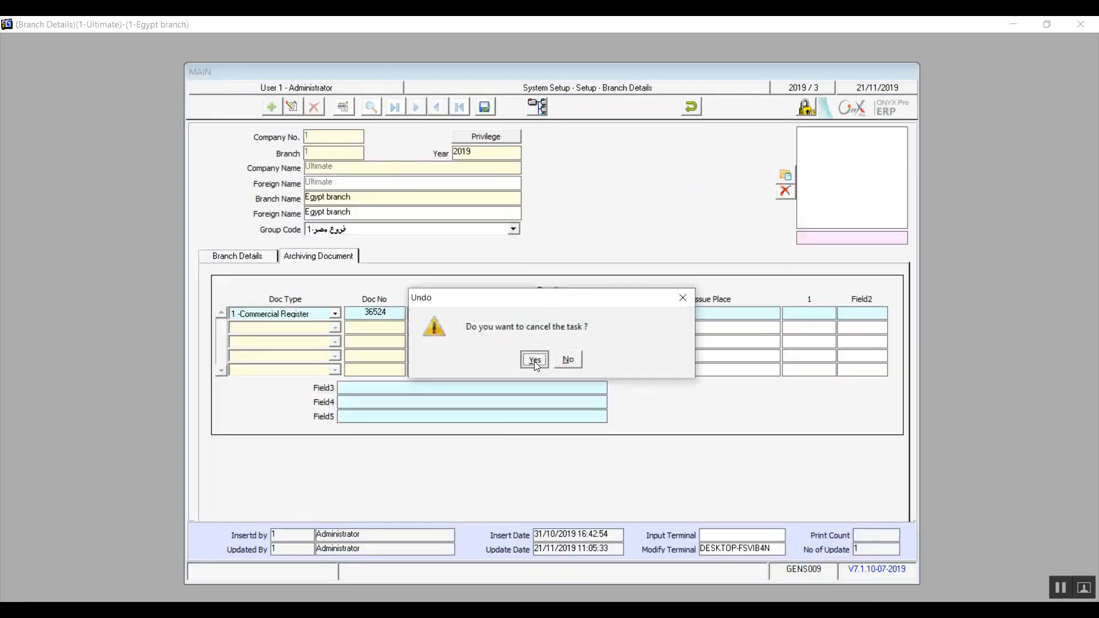
click(534, 360)
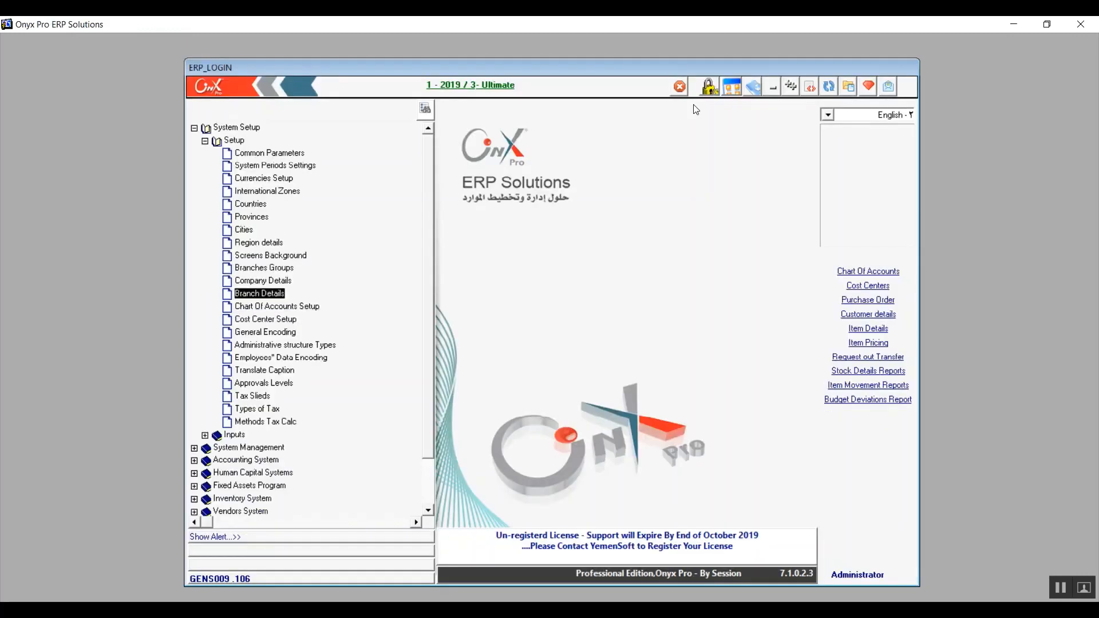
double_click(259, 293)
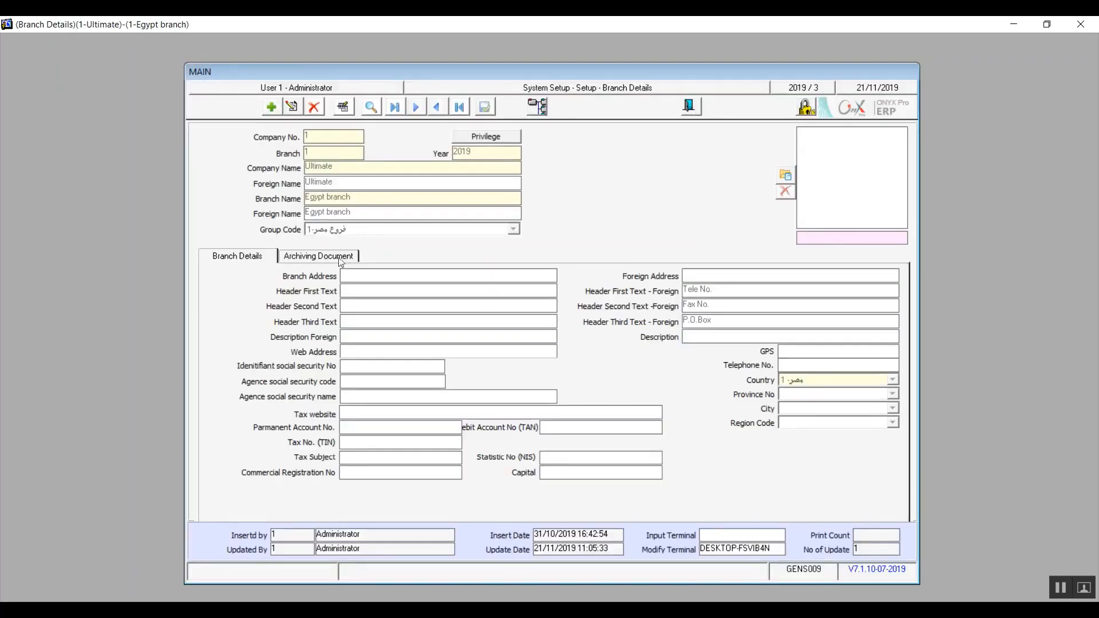
Check the Archiving Document field label reads 5, then exit Translate Caption
click(318, 257)
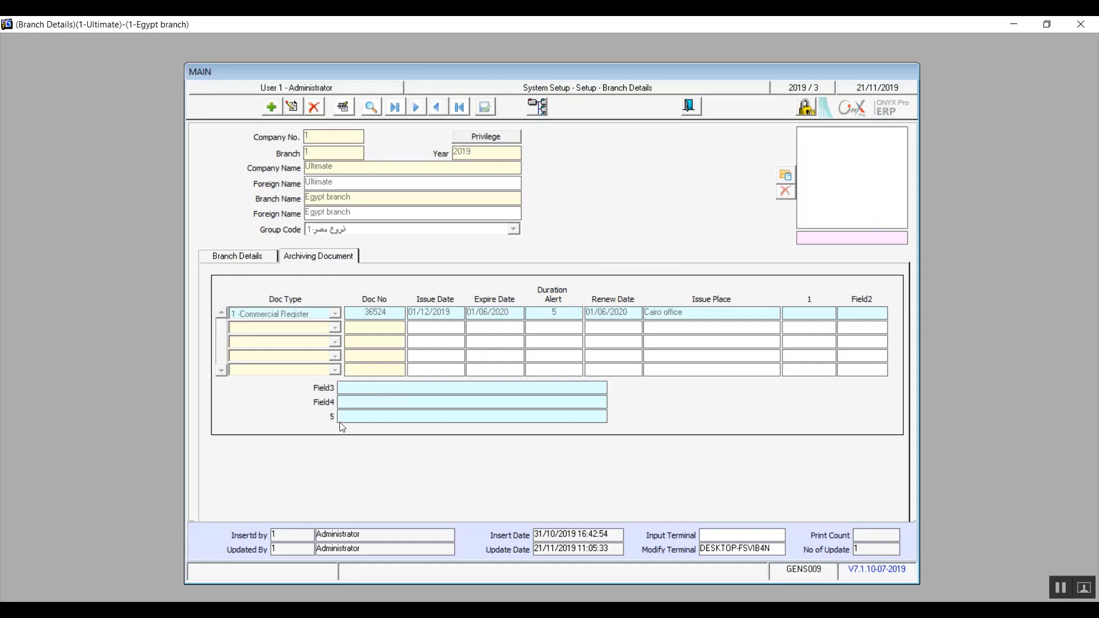
mouse_move(382, 421)
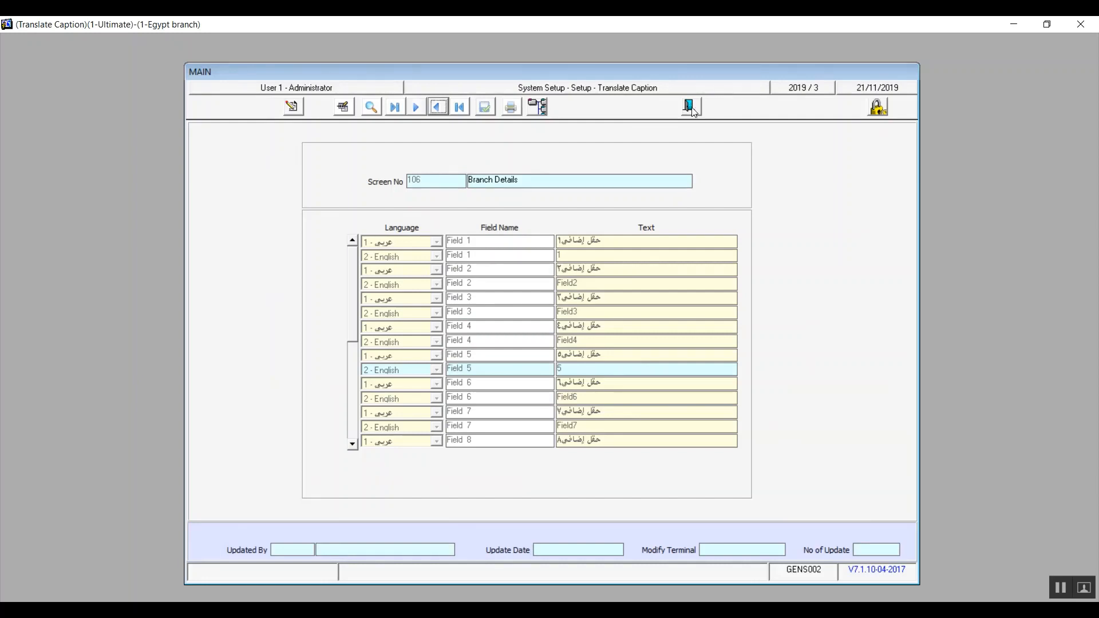
click(684, 107)
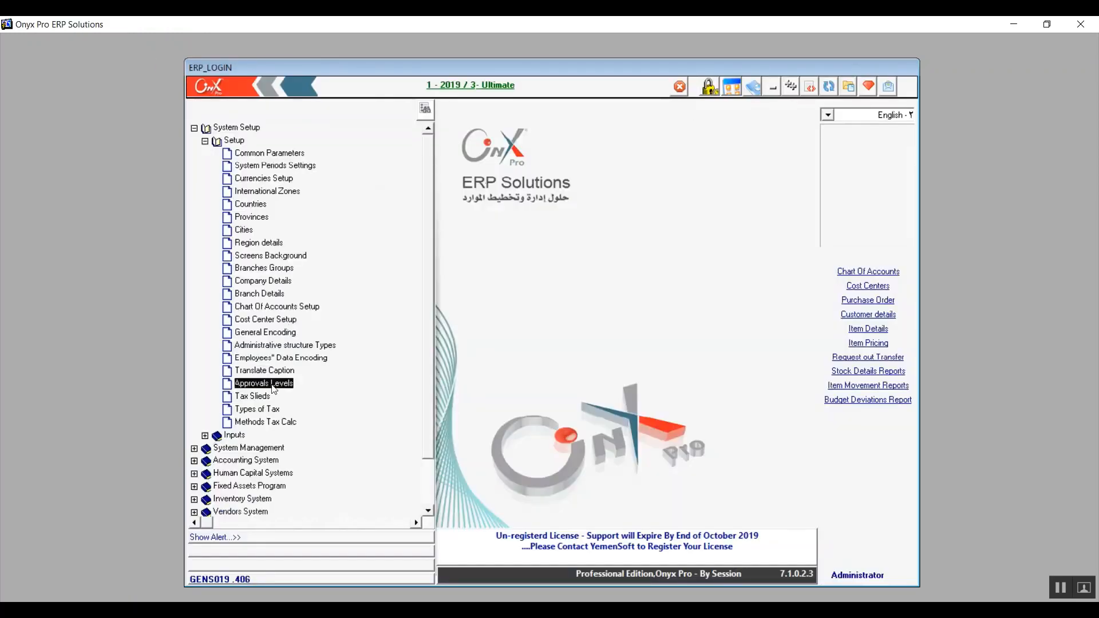
Bring up Approvals Levels and choose Purchase Request as the screen
double_click(262, 382)
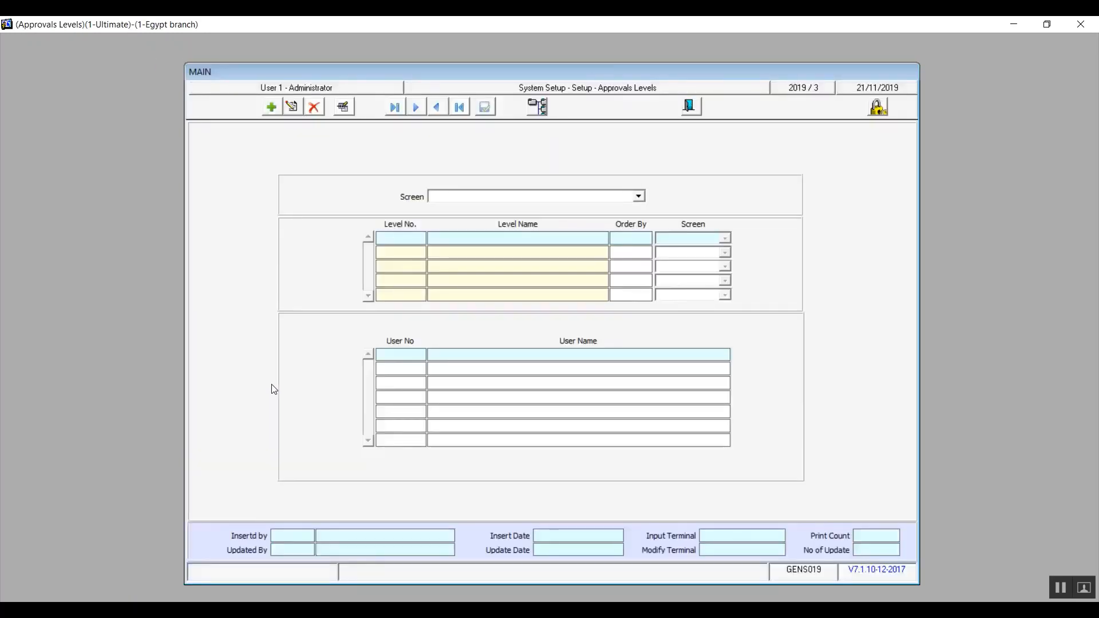
mouse_move(345, 236)
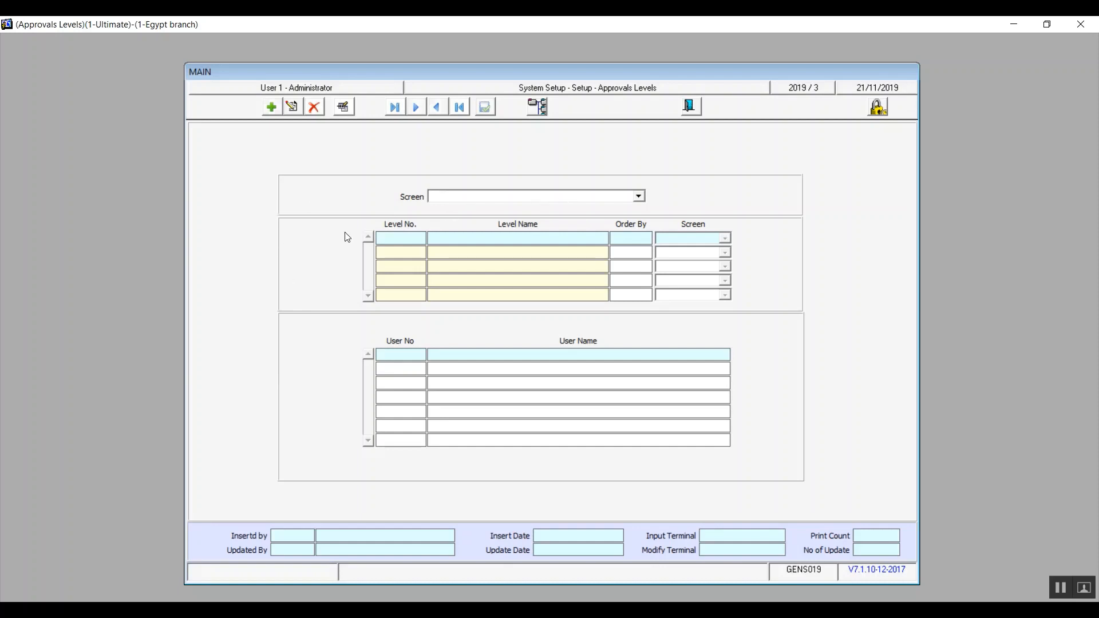
mouse_move(406, 196)
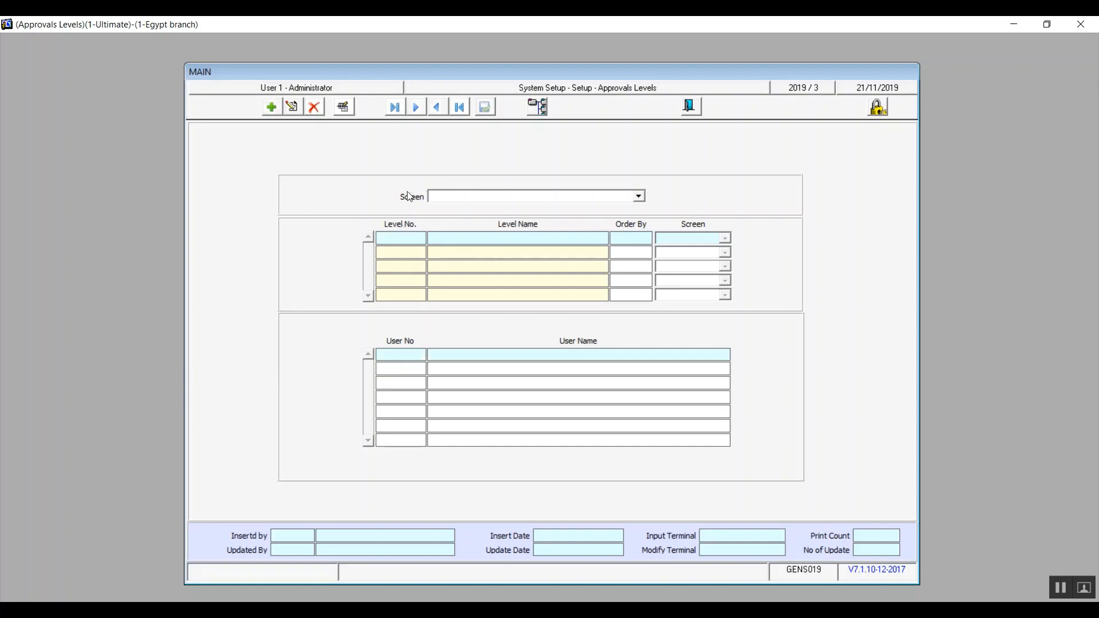
click(637, 196)
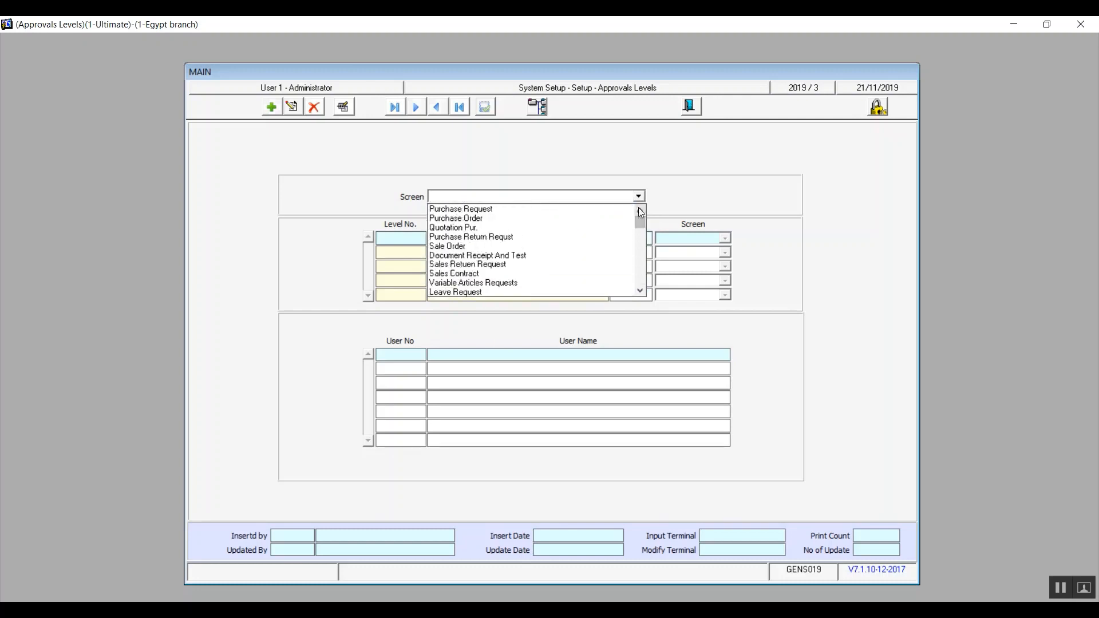
click(460, 208)
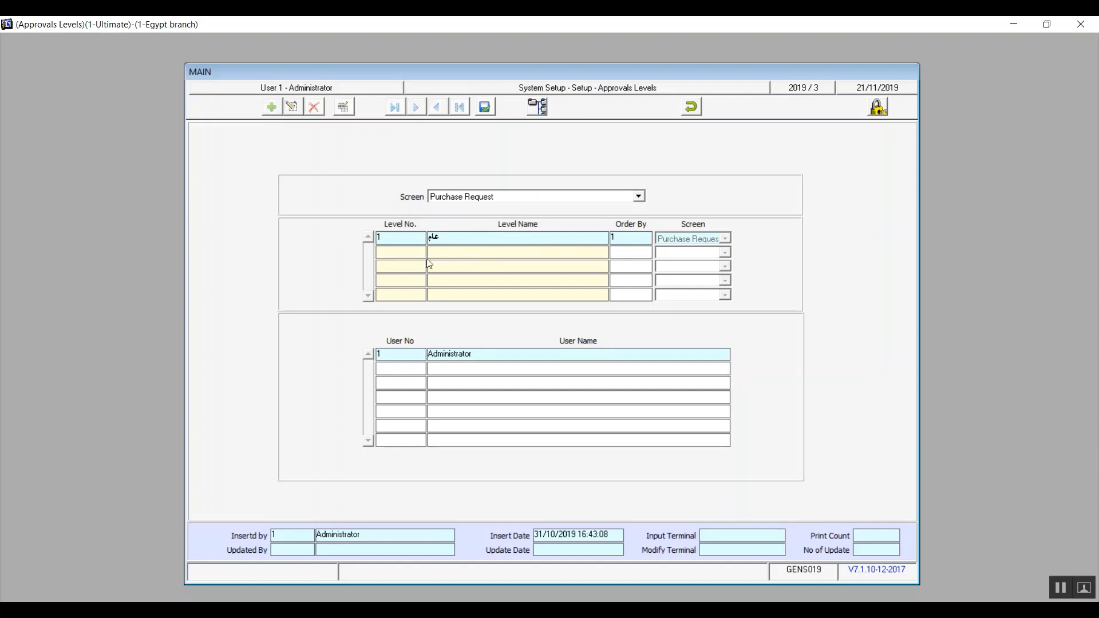
mouse_move(413, 250)
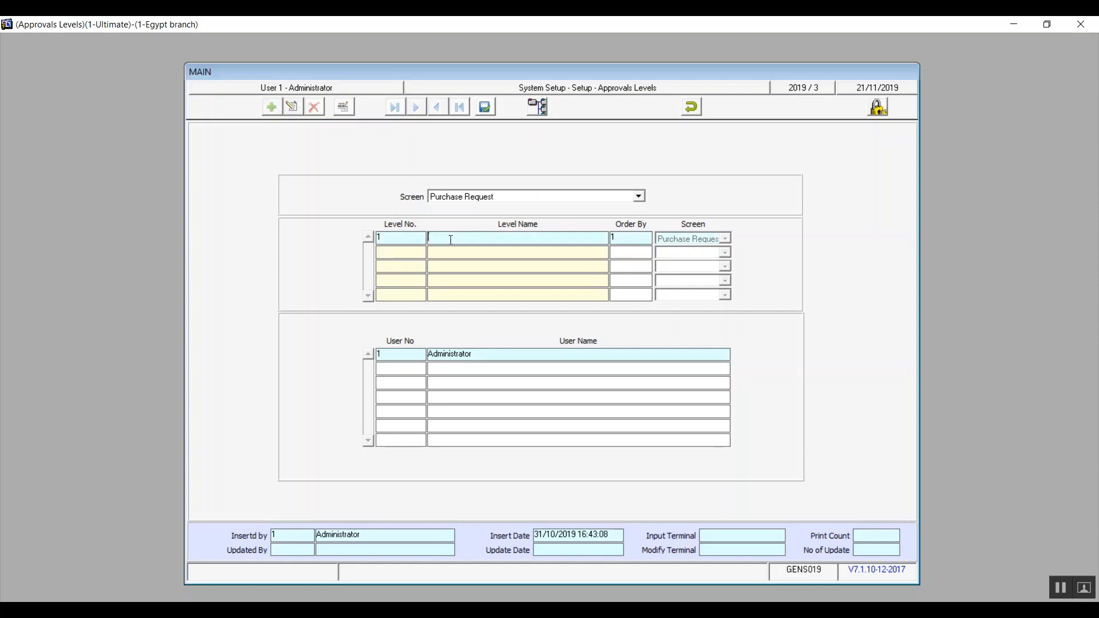
Name level 1 'Purchases manager approval' and pick Administrator from the user lookup
text(Purv)
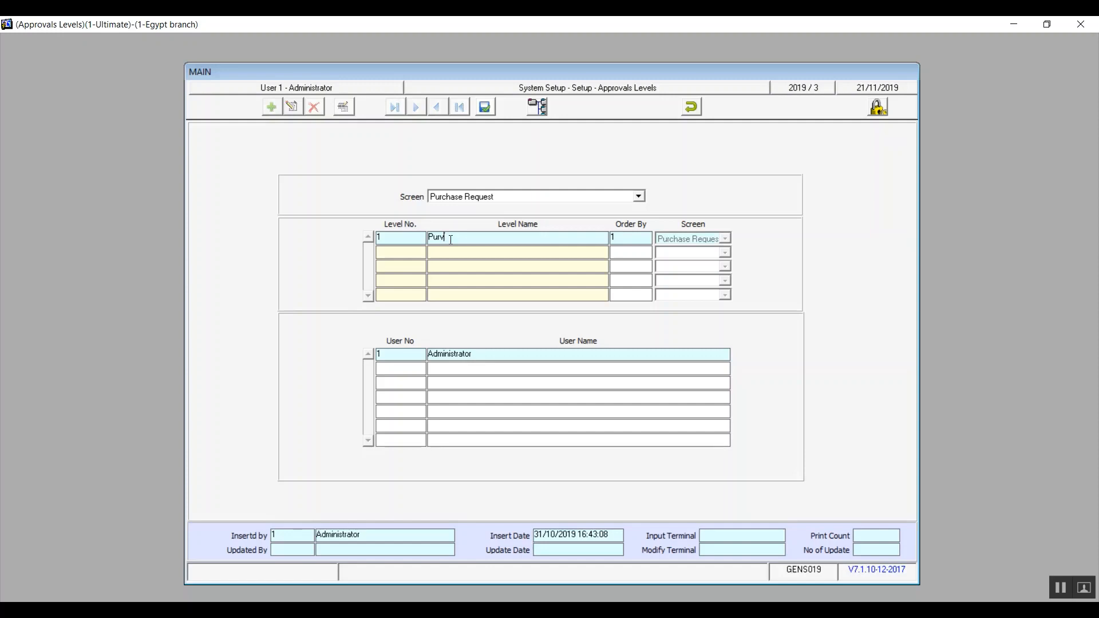
key(Backspace)
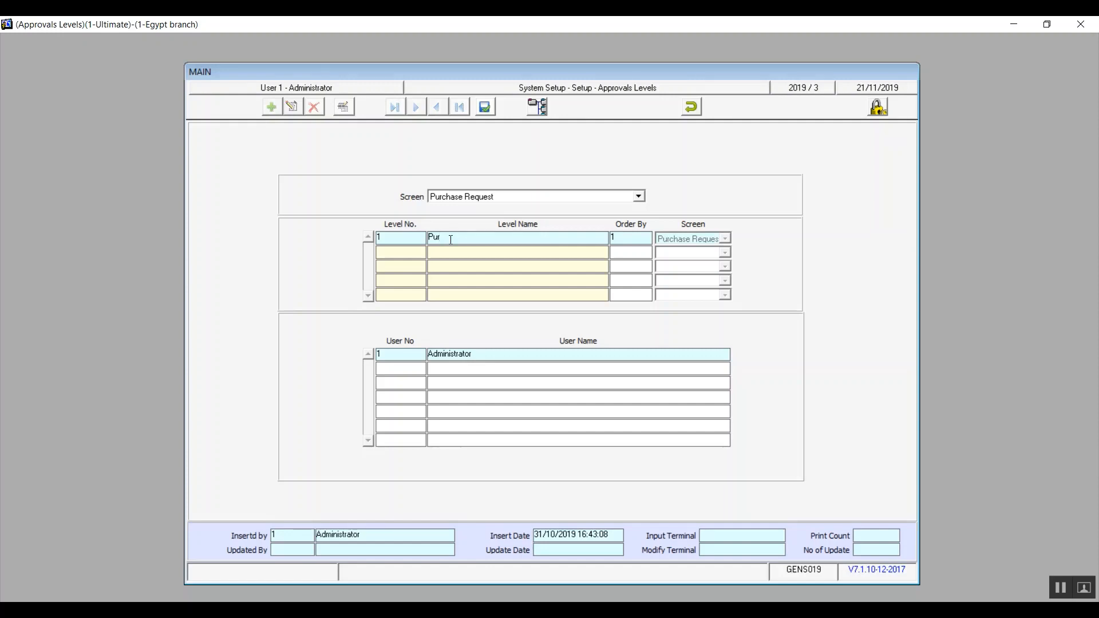
text(chases manager app)
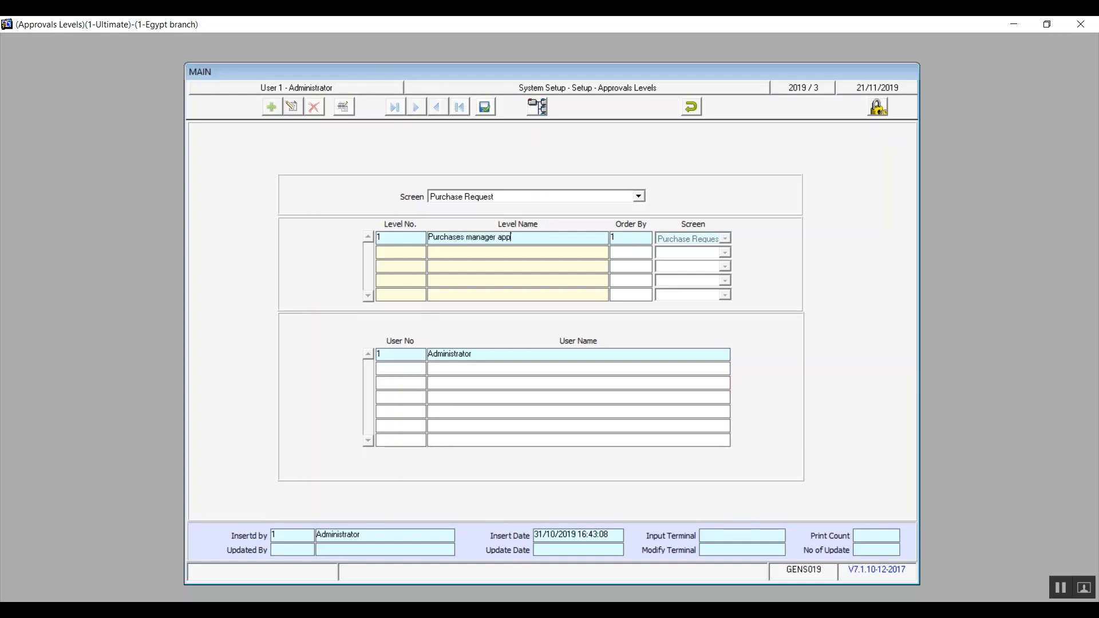
text(roval)
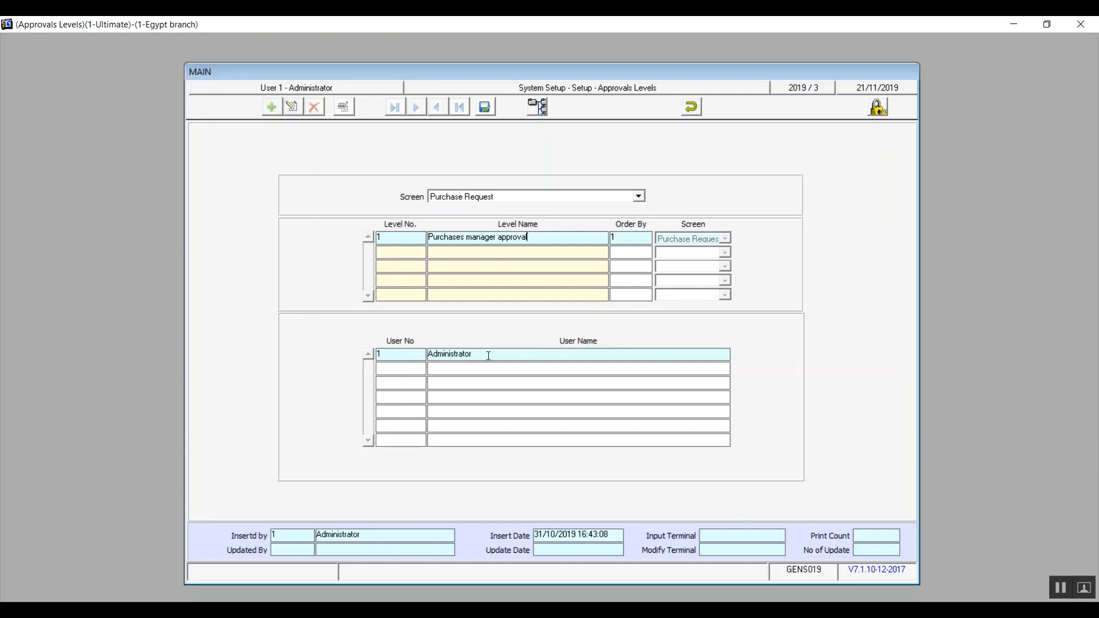
double_click(449, 353)
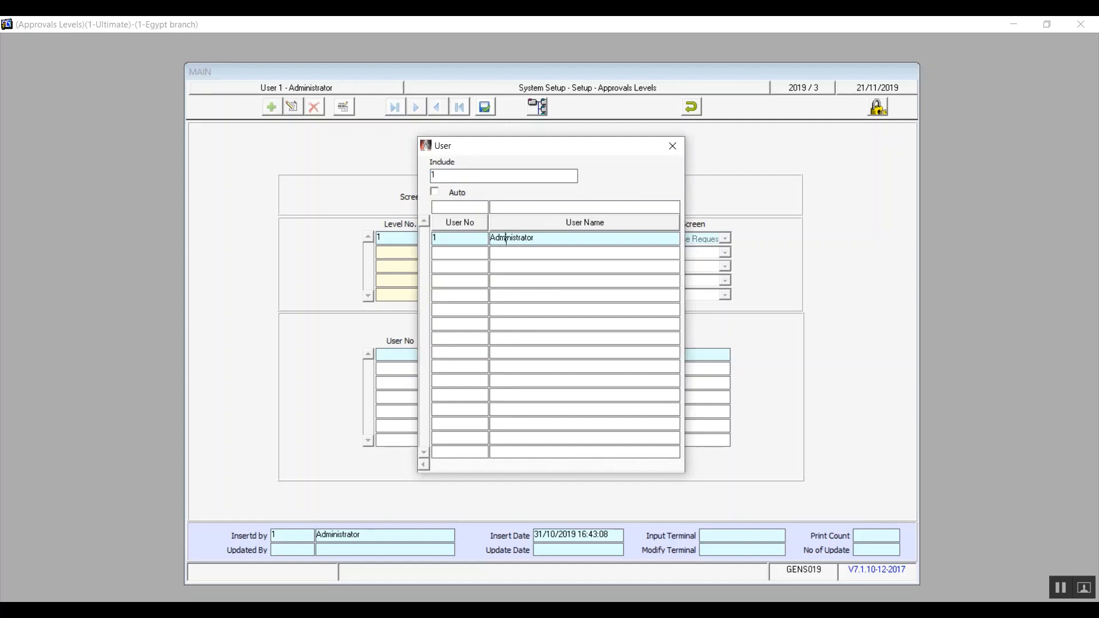
double_click(510, 238)
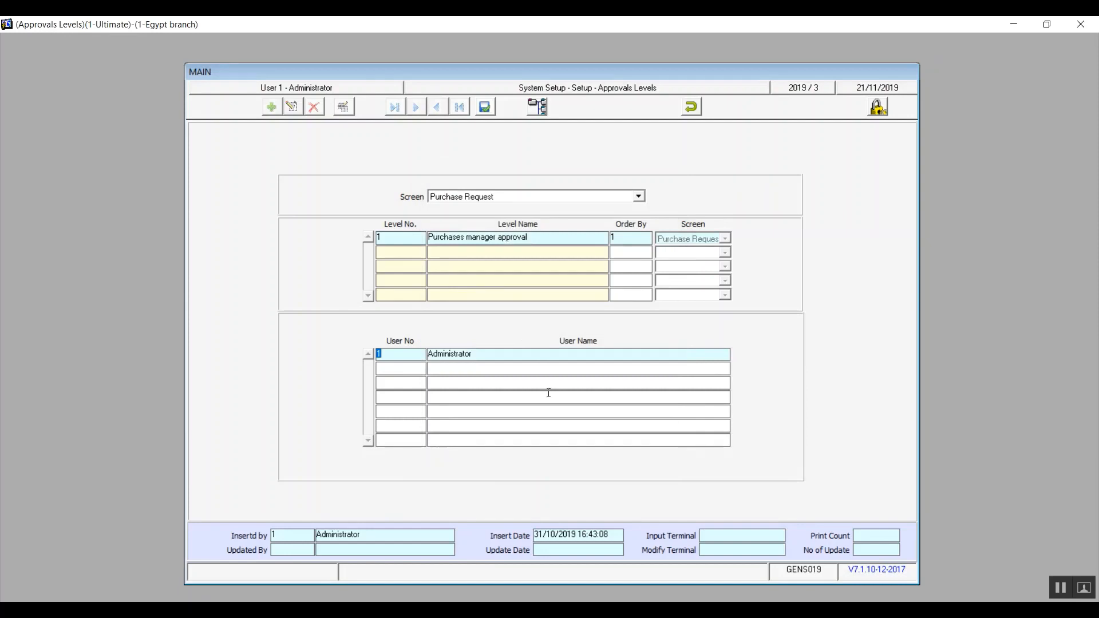
mouse_move(486, 107)
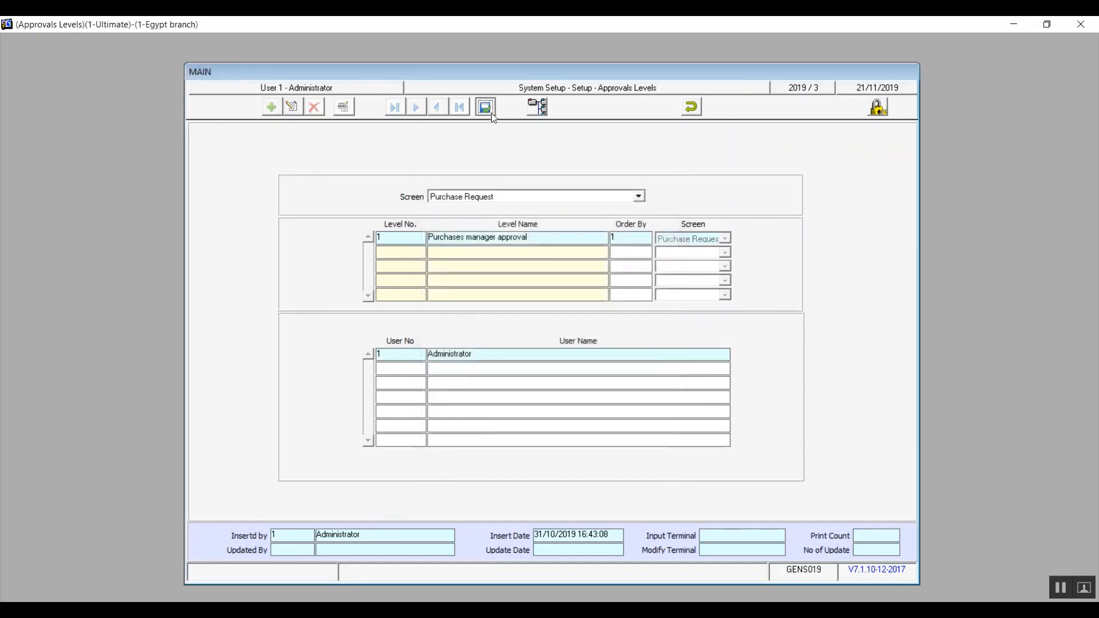
Save the approval level, acknowledge the duplicate-record message, and exit to the setup menu
click(484, 106)
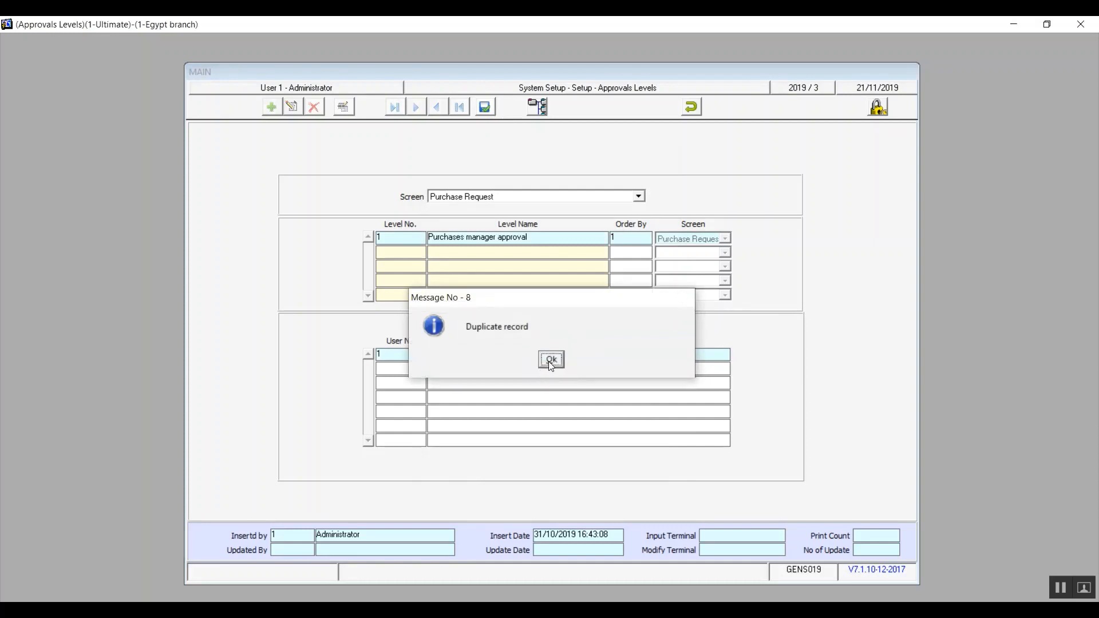
click(551, 358)
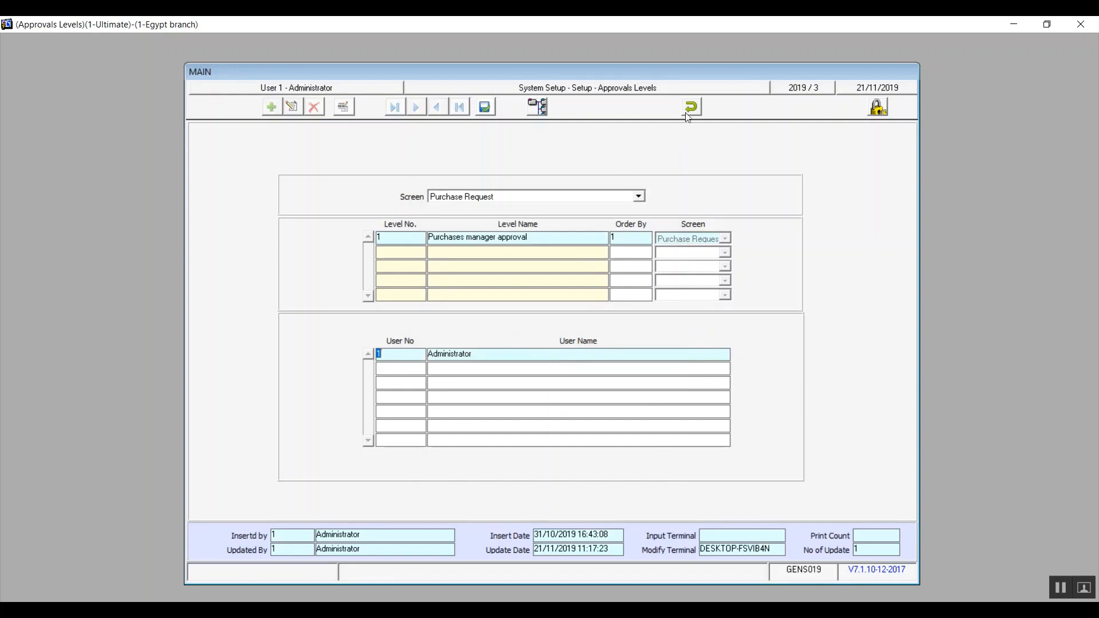
click(687, 108)
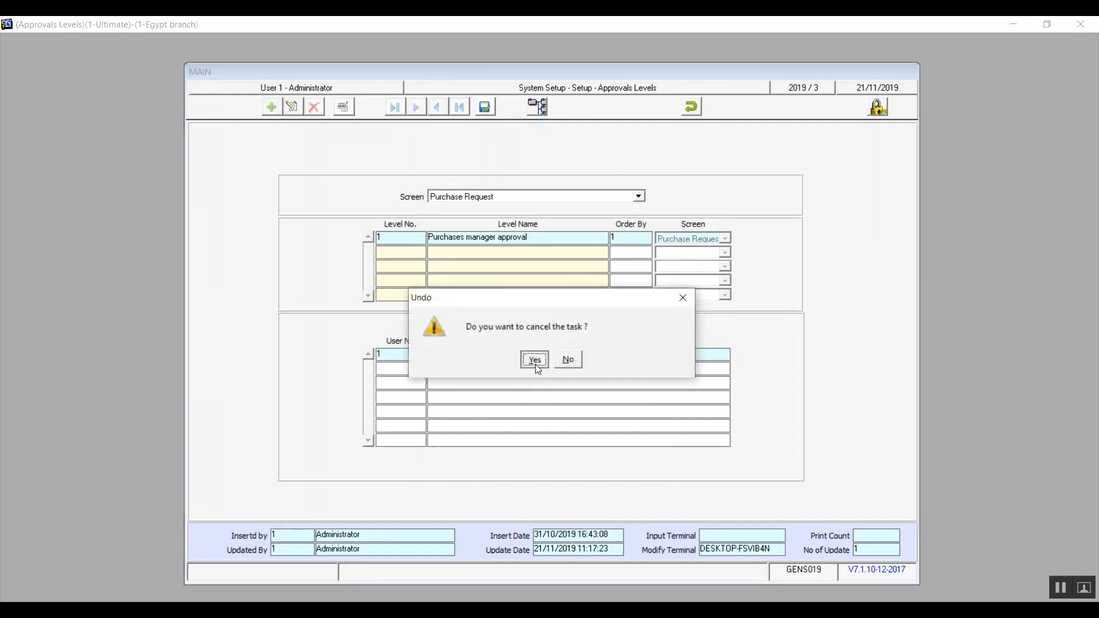
click(533, 359)
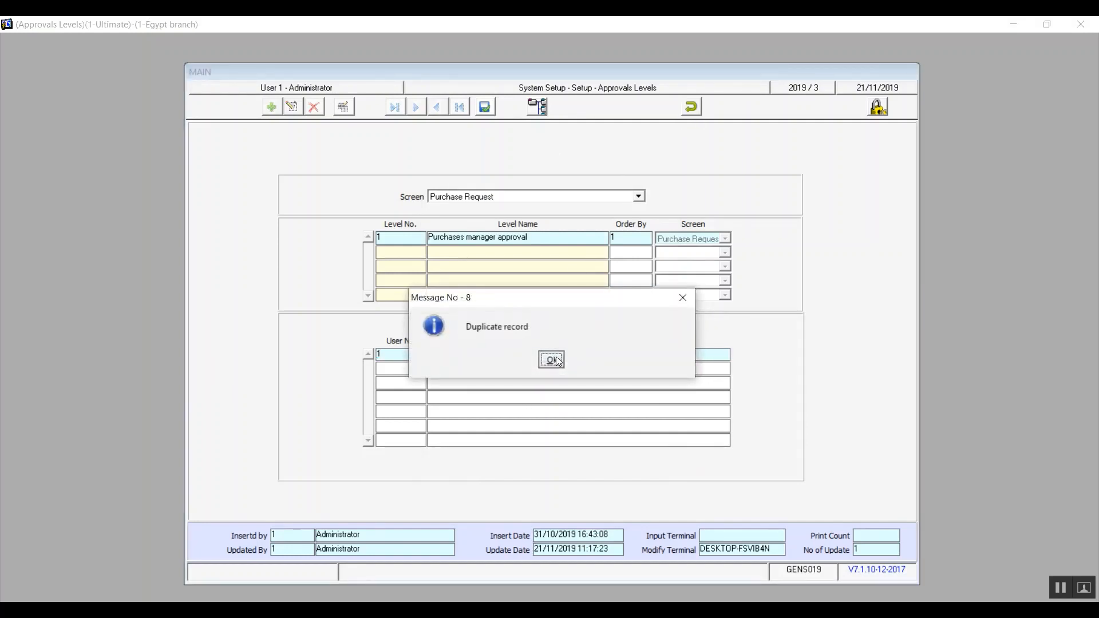
click(550, 358)
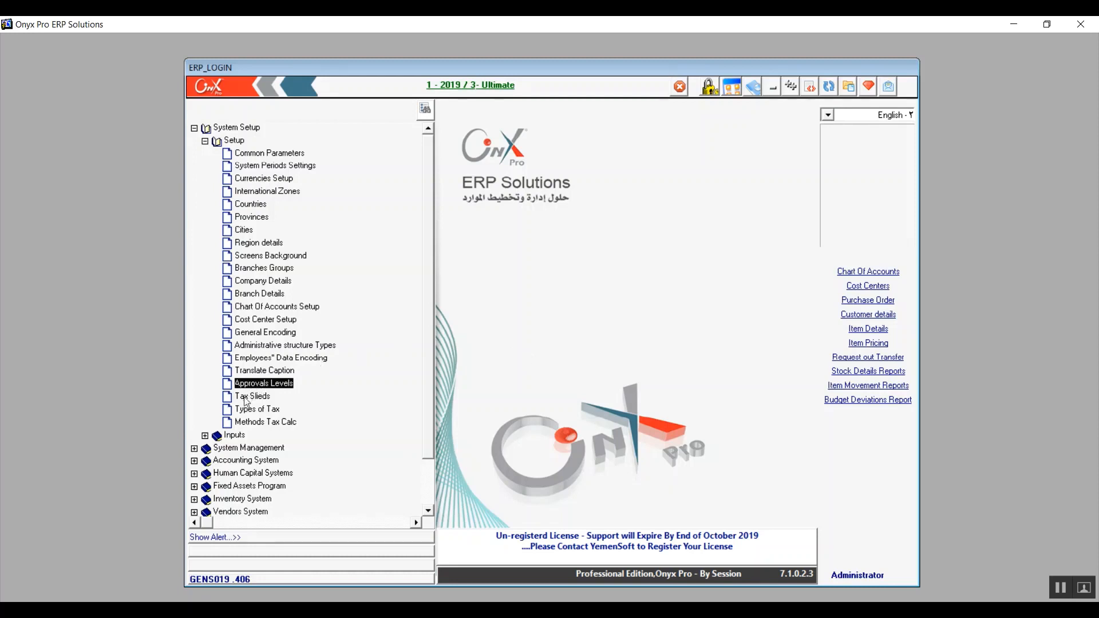
View Tax Slieds and Types of Tax, discard an unsaved tax type, then bring up Methods Tax Calc
click(251, 396)
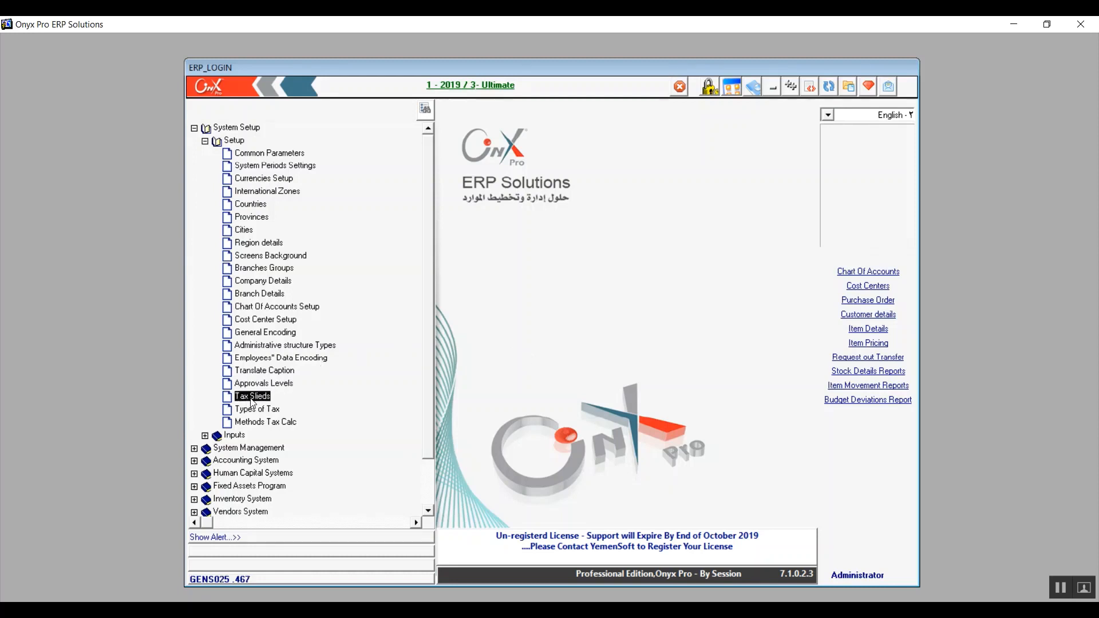
double_click(252, 396)
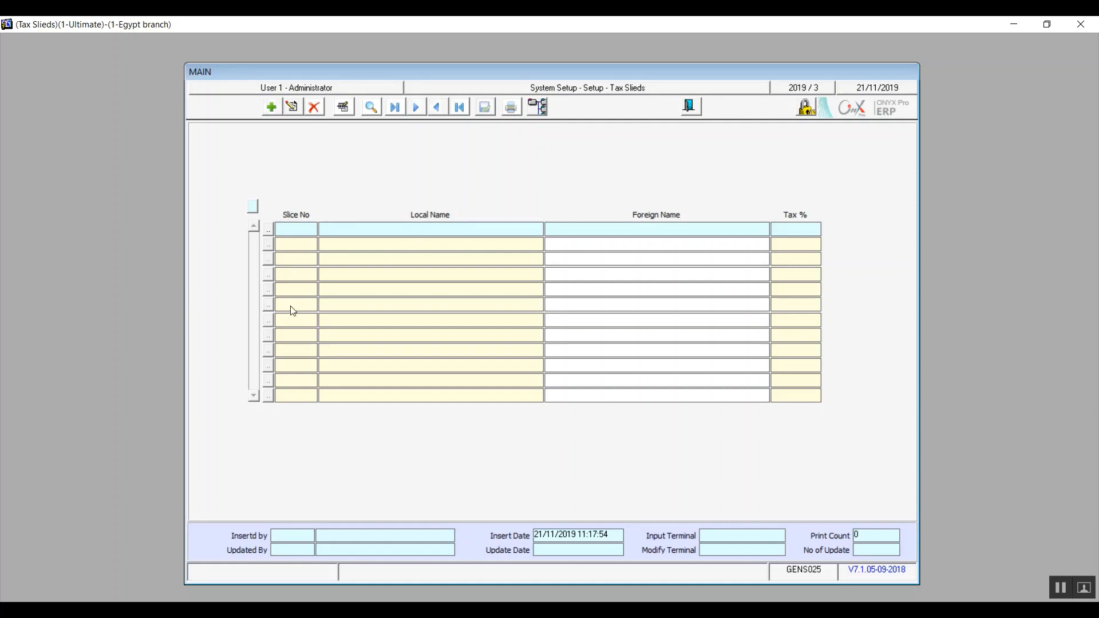
mouse_move(705, 114)
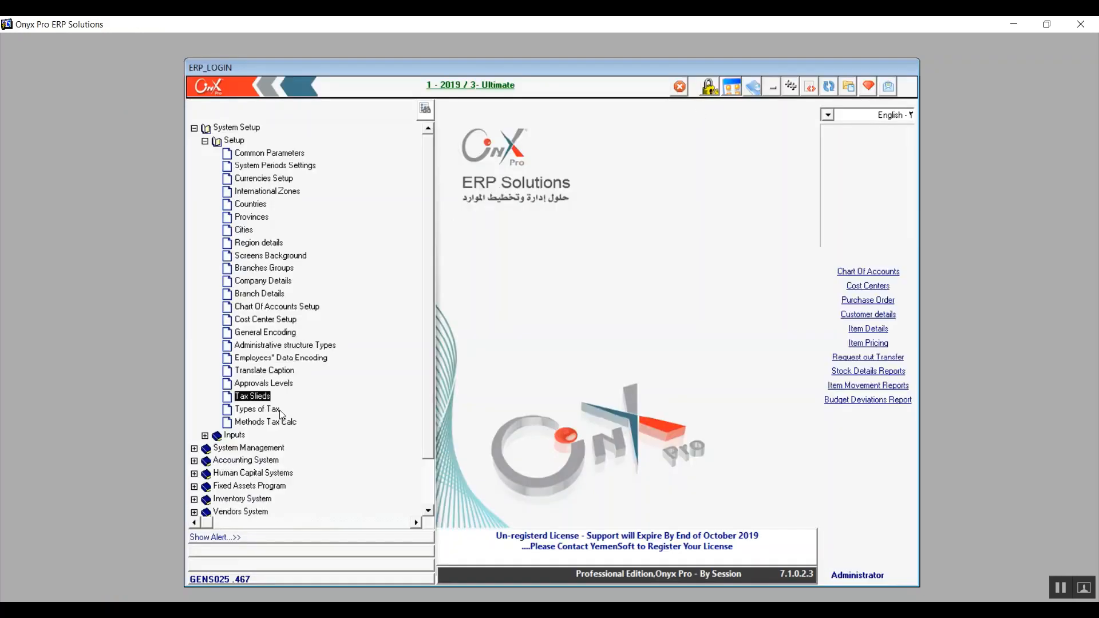
double_click(256, 408)
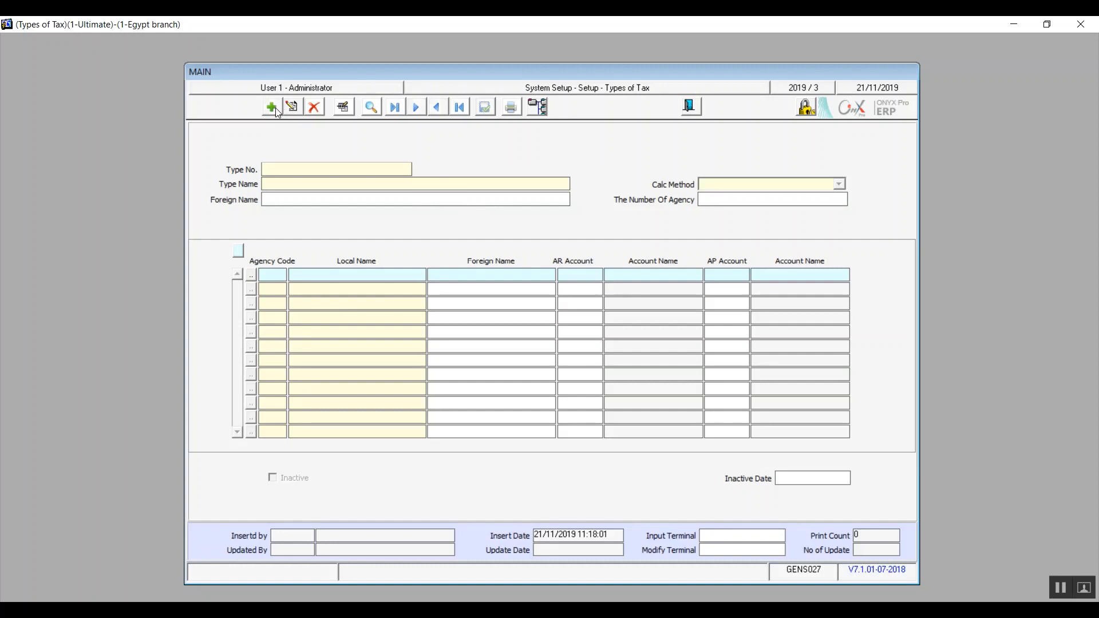
click(270, 106)
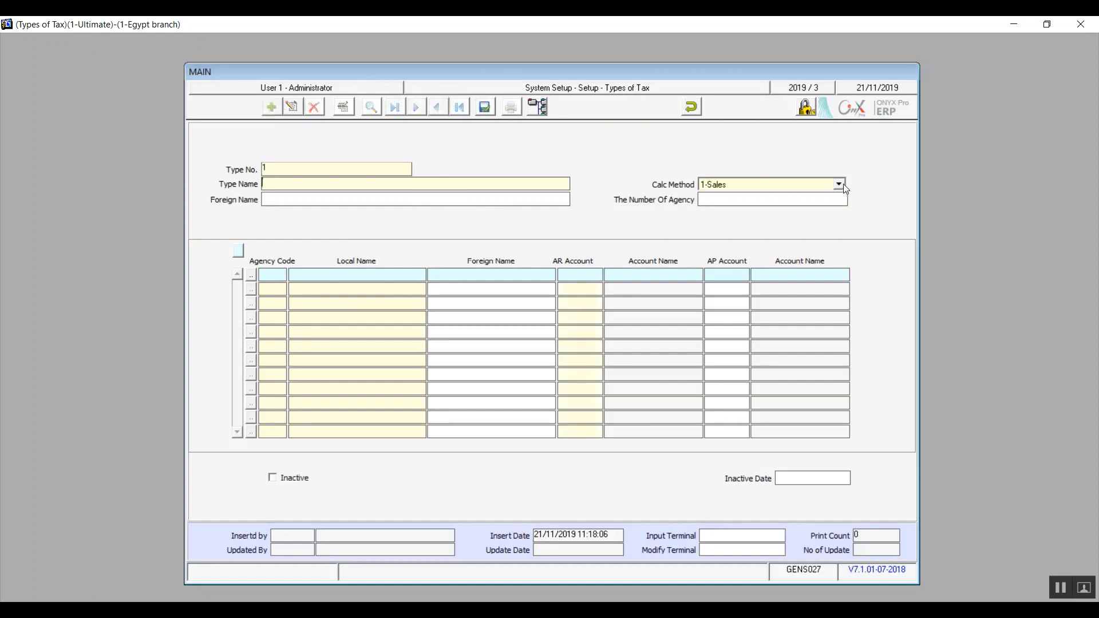
click(838, 183)
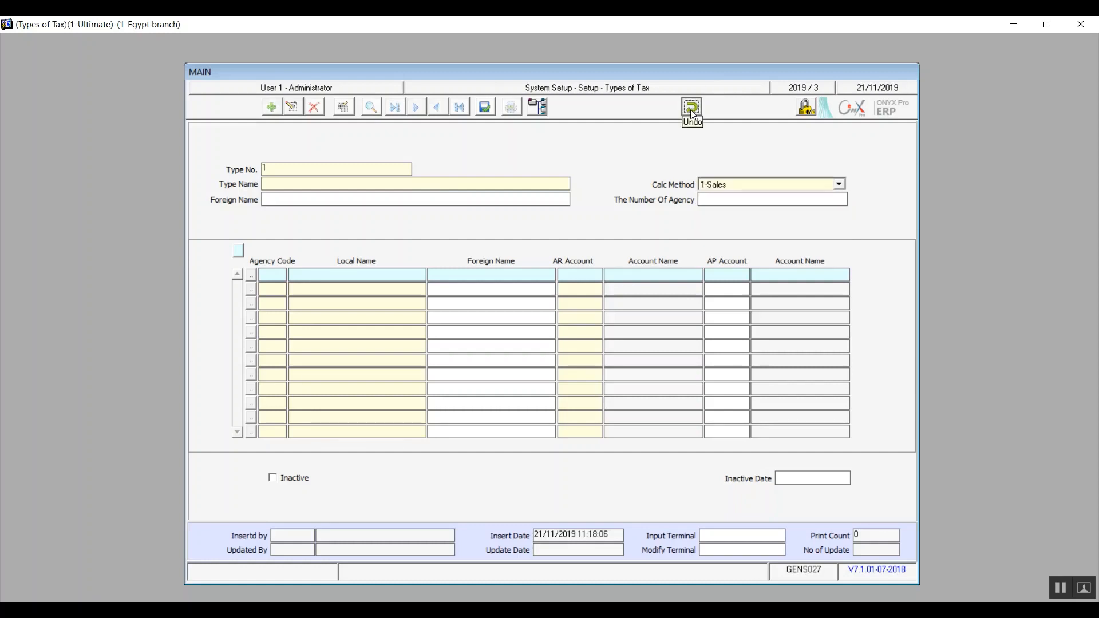
click(689, 108)
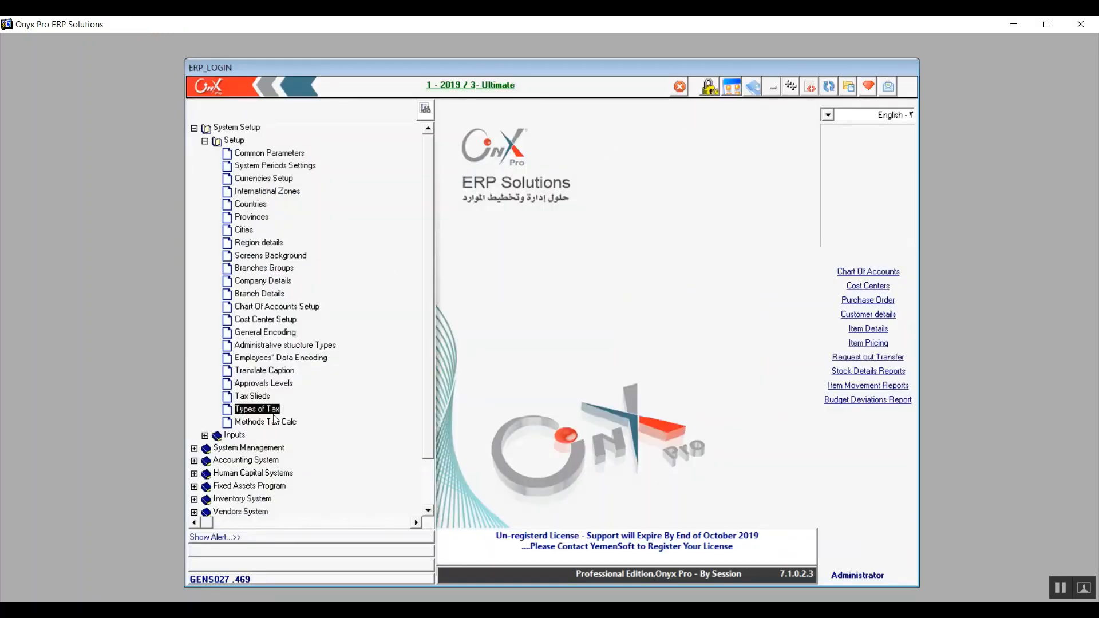
double_click(265, 422)
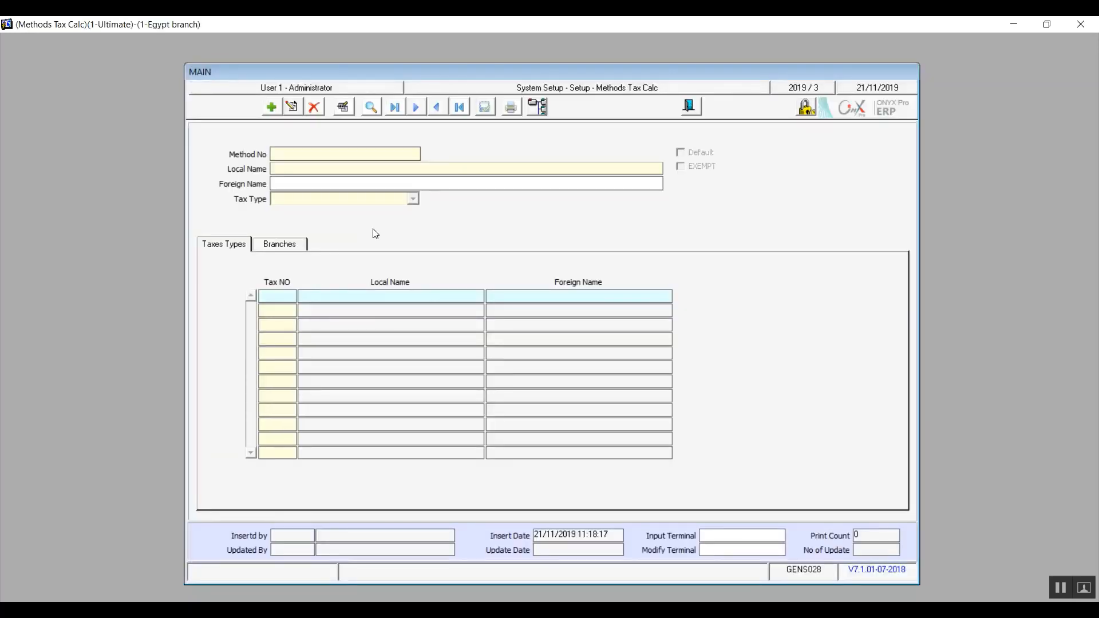
Start a new tax method record and set its Tax Type to 5- Without Tax
click(270, 108)
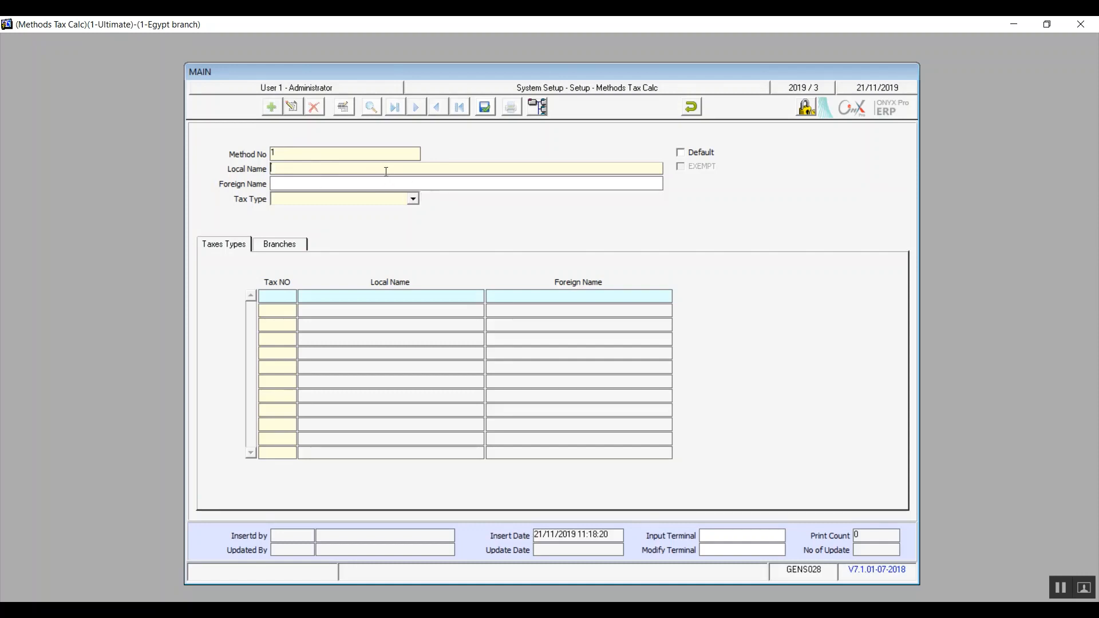
click(412, 199)
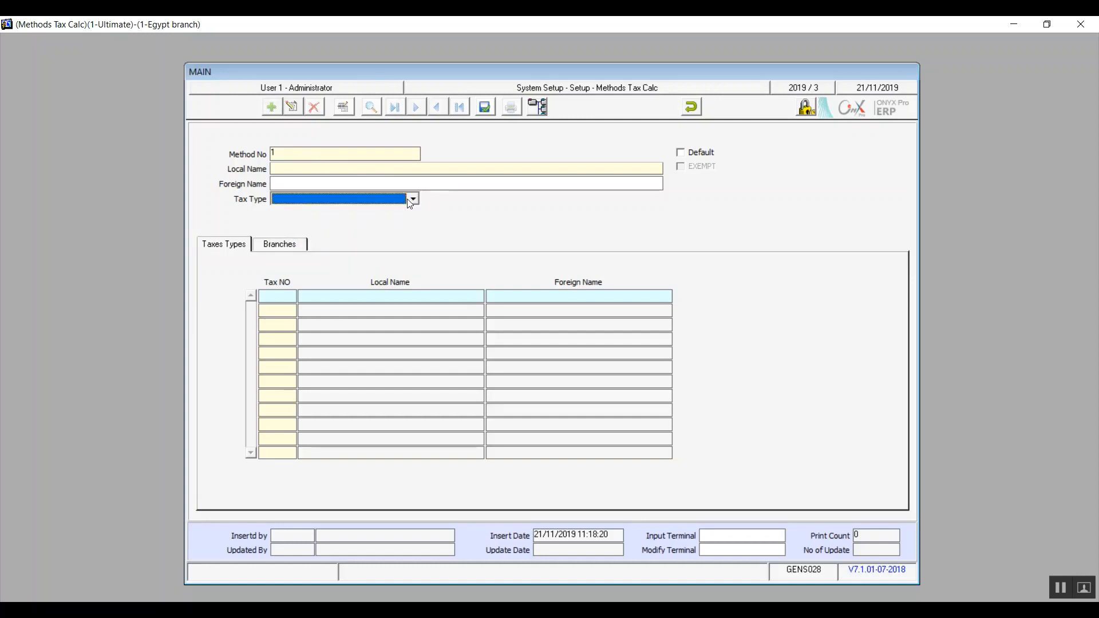
click(279, 243)
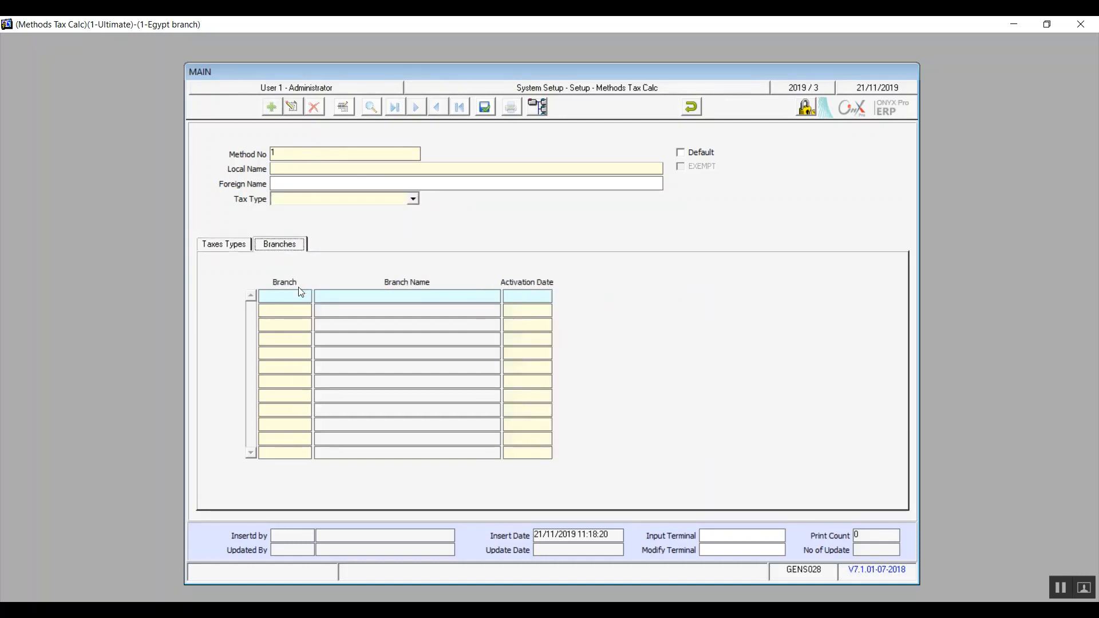
mouse_move(382, 281)
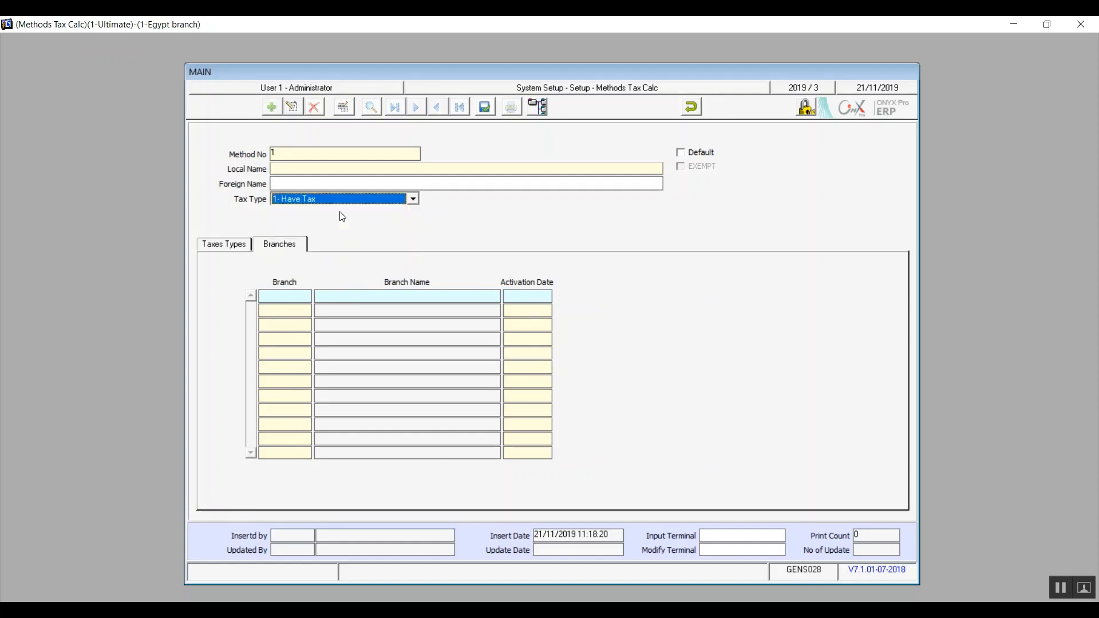
click(412, 199)
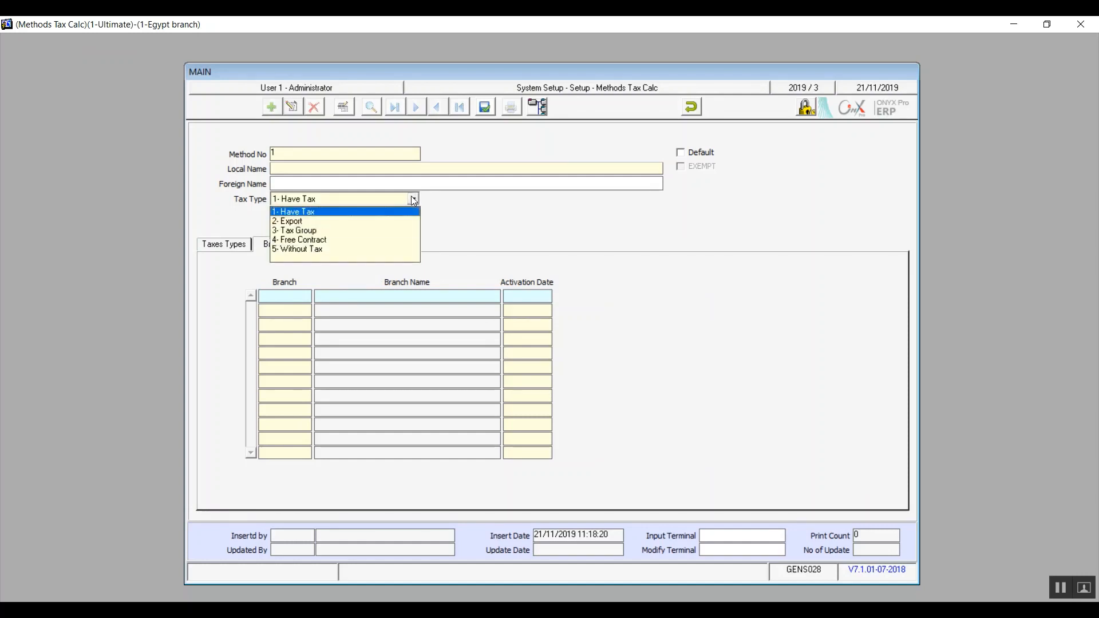
mouse_move(337, 250)
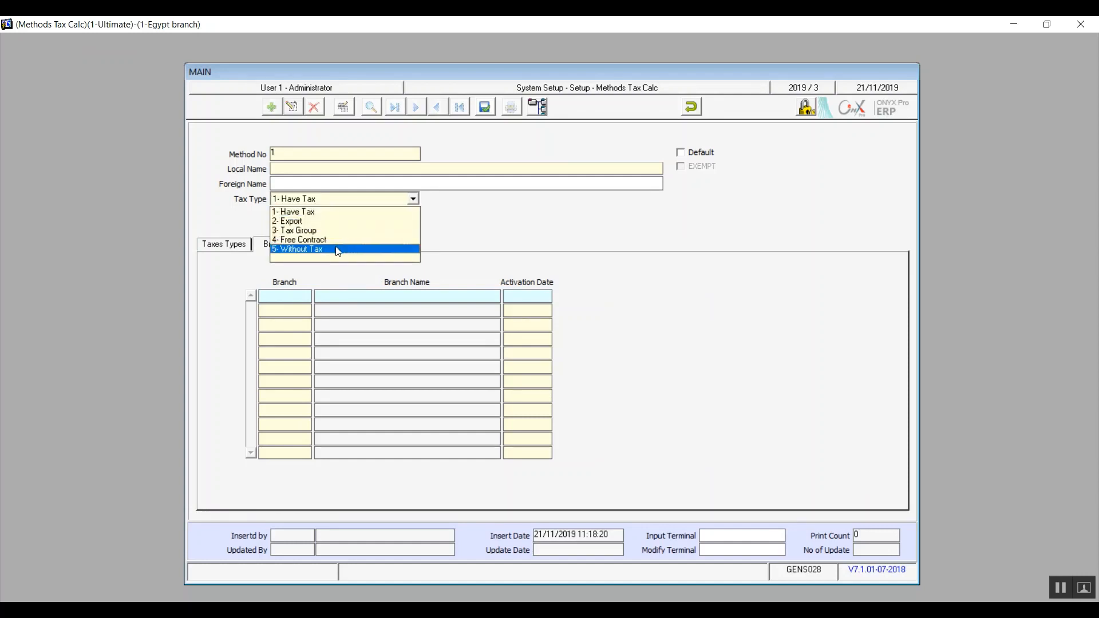
click(298, 250)
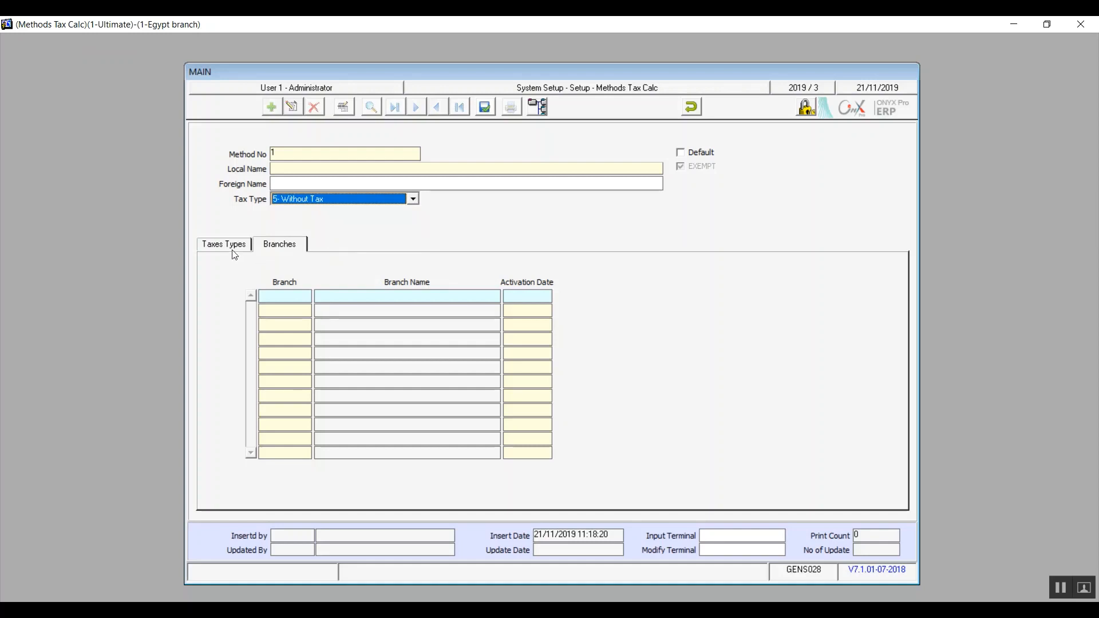
Enter Local Name 1 and branch 1 active from 21/11/2019, save the method, and exit
click(225, 244)
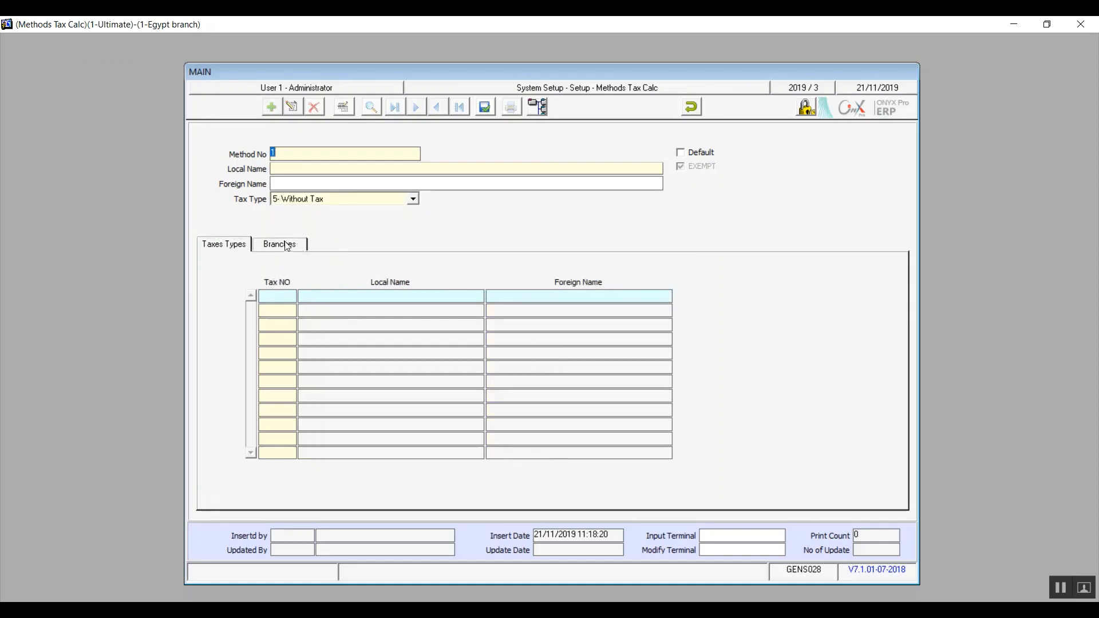
click(279, 244)
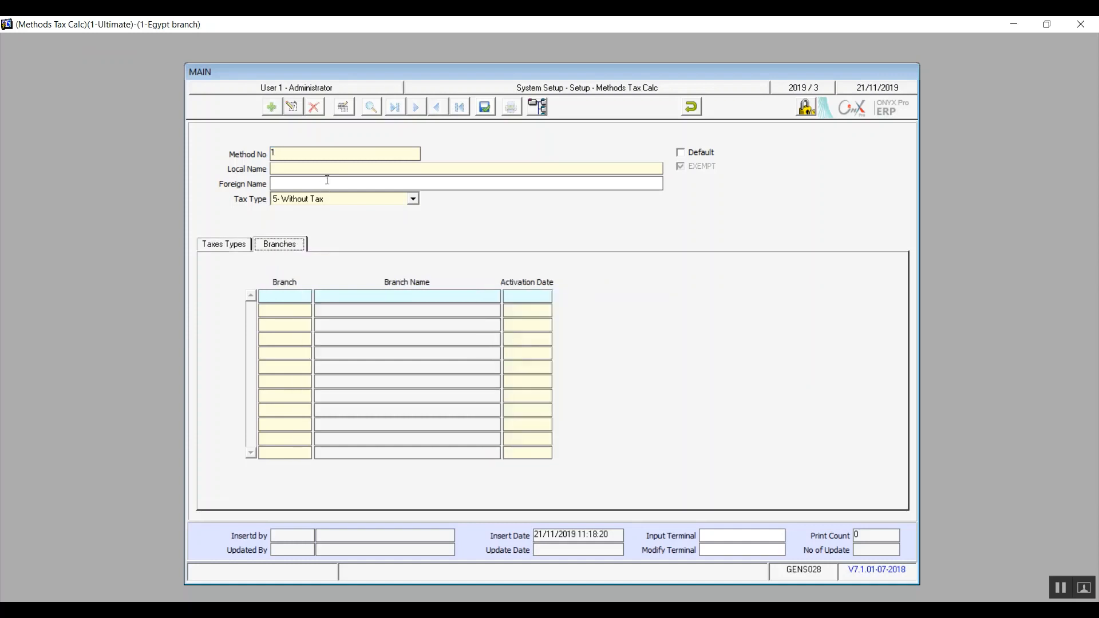
text(1)
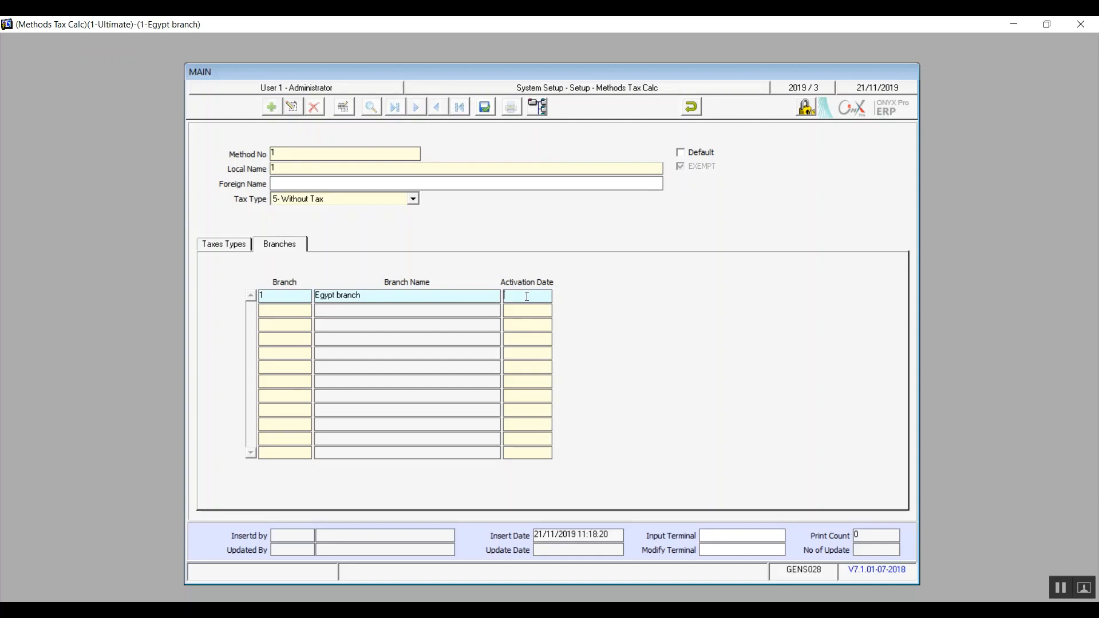
text(21/11/2019)
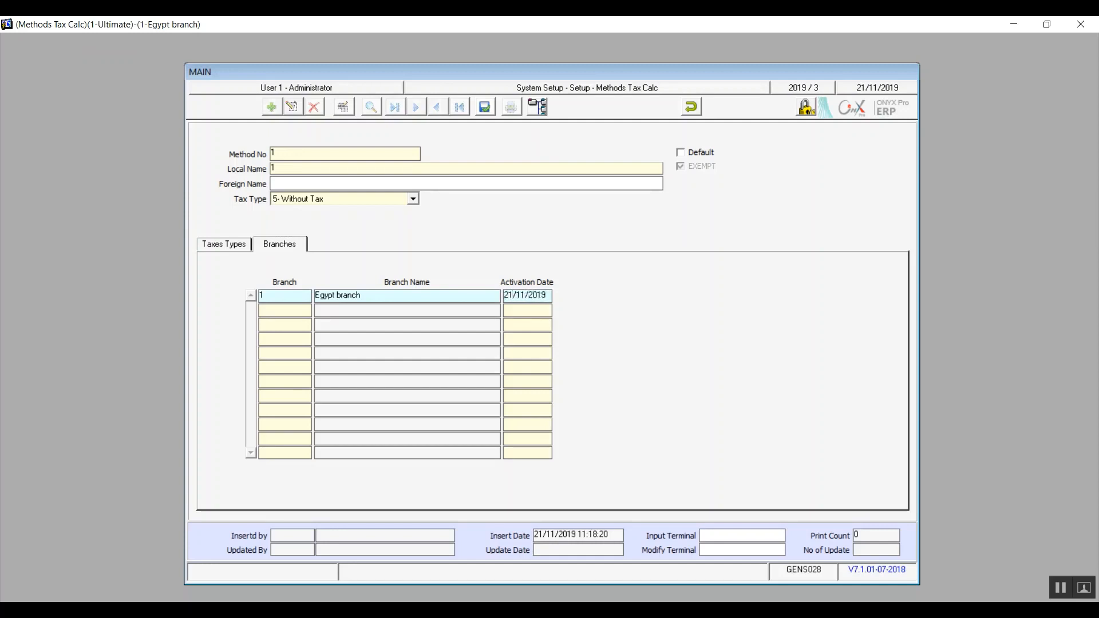
mouse_move(486, 107)
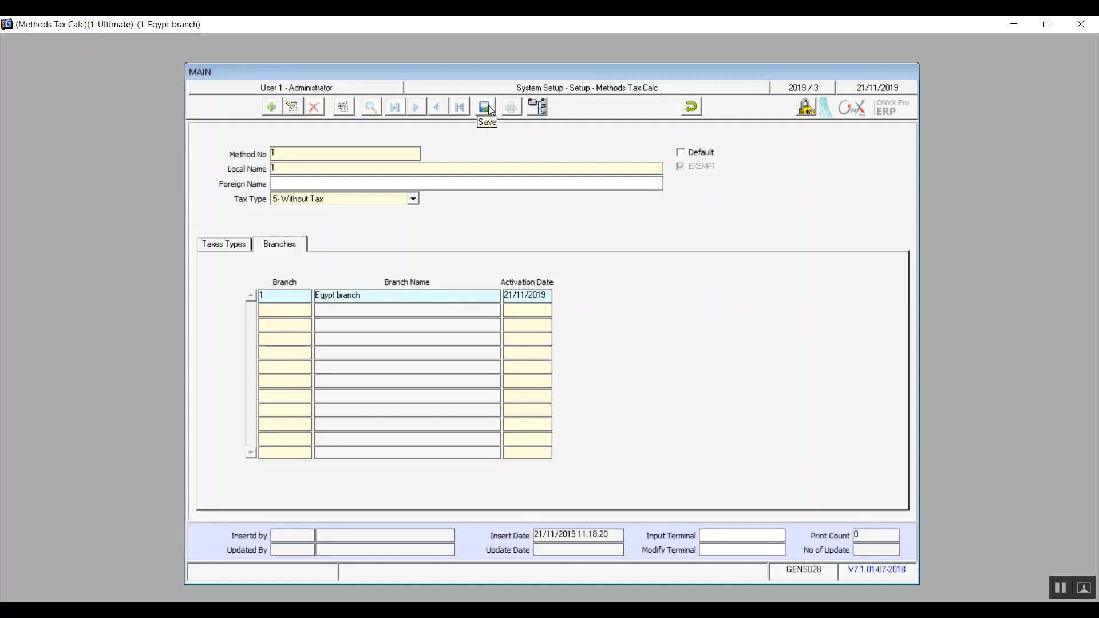
click(485, 107)
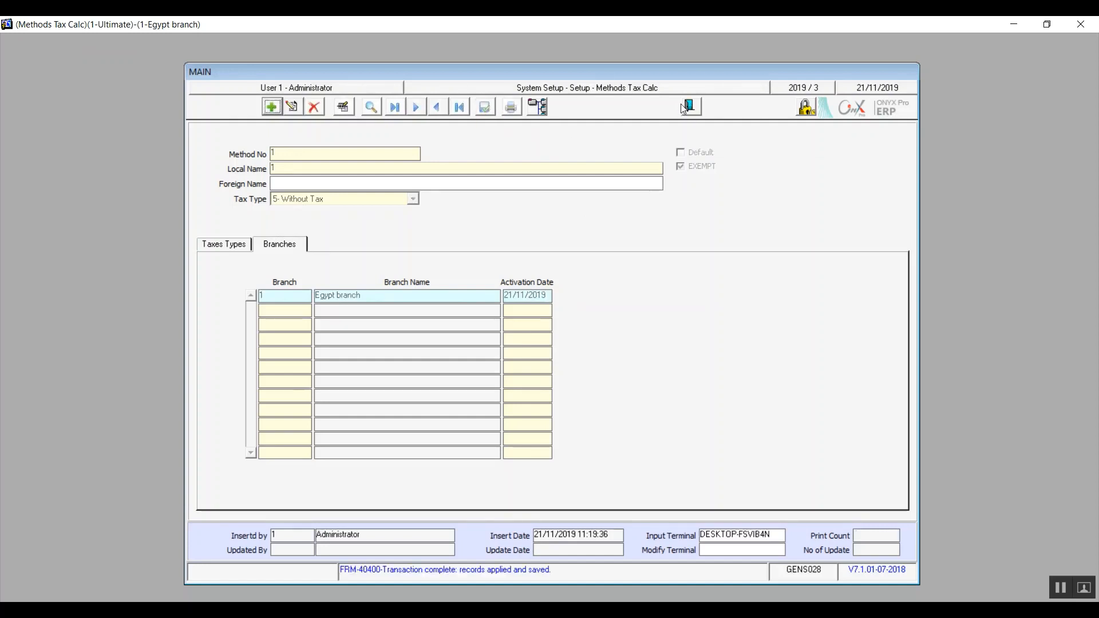
click(688, 107)
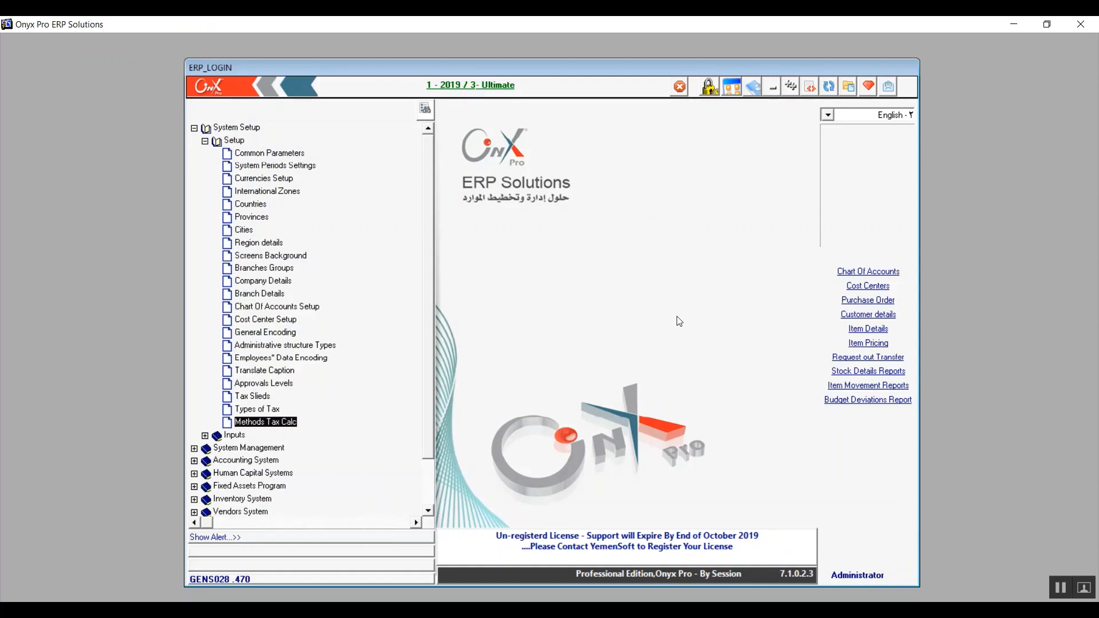
mouse_move(644, 369)
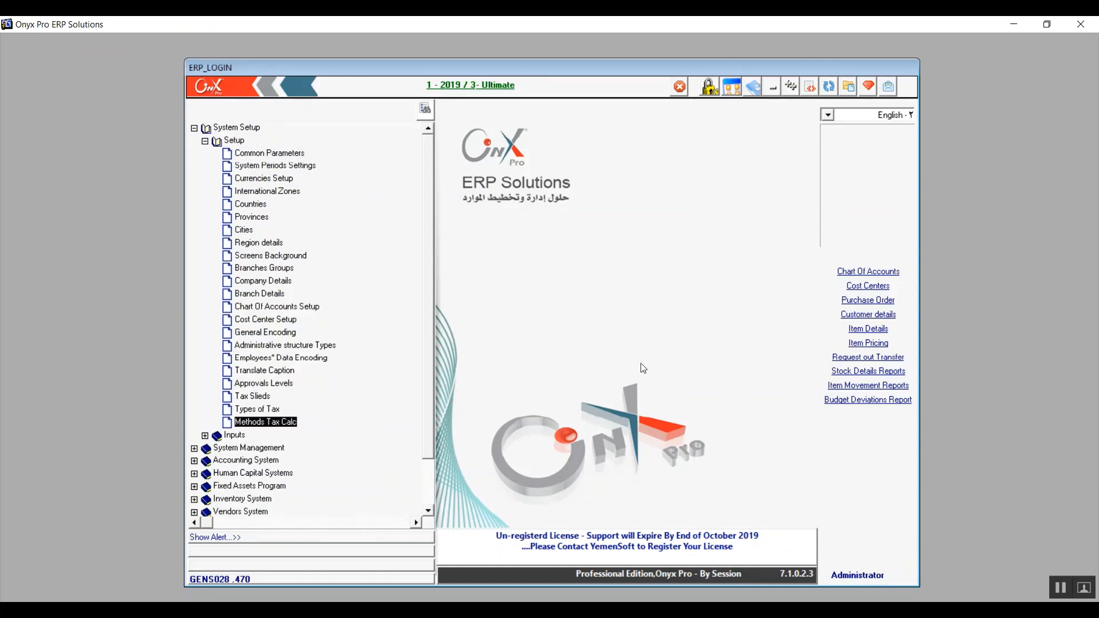
mouse_move(842, 425)
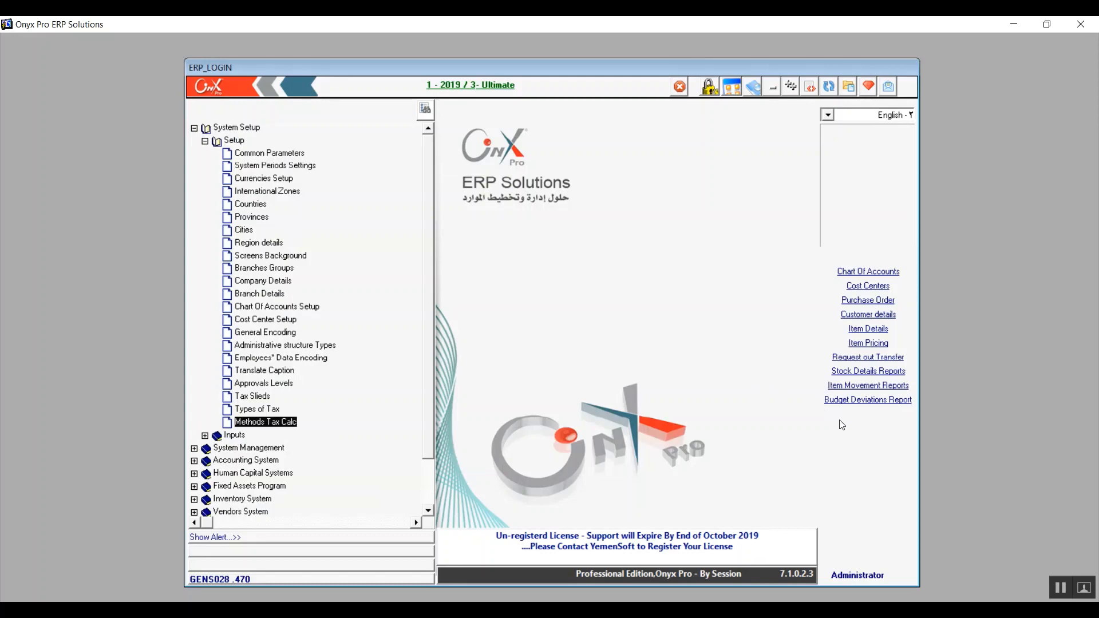